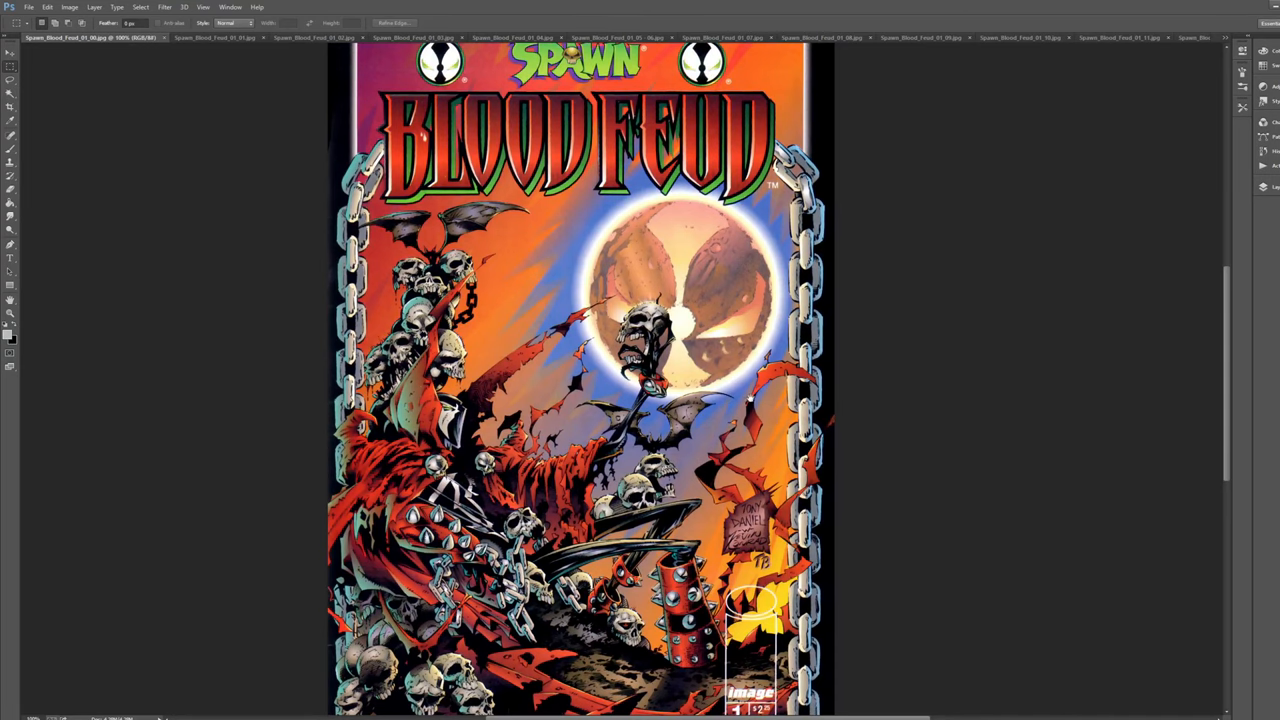
Step: Scroll up and down the Blood Feud cover to review it before moving on
{"action": "scroll", "scroll_direction": "down", "scroll_amount": 3}
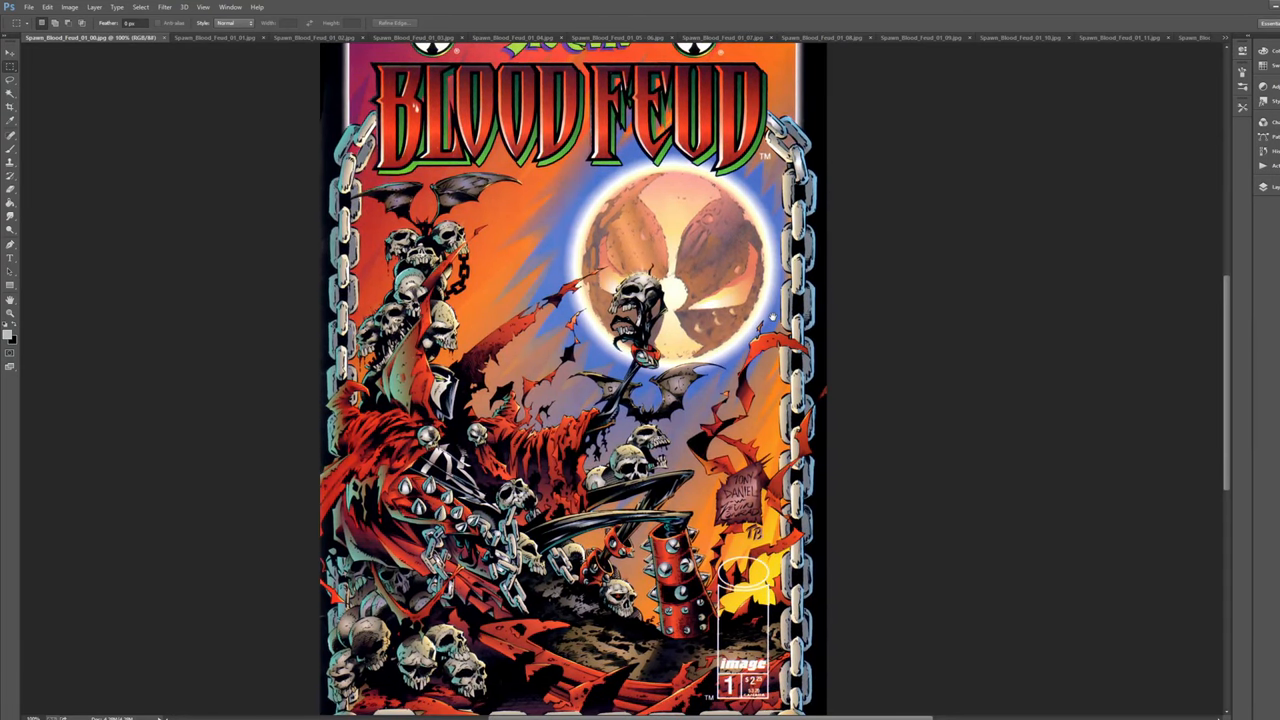
{"action": "scroll", "scroll_direction": "down", "scroll_amount": 3}
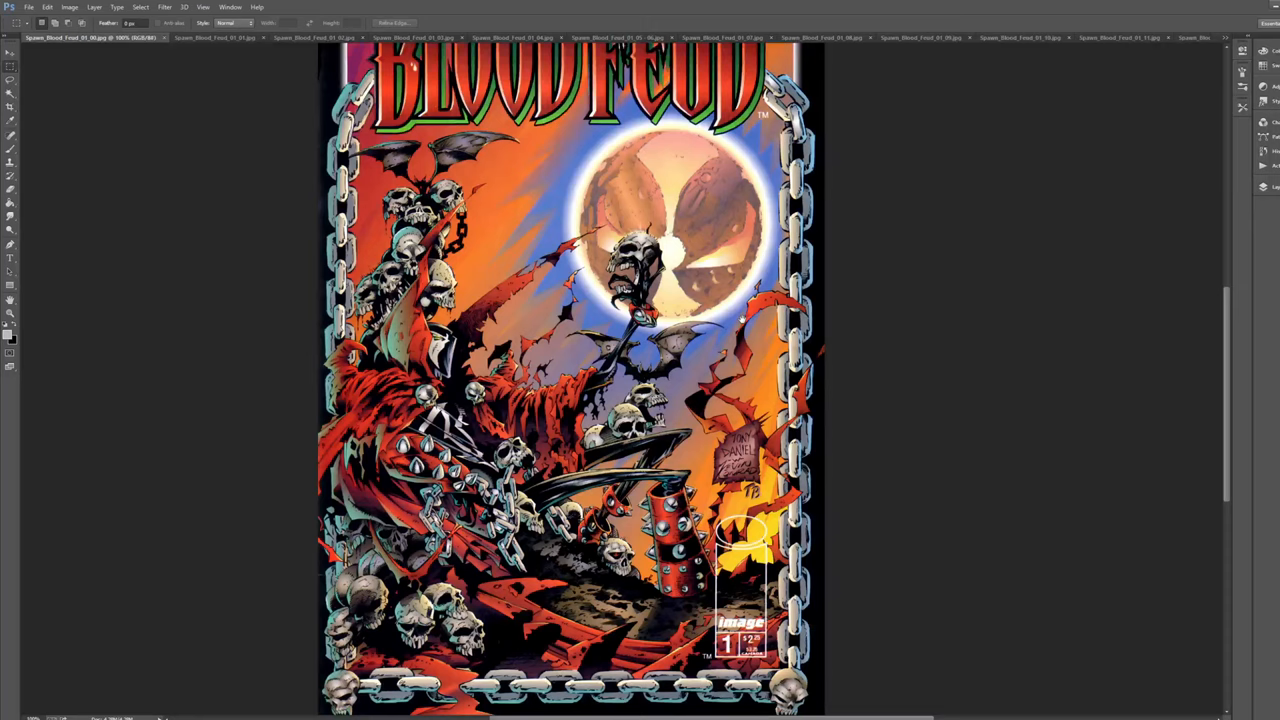
{"action": "scroll", "scroll_direction": "up", "scroll_amount": 3}
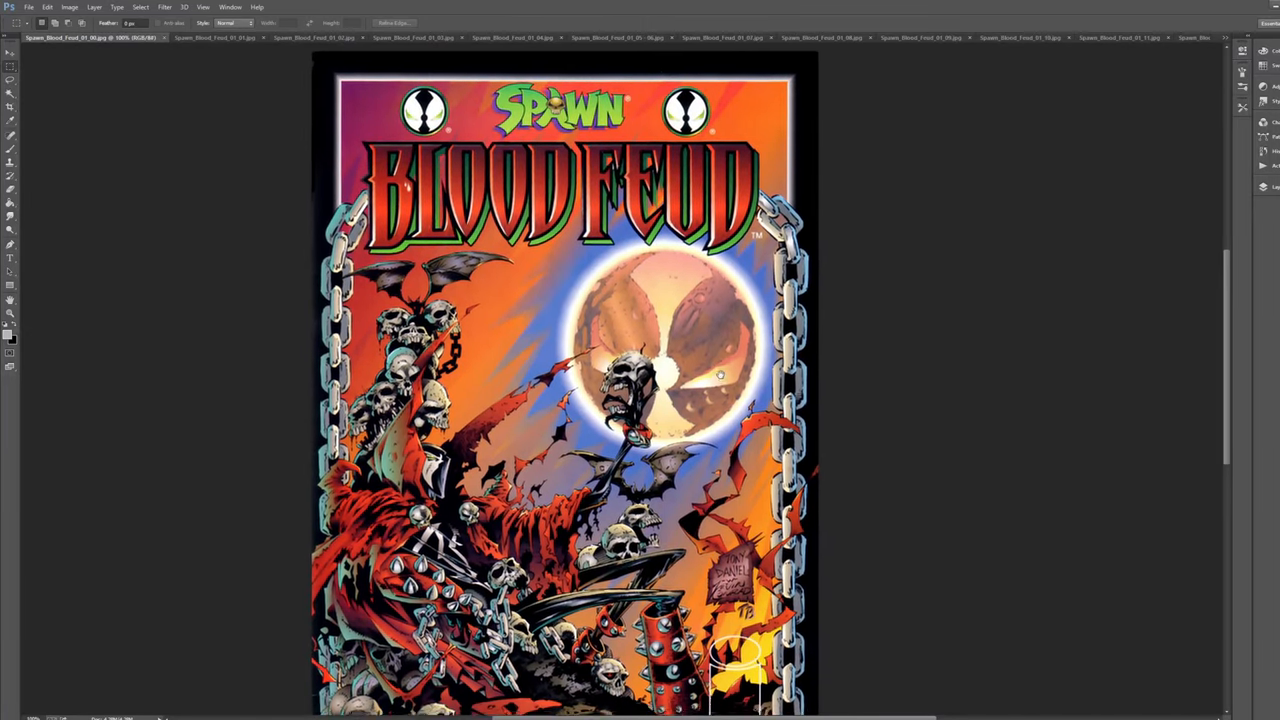
{"action": "scroll", "scroll_direction": "down", "scroll_amount": 3}
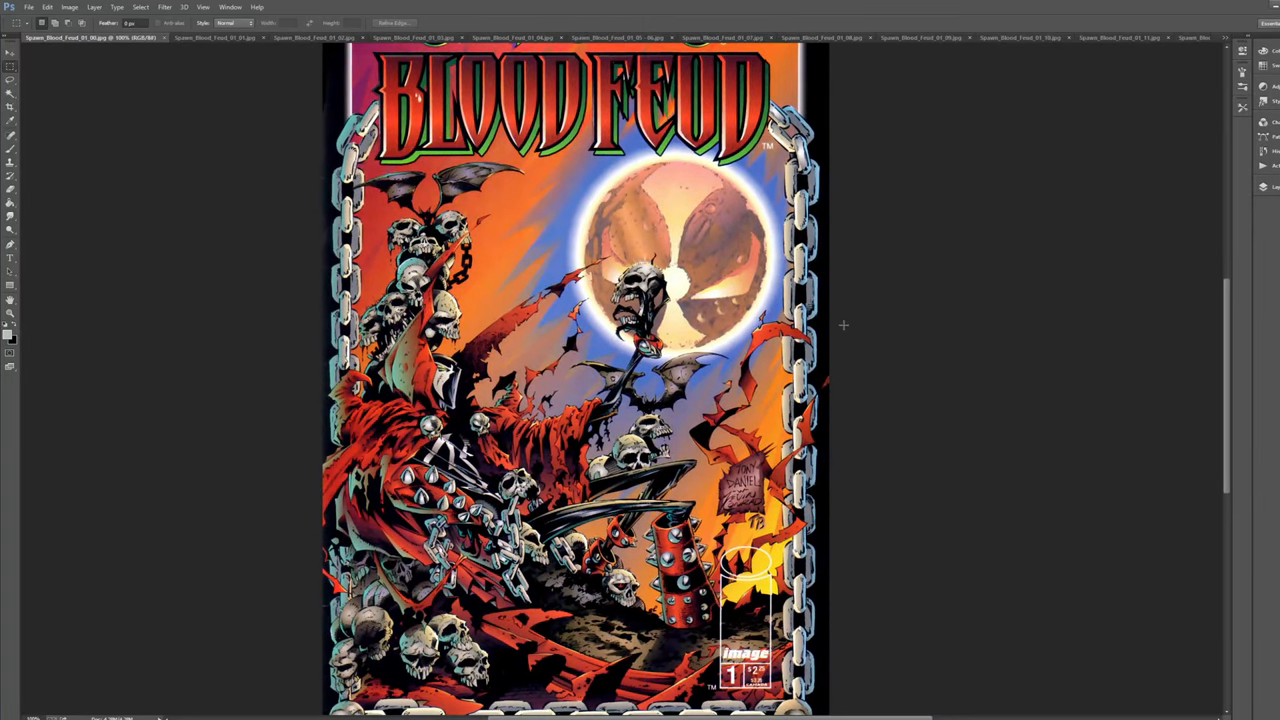
{"action": "mouse_move", "coordinate": [856, 330]}
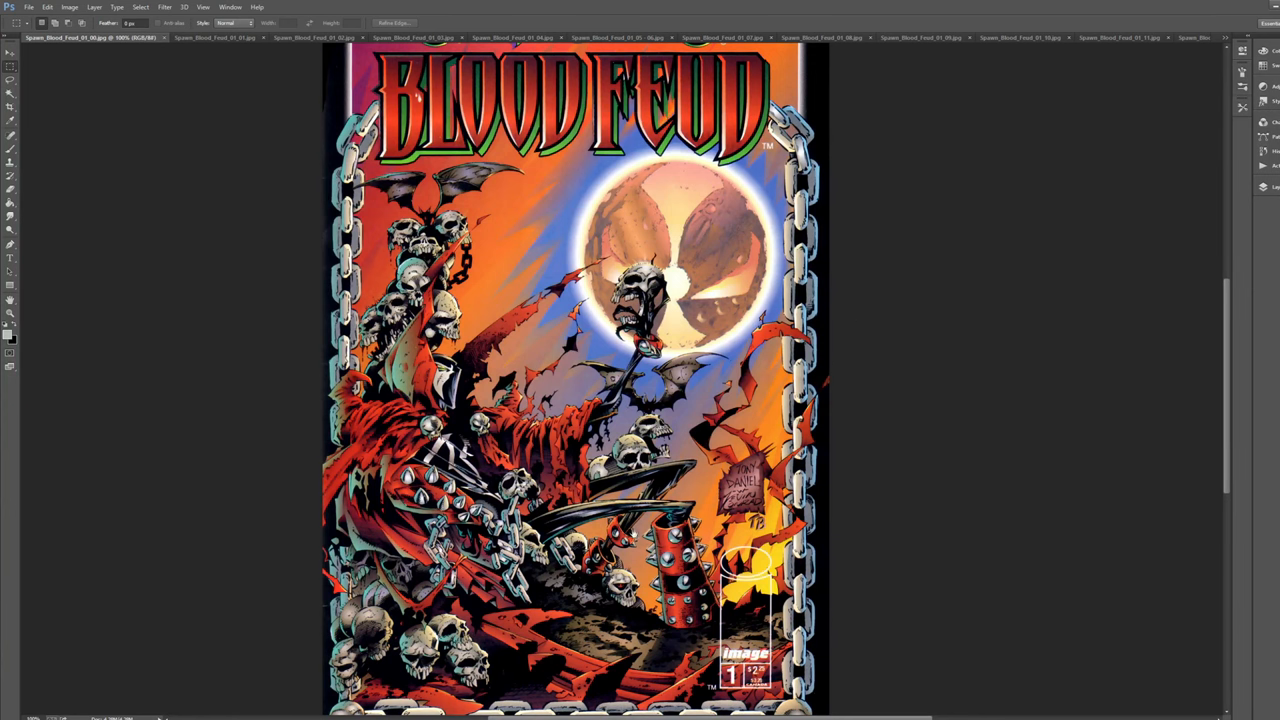
{"action": "scroll", "scroll_direction": "up", "scroll_amount": 3}
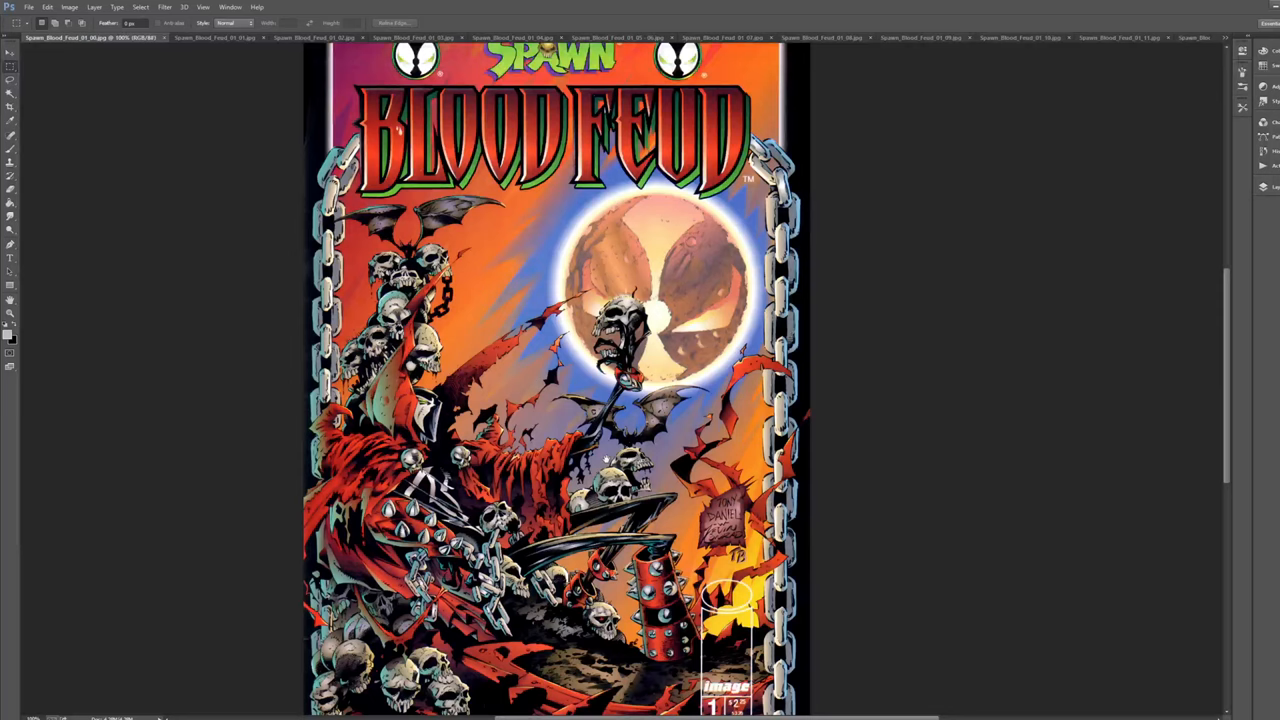
{"action": "scroll", "scroll_direction": "down", "scroll_amount": 3}
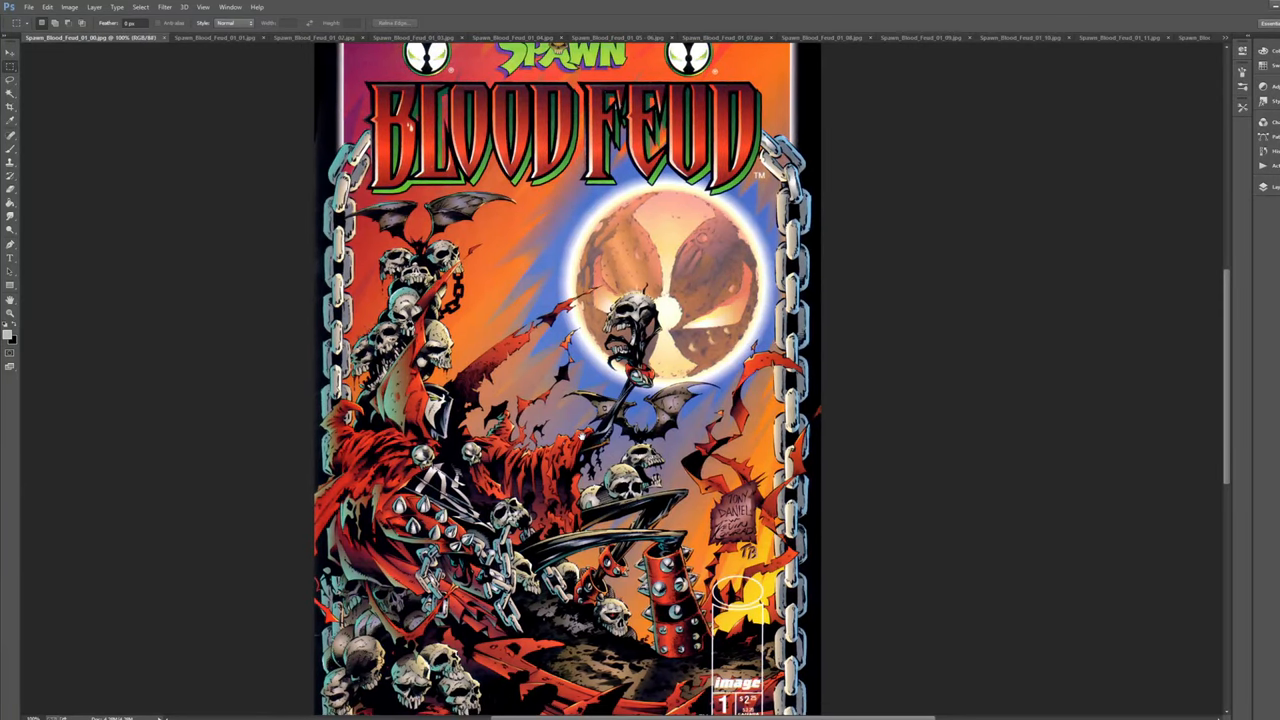
{"action": "mouse_move", "coordinate": [896, 360]}
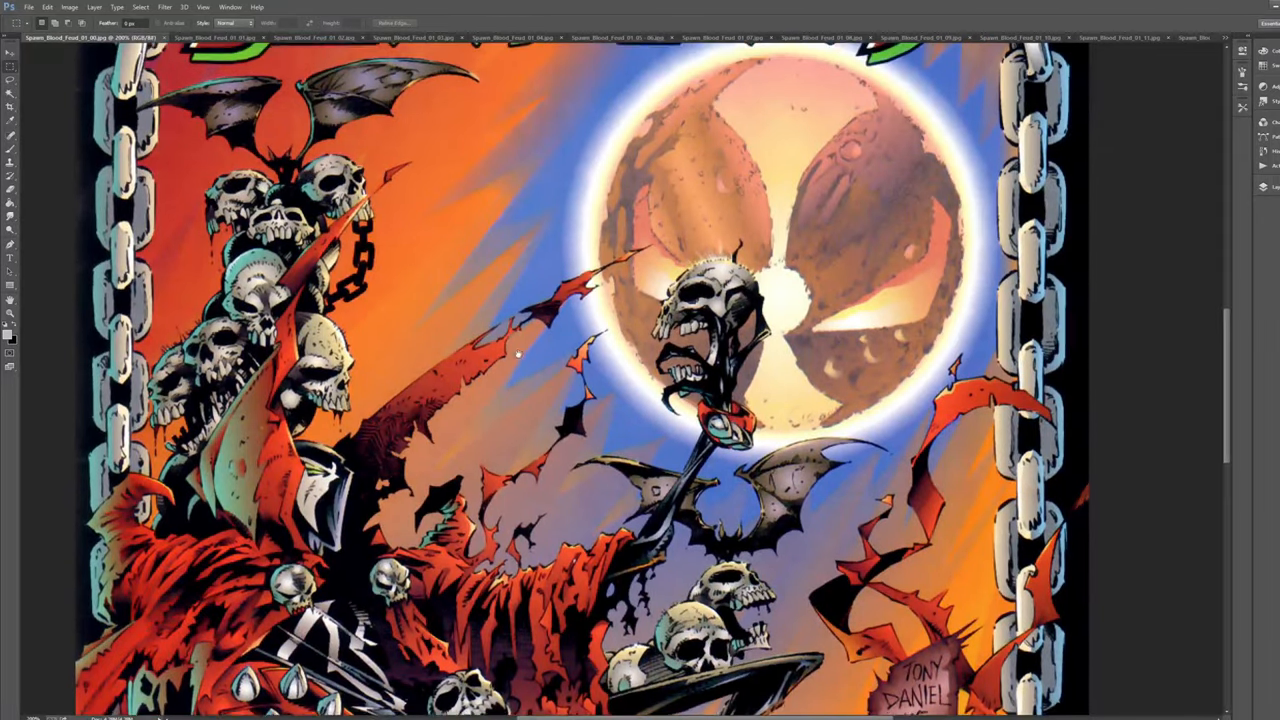
{"action": "scroll", "scroll_direction": "up", "scroll_amount": 3}
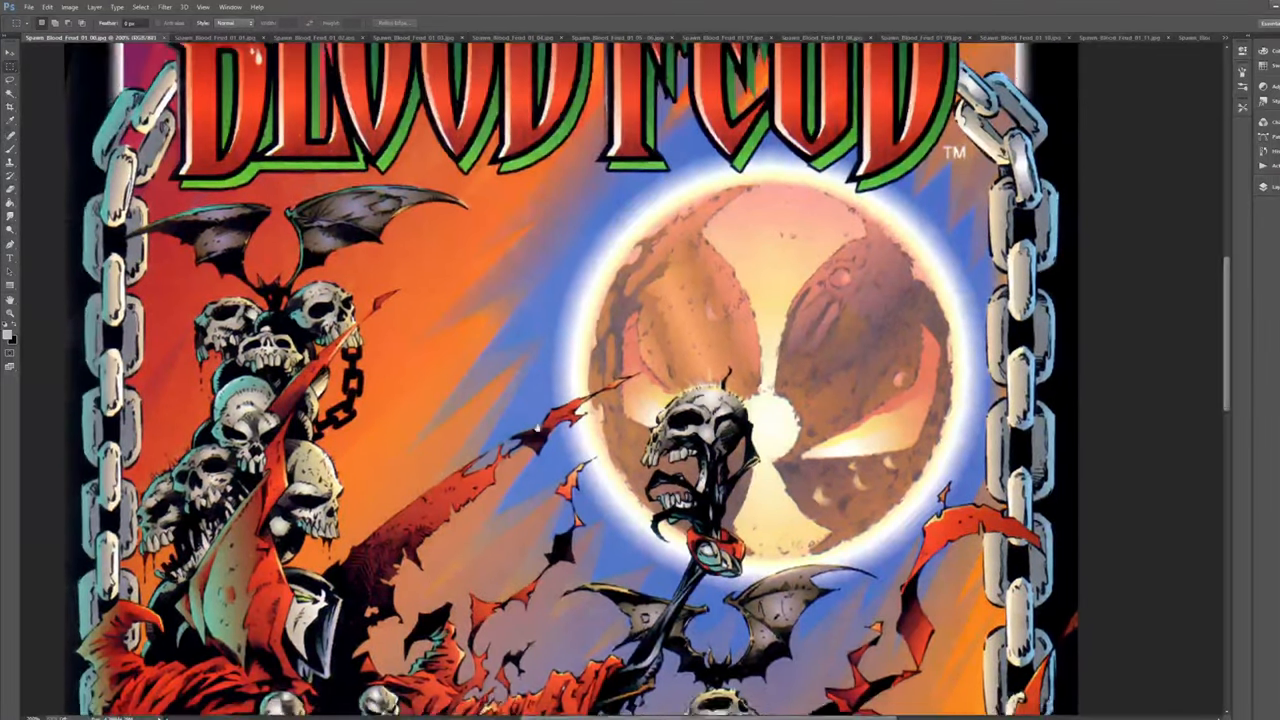
{"action": "scroll", "scroll_direction": "down", "scroll_amount": 3}
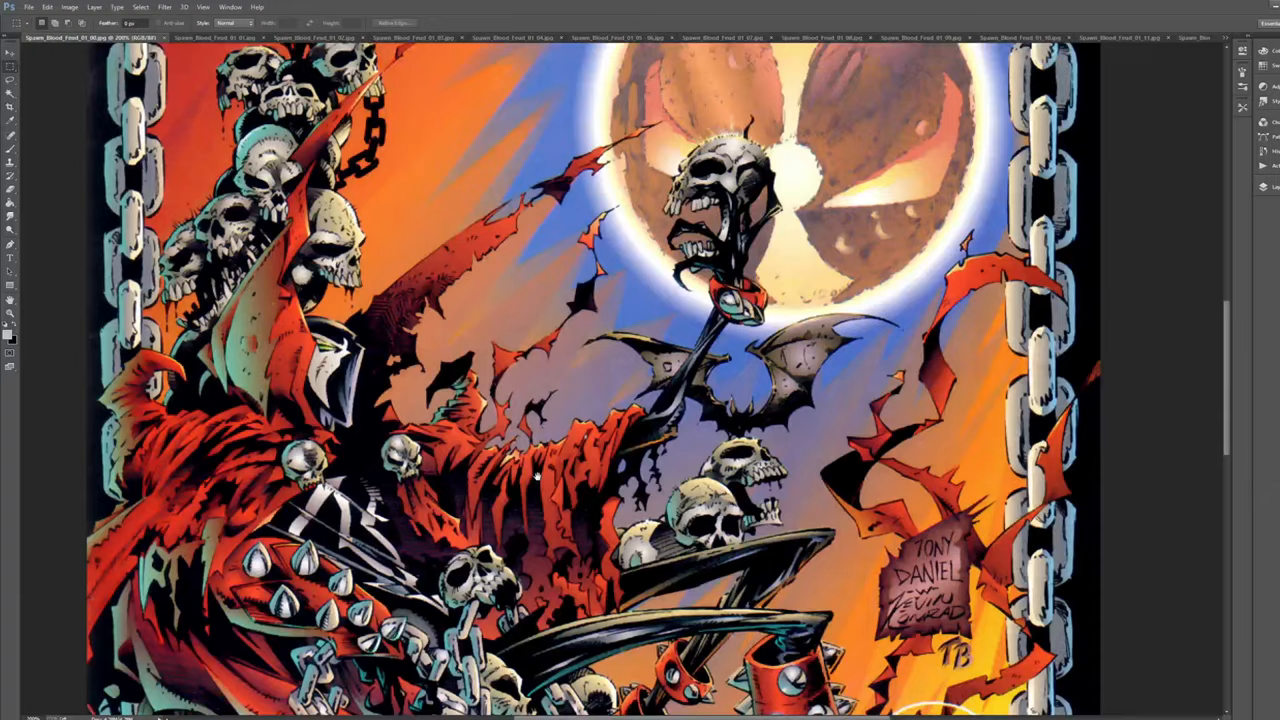
{"action": "scroll", "scroll_direction": "down", "scroll_amount": 3}
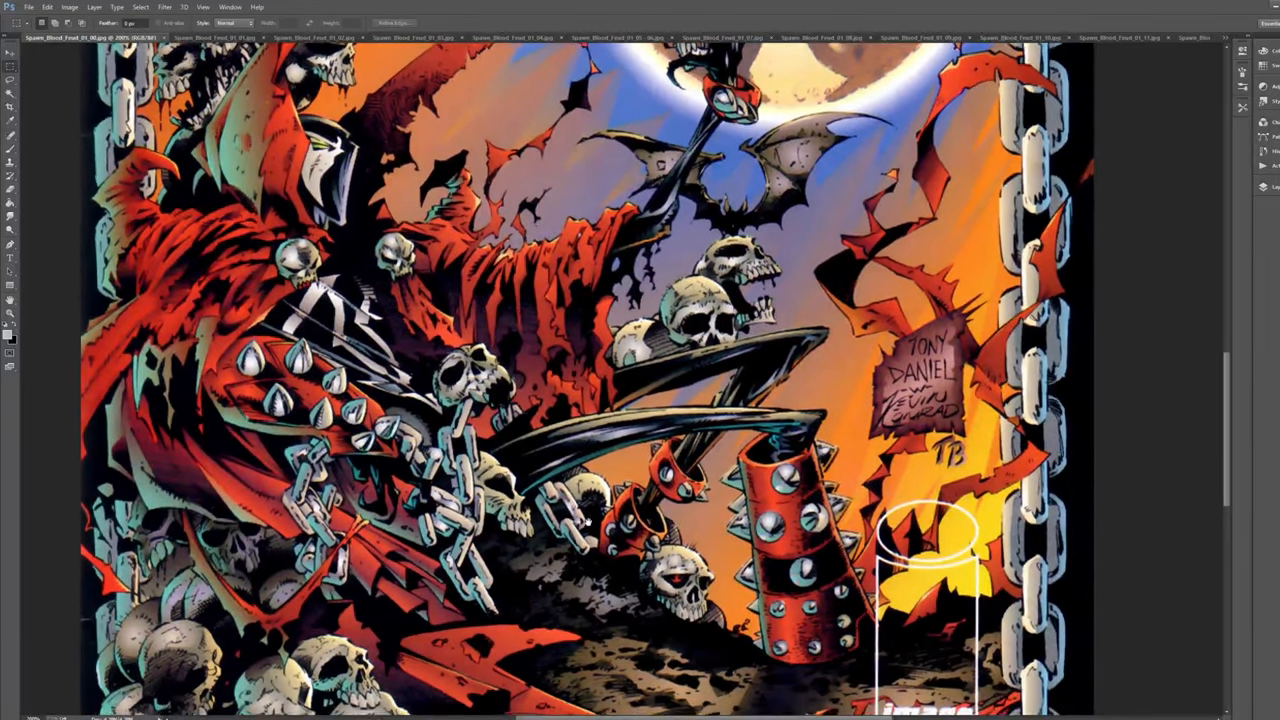
{"action": "scroll", "scroll_direction": "down", "scroll_amount": 3}
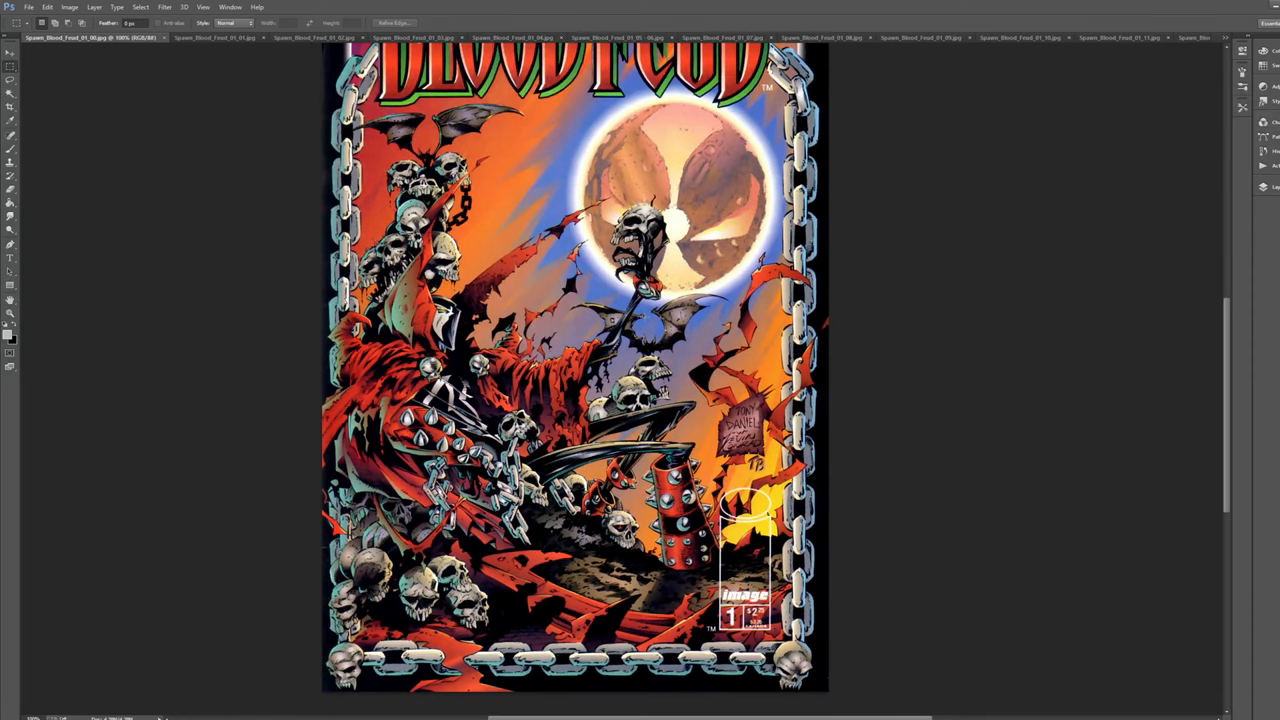
Step: Switch to the Part One credits page document and scroll through it
{"action": "left_click", "coordinate": [1130, 36]}
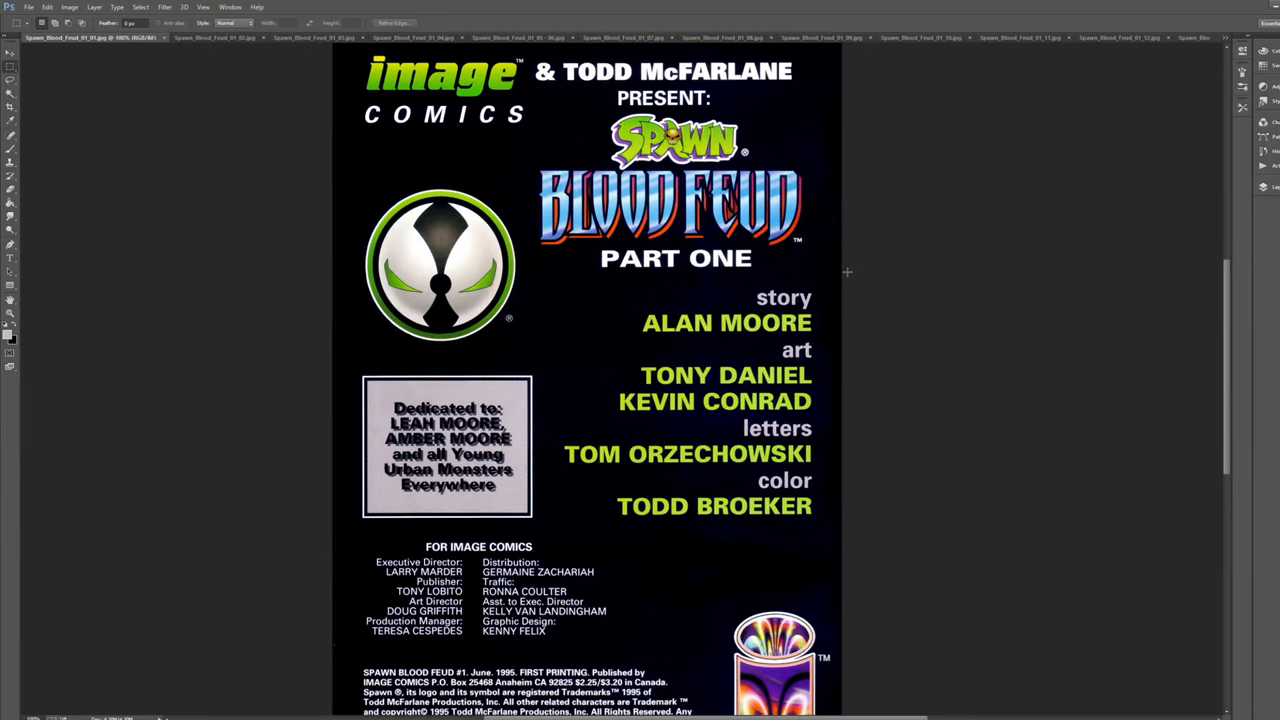
{"action": "mouse_move", "coordinate": [712, 360]}
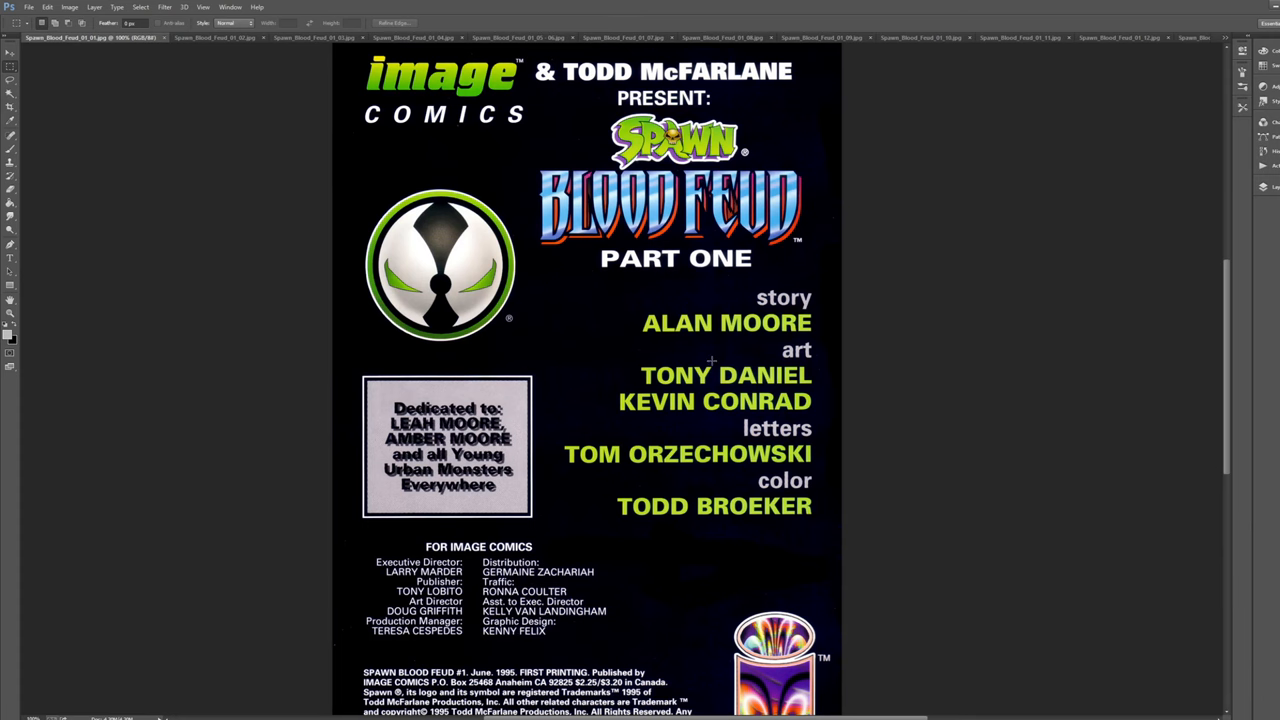
{"action": "scroll", "scroll_direction": "down", "scroll_amount": 3}
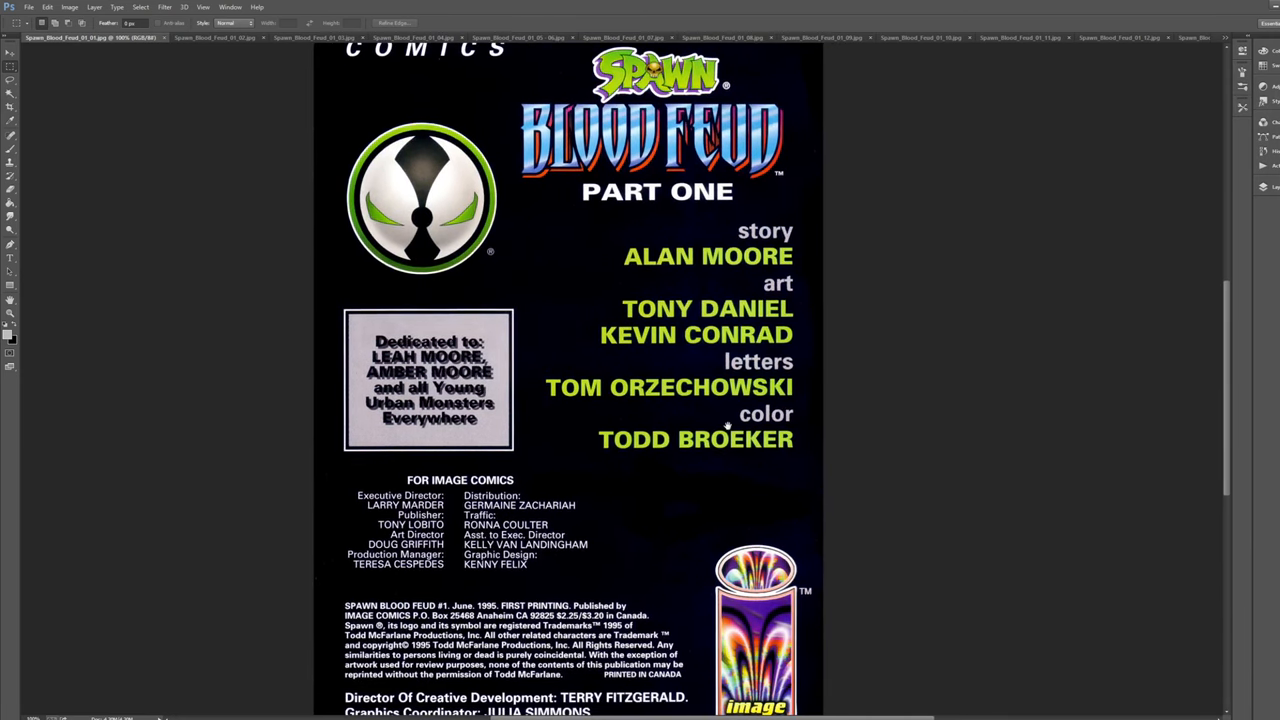
{"action": "scroll", "scroll_direction": "up", "scroll_amount": 3}
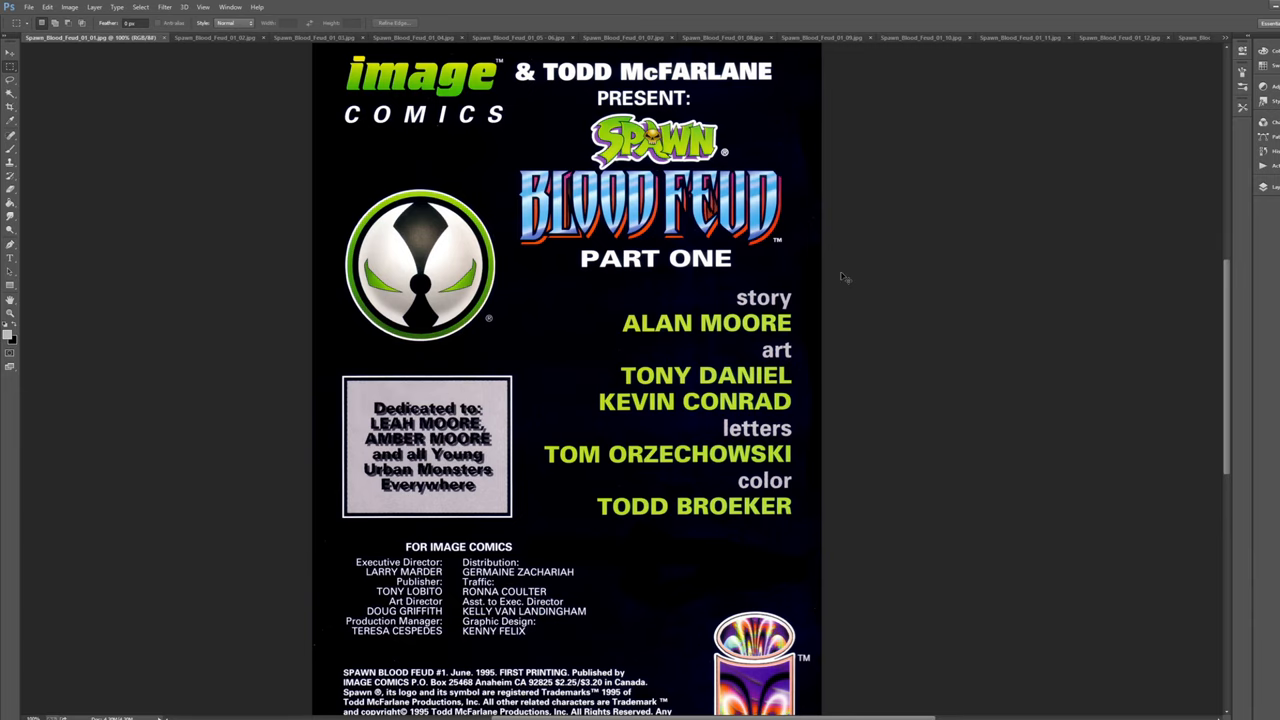
{"action": "scroll", "scroll_direction": "down", "scroll_amount": 3}
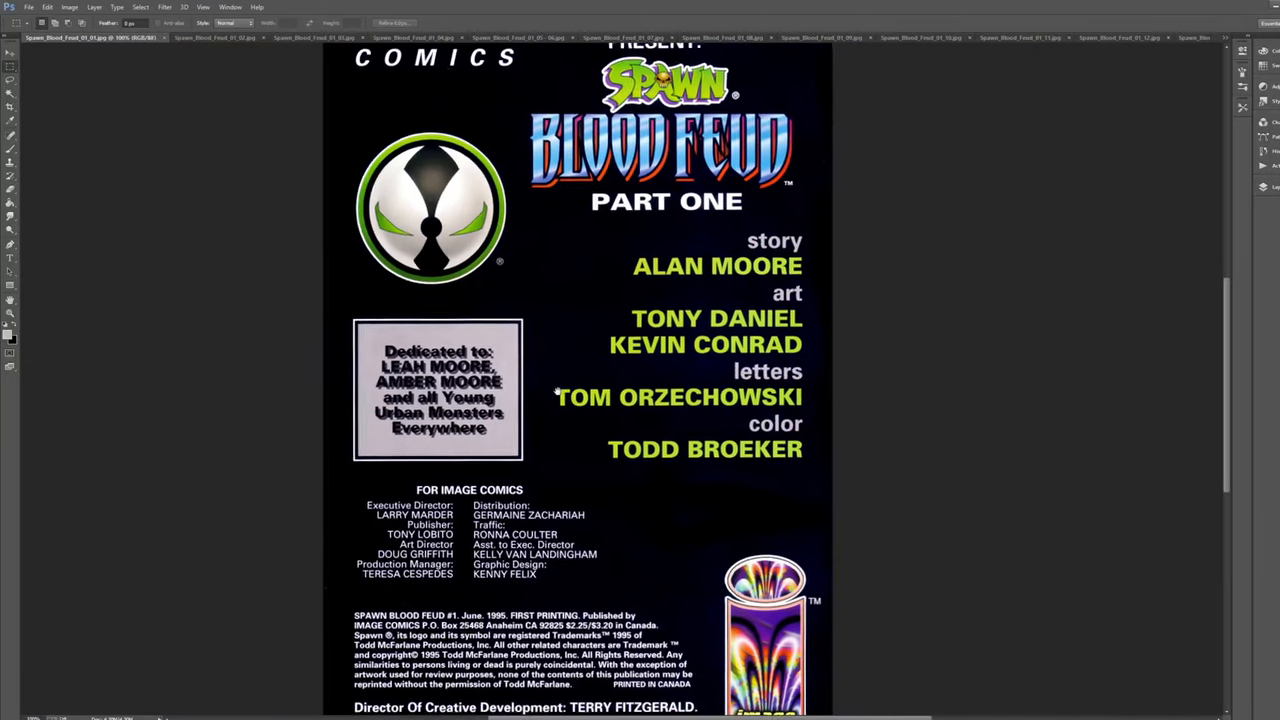
{"action": "scroll", "scroll_direction": "down", "scroll_amount": 3}
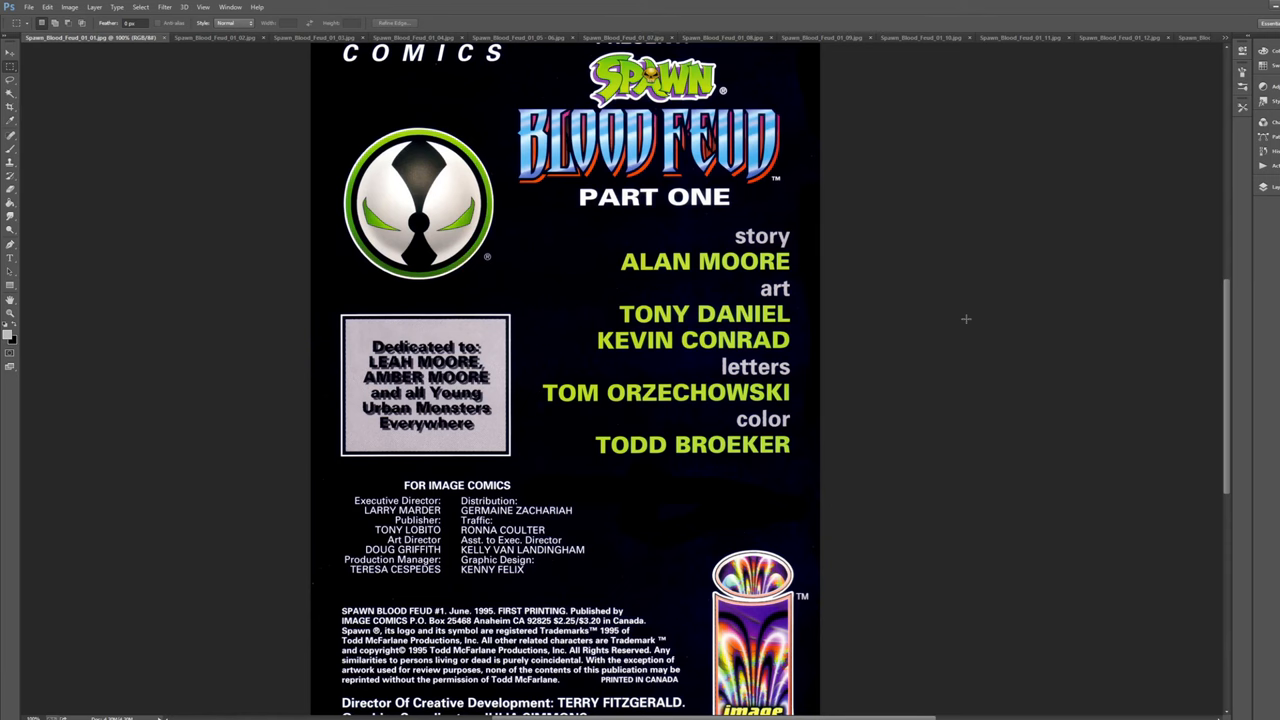
{"action": "mouse_move", "coordinate": [710, 352]}
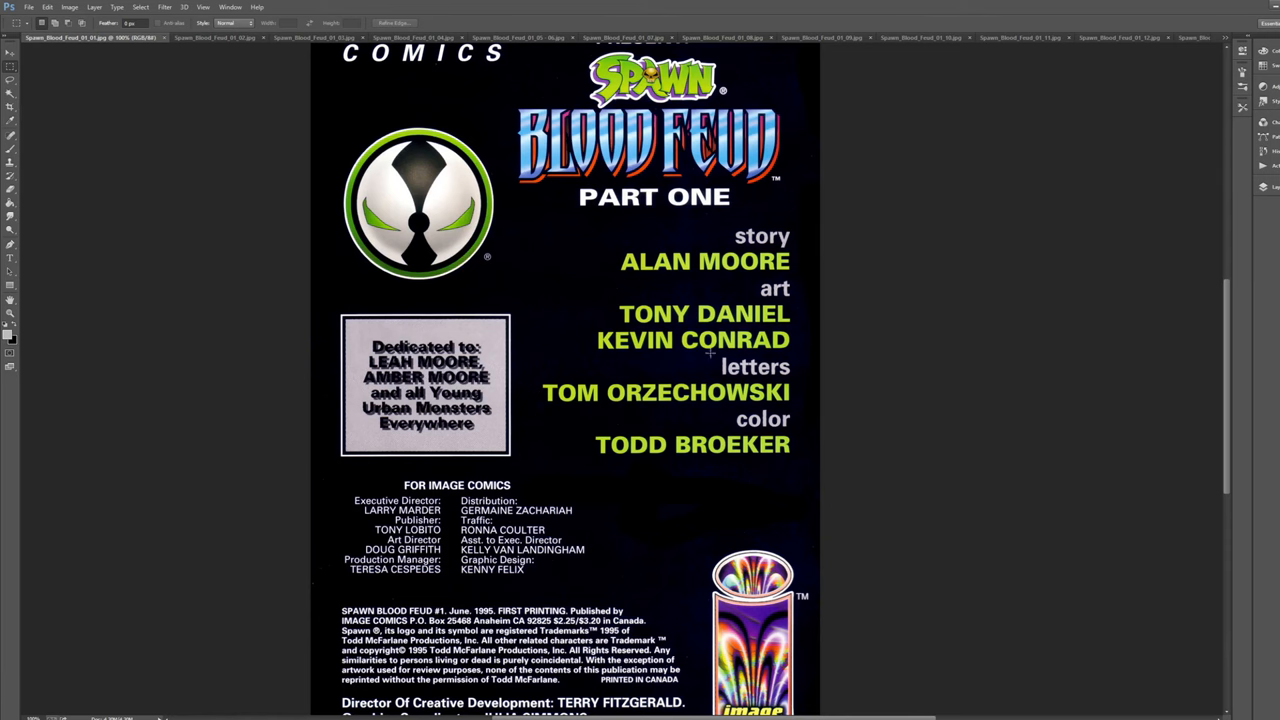
{"action": "scroll", "scroll_direction": "down", "scroll_amount": 3}
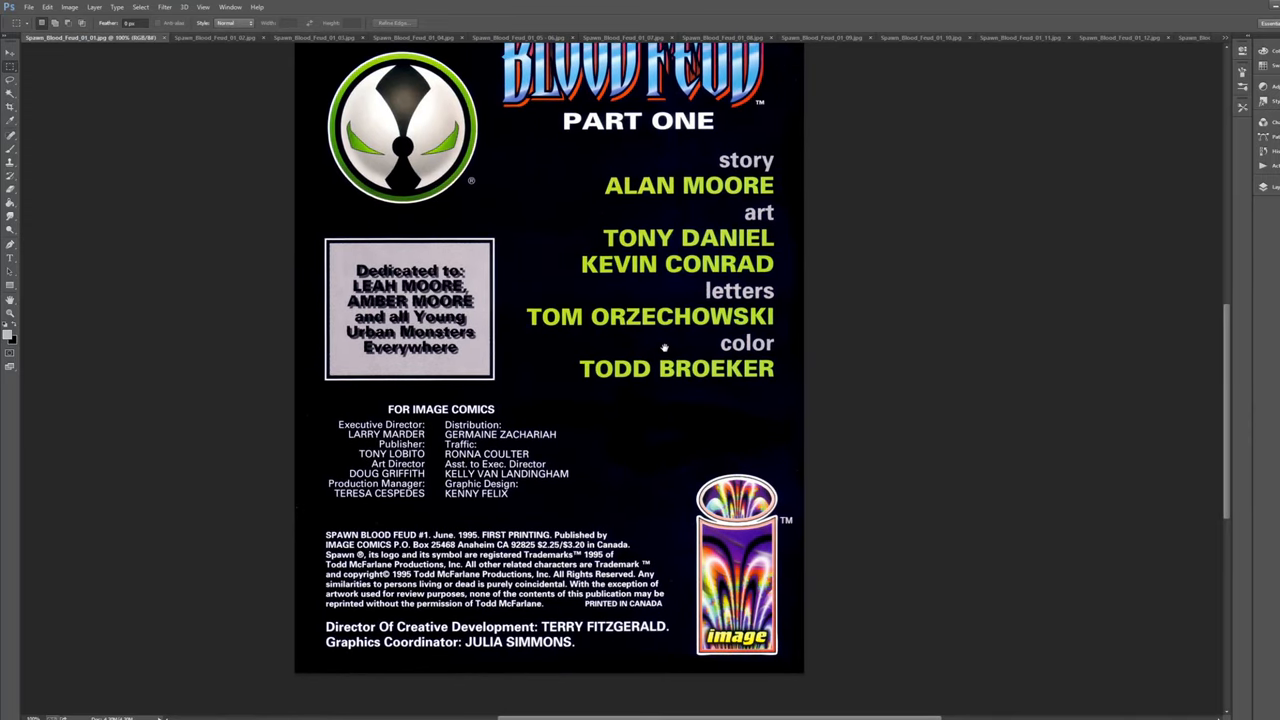
{"action": "mouse_move", "coordinate": [672, 278]}
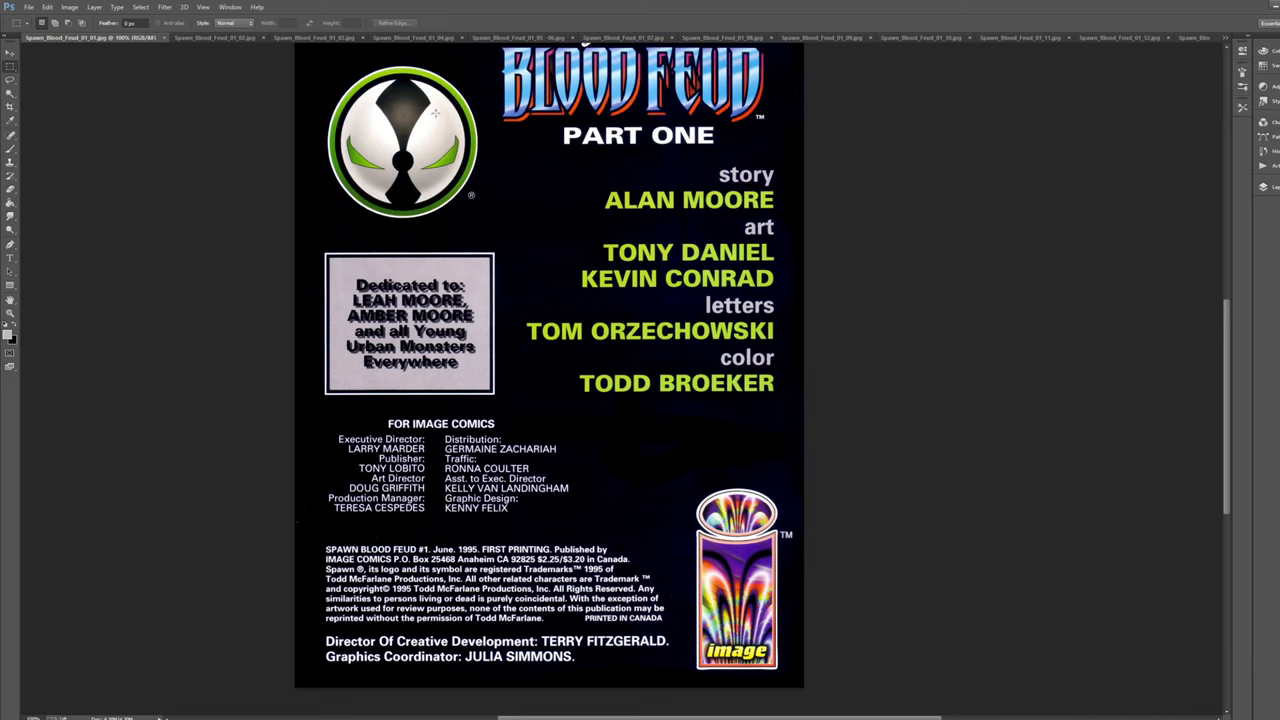
{"action": "mouse_move", "coordinate": [656, 292]}
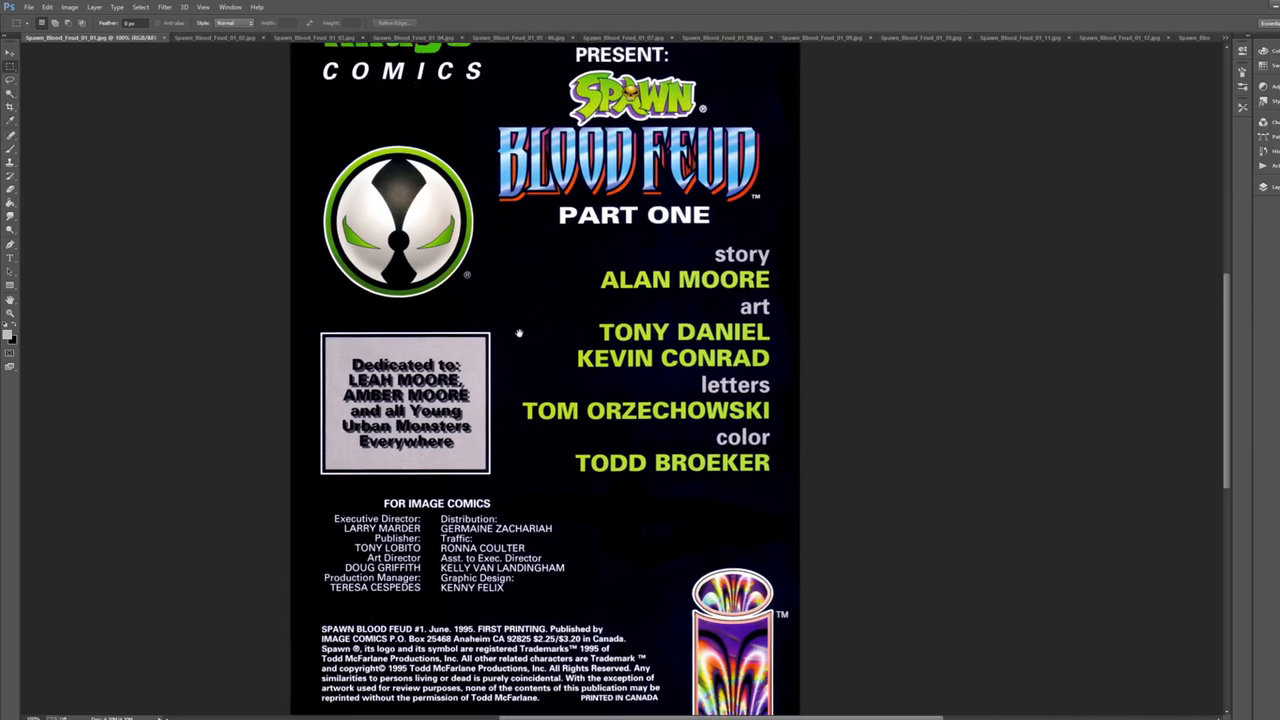
{"action": "scroll", "scroll_direction": "up", "scroll_amount": 3}
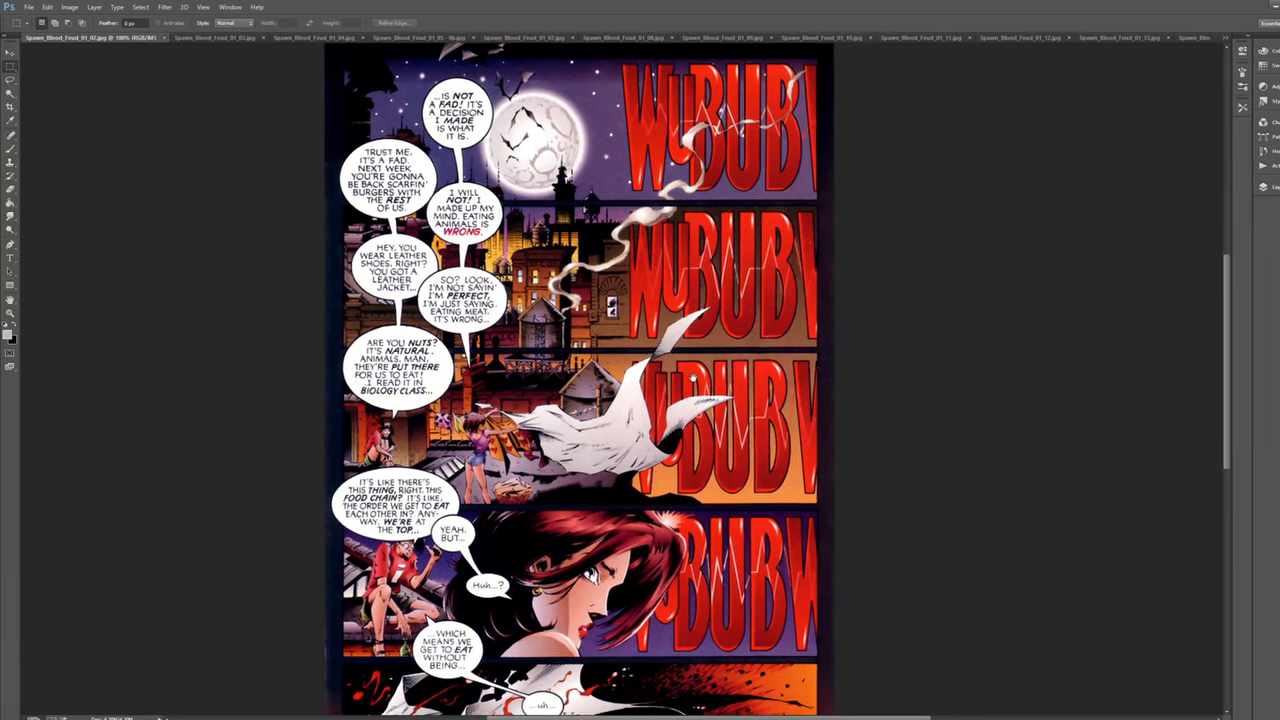
Step: Scroll through the moonlit dialogue page toward the scream-and-noise sequence
{"action": "scroll", "scroll_direction": "down", "scroll_amount": 3}
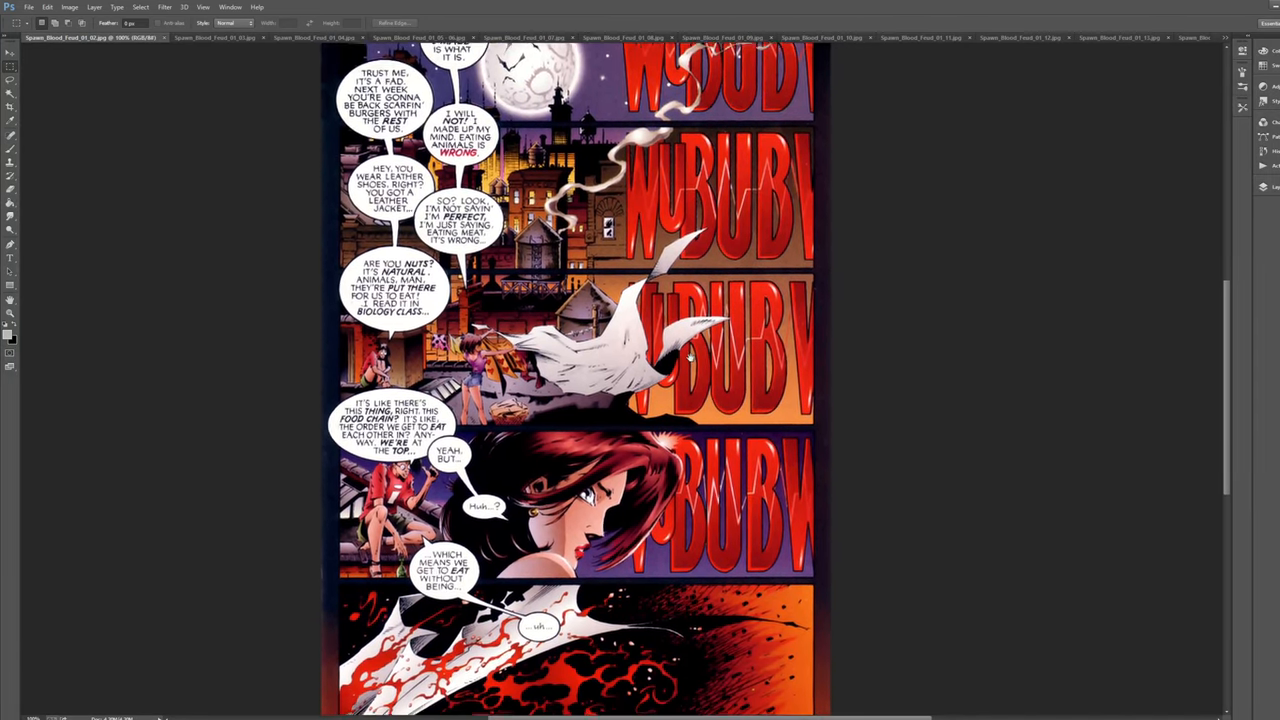
{"action": "scroll", "scroll_direction": "down", "scroll_amount": 3}
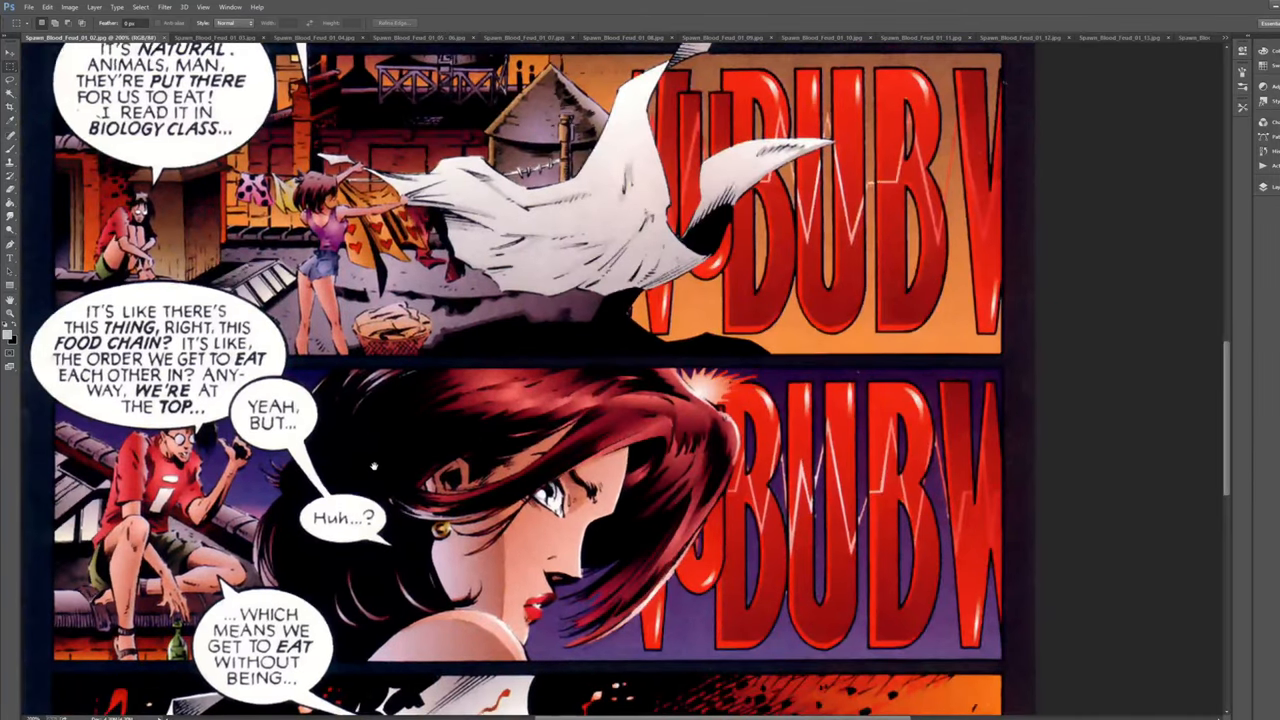
{"action": "scroll", "scroll_direction": "down", "scroll_amount": 3}
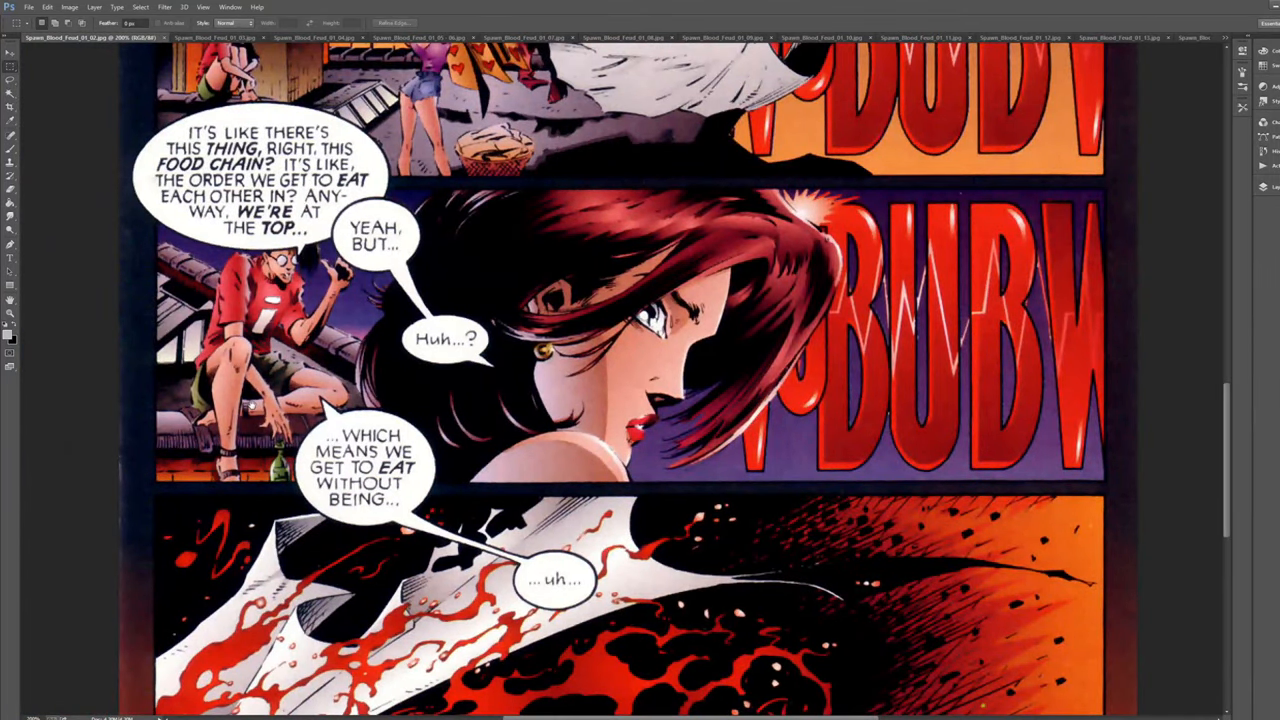
{"action": "scroll", "scroll_direction": "up", "scroll_amount": 3}
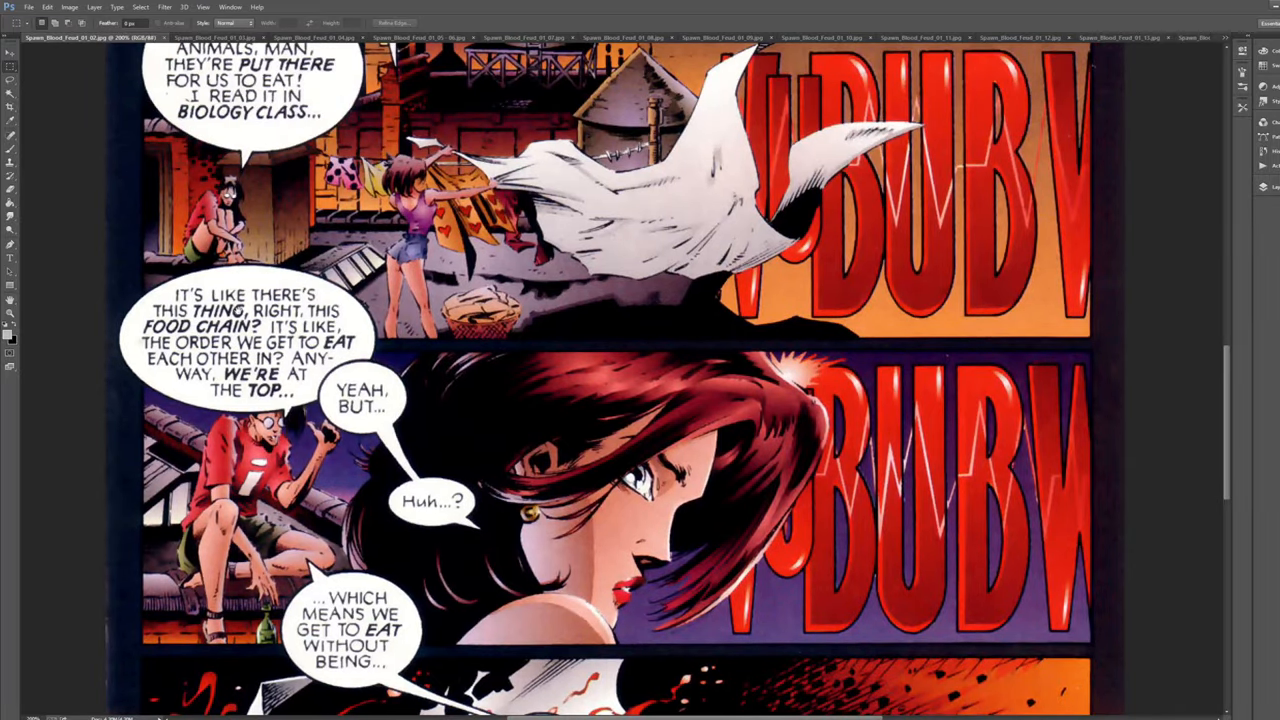
{"action": "scroll", "scroll_direction": "down", "scroll_amount": 3}
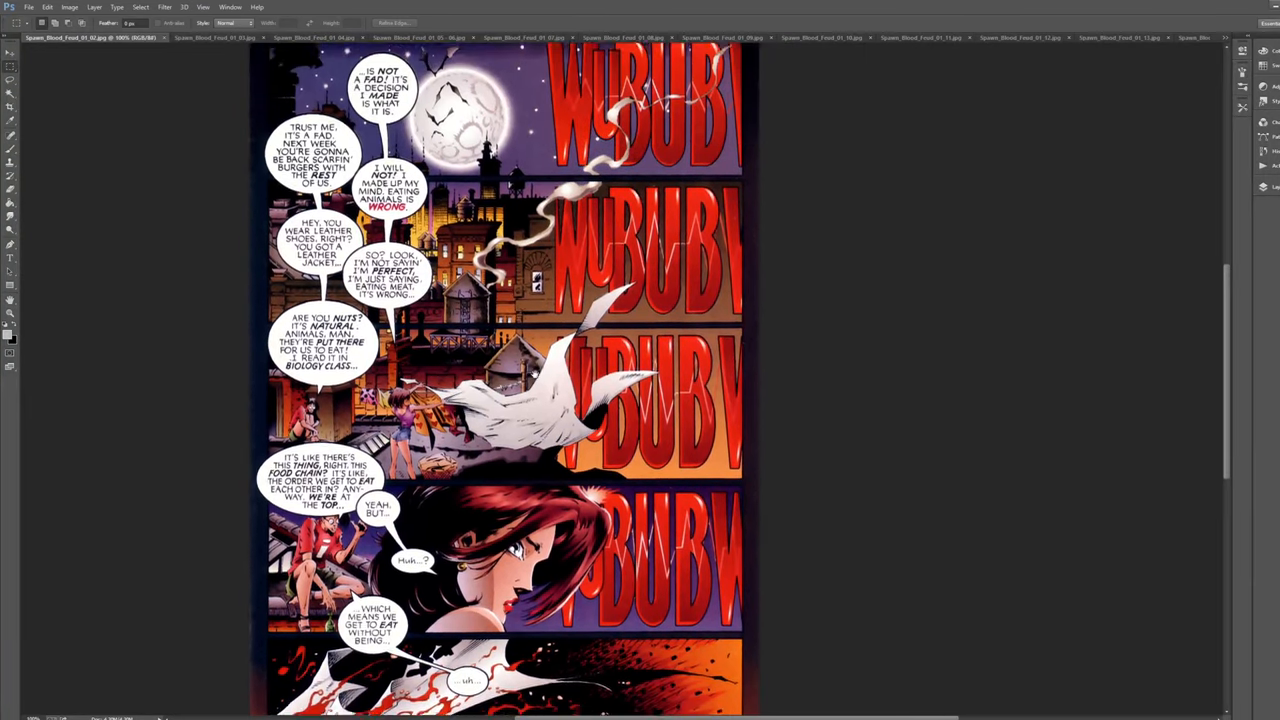
{"action": "scroll", "scroll_direction": "down", "scroll_amount": 3}
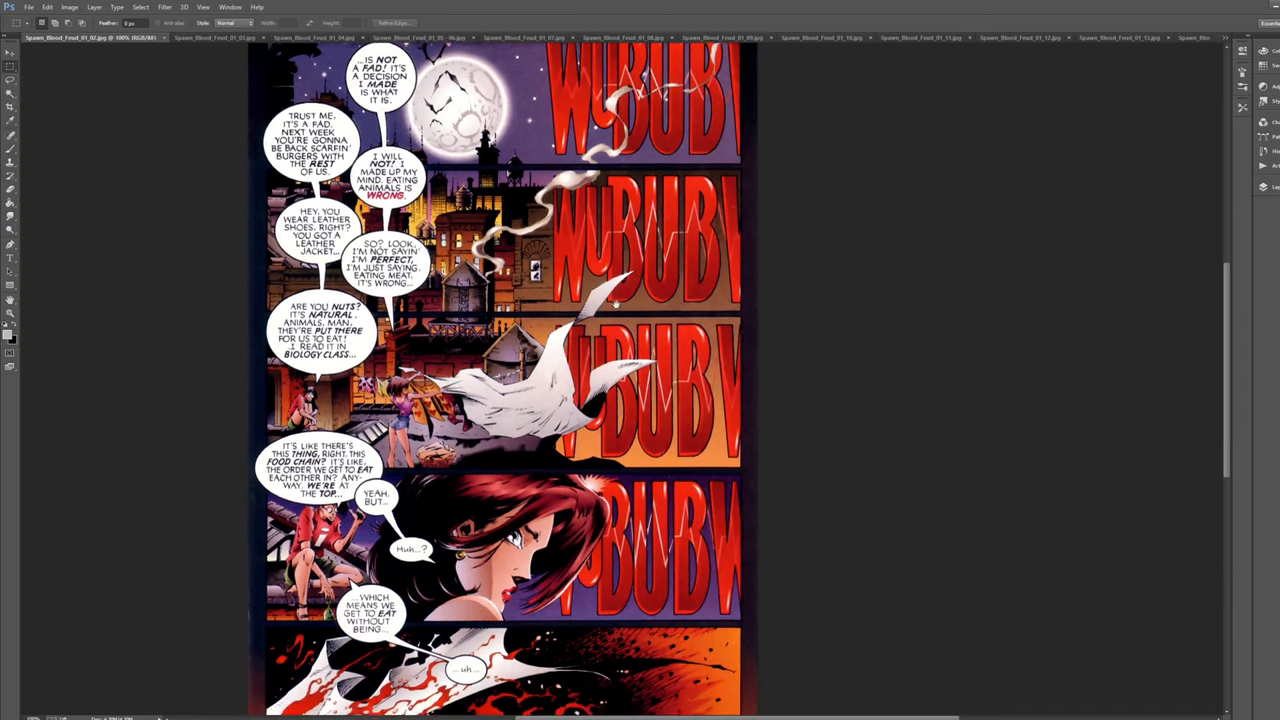
{"action": "scroll", "scroll_direction": "down", "scroll_amount": 3}
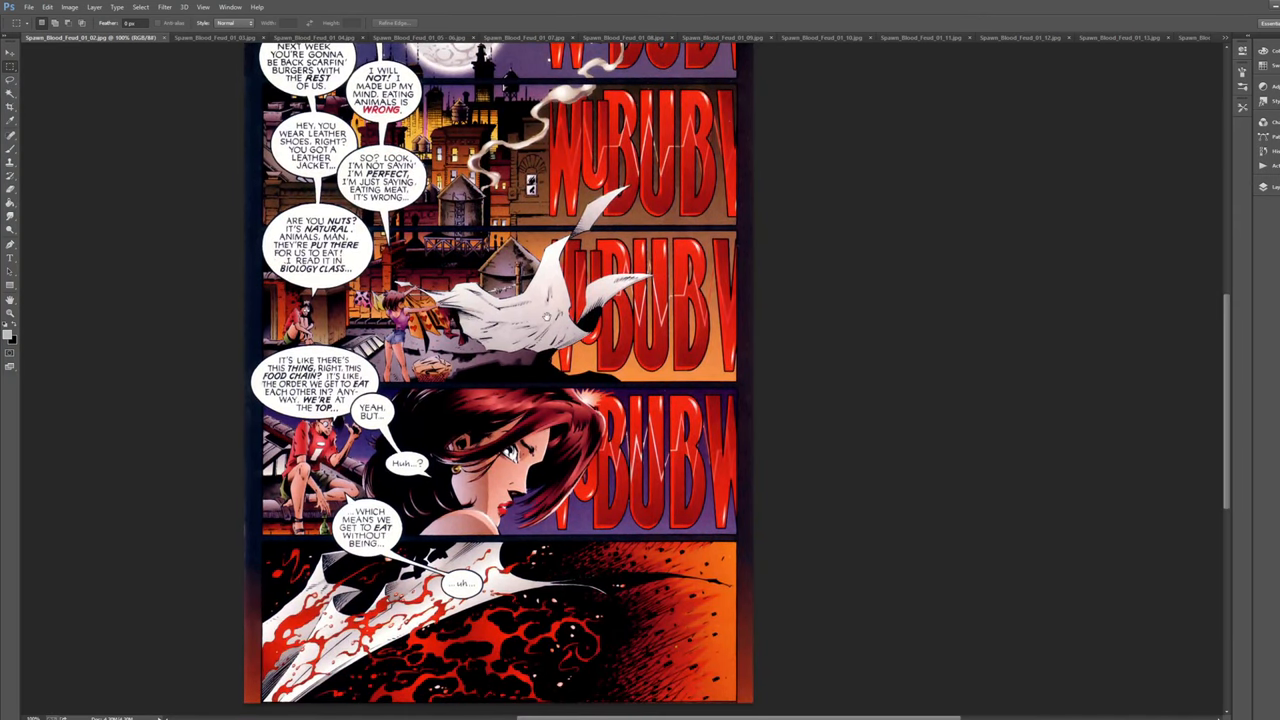
{"action": "scroll", "scroll_direction": "up", "scroll_amount": 3}
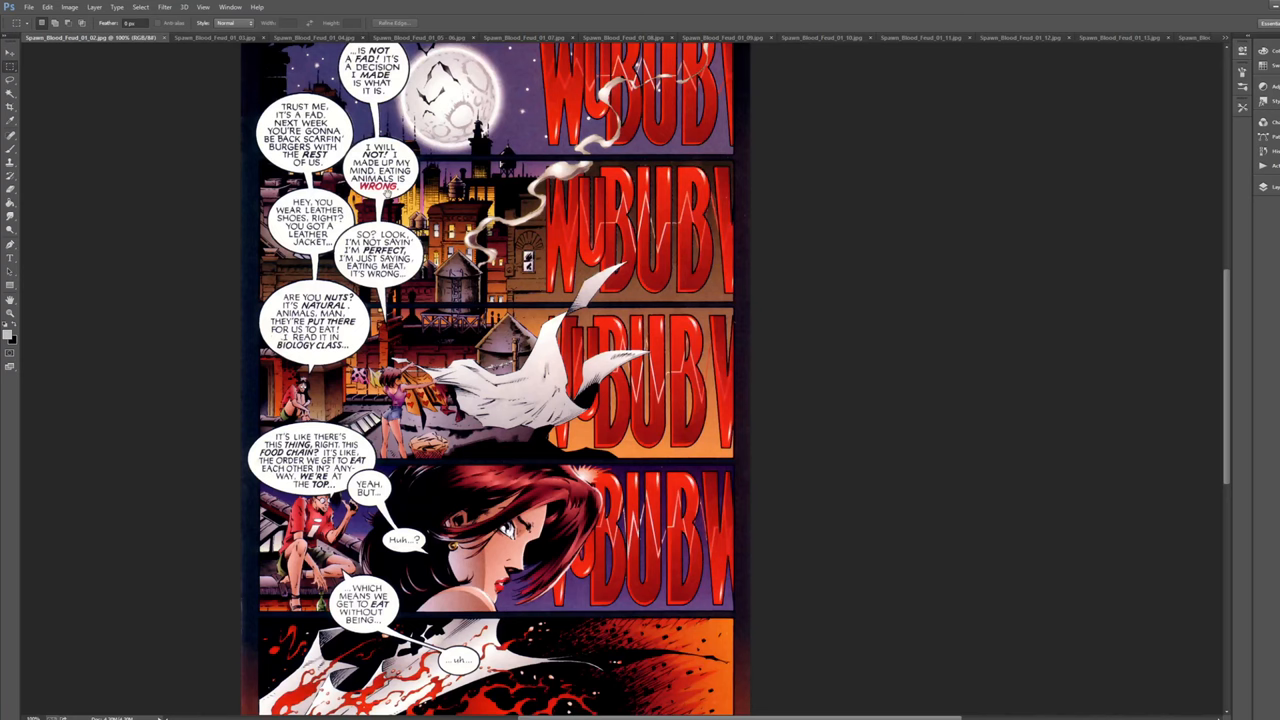
{"action": "scroll", "scroll_direction": "down", "scroll_amount": 3}
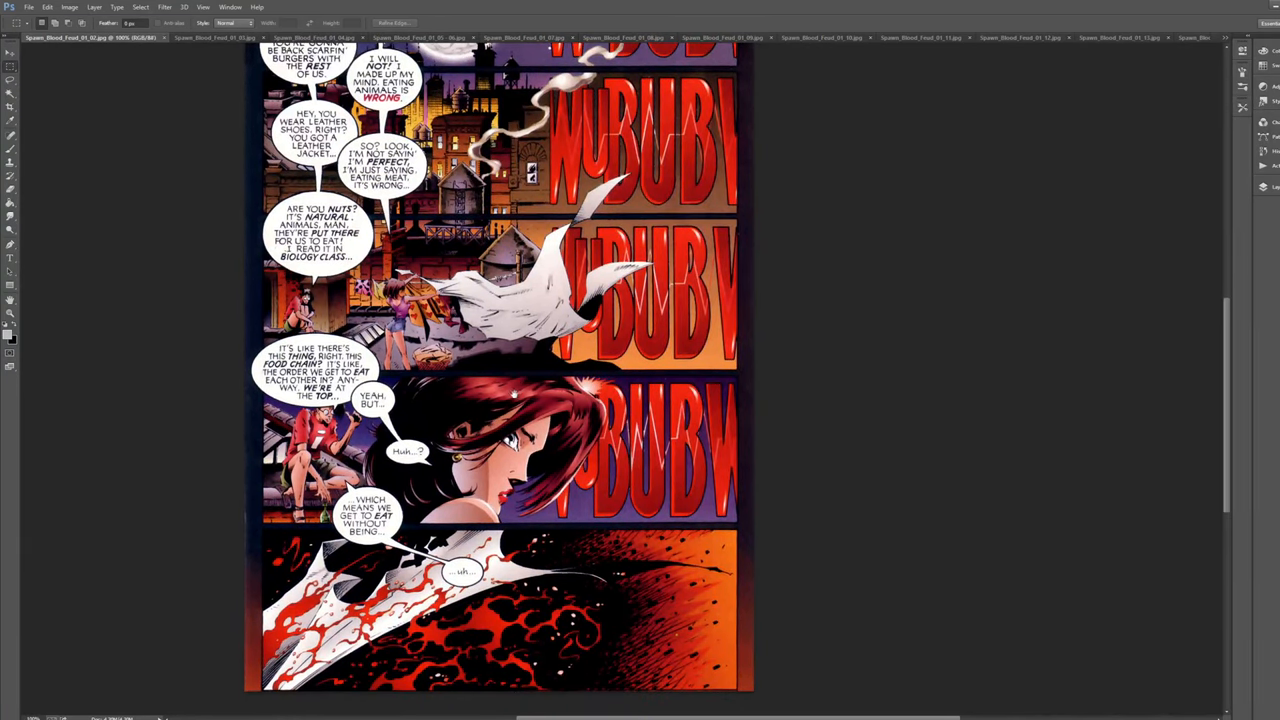
{"action": "scroll", "scroll_direction": "down", "scroll_amount": 3}
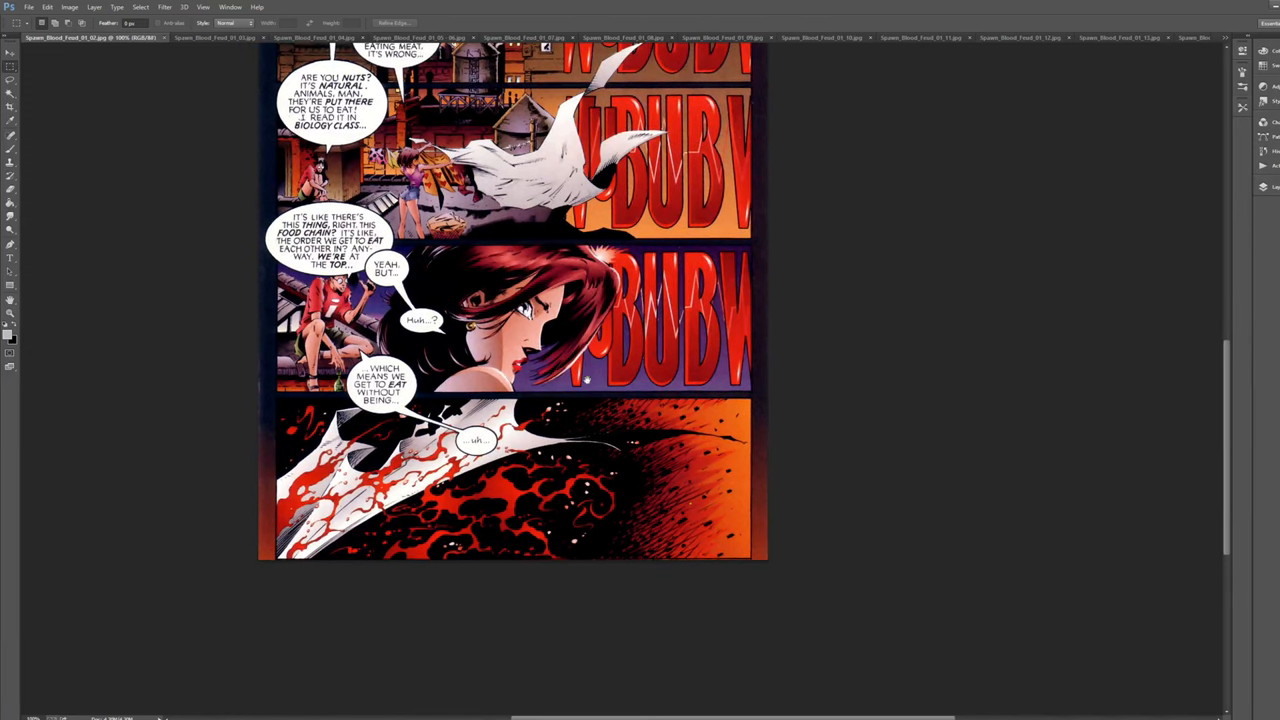
{"action": "mouse_move", "coordinate": [564, 412]}
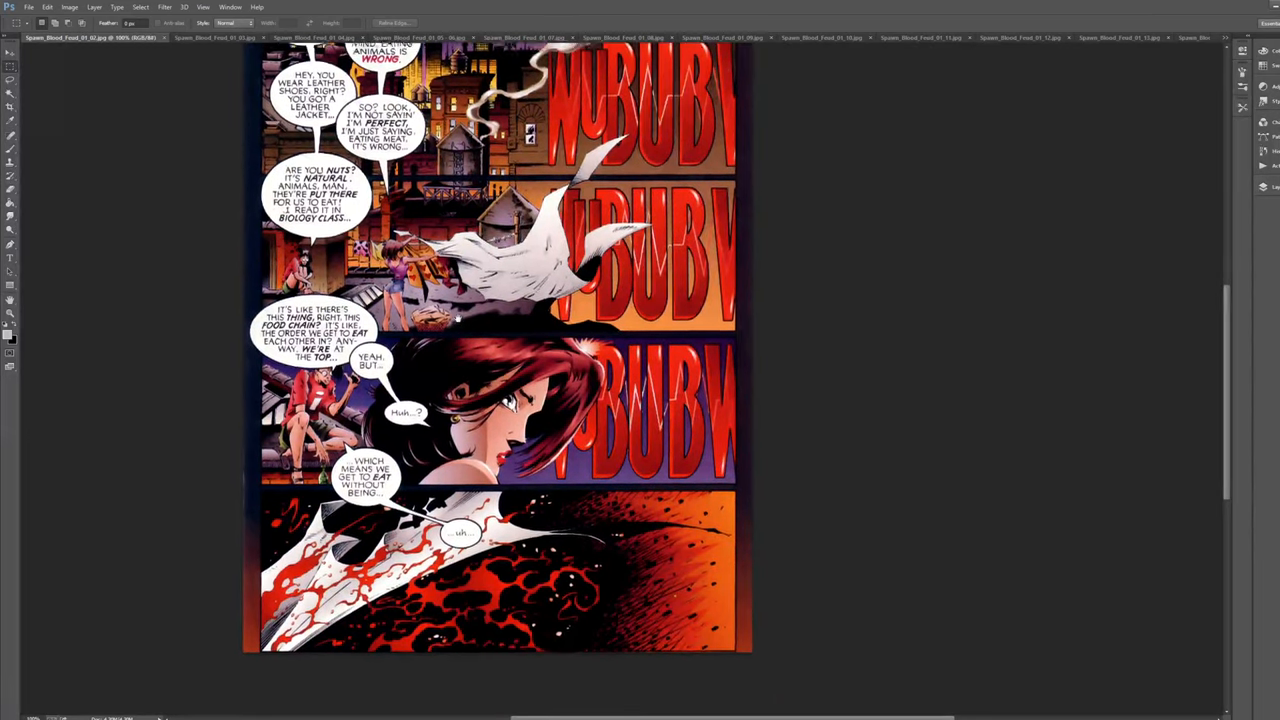
{"action": "scroll", "scroll_direction": "up", "scroll_amount": 3}
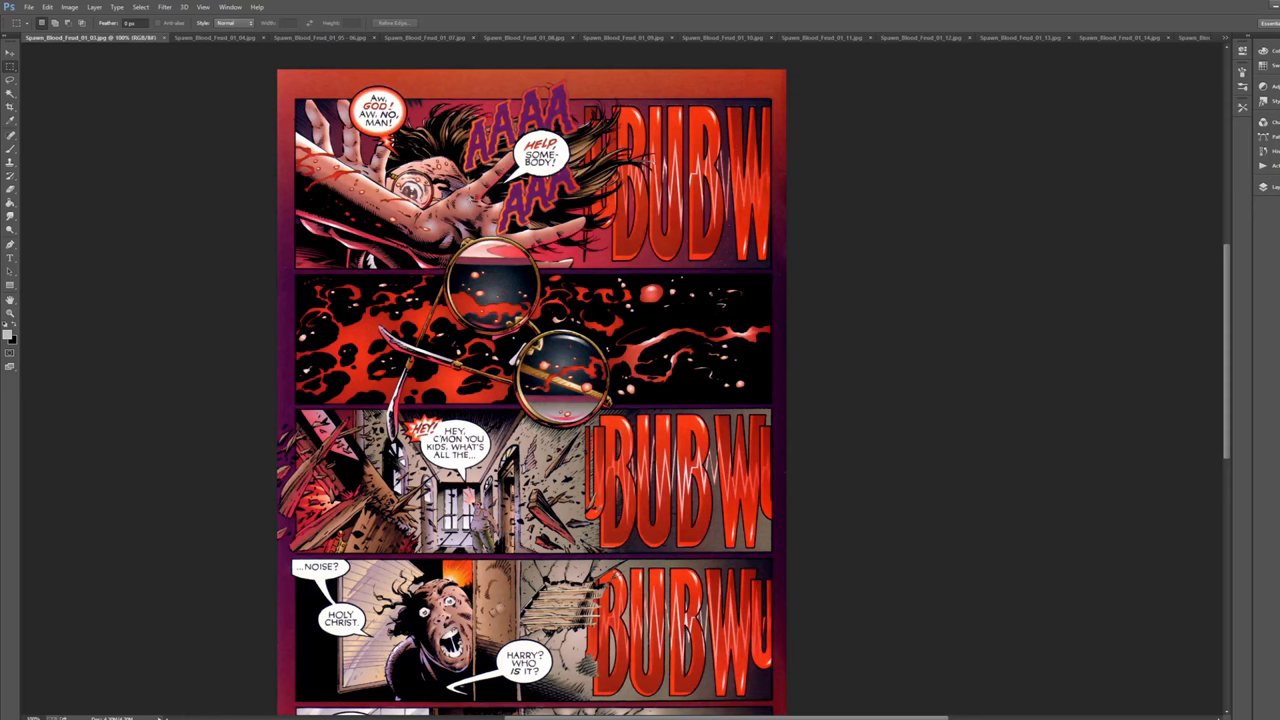
Step: Scroll through the back-matter essay page with the pencil thumbnail sketches
{"action": "scroll", "scroll_direction": "up", "scroll_amount": 3}
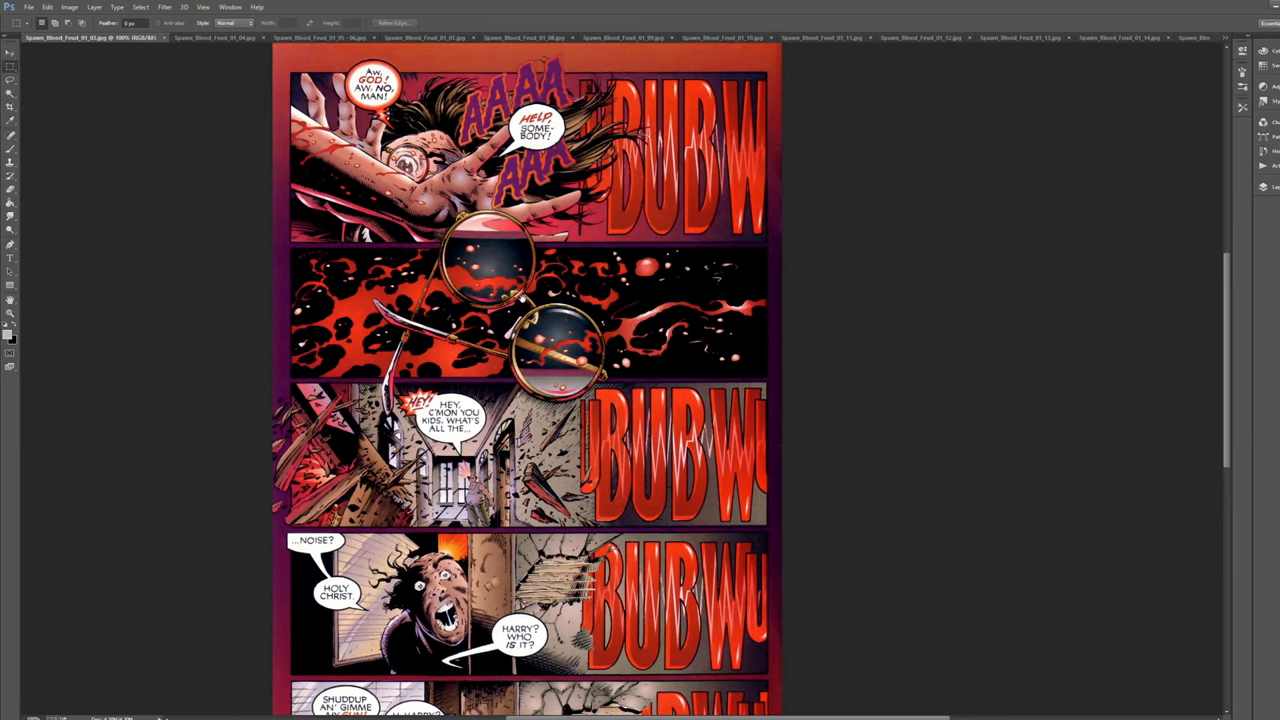
{"action": "scroll", "scroll_direction": "down", "scroll_amount": 3}
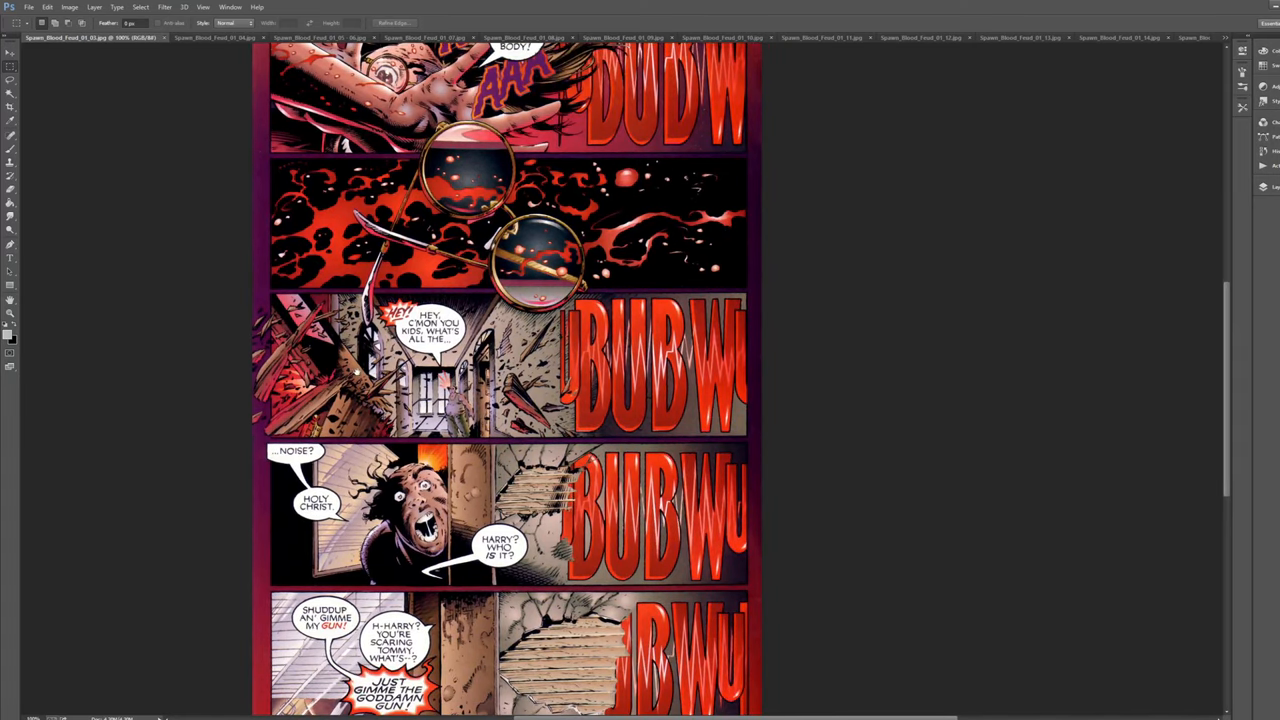
{"action": "scroll", "scroll_direction": "up", "scroll_amount": 3}
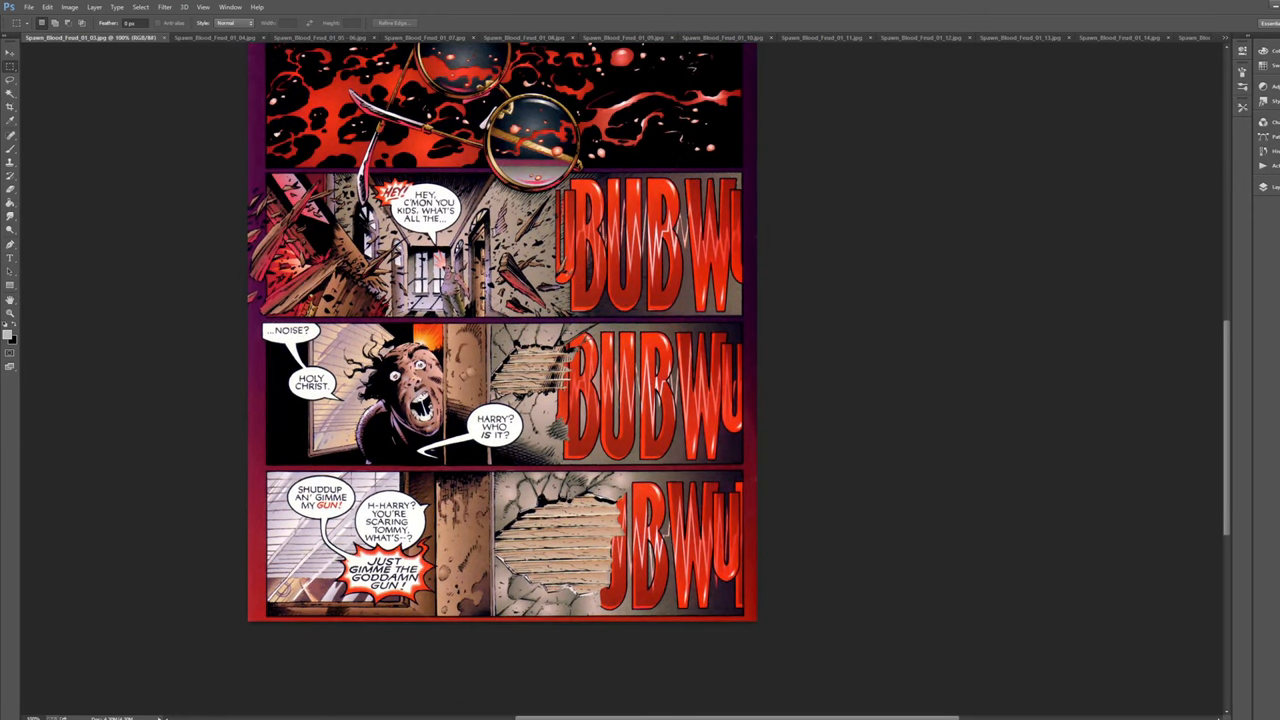
{"action": "scroll", "scroll_direction": "up", "scroll_amount": 3}
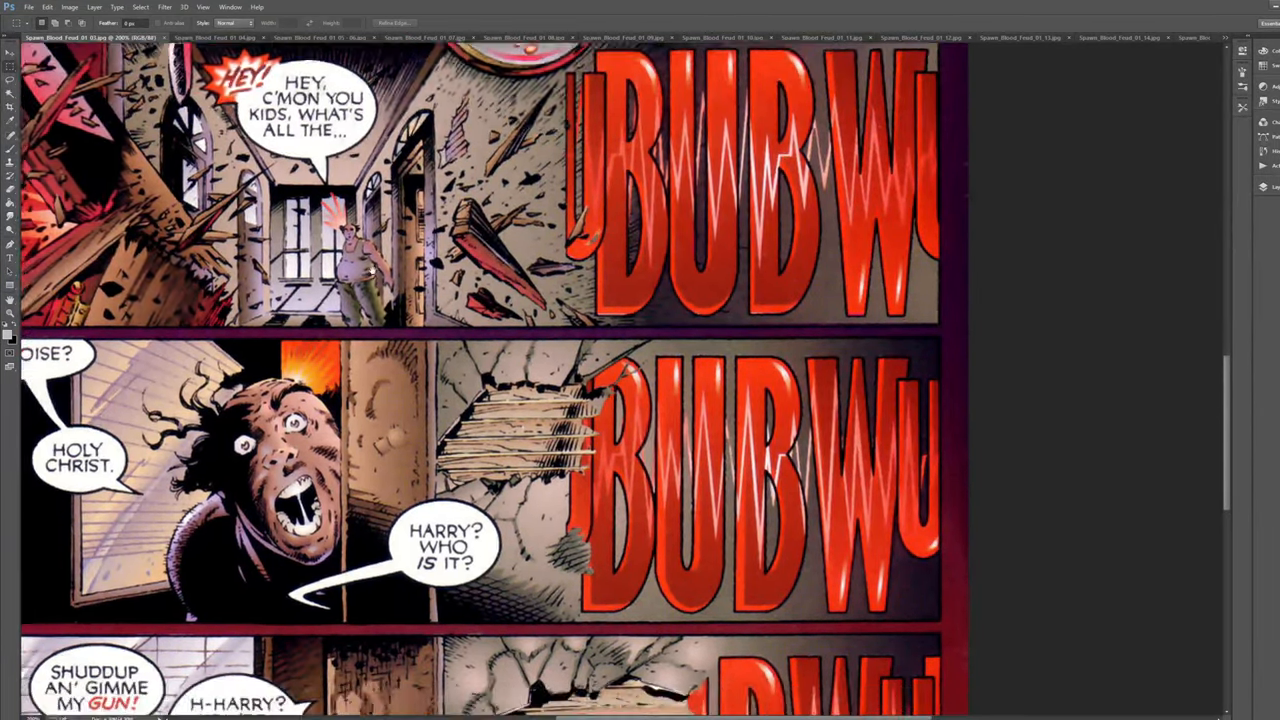
{"action": "scroll", "scroll_direction": "down", "scroll_amount": 3}
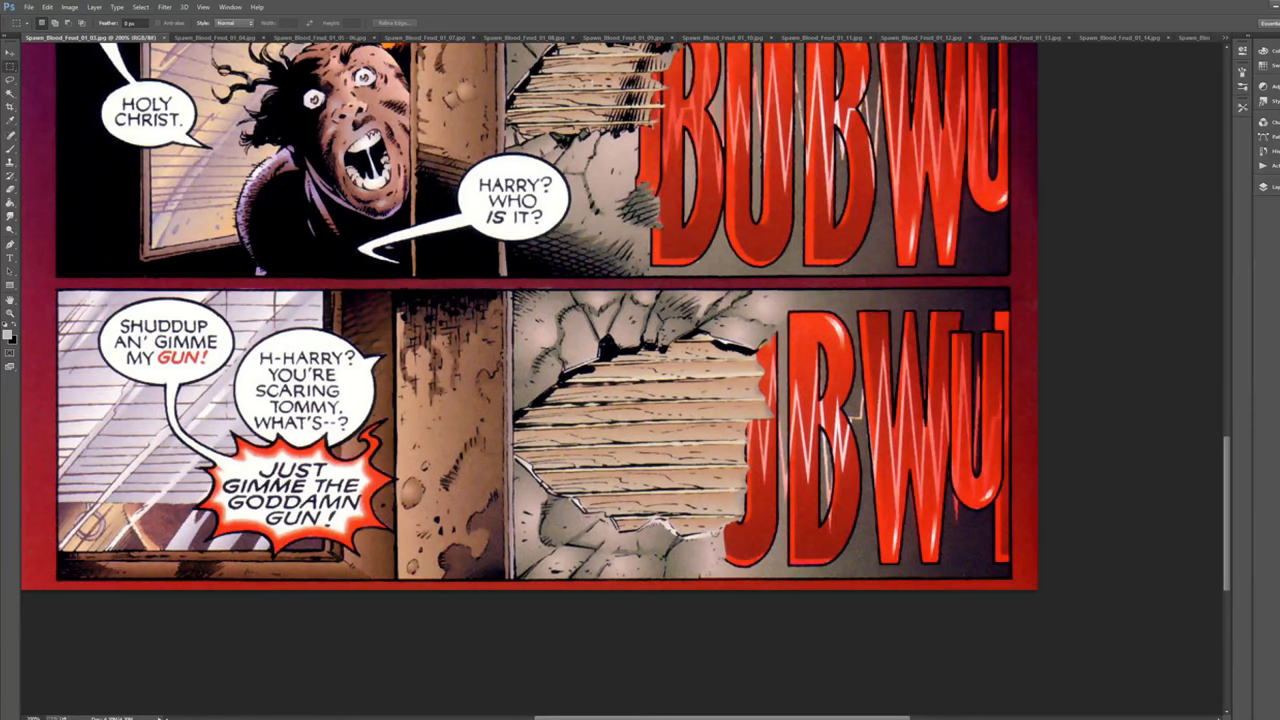
{"action": "scroll", "scroll_direction": "up", "scroll_amount": 3}
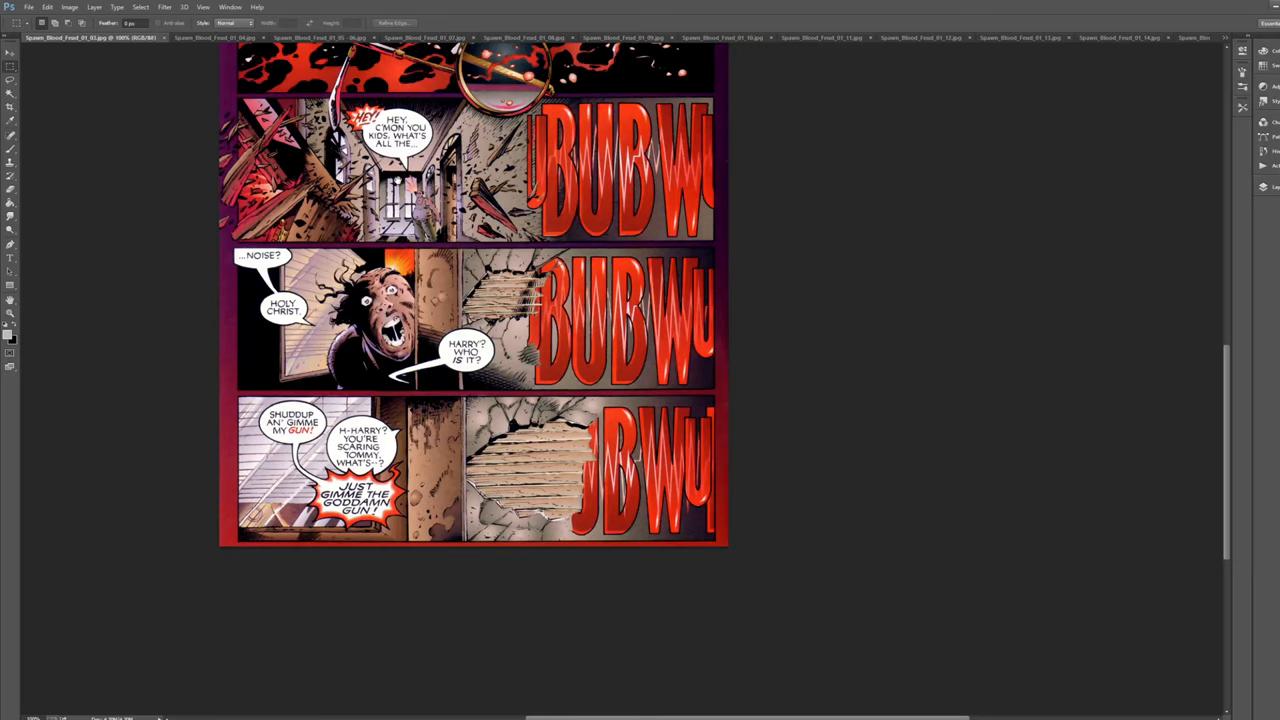
{"action": "scroll", "scroll_direction": "up", "scroll_amount": 3}
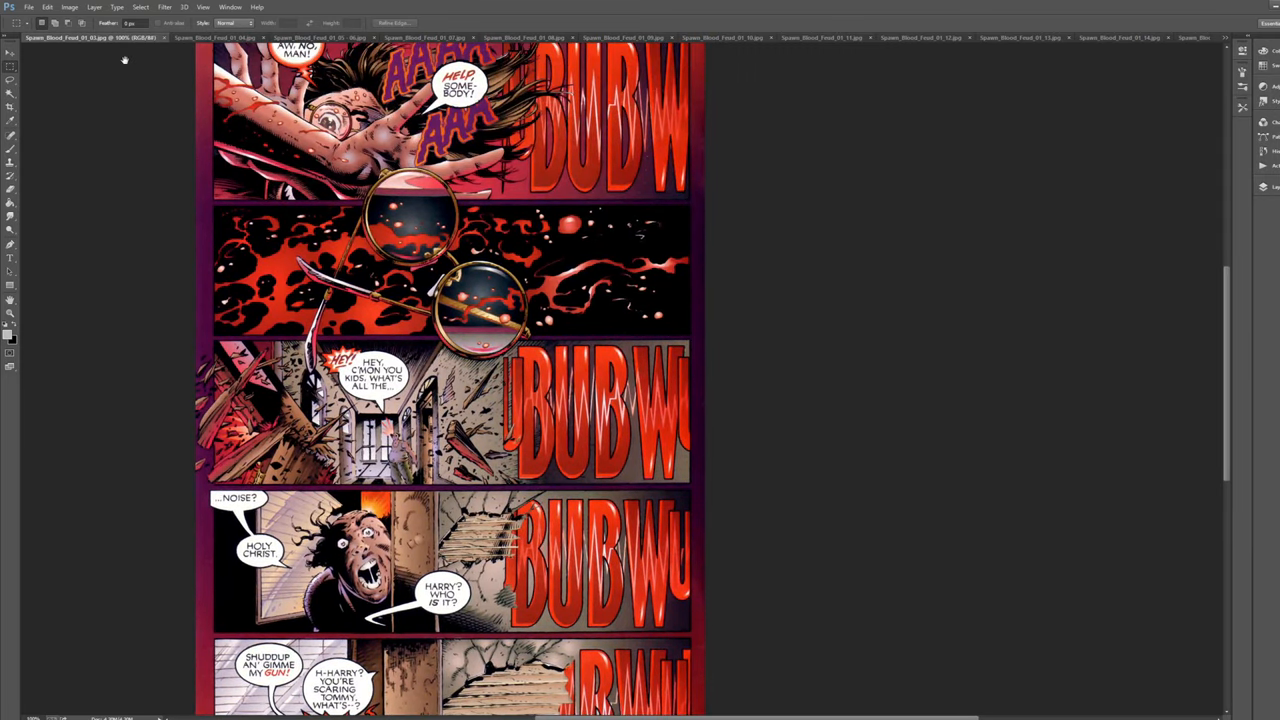
{"action": "scroll", "scroll_direction": "down", "scroll_amount": 3}
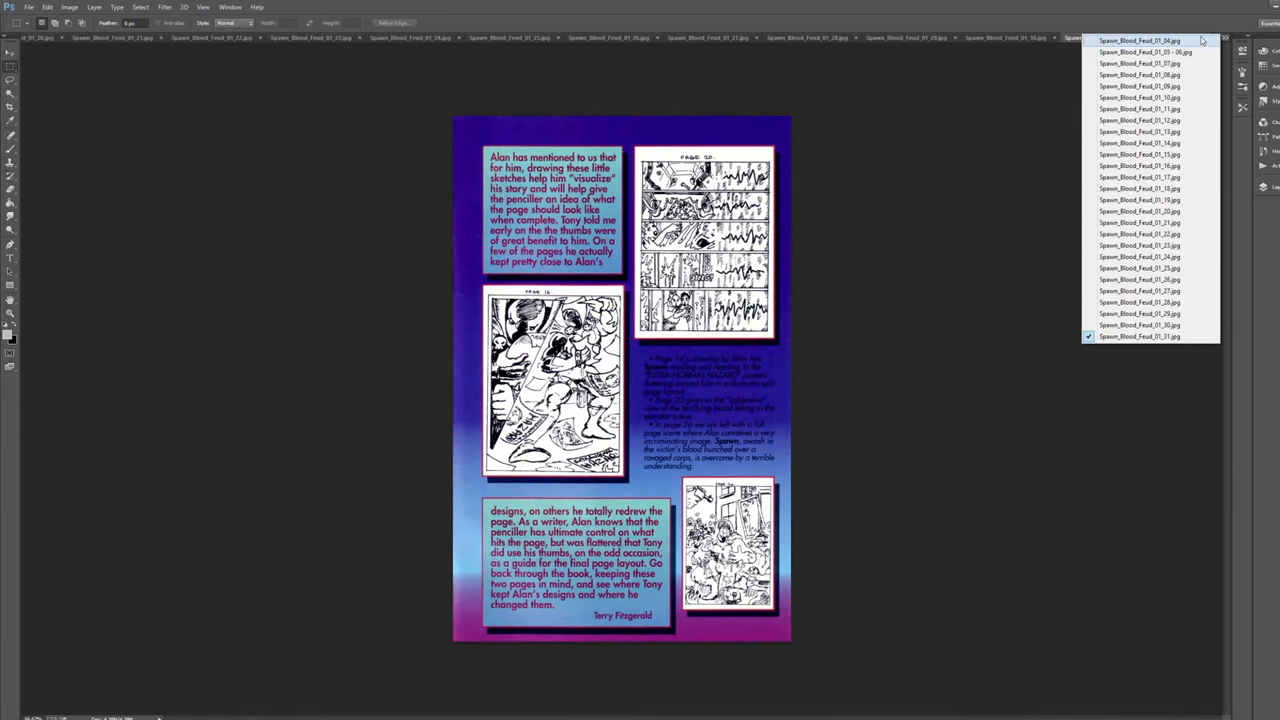
{"action": "left_click", "coordinate": [1140, 40]}
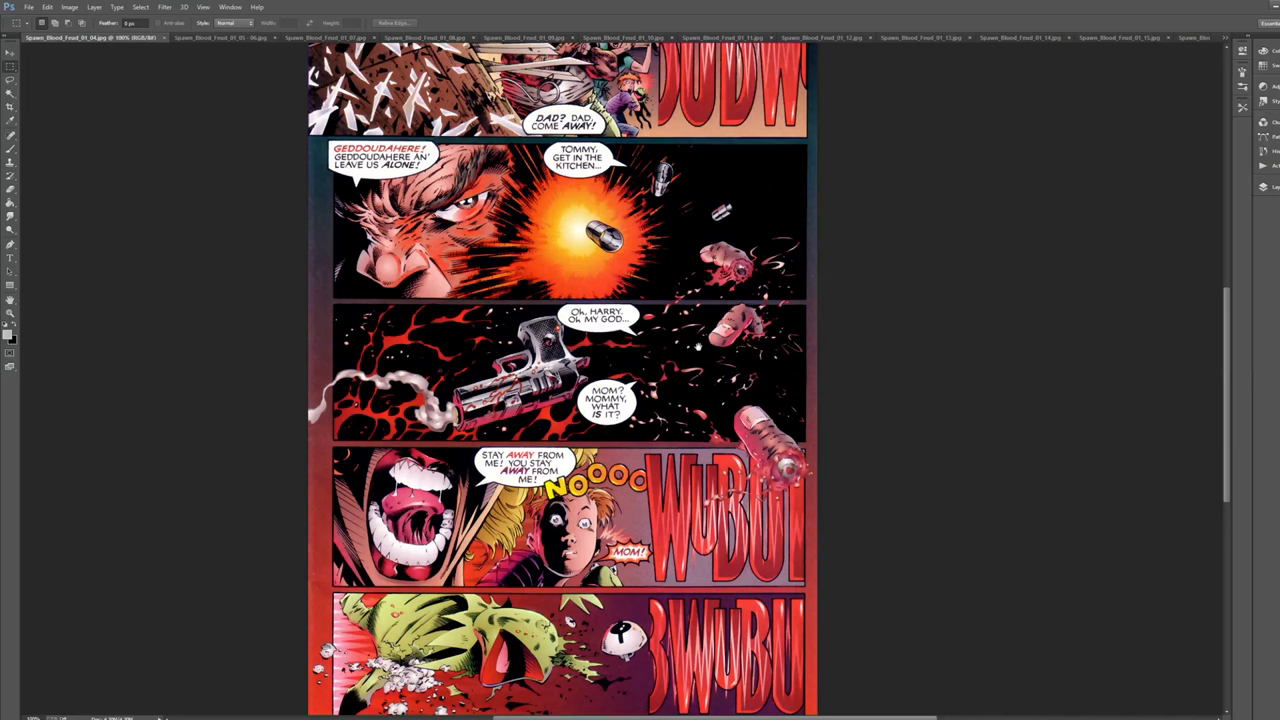
{"action": "scroll", "scroll_direction": "down", "scroll_amount": 3}
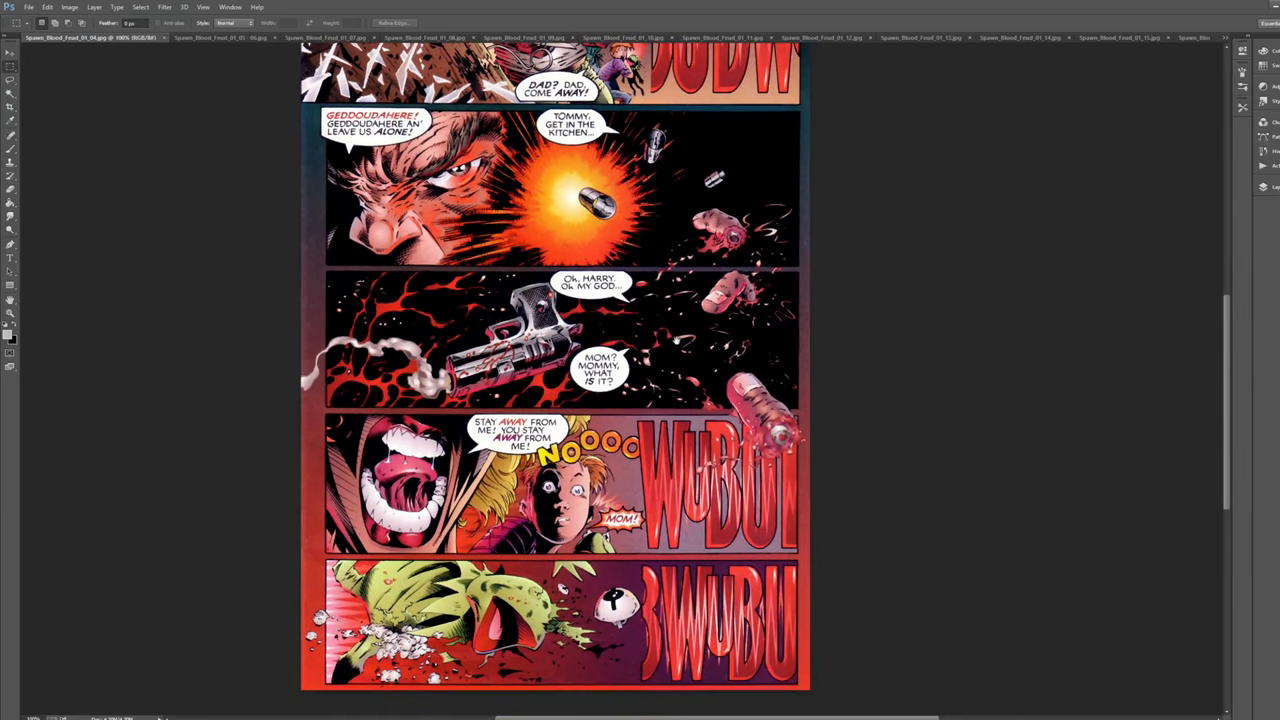
{"action": "scroll", "scroll_direction": "down", "scroll_amount": 3}
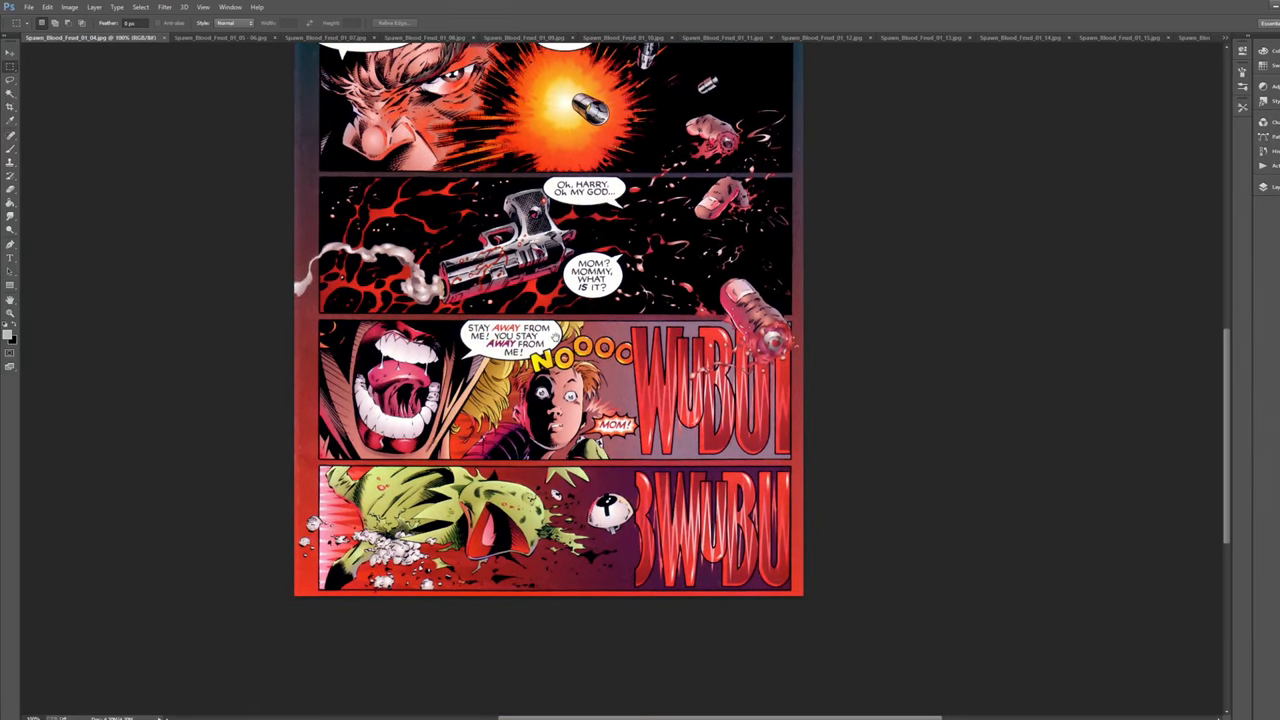
{"action": "scroll", "scroll_direction": "up", "scroll_amount": 3}
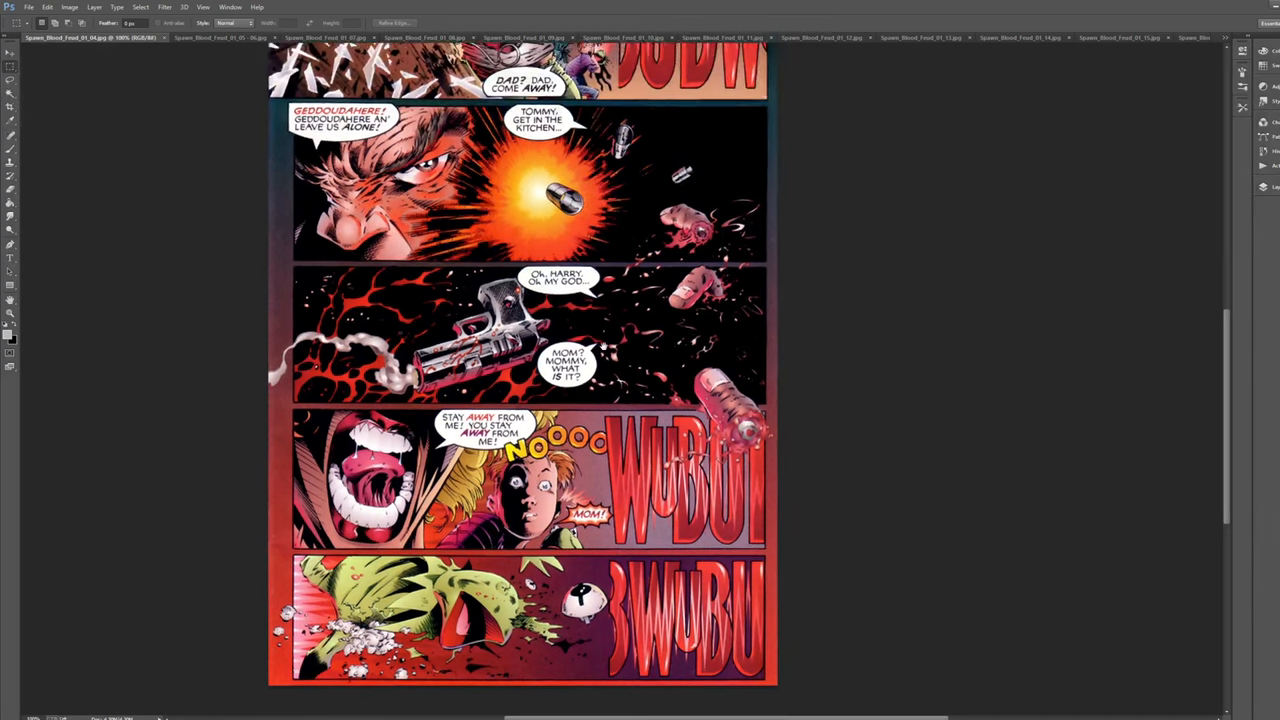
{"action": "scroll", "scroll_direction": "up", "scroll_amount": 3}
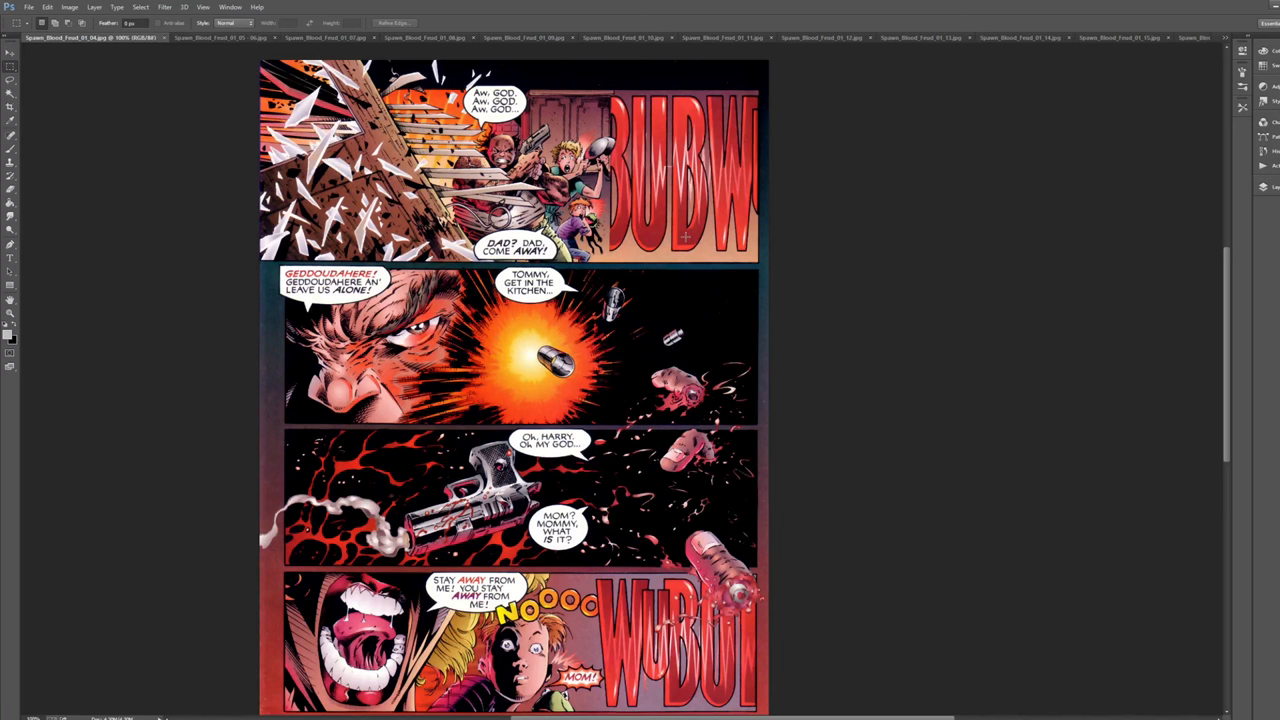
{"action": "mouse_move", "coordinate": [592, 288]}
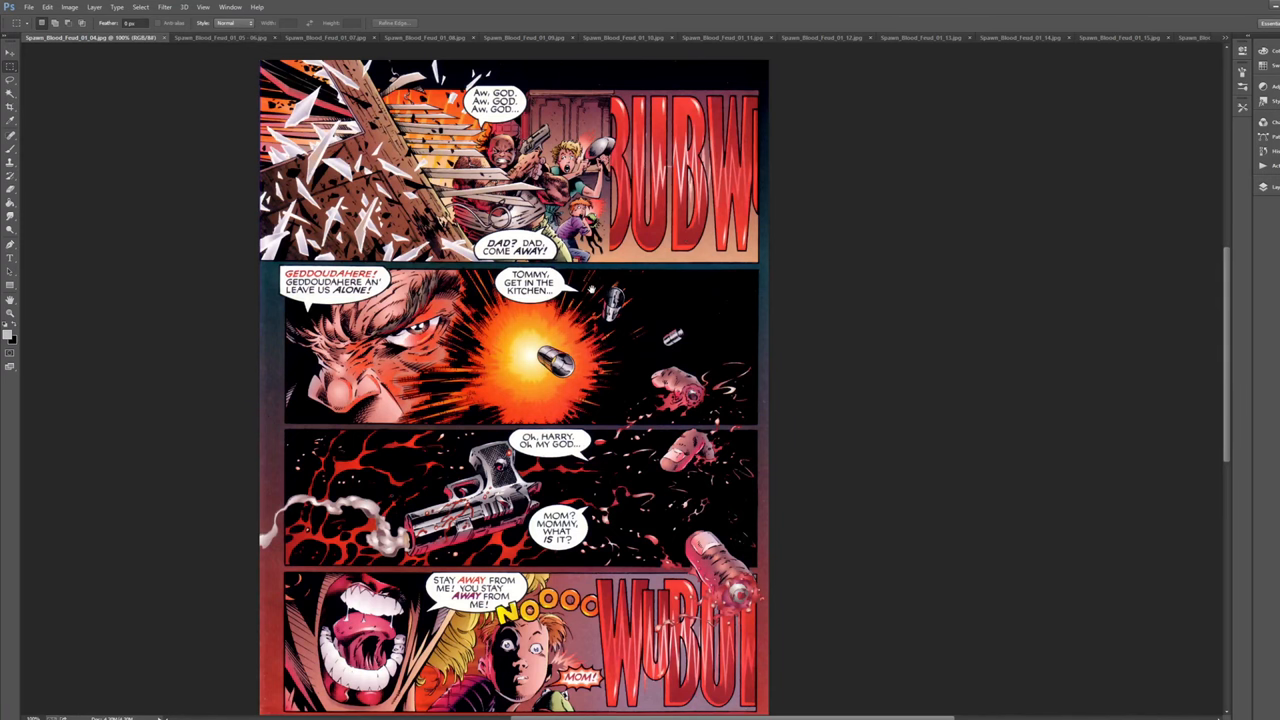
{"action": "scroll", "scroll_direction": "up", "scroll_amount": 3}
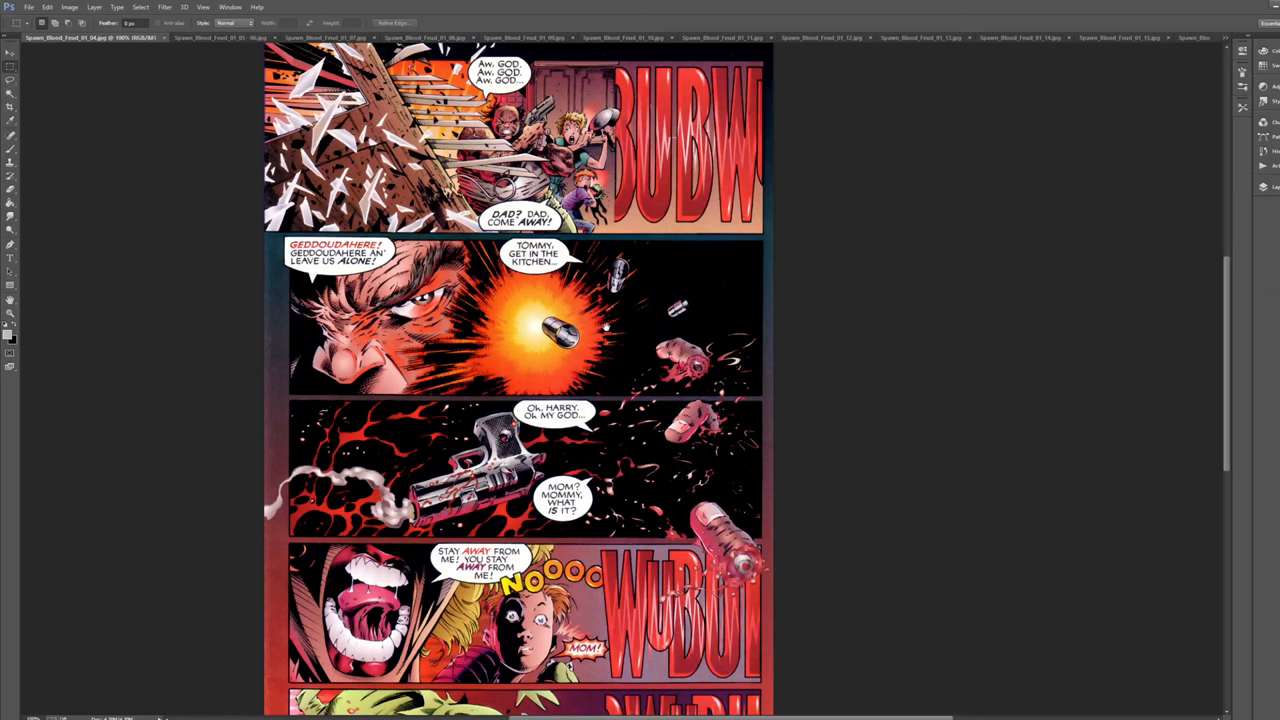
{"action": "scroll", "scroll_direction": "down", "scroll_amount": 3}
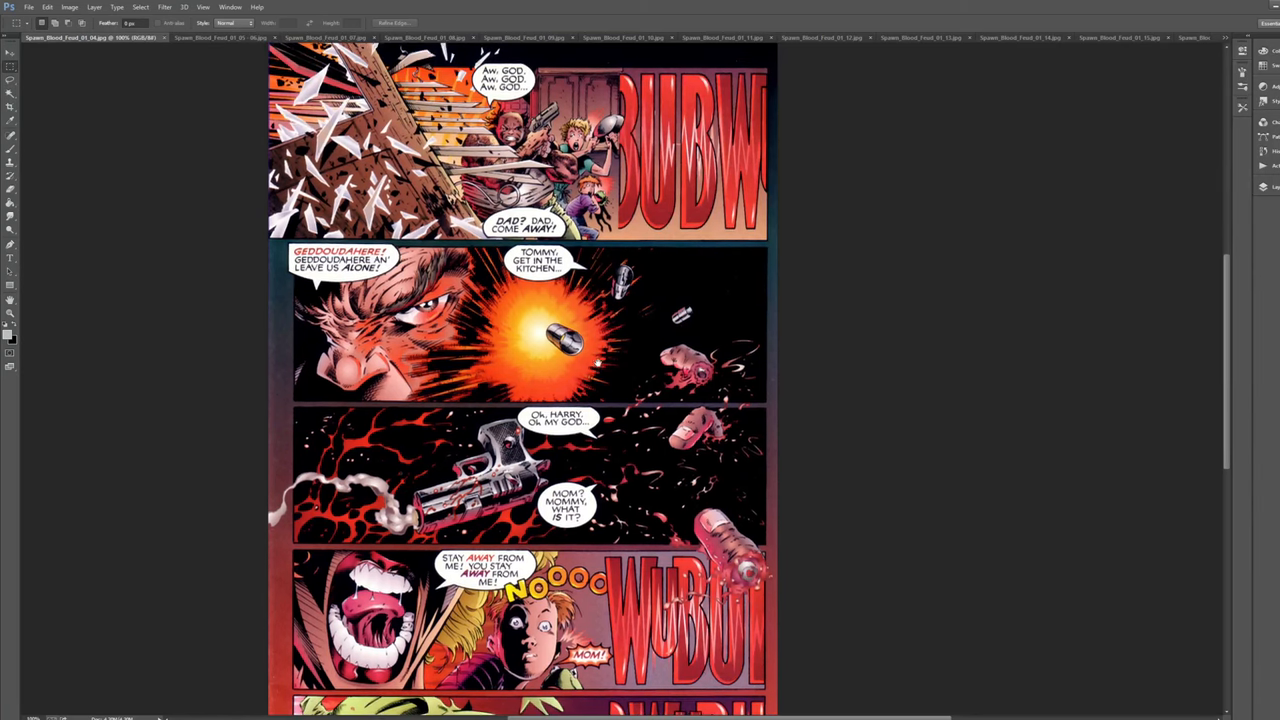
{"action": "scroll", "scroll_direction": "down", "scroll_amount": 3}
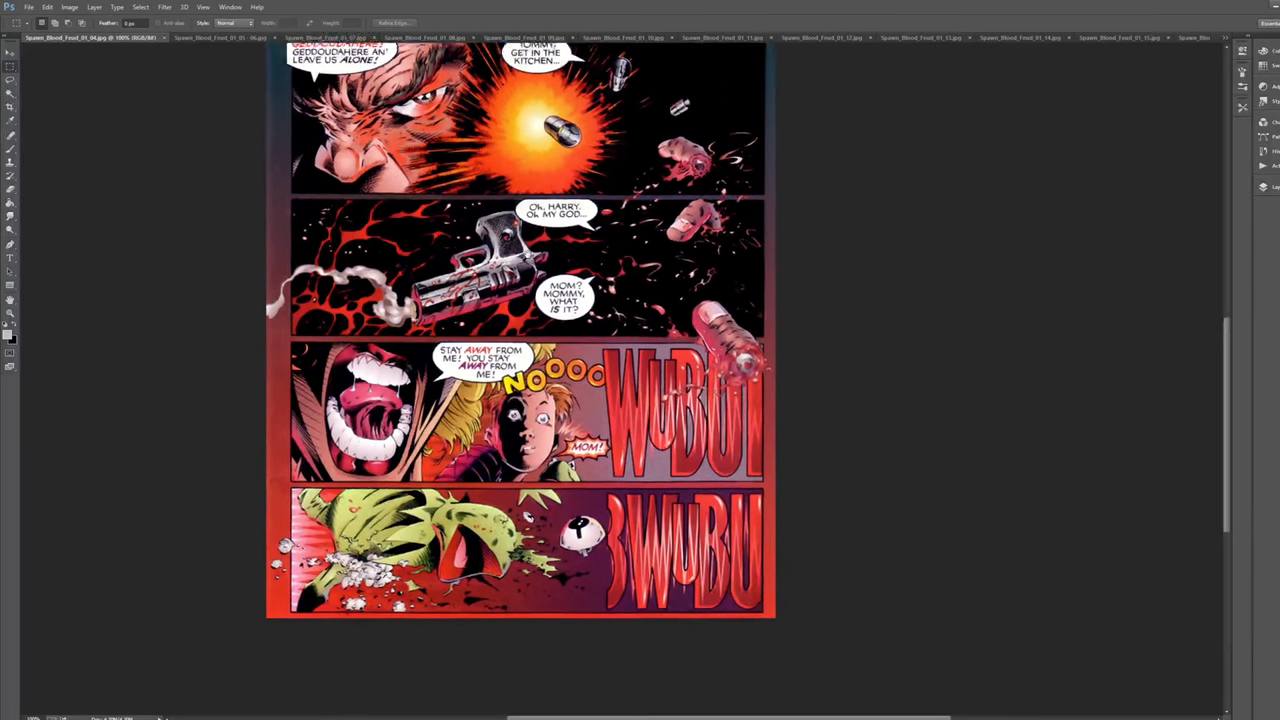
{"action": "scroll", "scroll_direction": "up", "scroll_amount": 3}
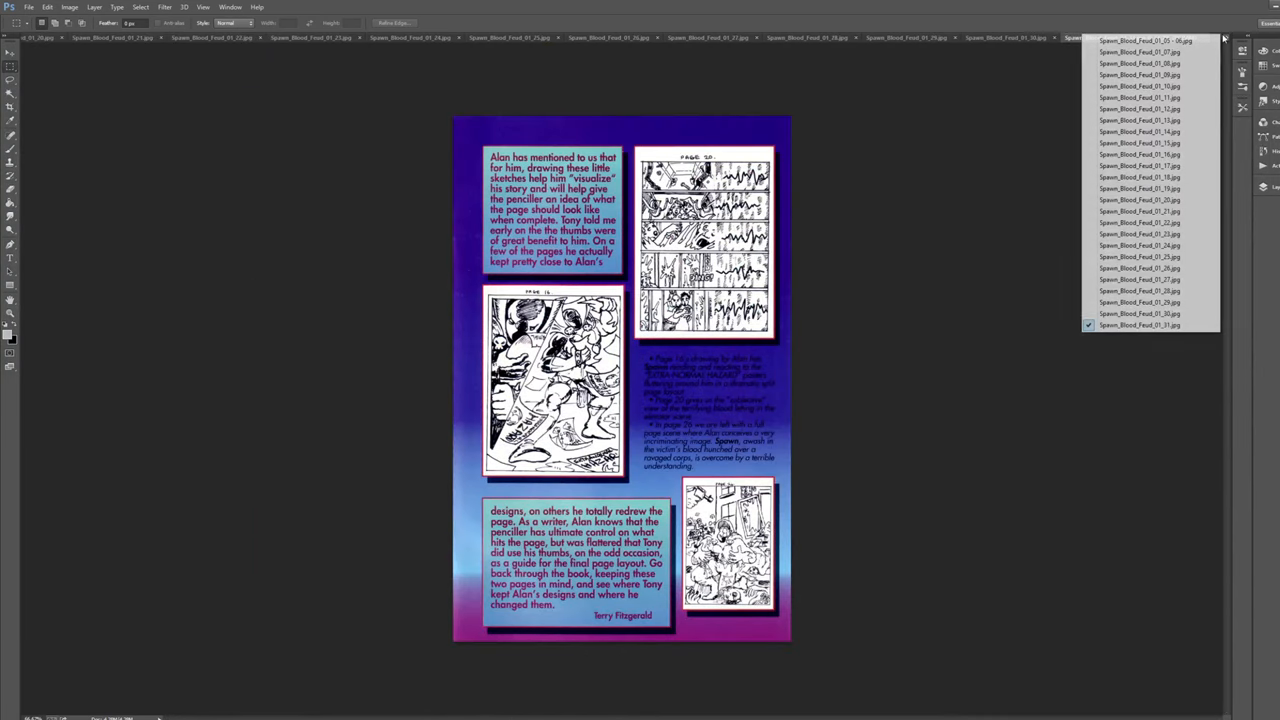
Step: Switch to the Blood Feud Part One title spread and scroll down over the chained Spawn
{"action": "left_click", "coordinate": [1144, 40]}
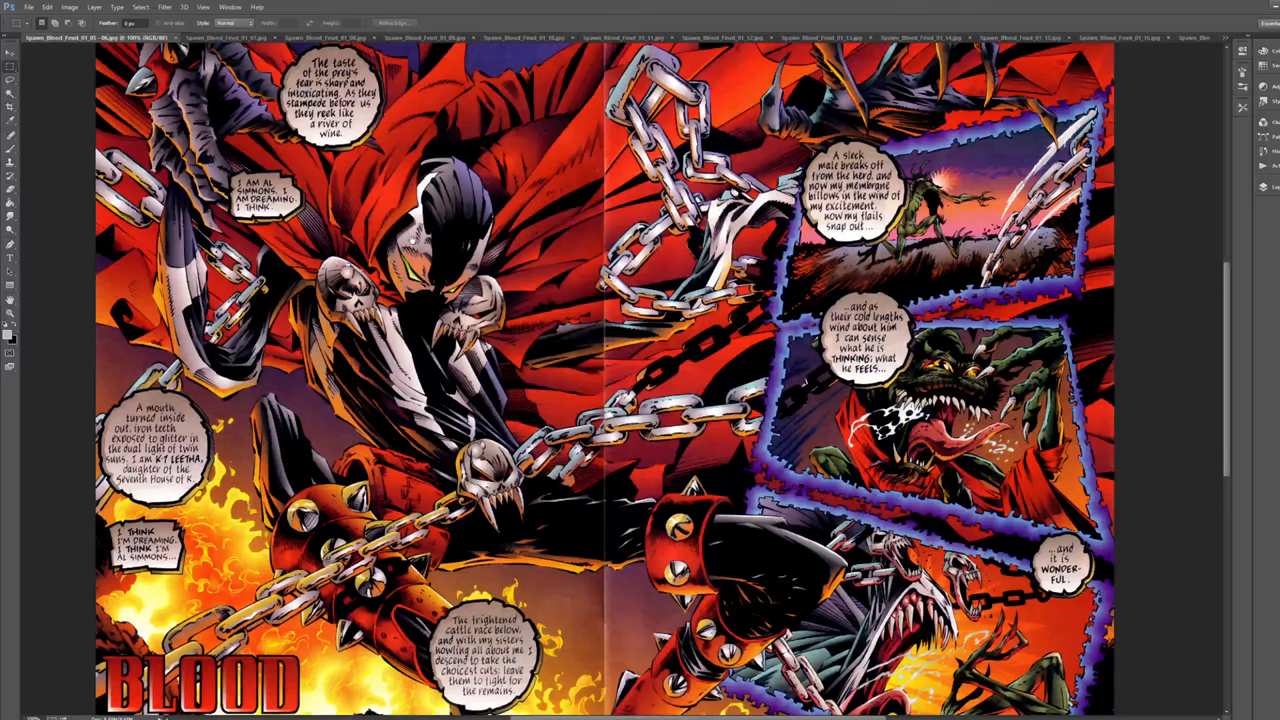
{"action": "scroll", "scroll_direction": "down", "scroll_amount": 3}
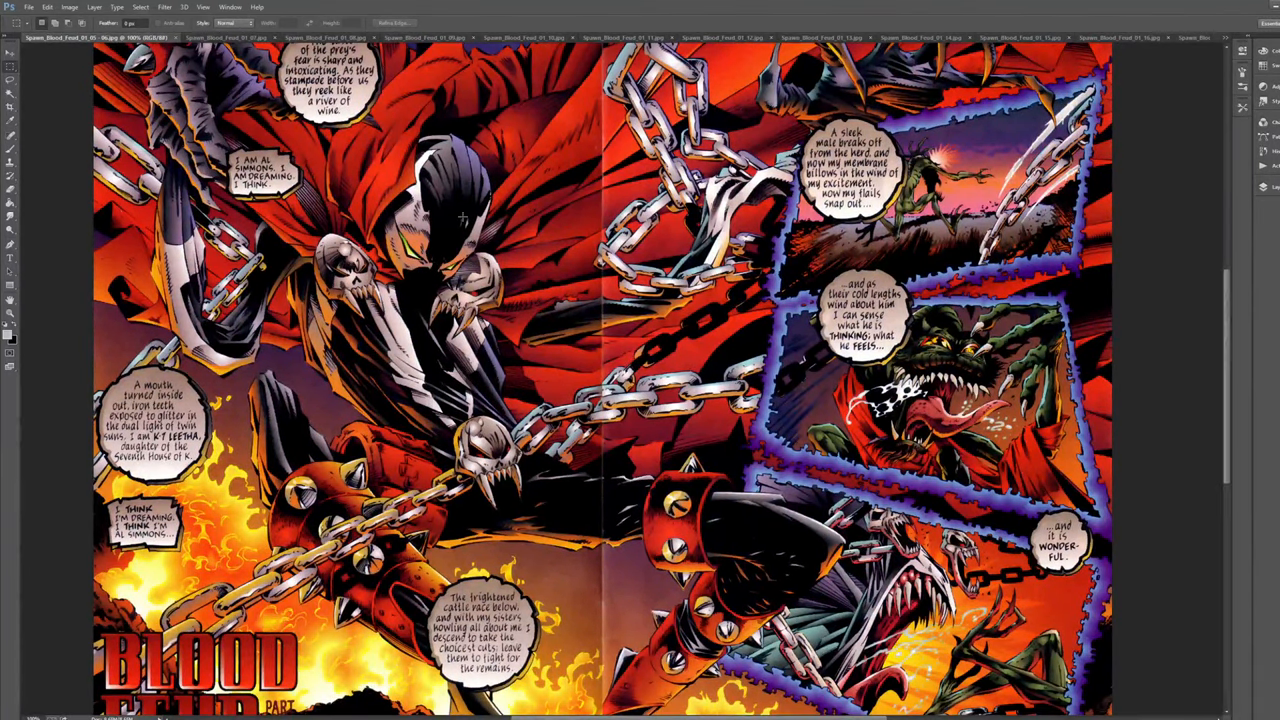
{"action": "scroll", "scroll_direction": "down", "scroll_amount": 3}
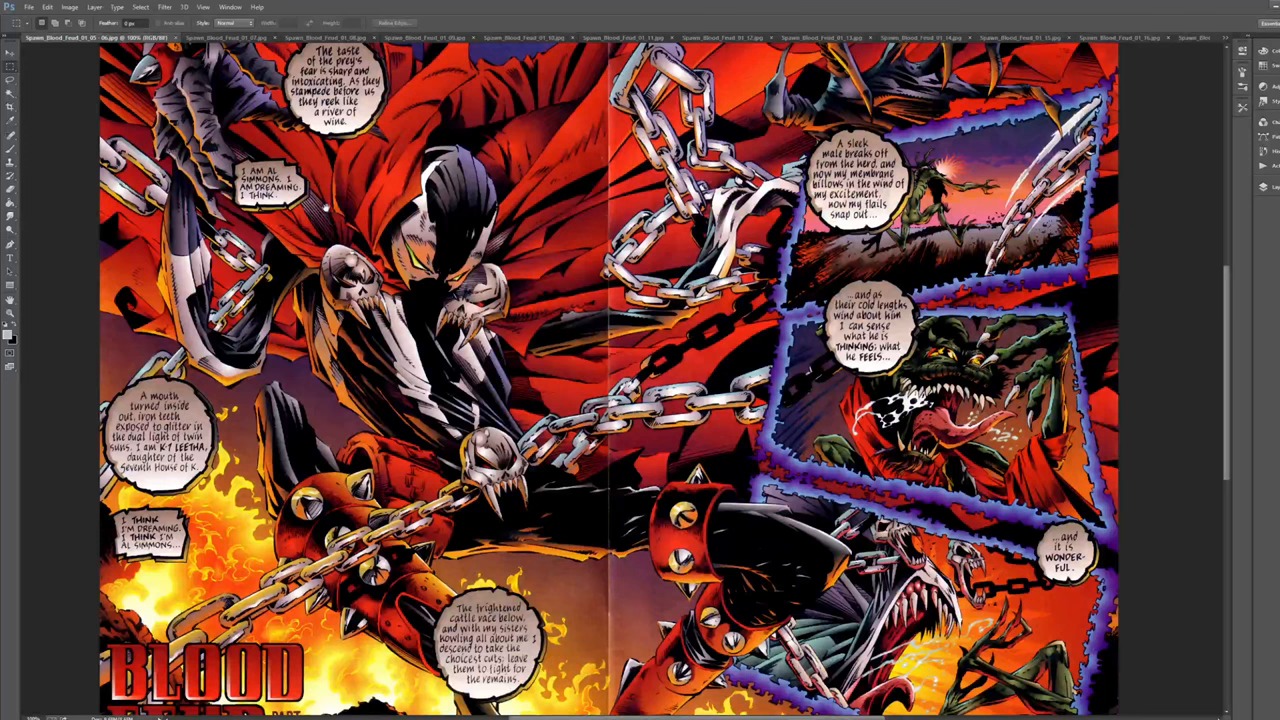
{"action": "scroll", "scroll_direction": "down", "scroll_amount": 3}
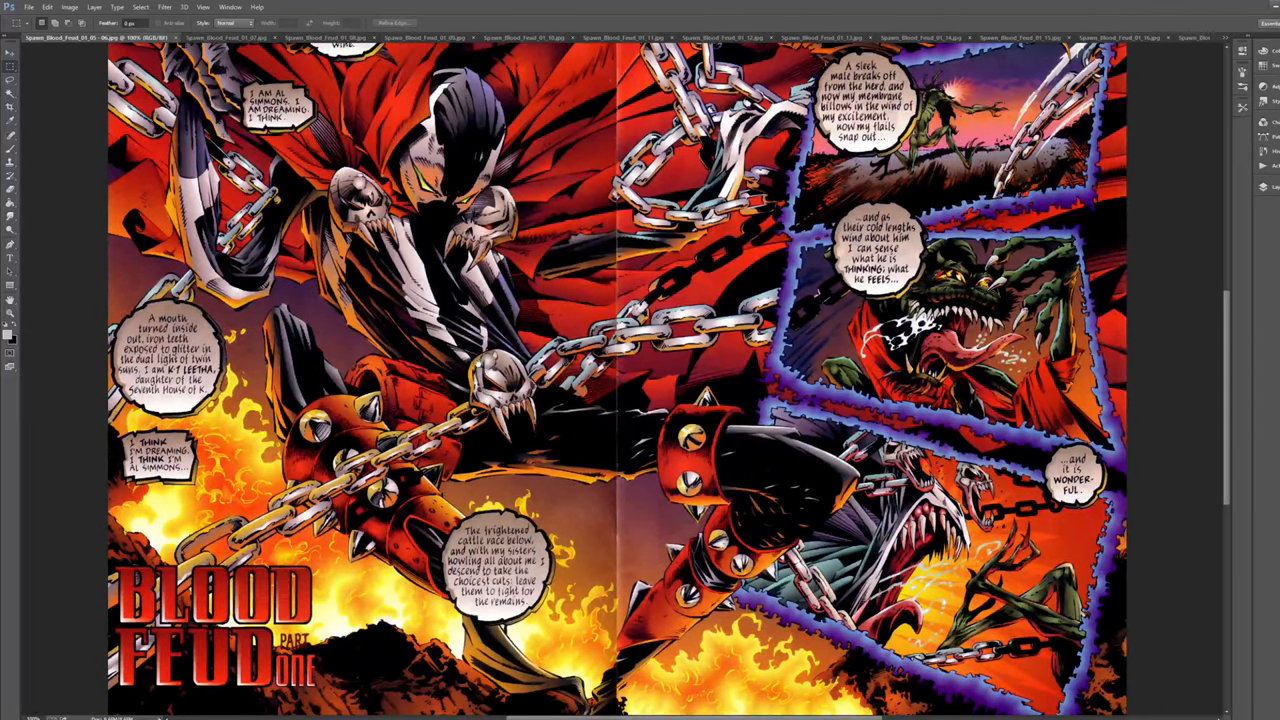
{"action": "scroll", "scroll_direction": "down", "scroll_amount": 3}
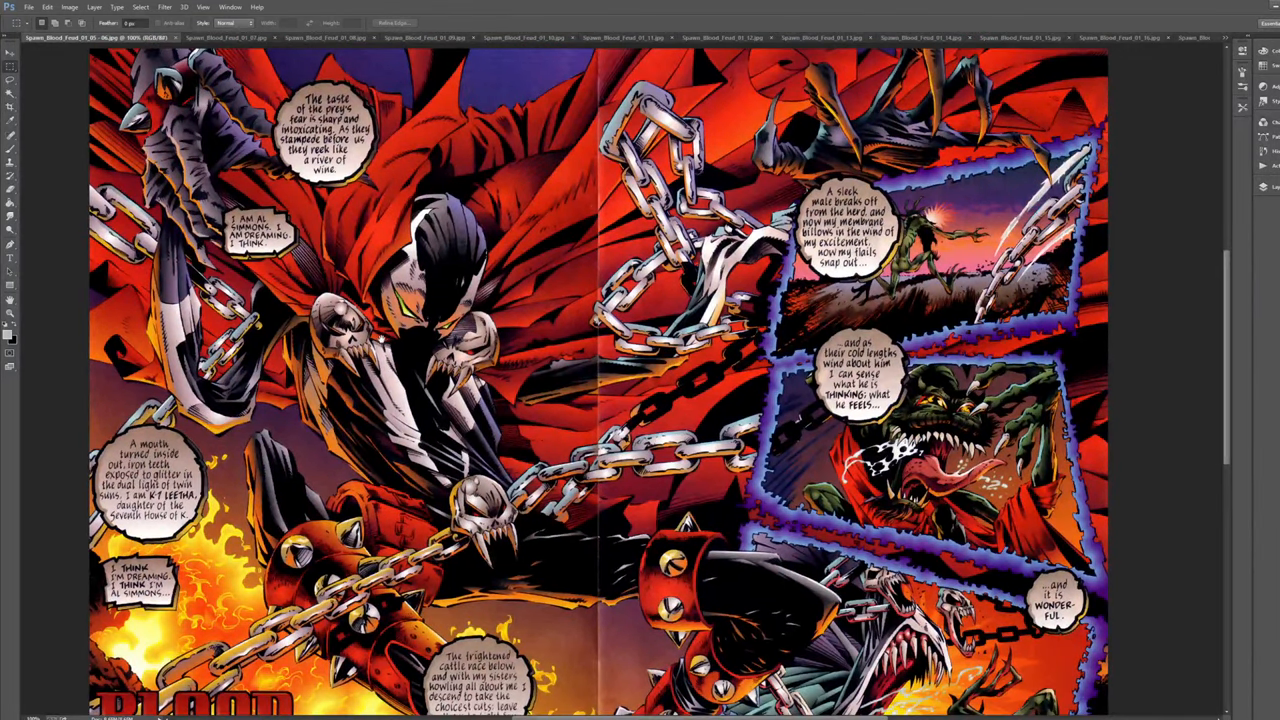
Step: Scroll through the title spread toward the clawed-tendrils crowd page
{"action": "scroll", "scroll_direction": "down", "scroll_amount": 3}
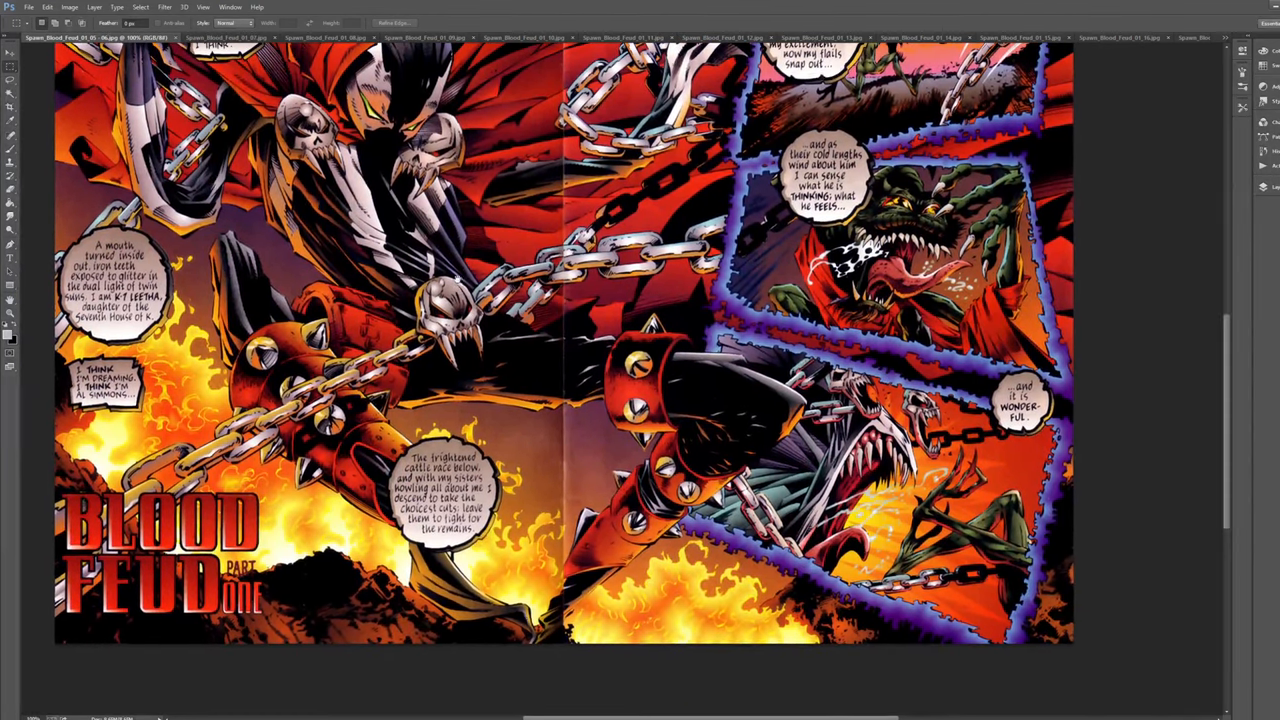
{"action": "scroll", "scroll_direction": "up", "scroll_amount": 3}
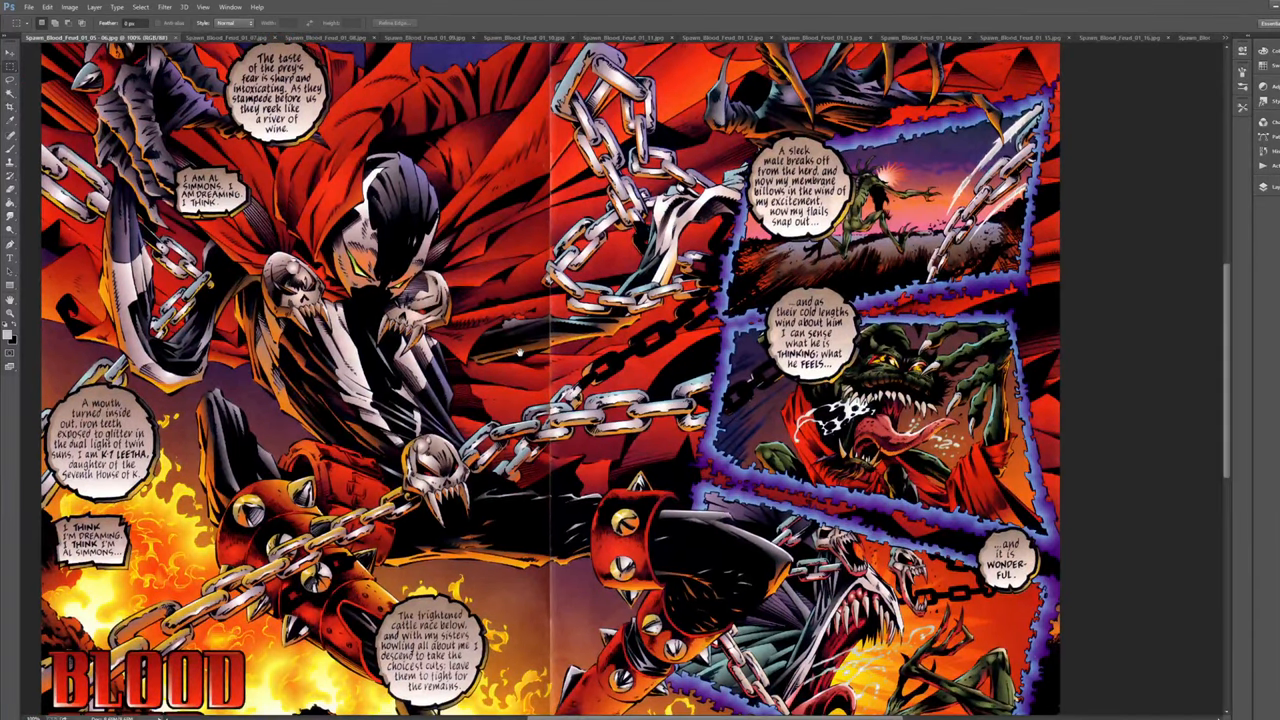
{"action": "scroll", "scroll_direction": "down", "scroll_amount": 3}
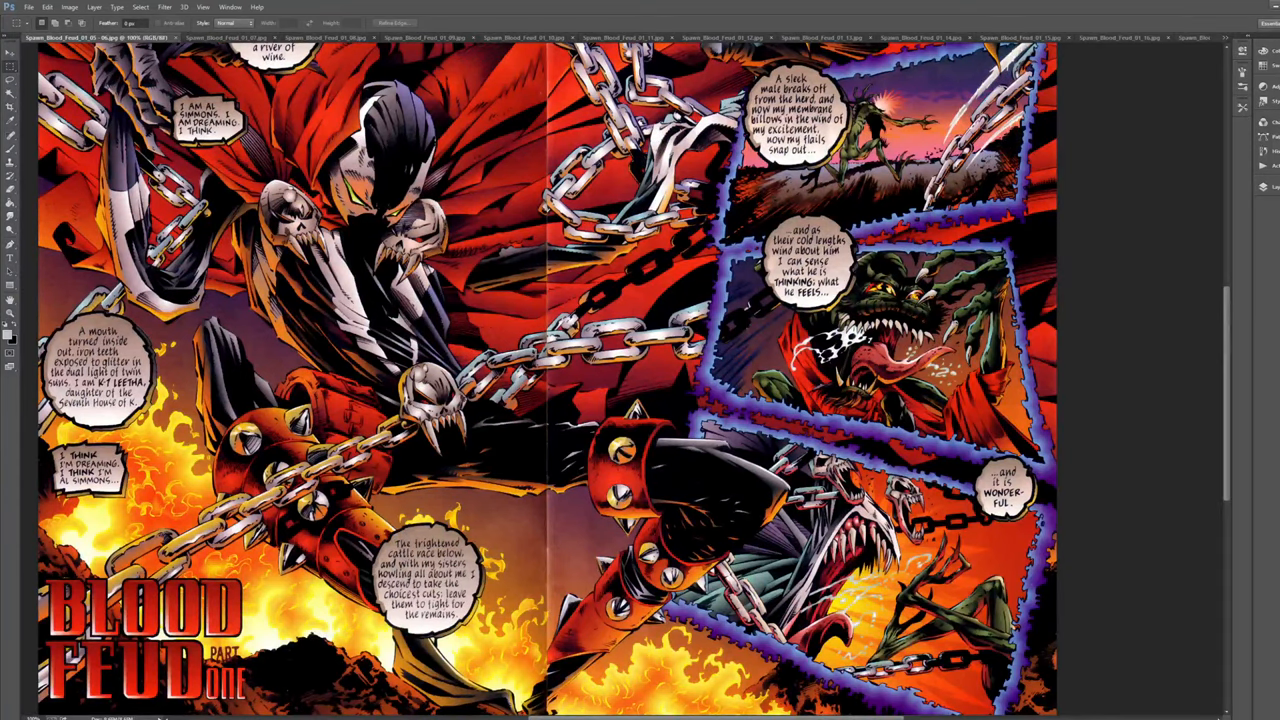
{"action": "scroll", "scroll_direction": "down", "scroll_amount": 3}
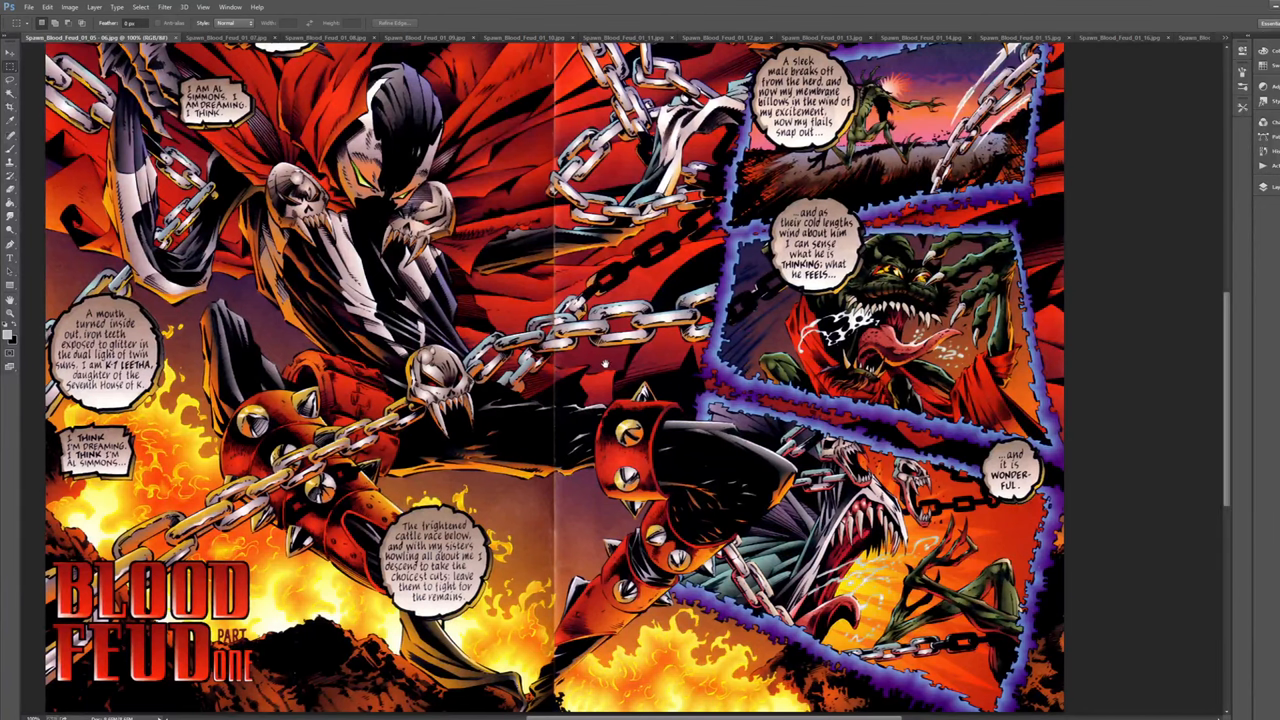
{"action": "scroll", "scroll_direction": "up", "scroll_amount": 3}
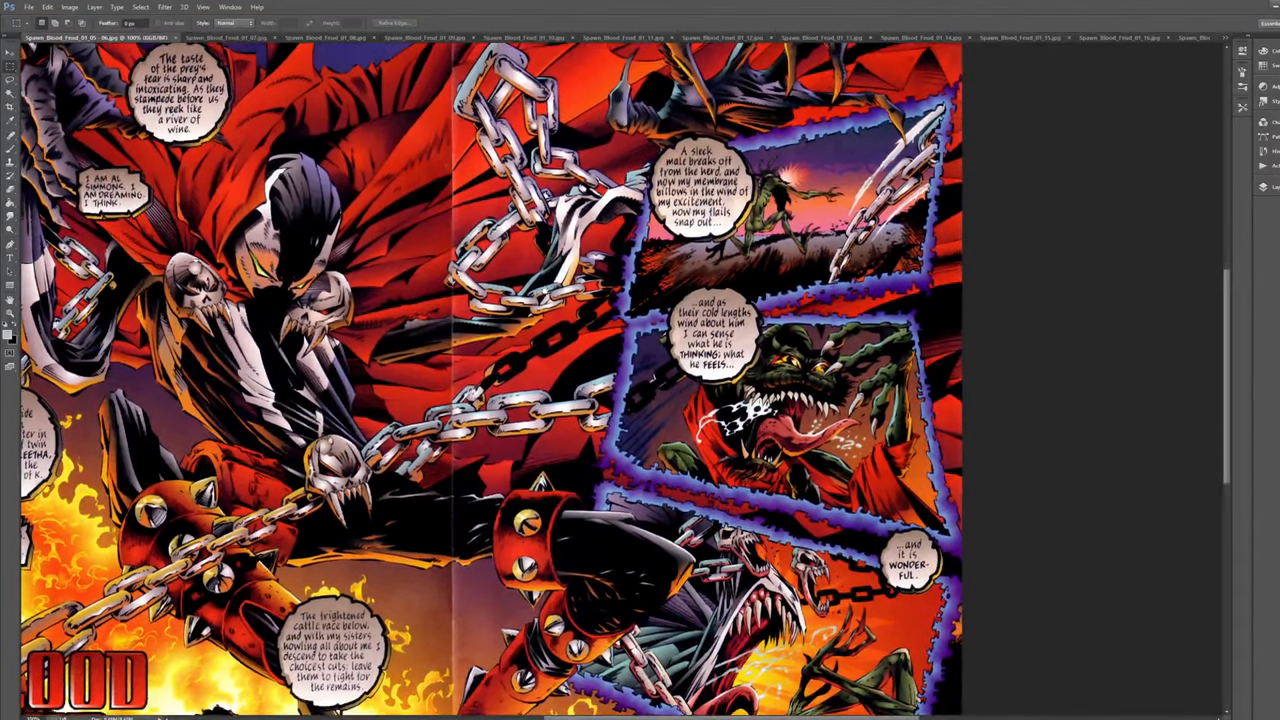
{"action": "scroll", "scroll_direction": "down", "scroll_amount": 3}
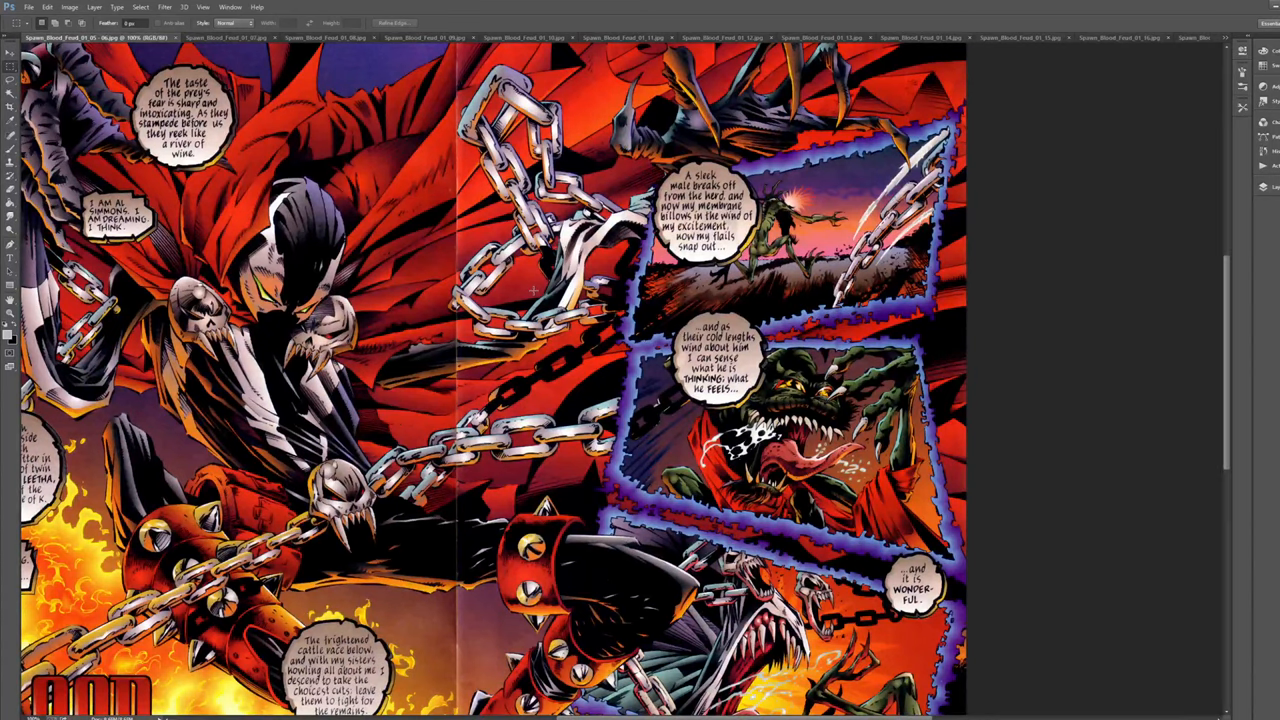
{"action": "mouse_move", "coordinate": [620, 178]}
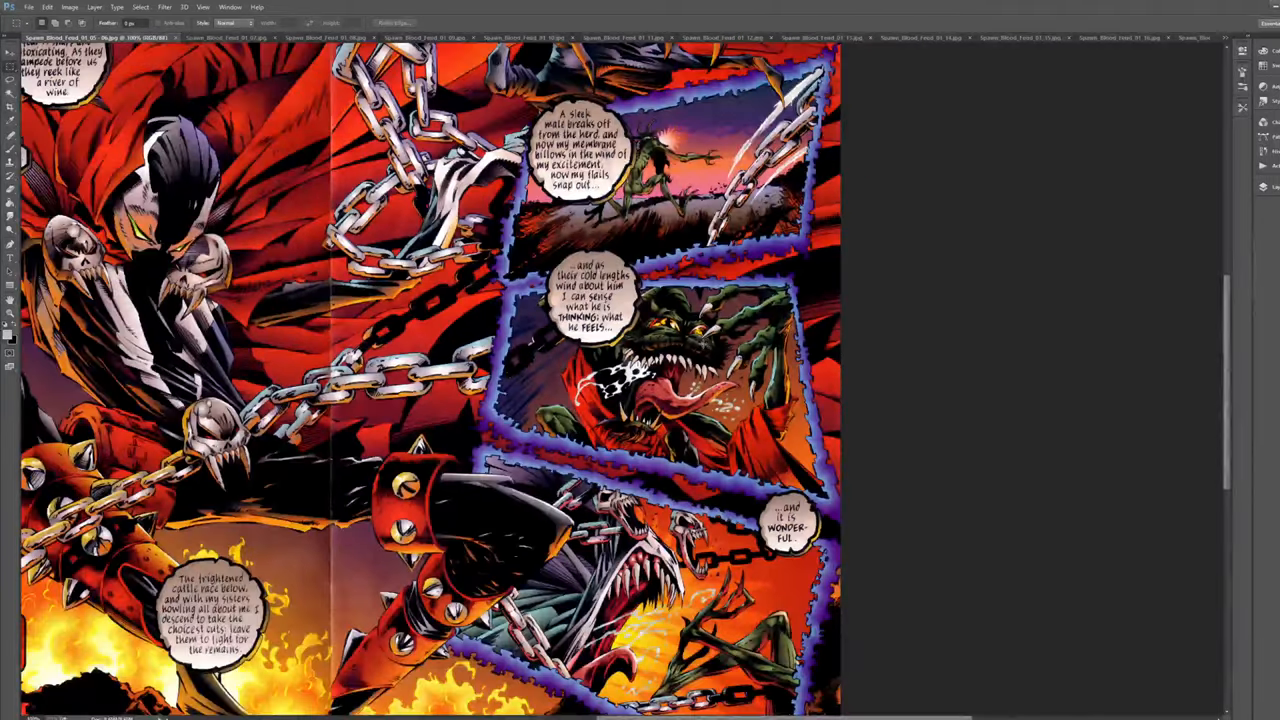
{"action": "scroll", "scroll_direction": "down", "scroll_amount": 3}
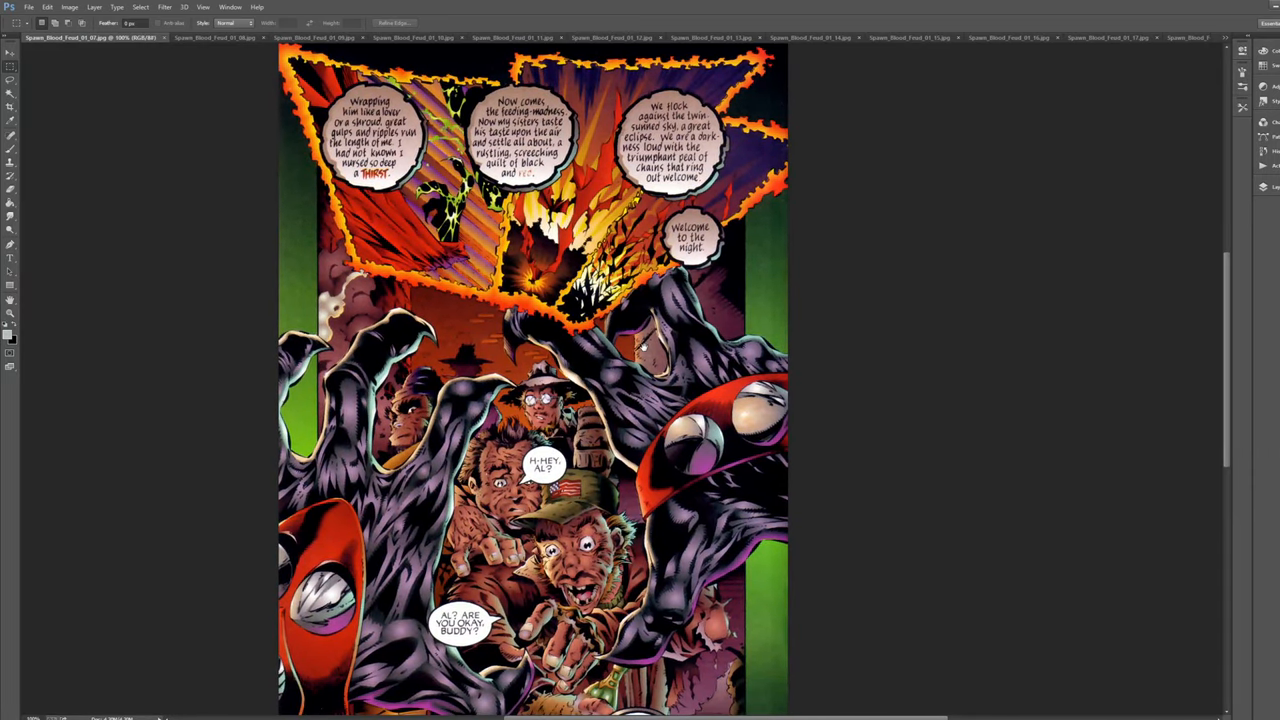
Step: Scroll through the page of caped Spawn among buildings above the purple-bordered panels
{"action": "scroll", "scroll_direction": "down", "scroll_amount": 3}
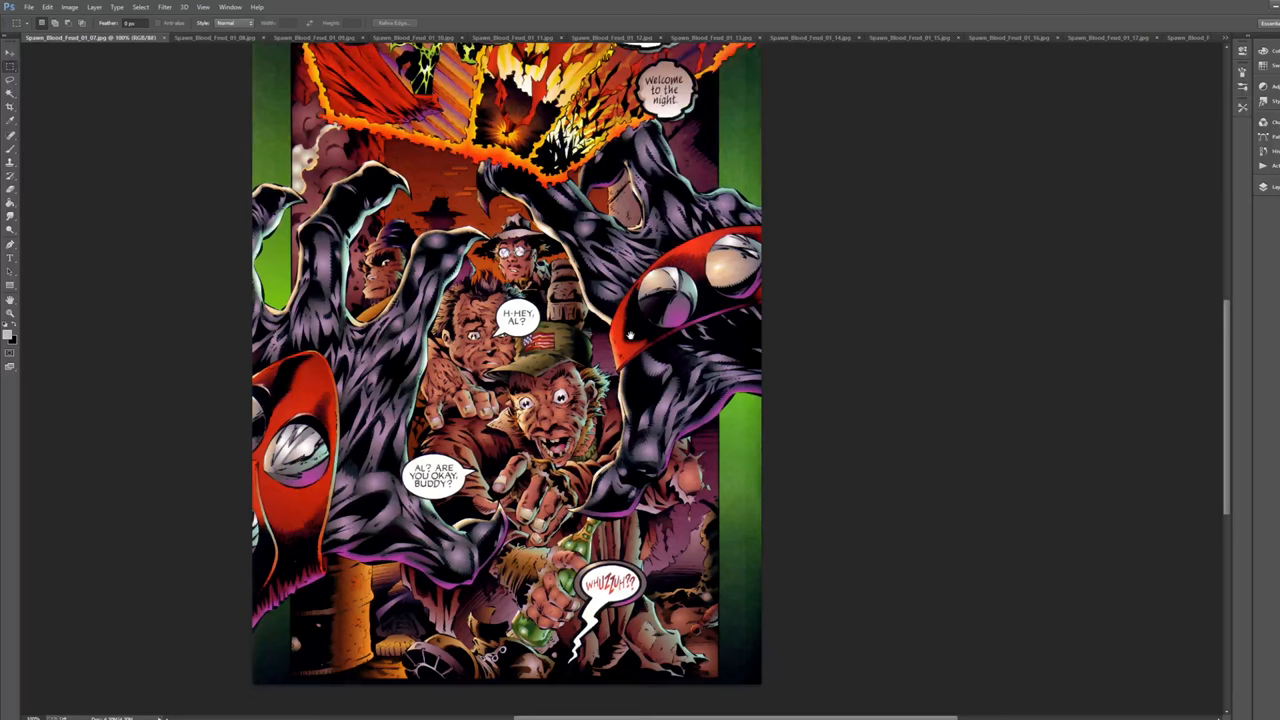
{"action": "scroll", "scroll_direction": "down", "scroll_amount": 3}
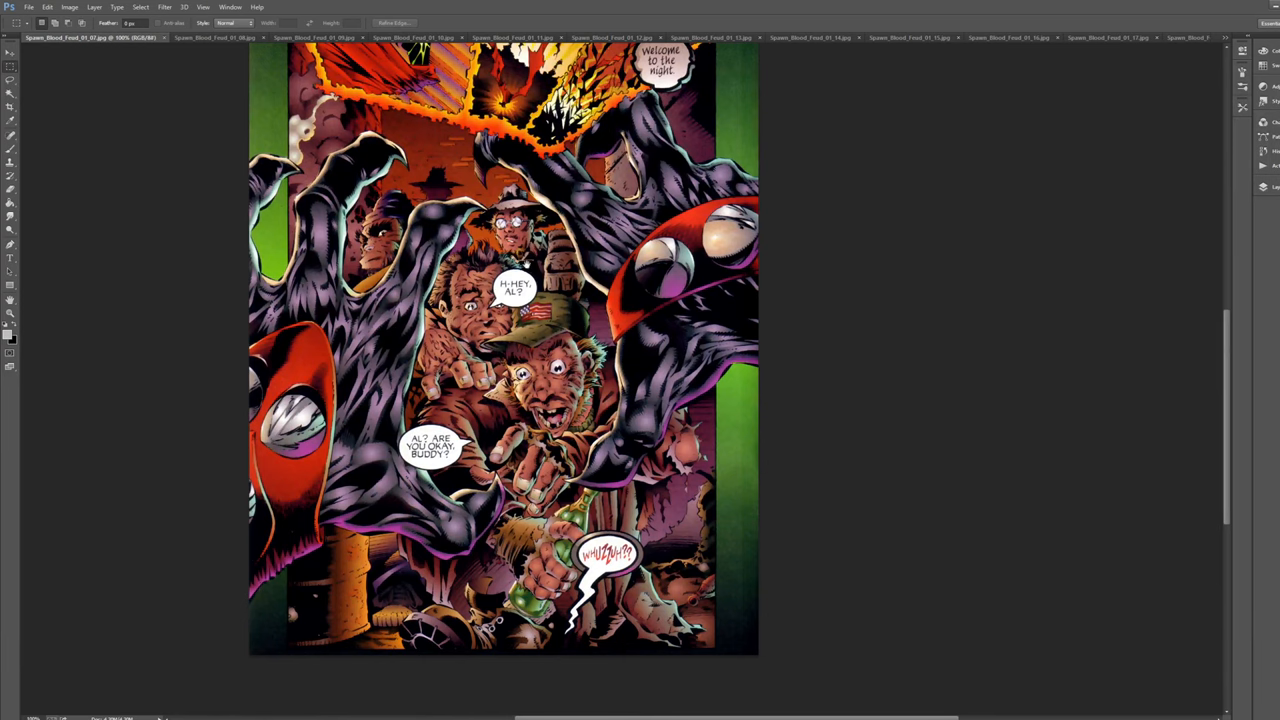
{"action": "scroll", "scroll_direction": "up", "scroll_amount": 3}
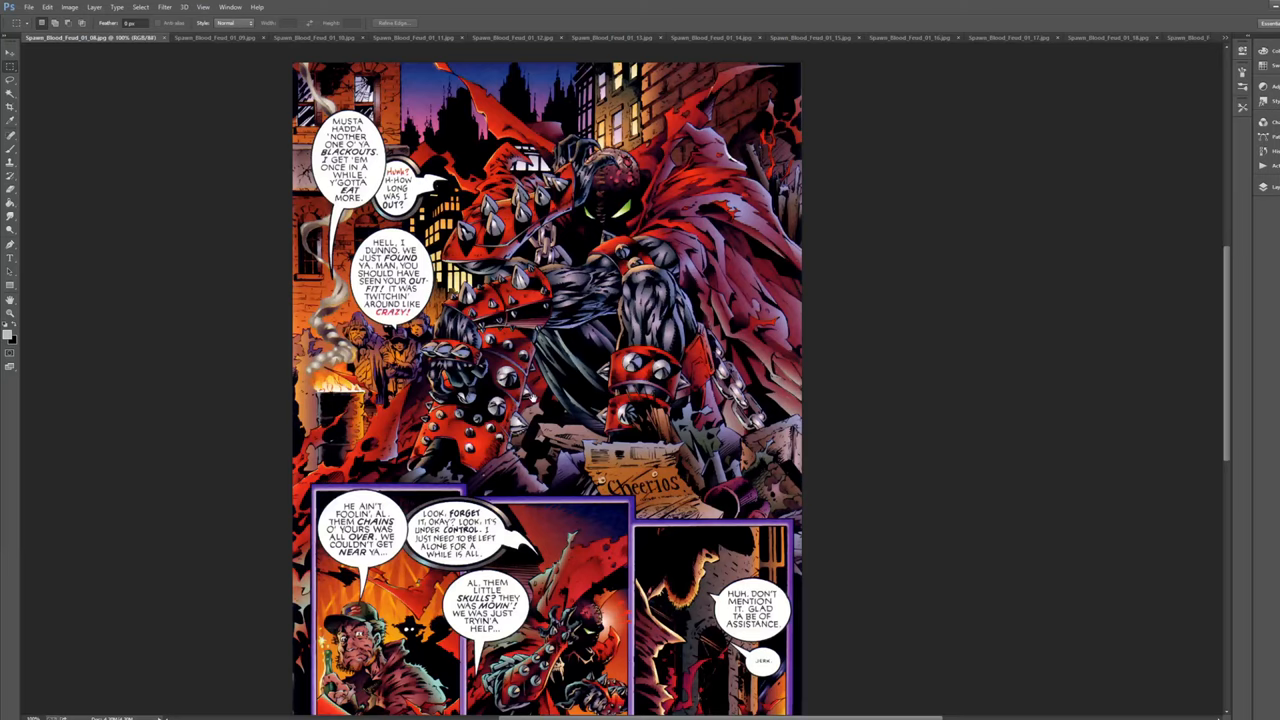
Step: Scroll through the alley page's lower panels toward the photographer page
{"action": "scroll", "scroll_direction": "down", "scroll_amount": 3}
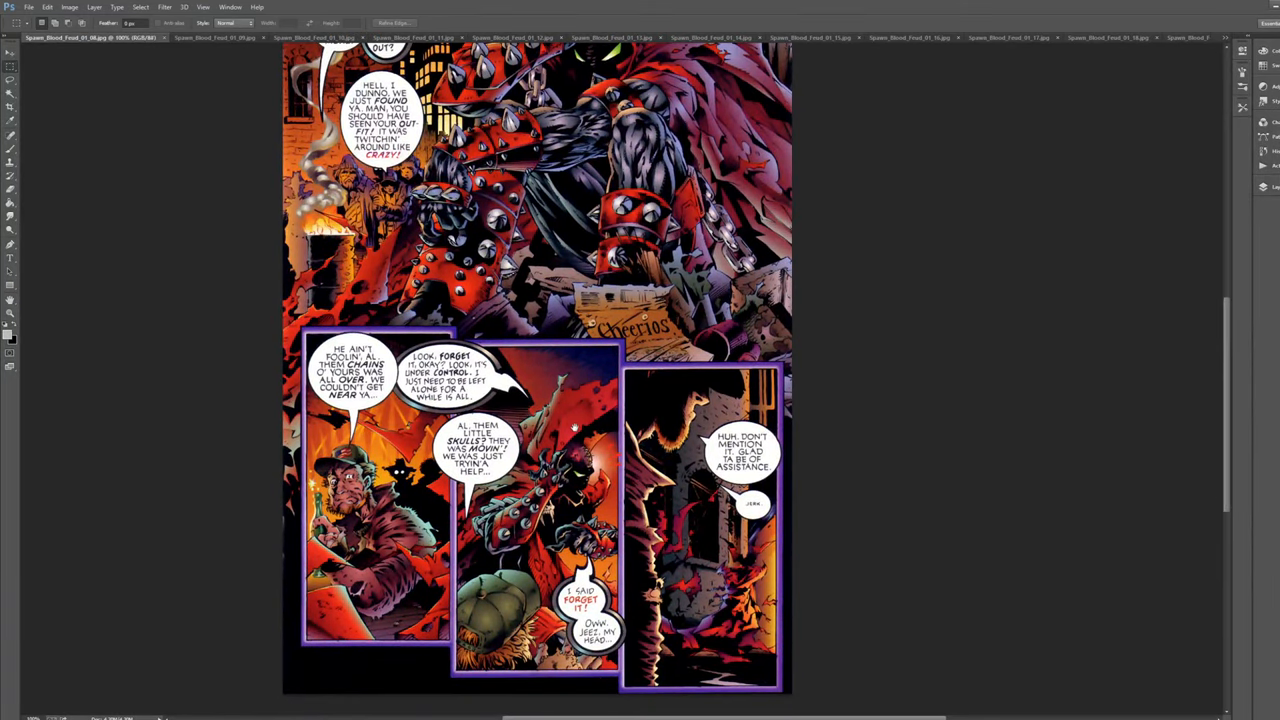
{"action": "scroll", "scroll_direction": "up", "scroll_amount": 3}
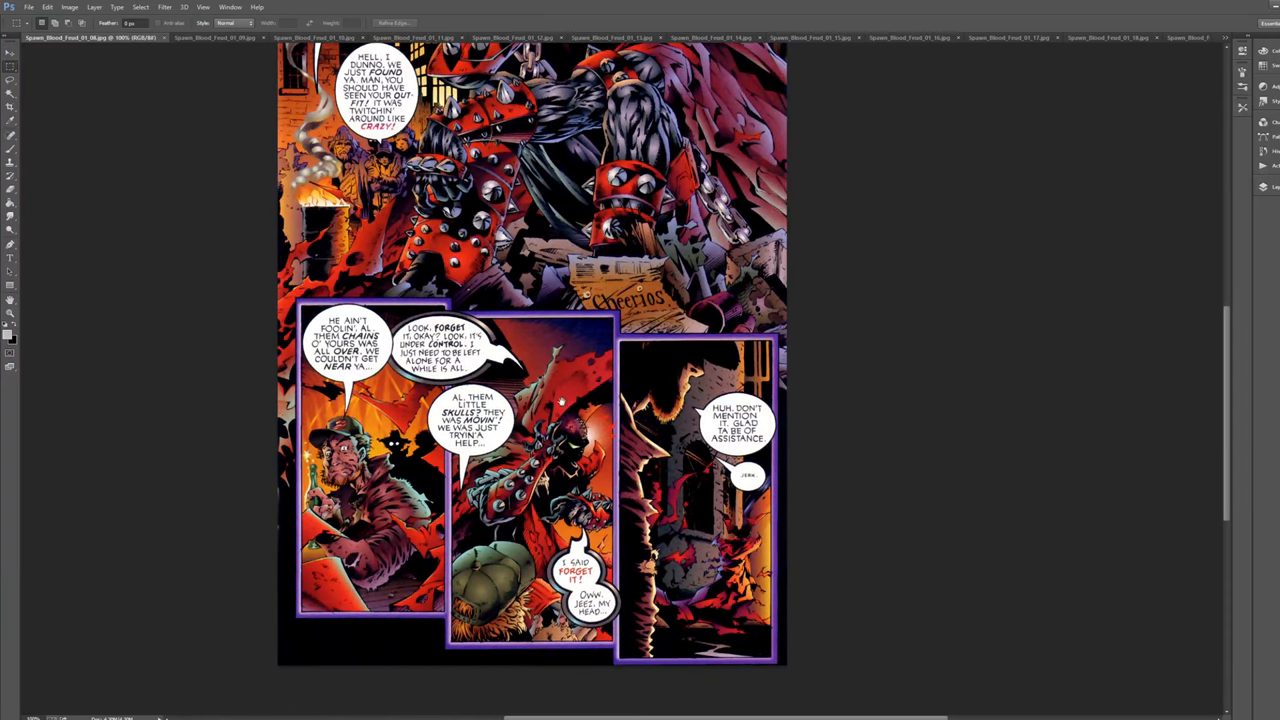
{"action": "scroll", "scroll_direction": "down", "scroll_amount": 3}
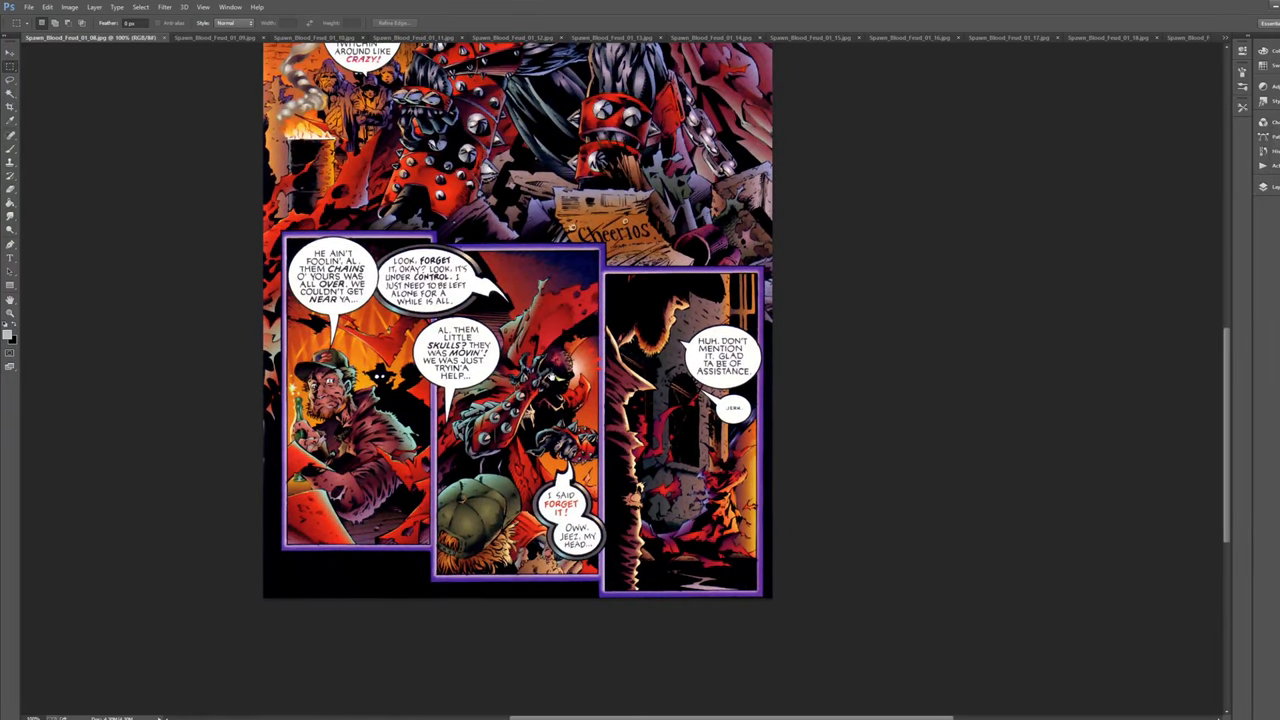
{"action": "scroll", "scroll_direction": "down", "scroll_amount": 3}
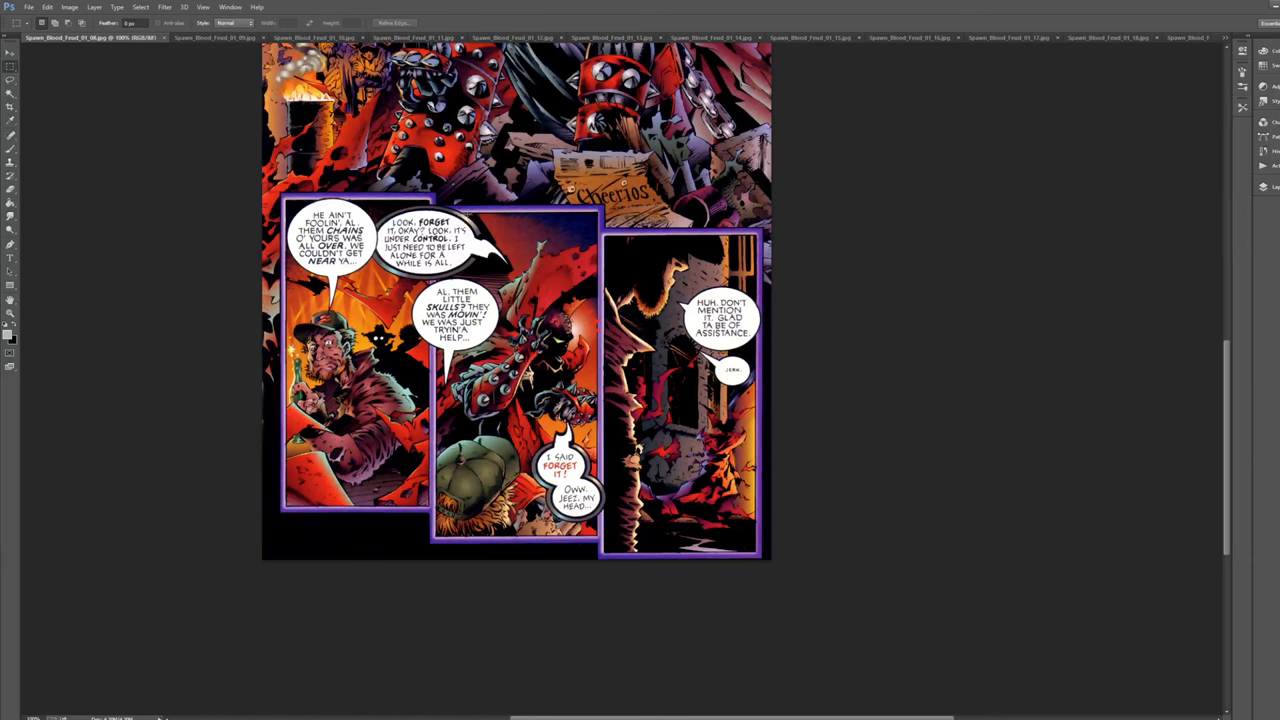
{"action": "scroll", "scroll_direction": "up", "scroll_amount": 3}
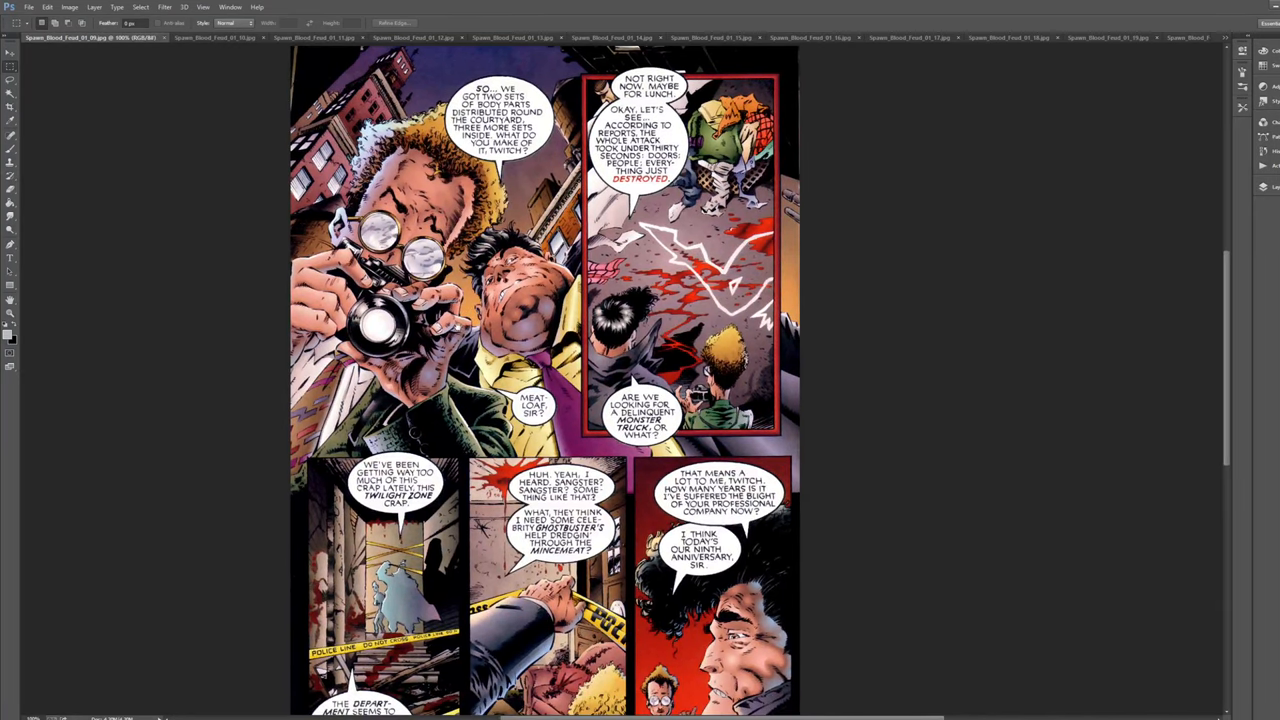
Step: Scroll down the photographer page toward the chained Spawn 'What are you?' page
{"action": "scroll", "scroll_direction": "down", "scroll_amount": 3}
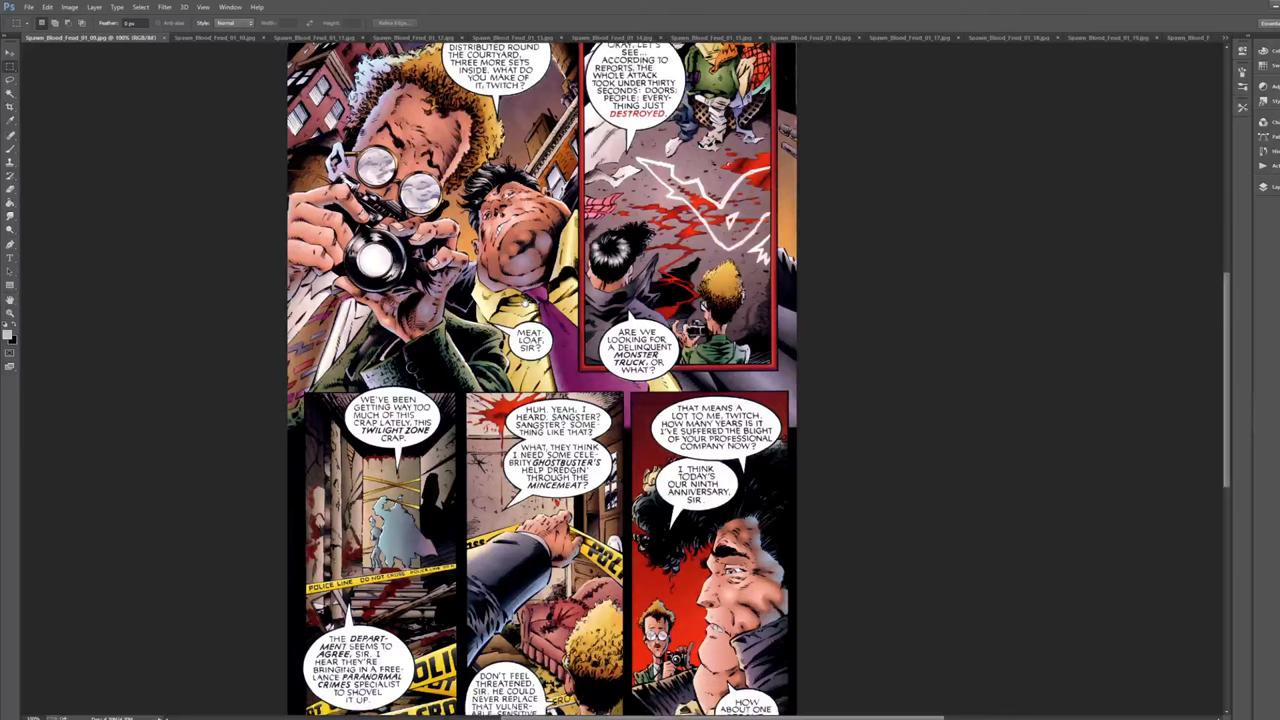
{"action": "scroll", "scroll_direction": "down", "scroll_amount": 3}
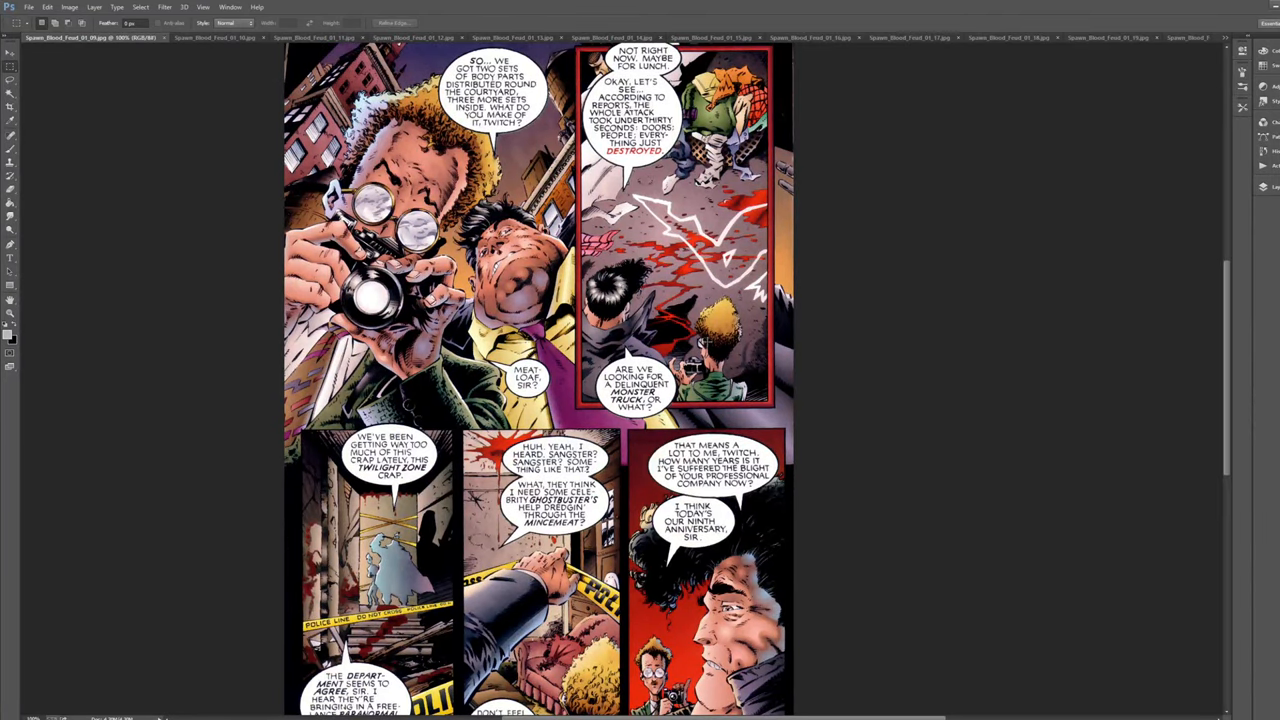
{"action": "scroll", "scroll_direction": "down", "scroll_amount": 3}
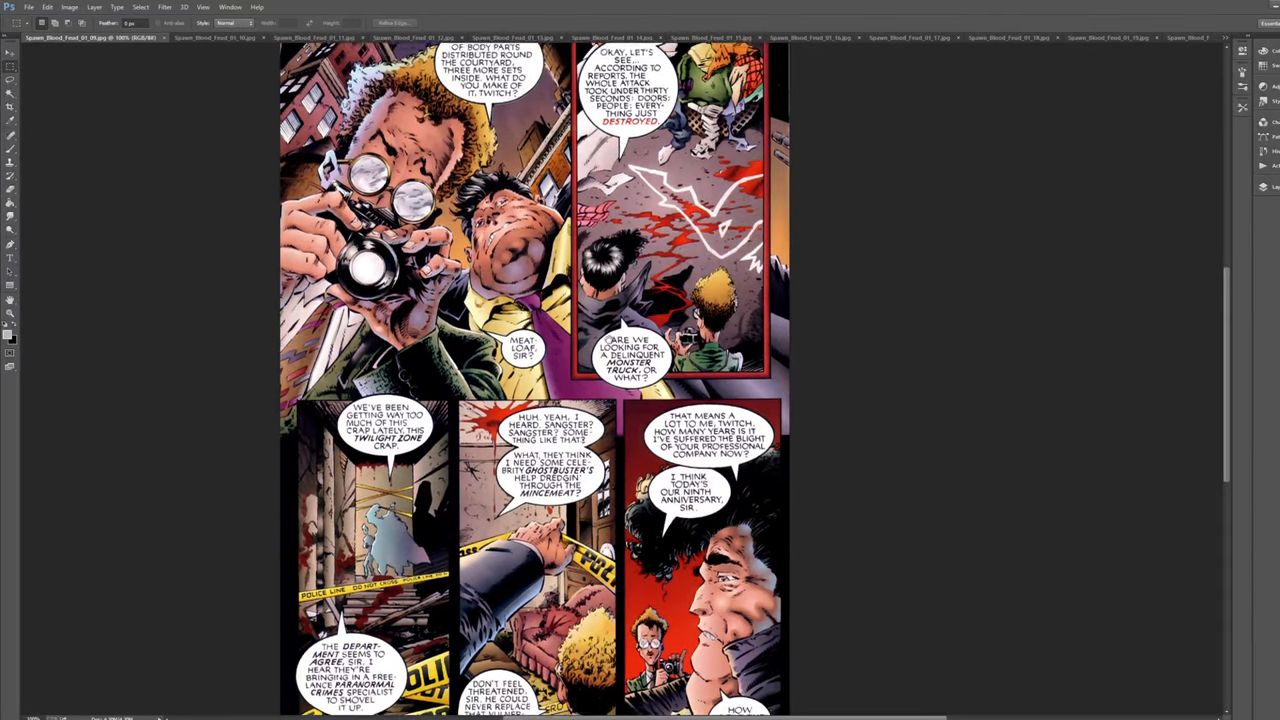
{"action": "scroll", "scroll_direction": "down", "scroll_amount": 3}
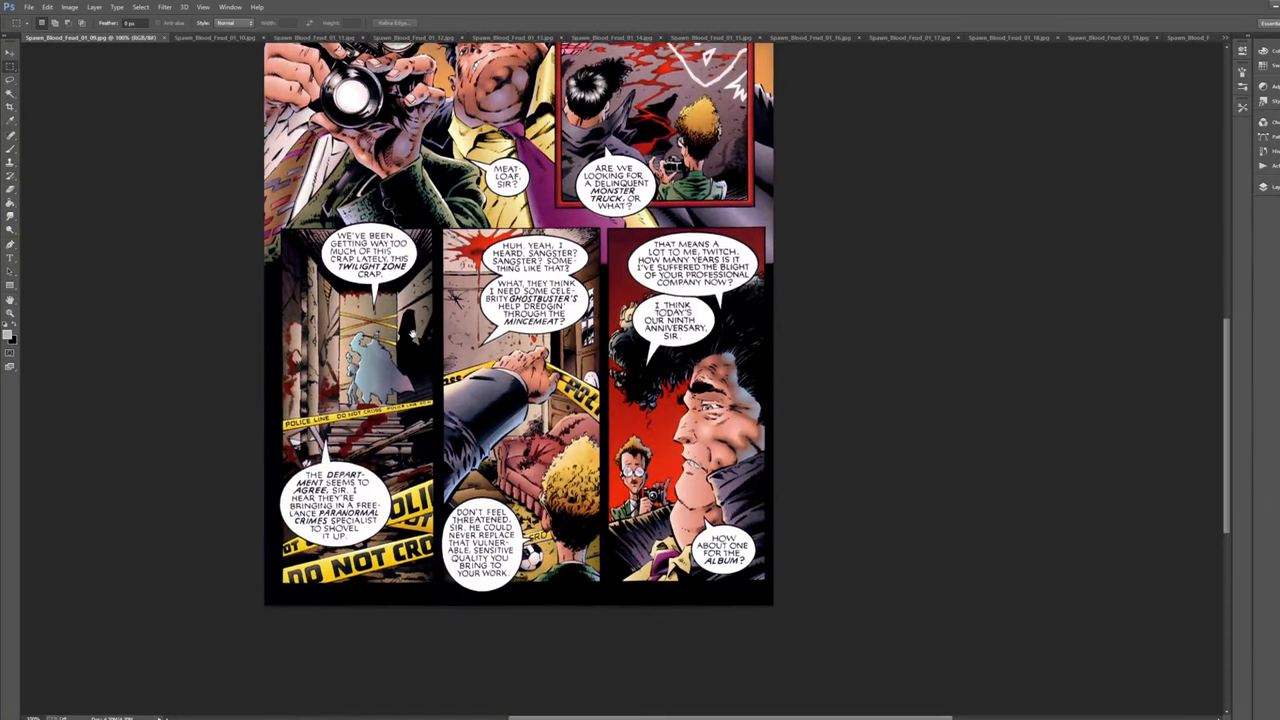
{"action": "scroll", "scroll_direction": "down", "scroll_amount": 3}
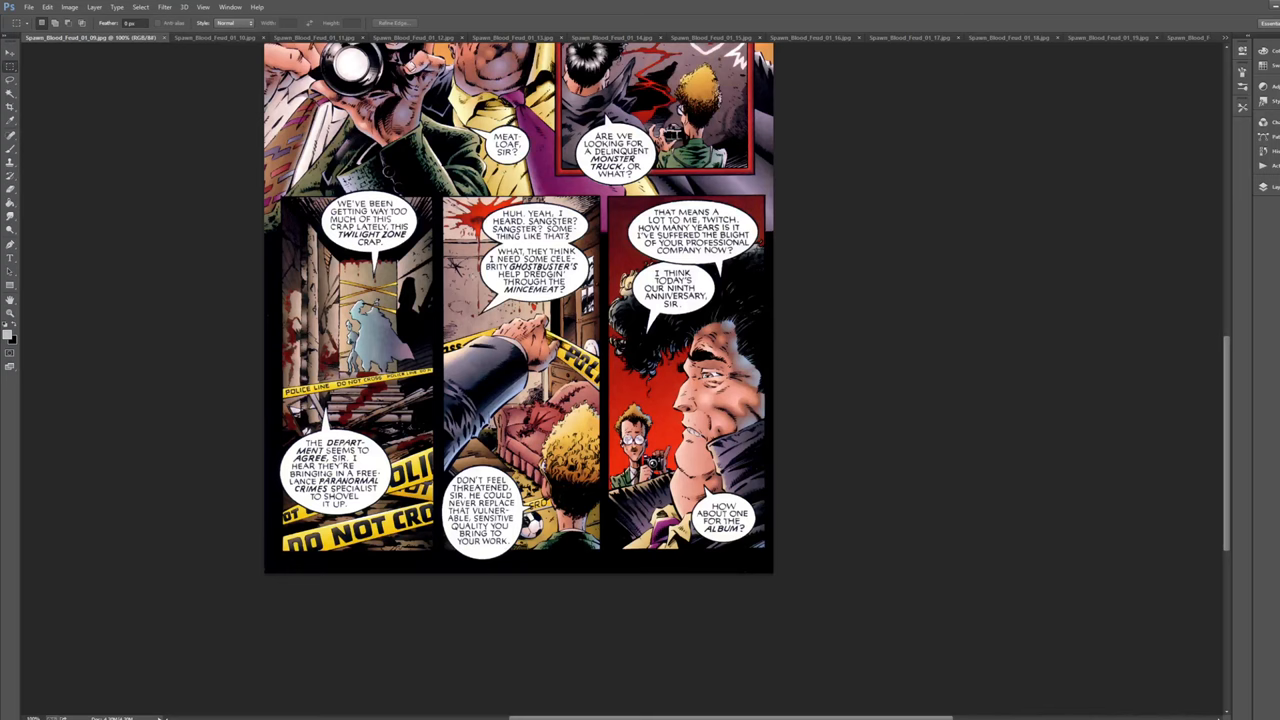
{"action": "scroll", "scroll_direction": "up", "scroll_amount": 3}
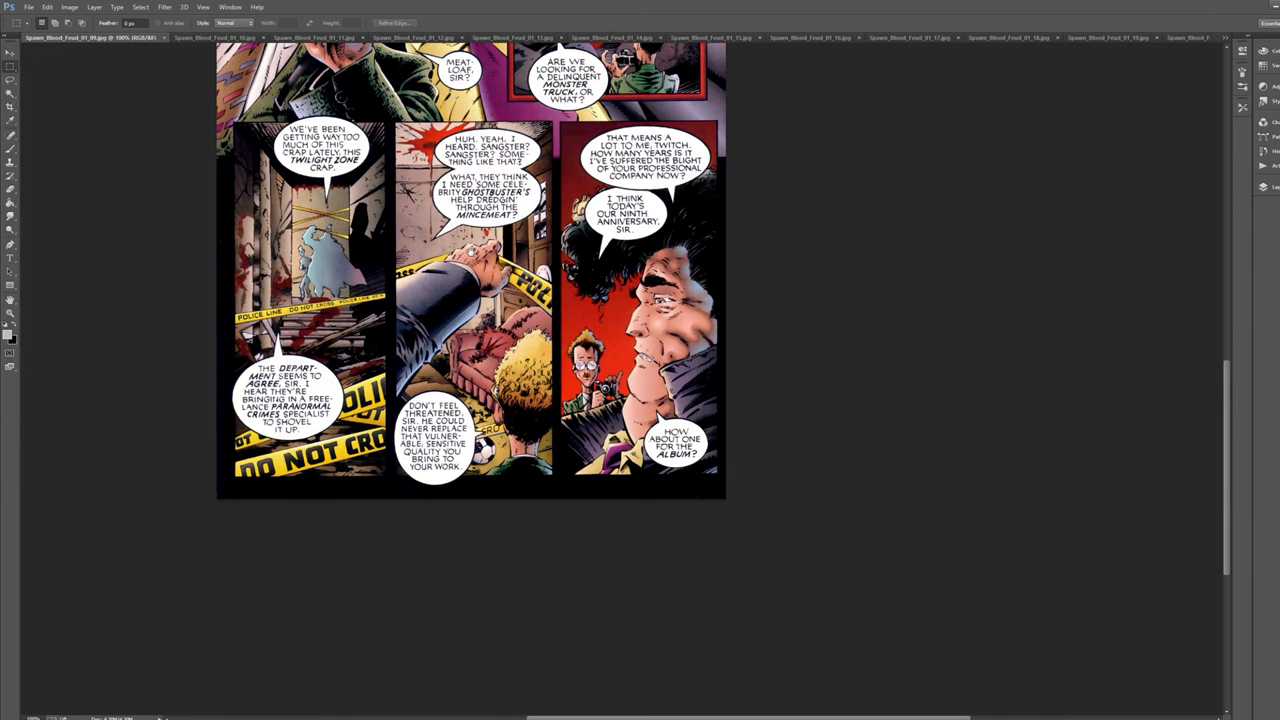
{"action": "scroll", "scroll_direction": "down", "scroll_amount": 3}
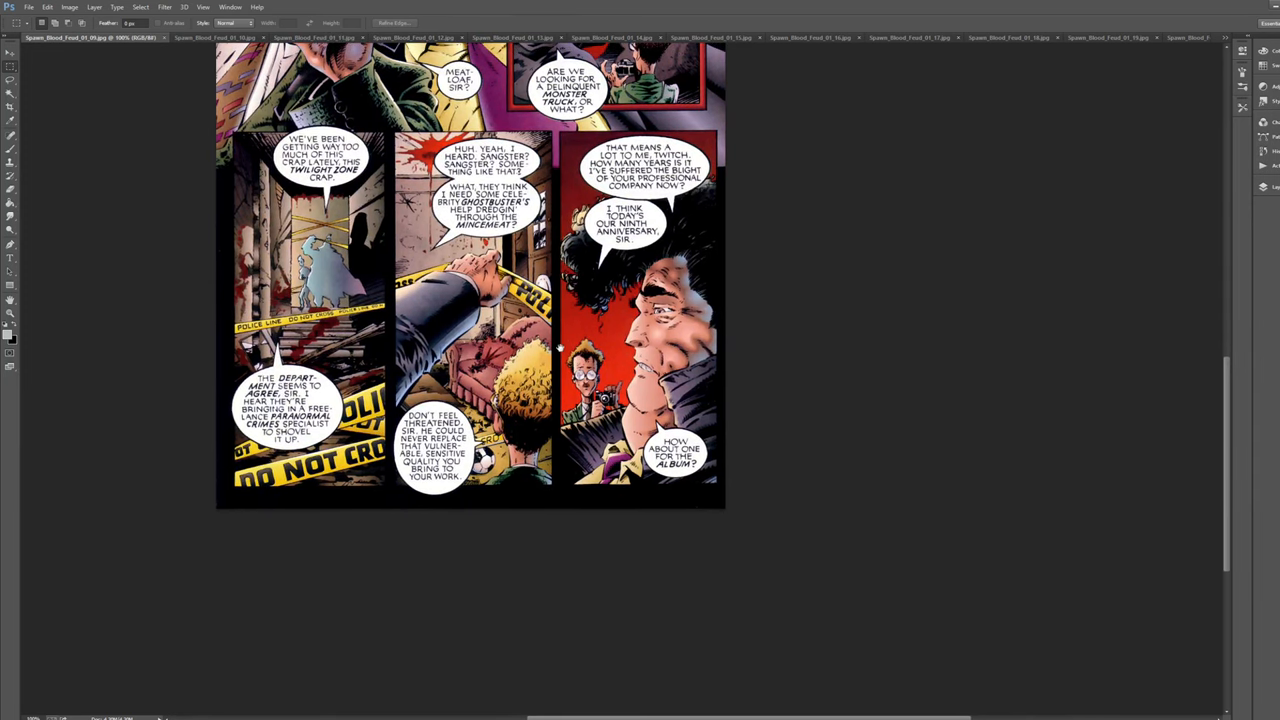
{"action": "scroll", "scroll_direction": "down", "scroll_amount": 3}
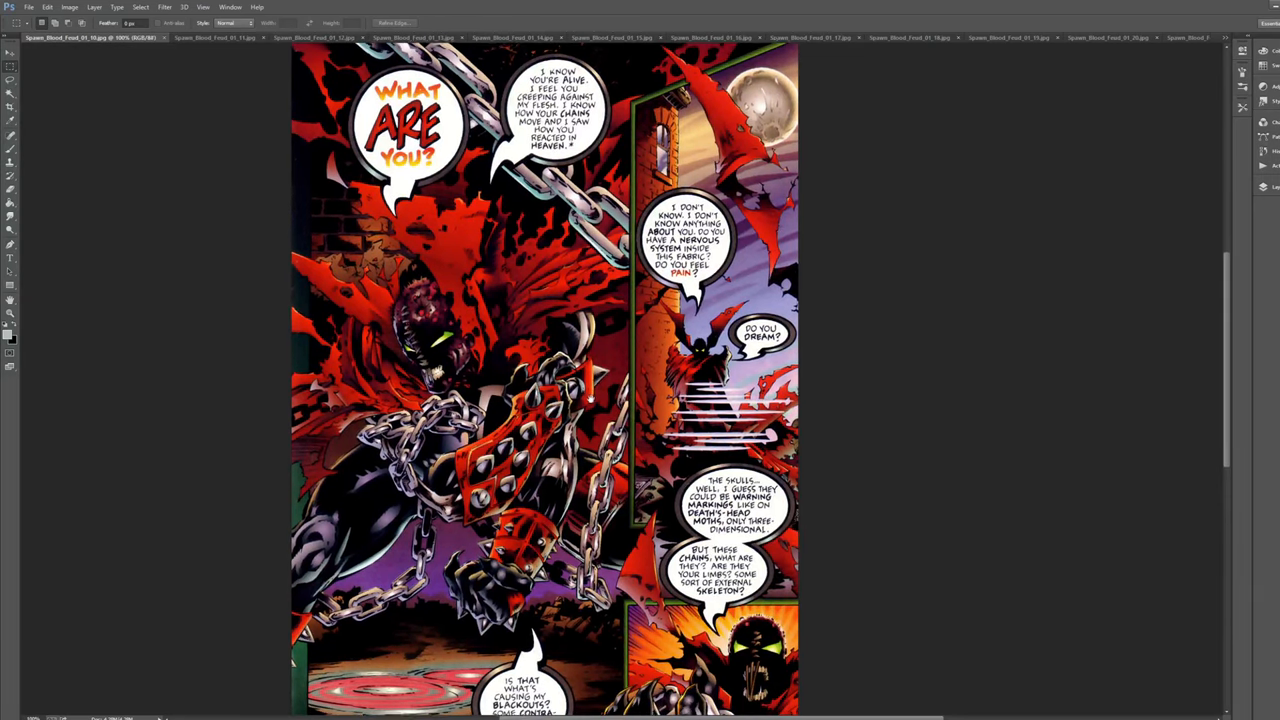
Step: Scroll through the current page, then switch to the spiked-arm and green-cap page
{"action": "scroll", "scroll_direction": "down", "scroll_amount": 3}
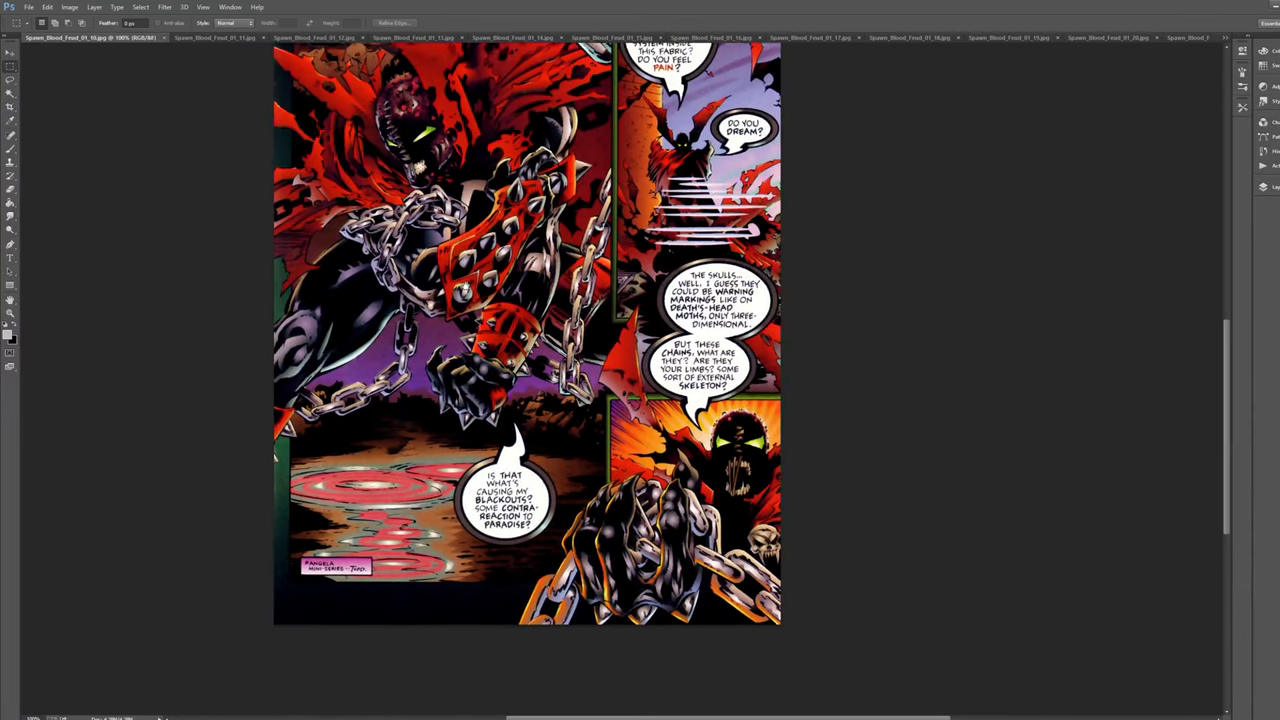
{"action": "scroll", "scroll_direction": "up", "scroll_amount": 3}
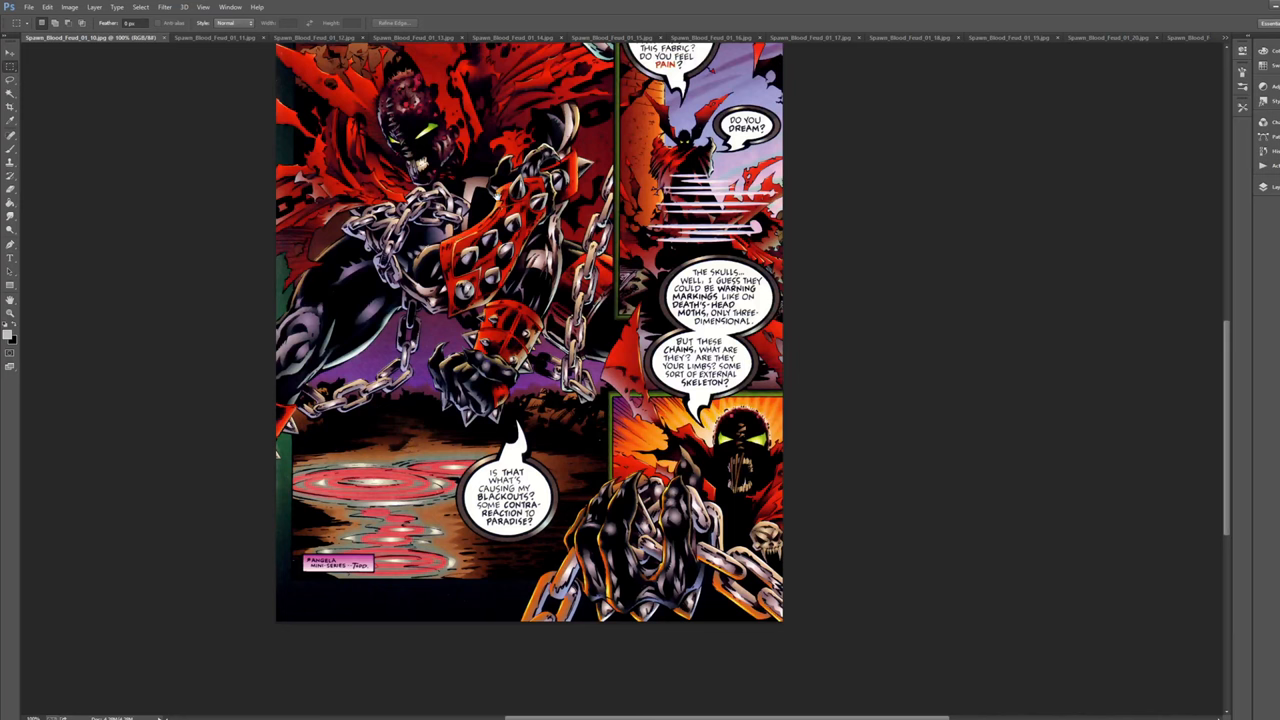
{"action": "scroll", "scroll_direction": "up", "scroll_amount": 3}
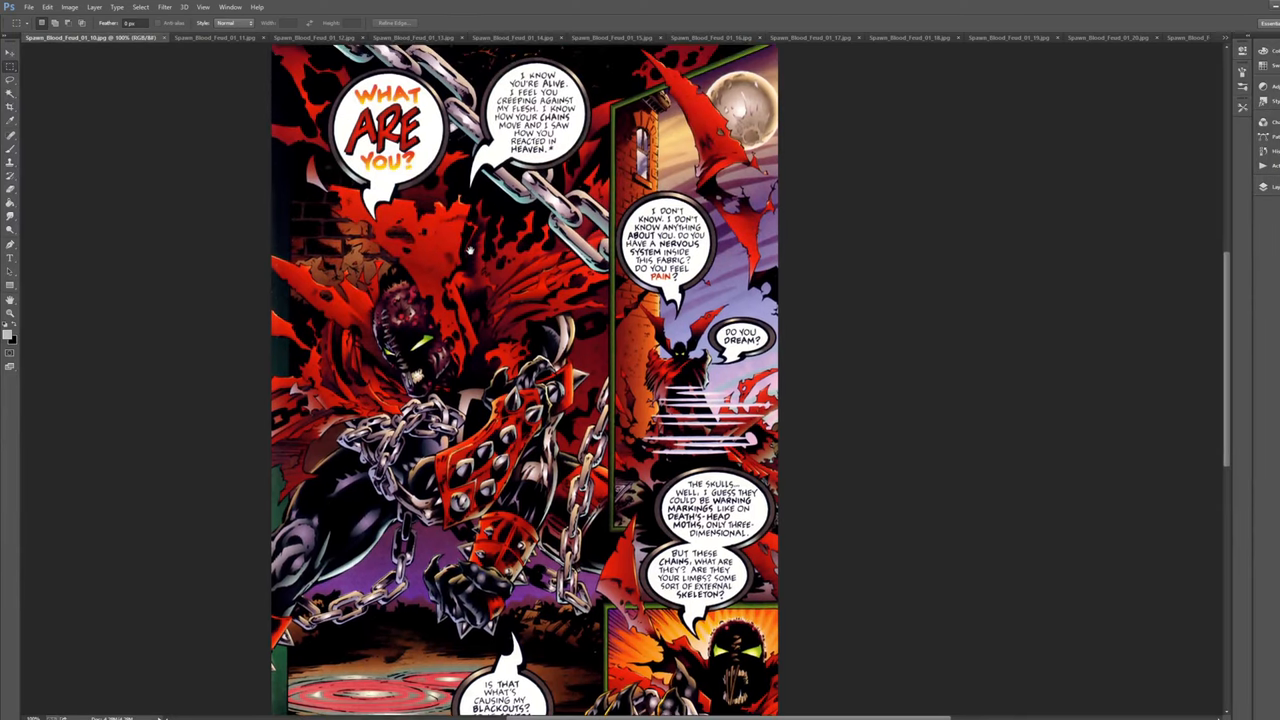
{"action": "scroll", "scroll_direction": "down", "scroll_amount": 3}
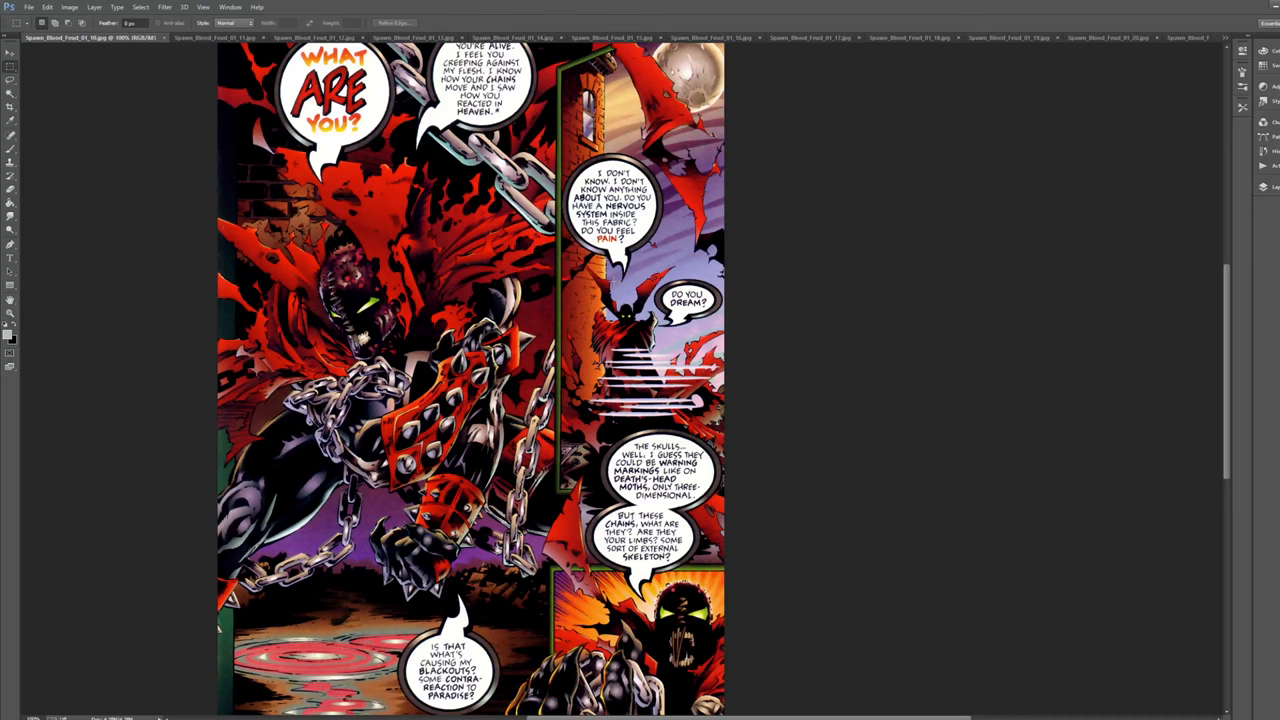
{"action": "scroll", "scroll_direction": "down", "scroll_amount": 3}
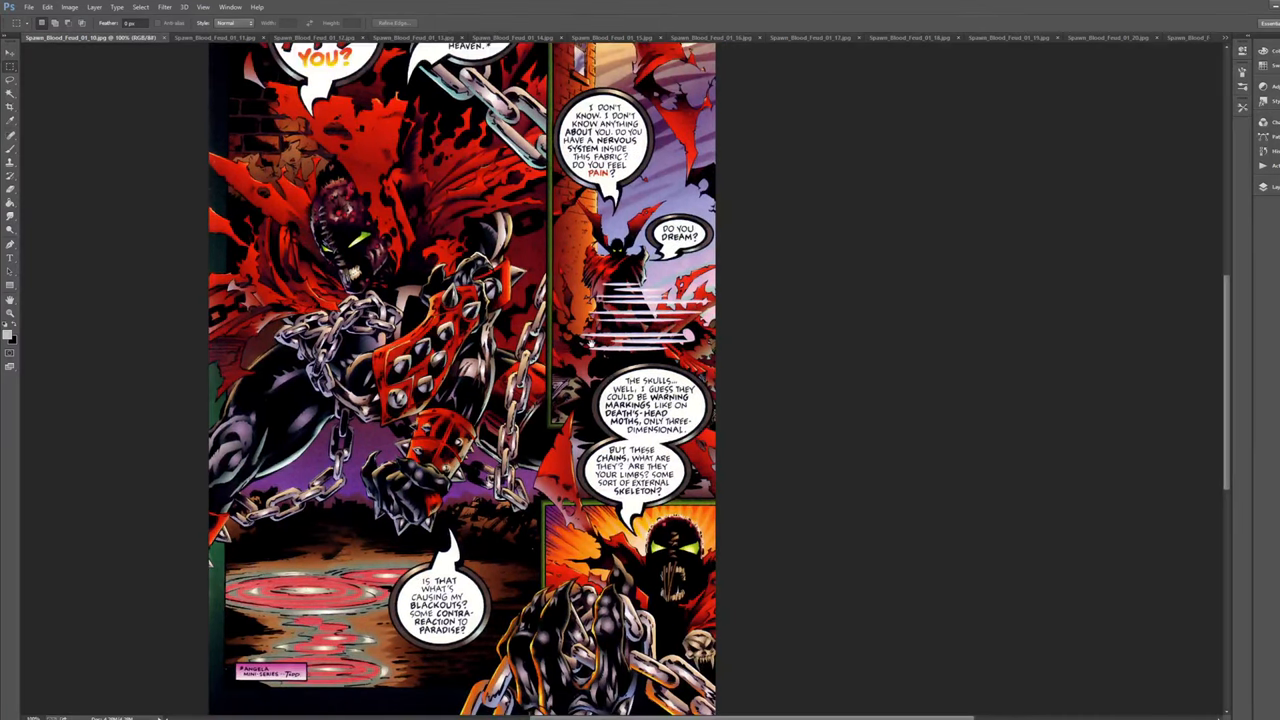
{"action": "scroll", "scroll_direction": "down", "scroll_amount": 3}
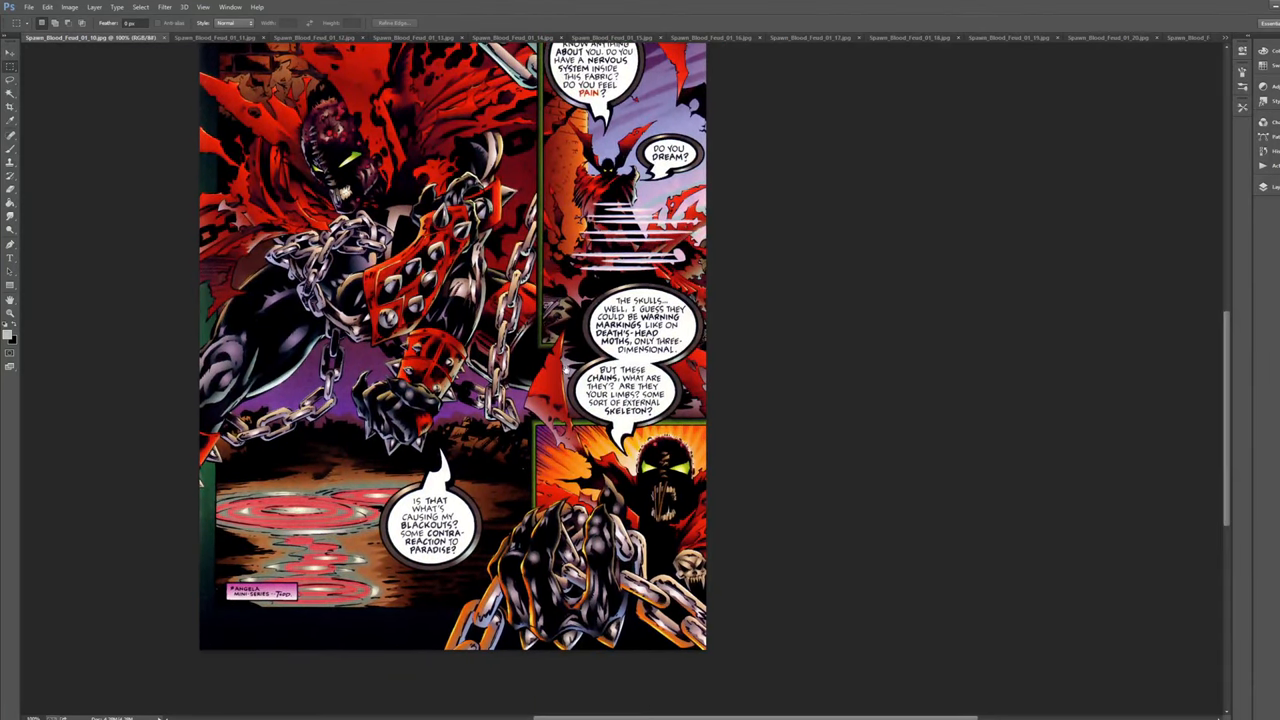
{"action": "scroll", "scroll_direction": "down", "scroll_amount": 3}
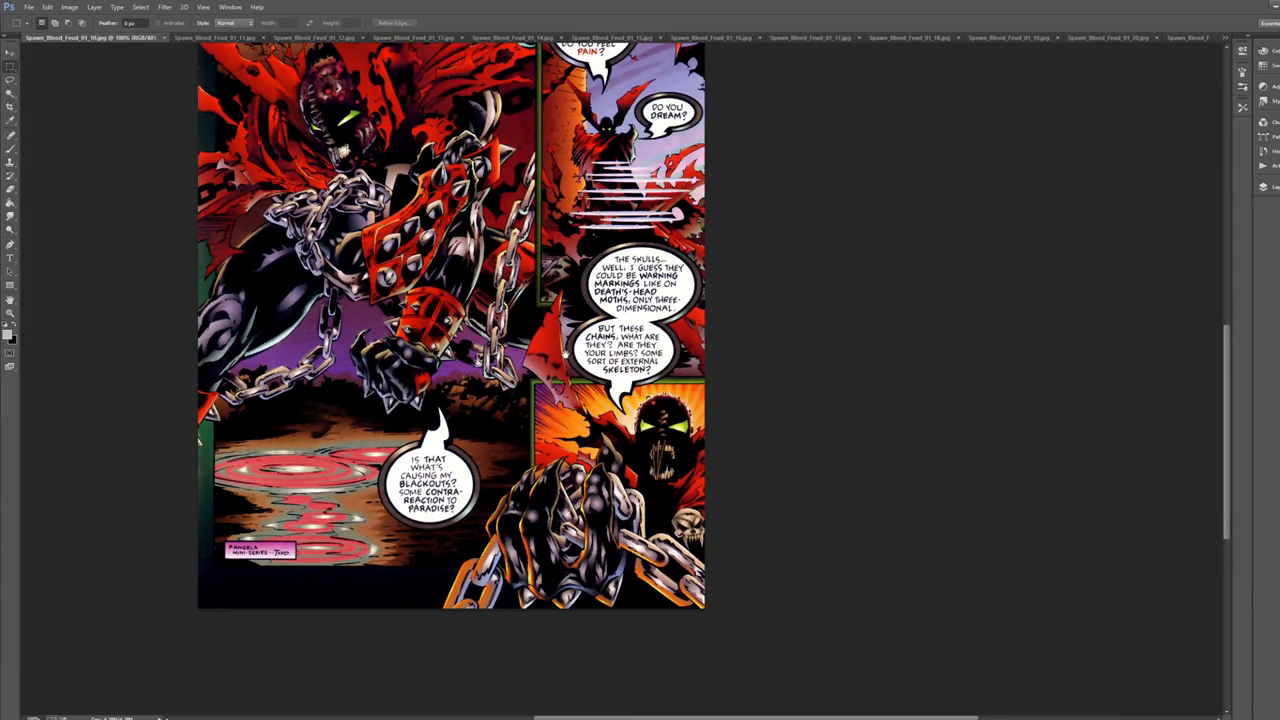
{"action": "scroll", "scroll_direction": "down", "scroll_amount": 3}
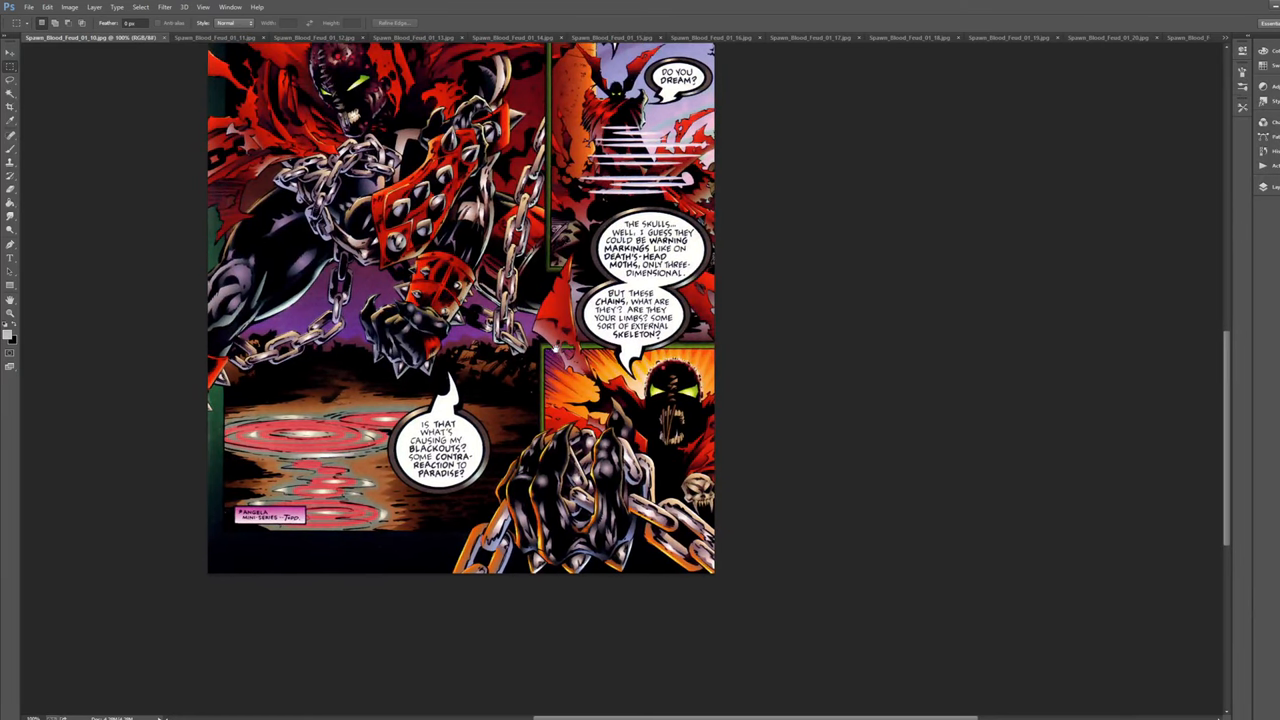
{"action": "scroll", "scroll_direction": "up", "scroll_amount": 3}
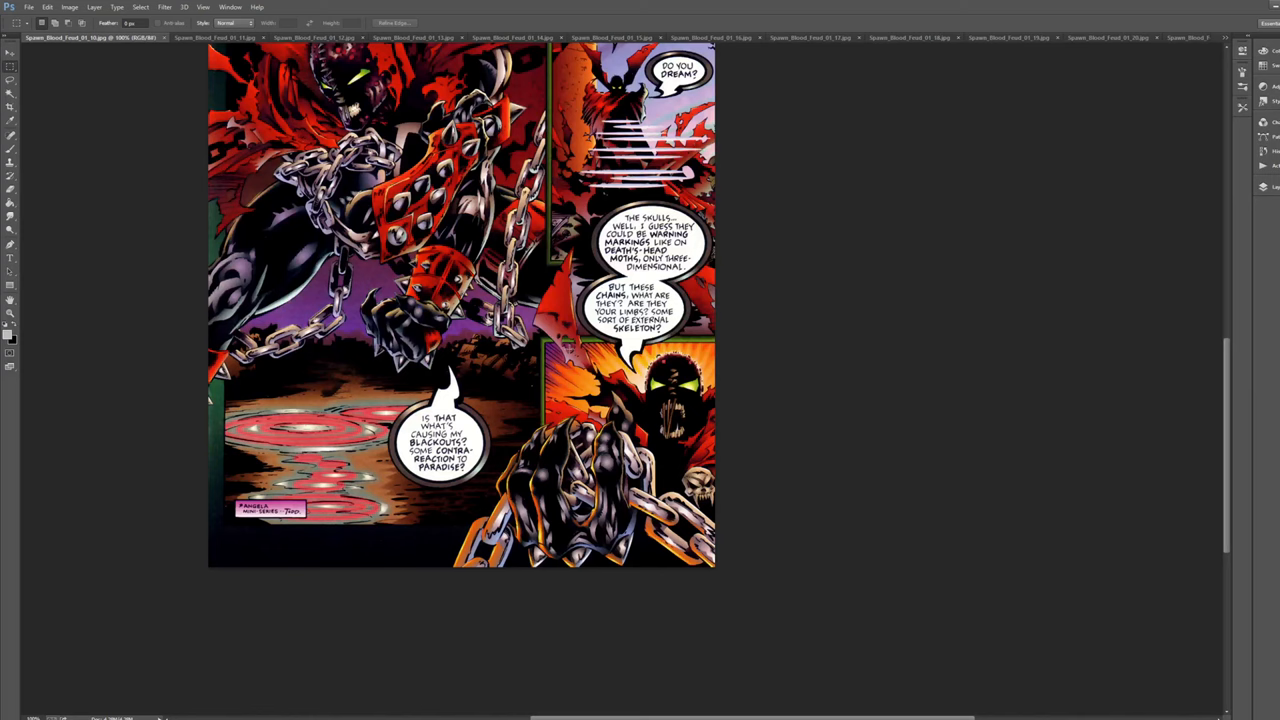
{"action": "mouse_move", "coordinate": [530, 318]}
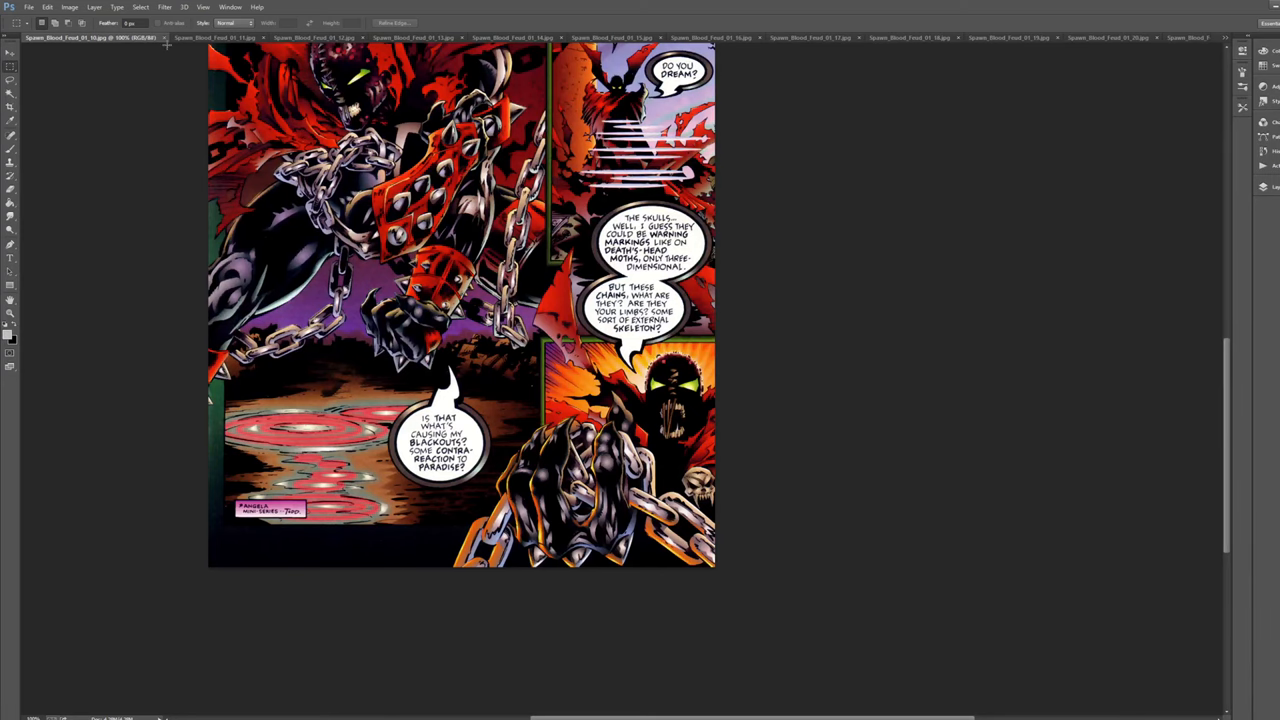
{"action": "left_click", "coordinate": [1130, 38]}
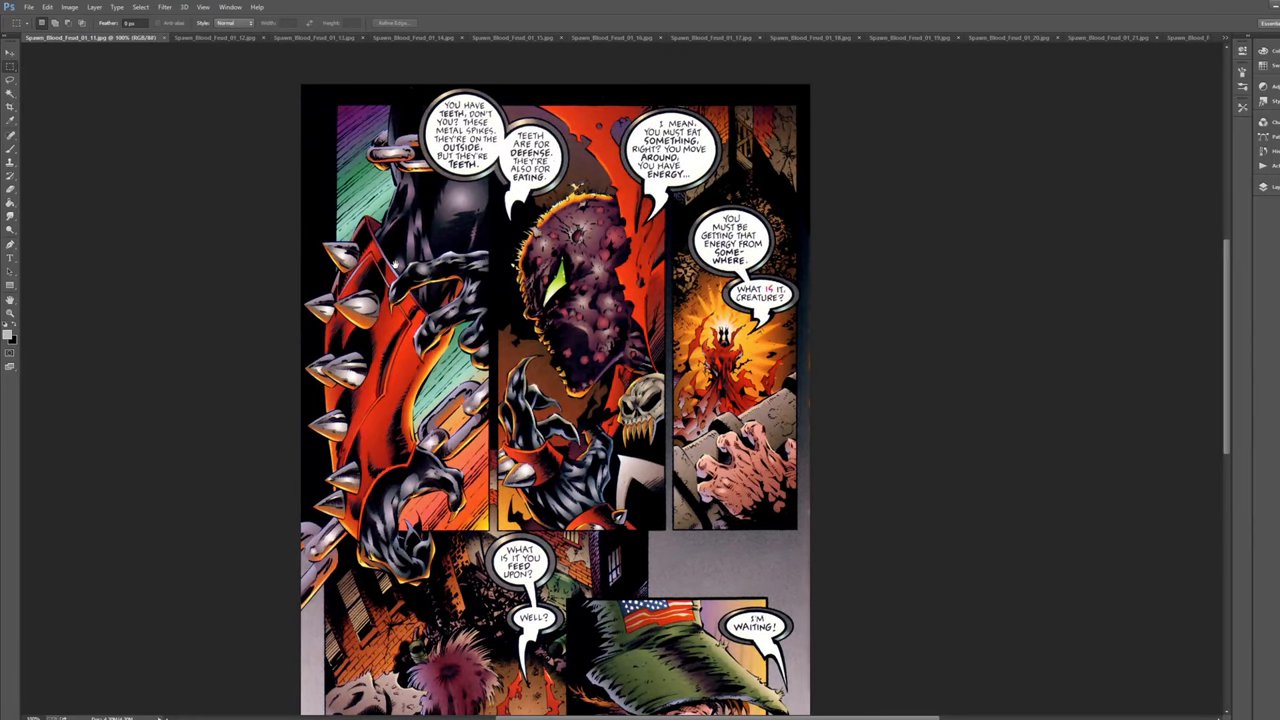
Step: Scroll down to the lower panels with the green-capped man saying 'I'm waiting'
{"action": "scroll", "scroll_direction": "down", "scroll_amount": 3}
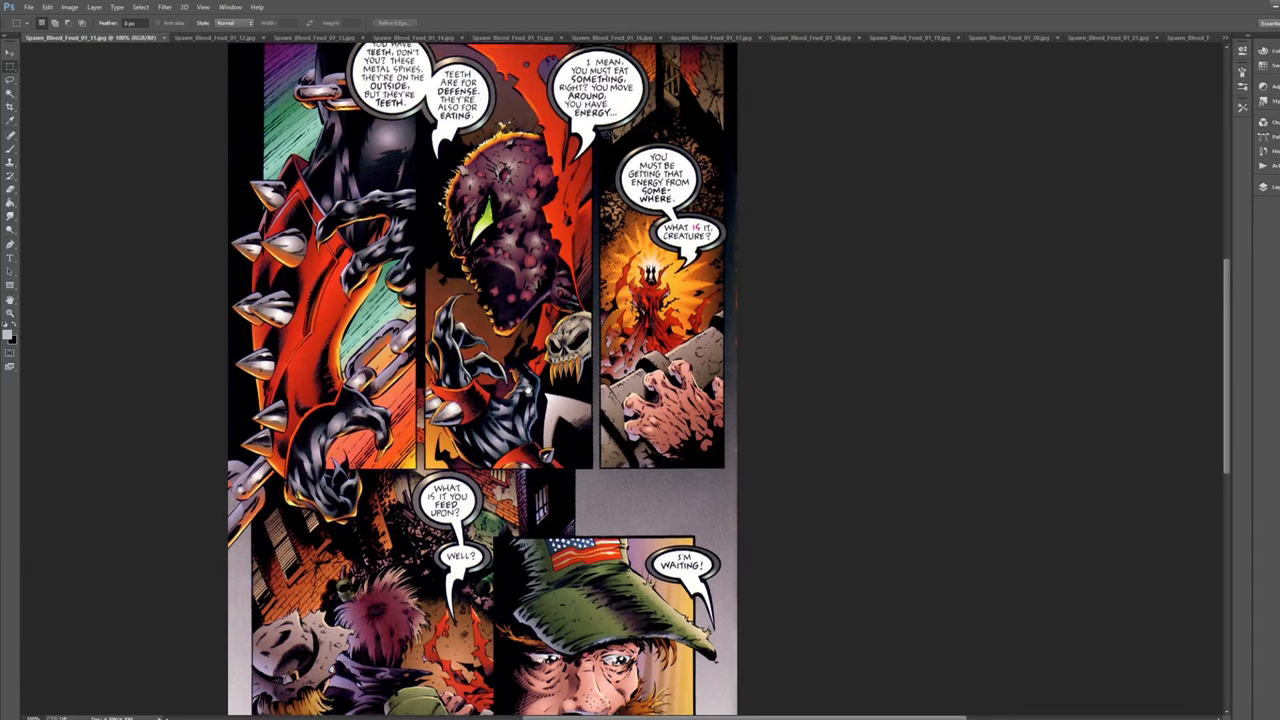
{"action": "scroll", "scroll_direction": "down", "scroll_amount": 3}
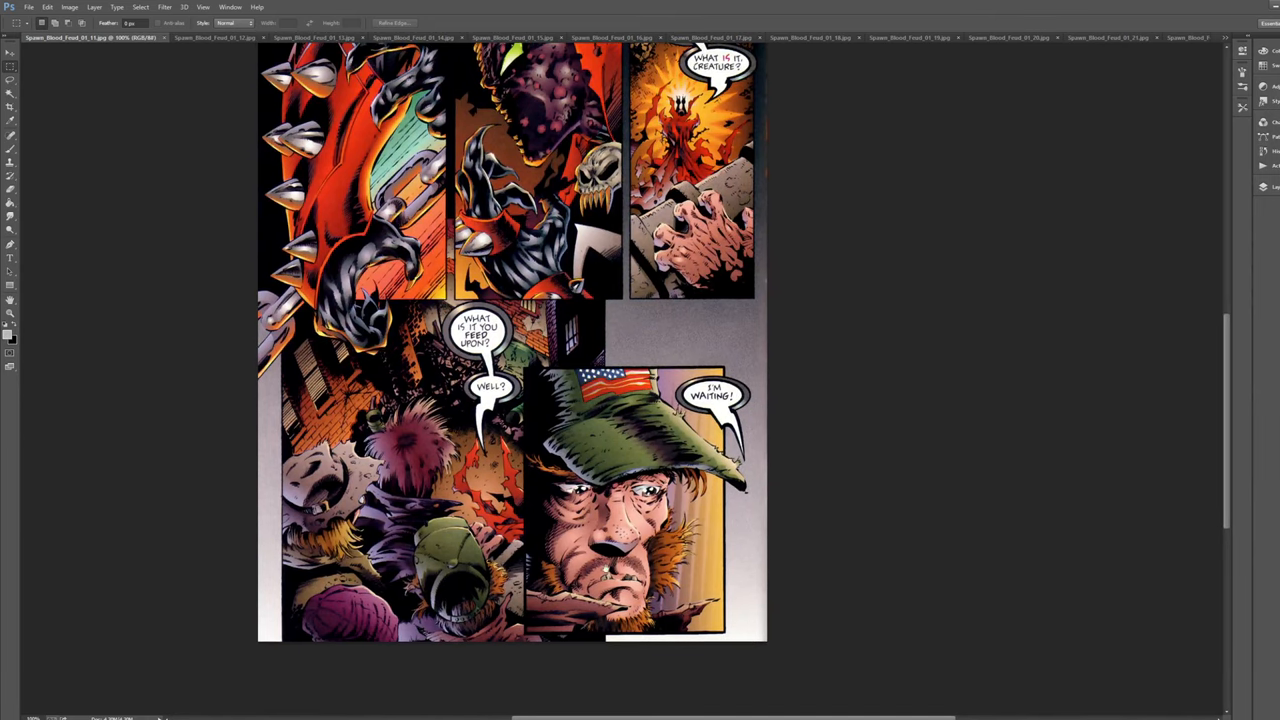
{"action": "scroll", "scroll_direction": "up", "scroll_amount": 3}
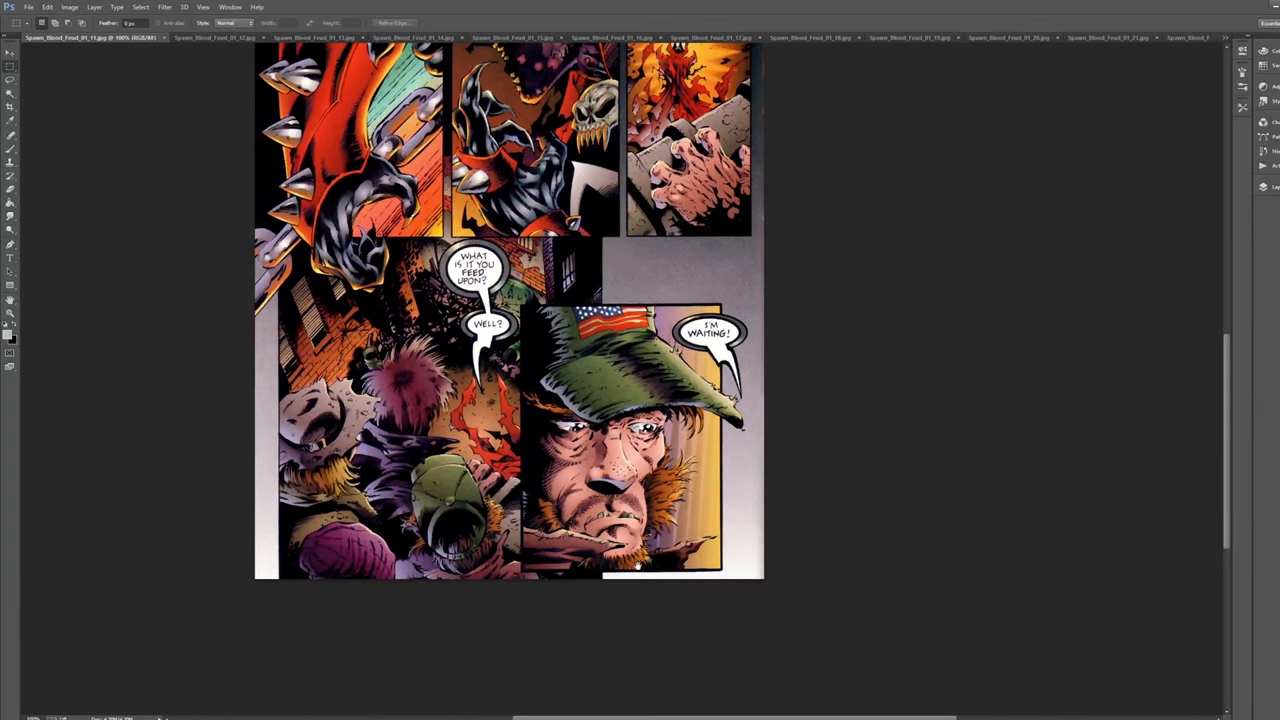
{"action": "mouse_move", "coordinate": [188, 176]}
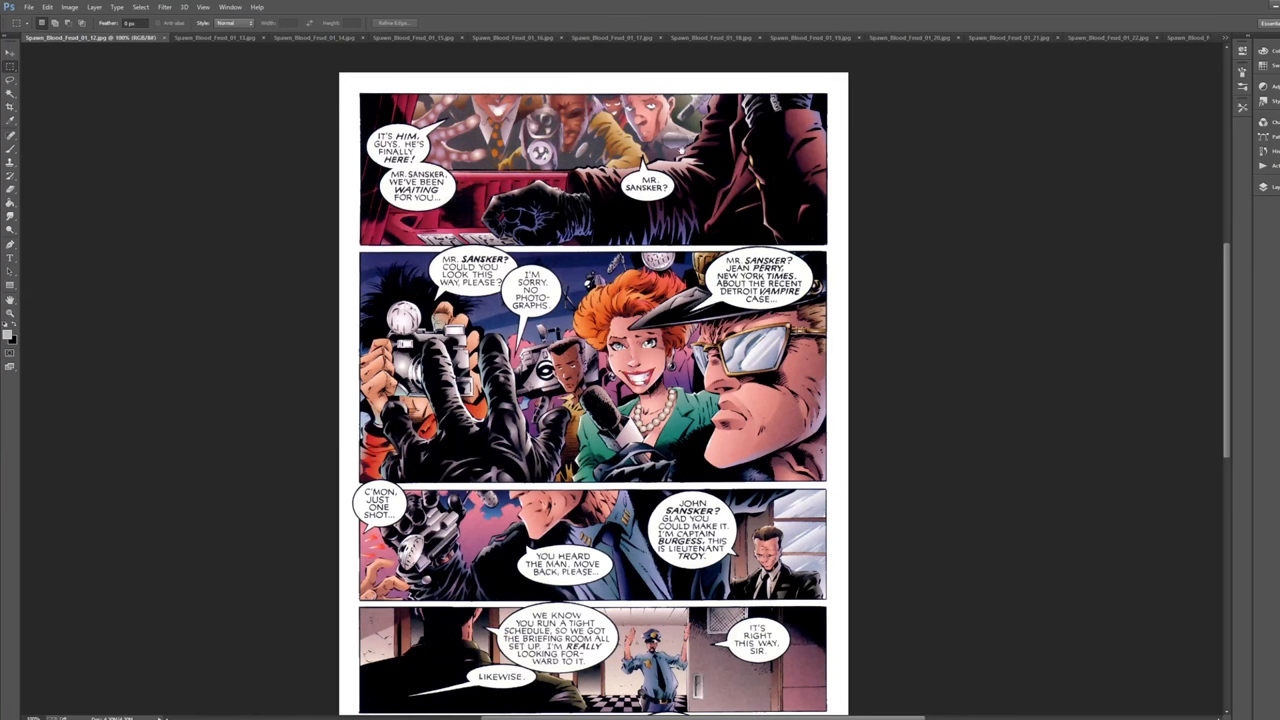
Step: Scroll down through the current page, then switch to the page with the police officer
{"action": "scroll", "scroll_direction": "down", "scroll_amount": 3}
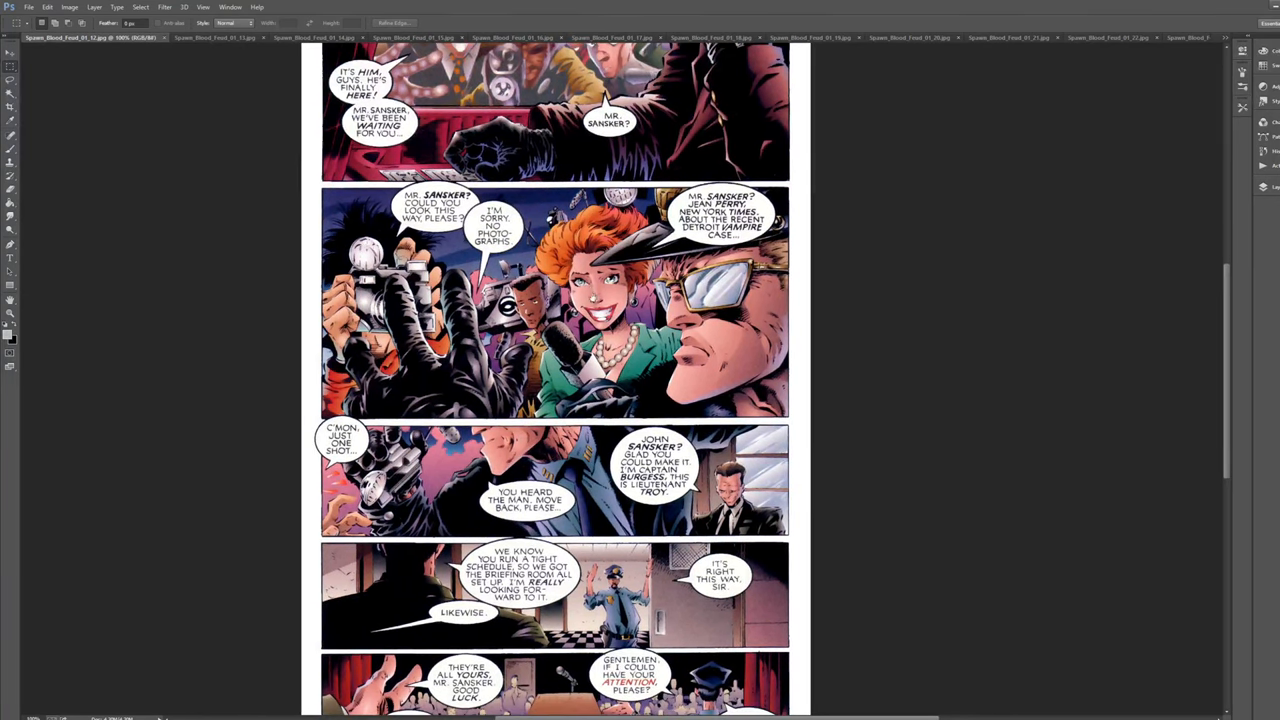
{"action": "scroll", "scroll_direction": "down", "scroll_amount": 3}
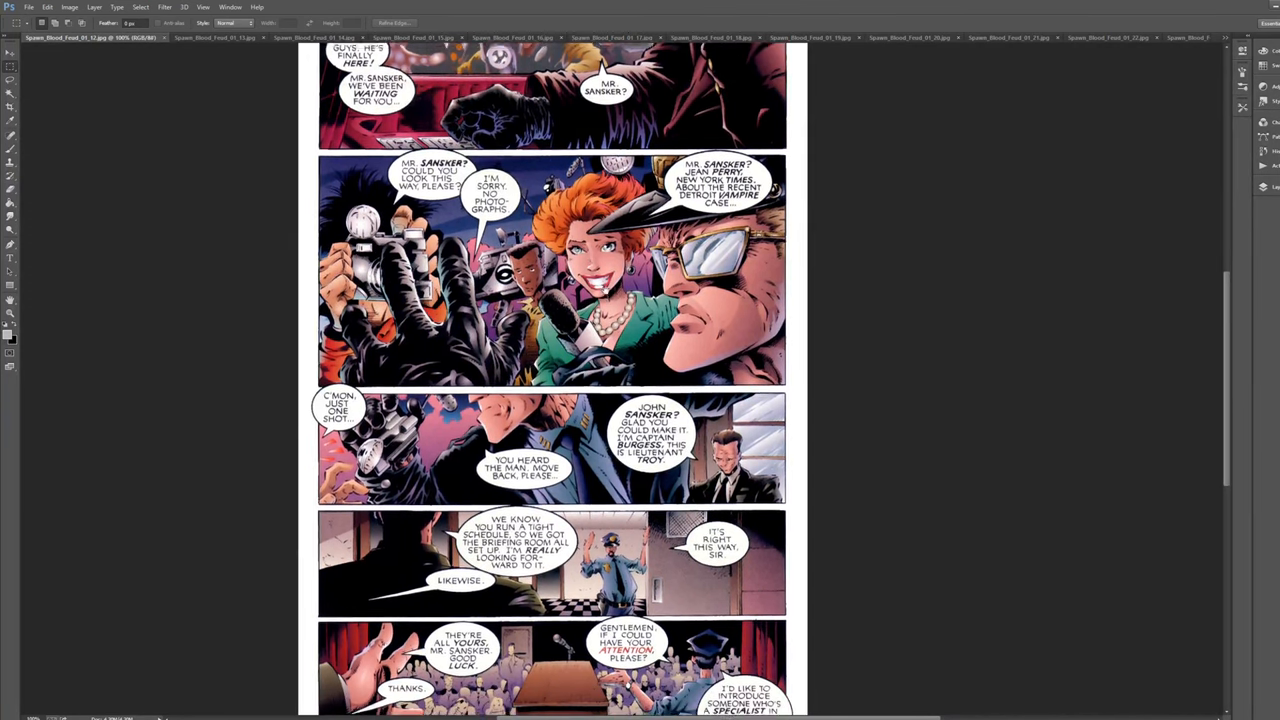
{"action": "scroll", "scroll_direction": "down", "scroll_amount": 3}
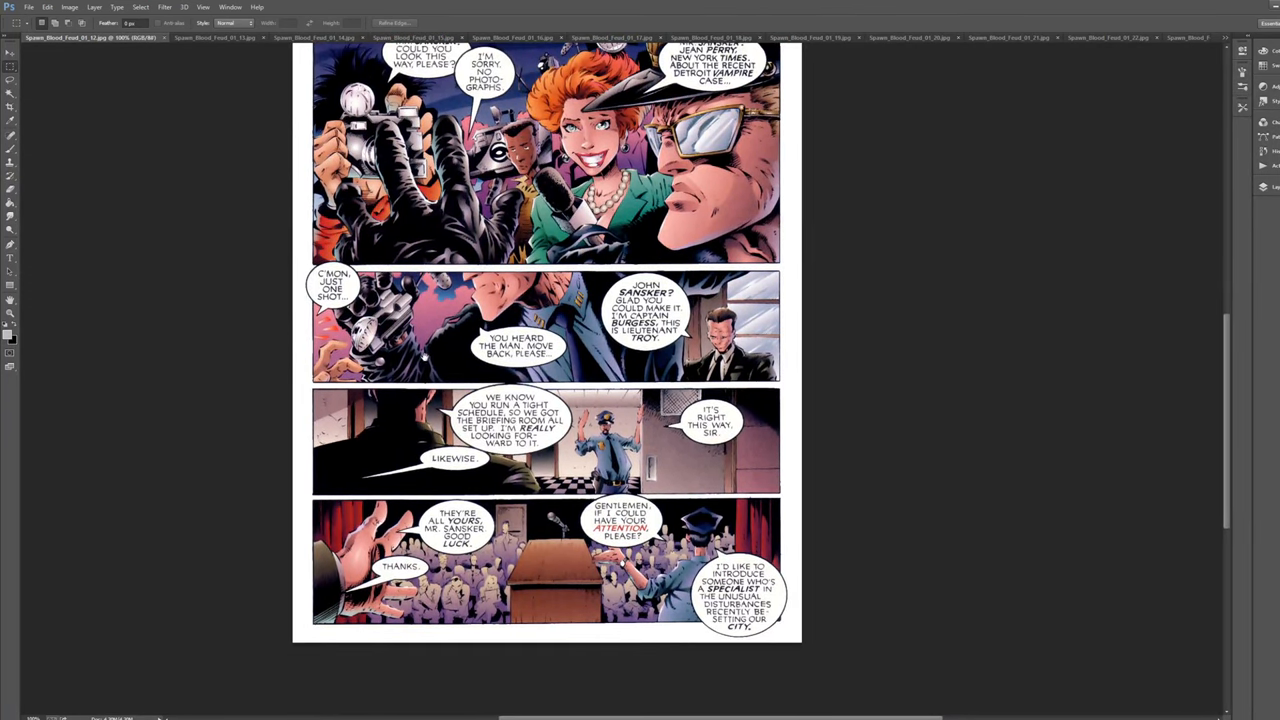
{"action": "scroll", "scroll_direction": "down", "scroll_amount": 3}
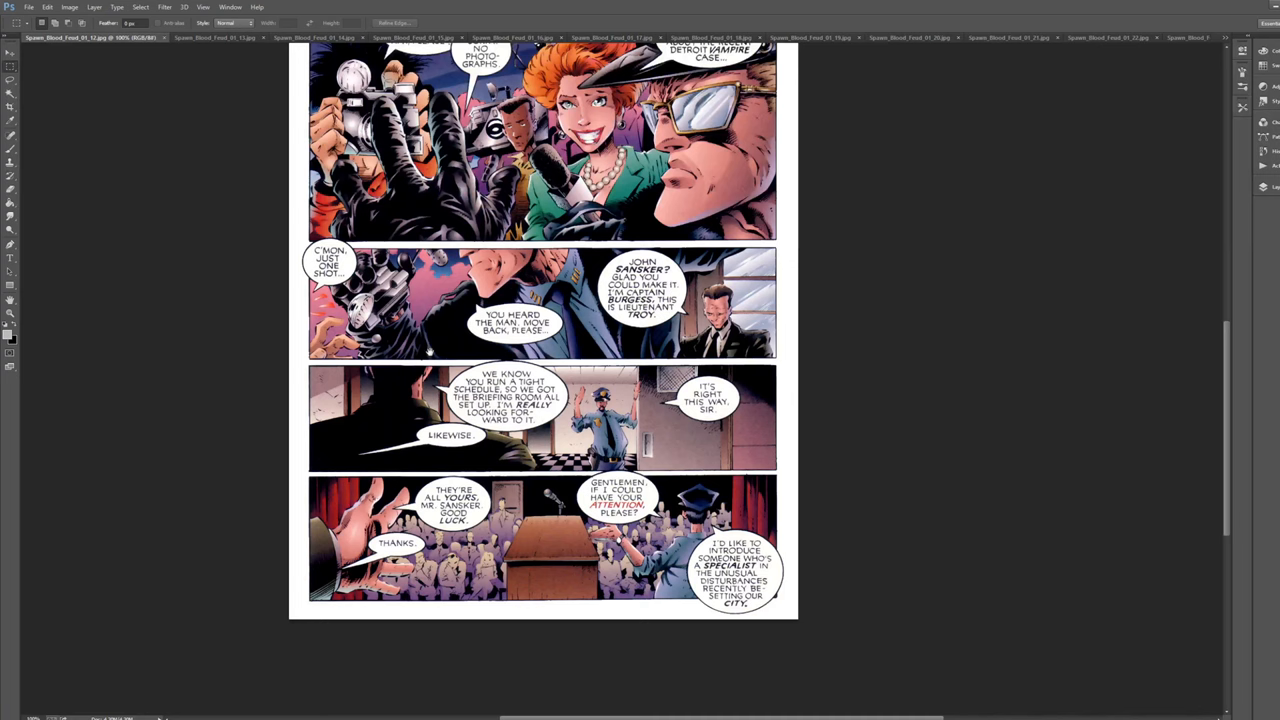
{"action": "scroll", "scroll_direction": "down", "scroll_amount": 3}
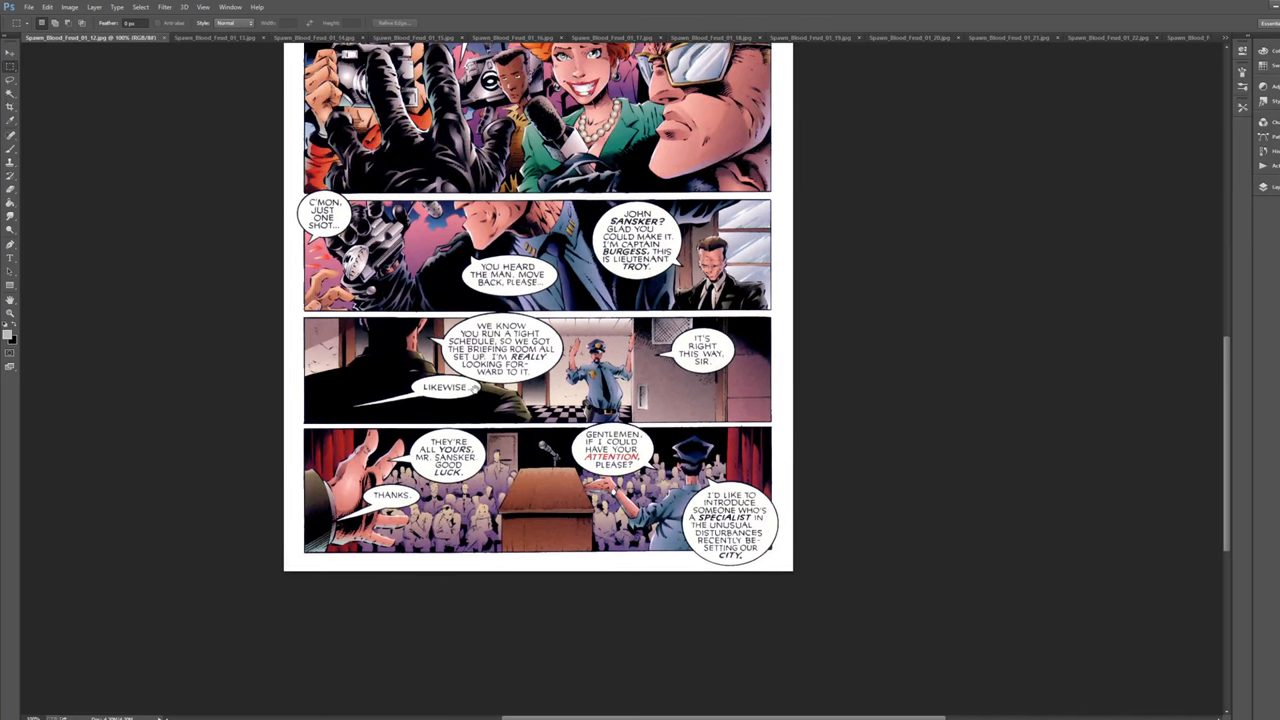
{"action": "scroll", "scroll_direction": "down", "scroll_amount": 3}
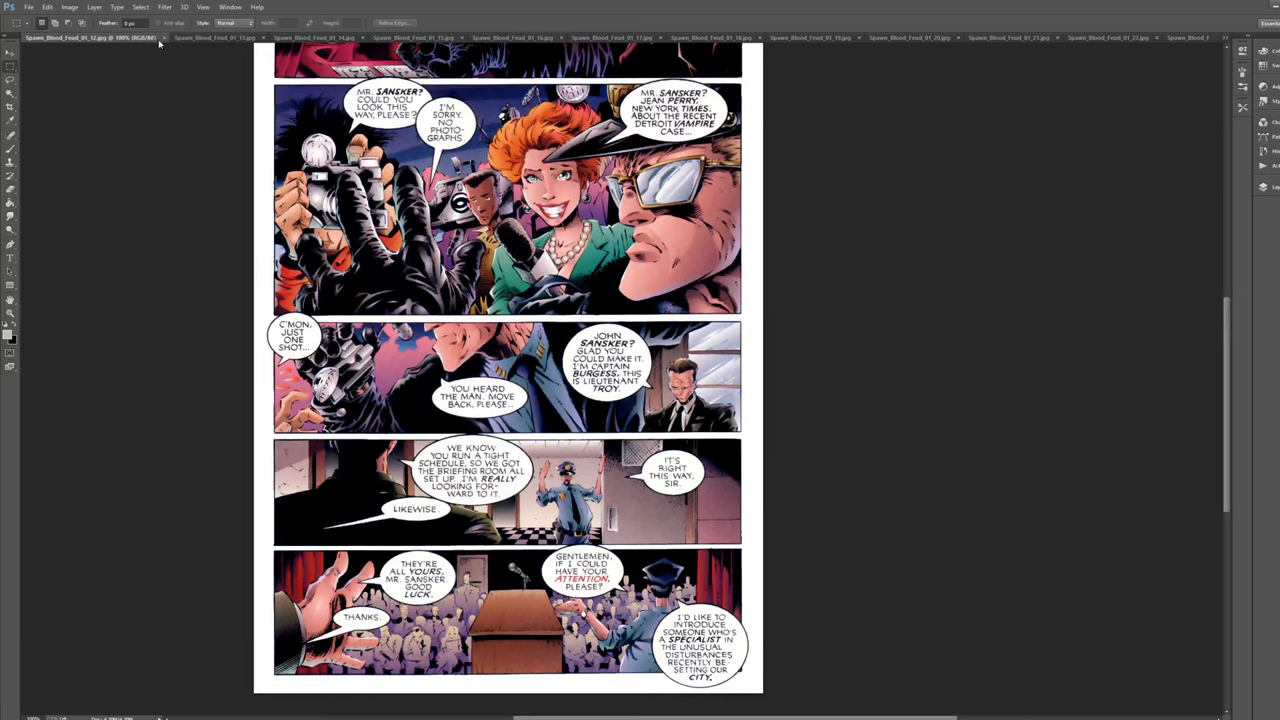
{"action": "left_click", "coordinate": [1130, 36]}
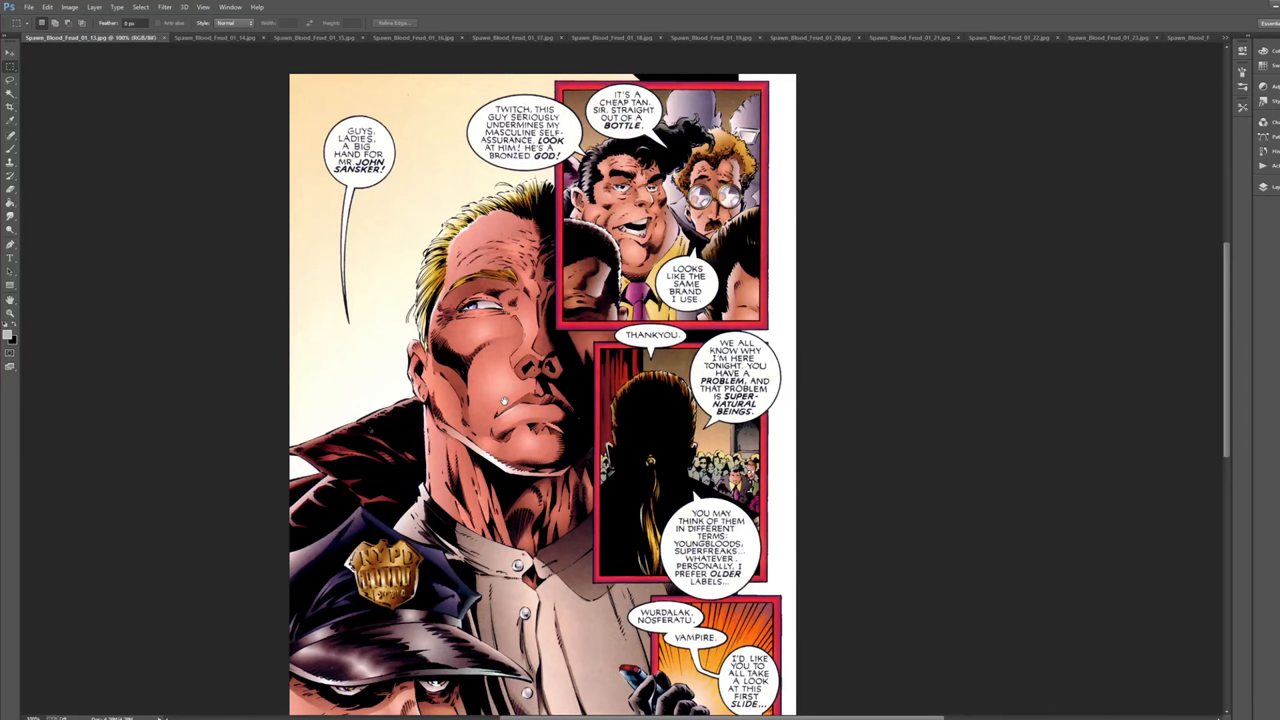
Step: Scroll through the chained Spawn and podium-speaker page to read its panels
{"action": "scroll", "scroll_direction": "down", "scroll_amount": 3}
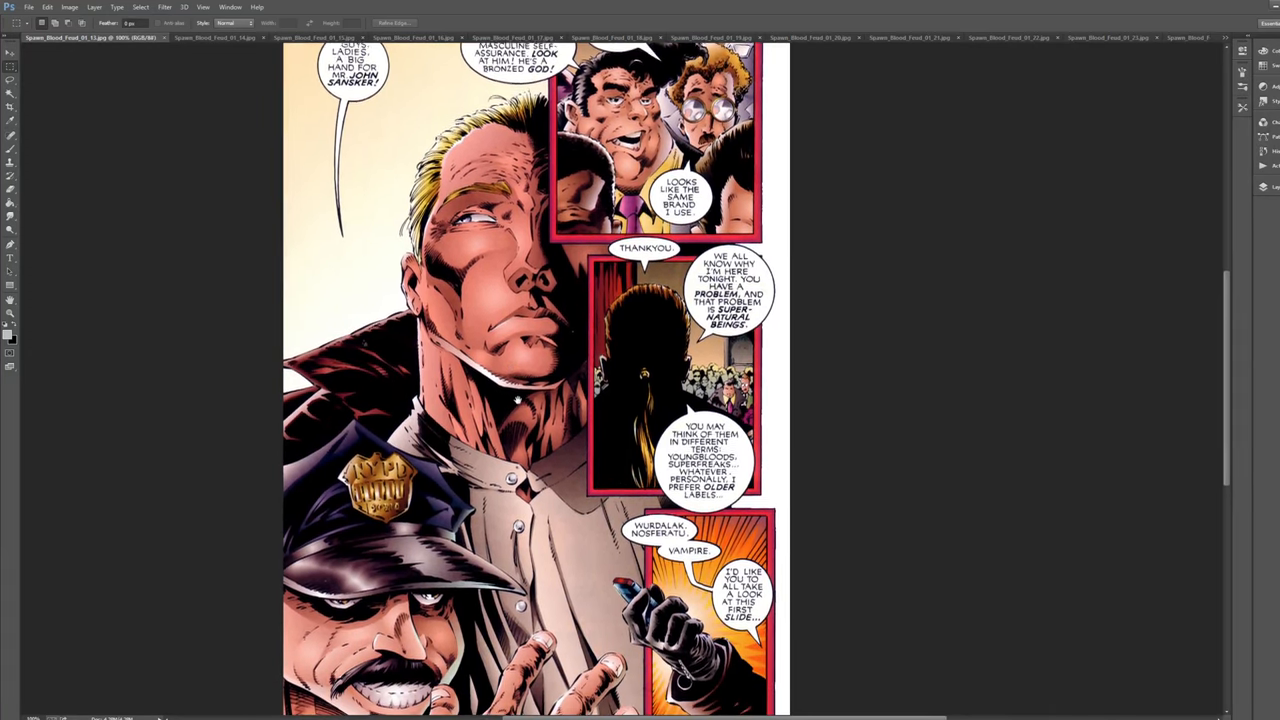
{"action": "scroll", "scroll_direction": "down", "scroll_amount": 3}
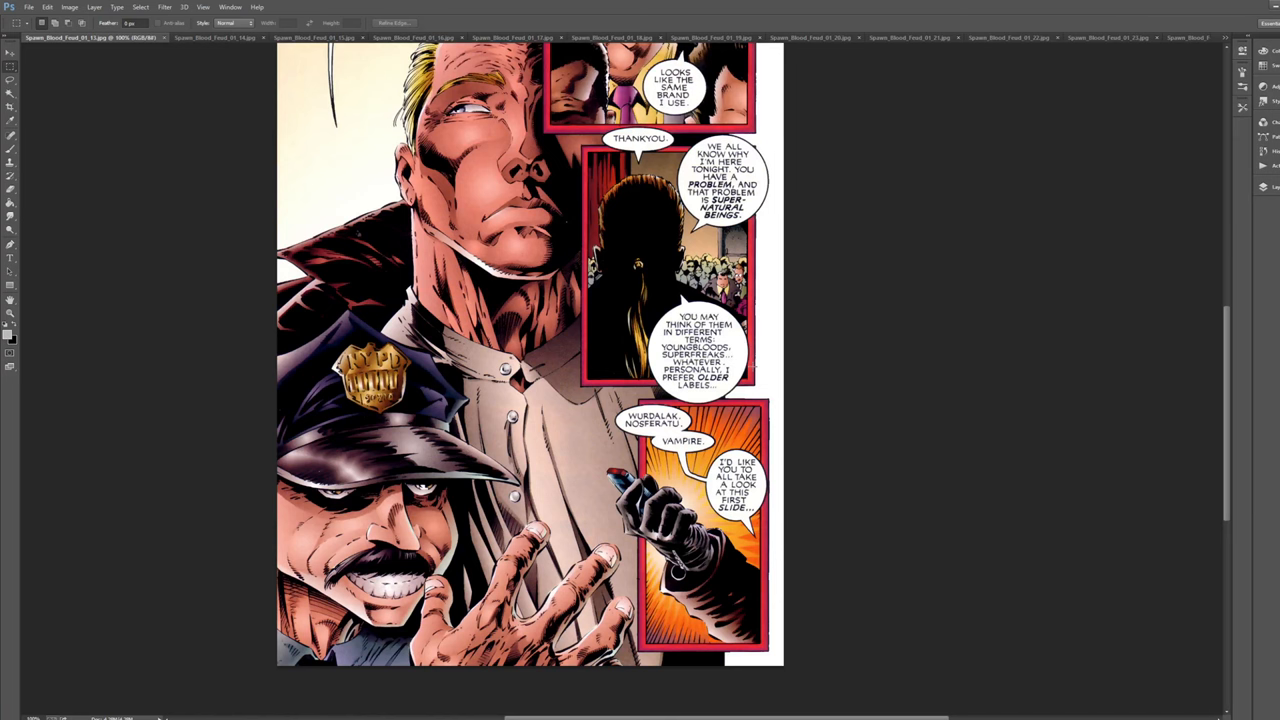
{"action": "scroll", "scroll_direction": "down", "scroll_amount": 3}
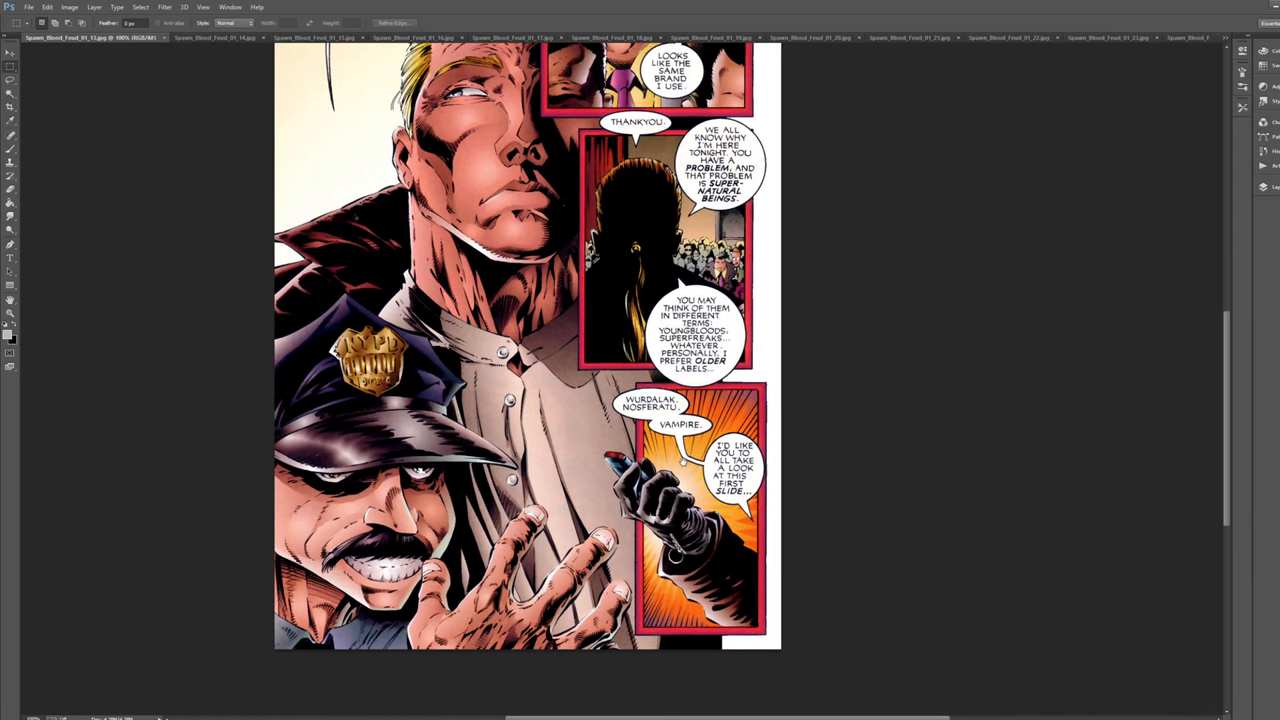
{"action": "scroll", "scroll_direction": "up", "scroll_amount": 3}
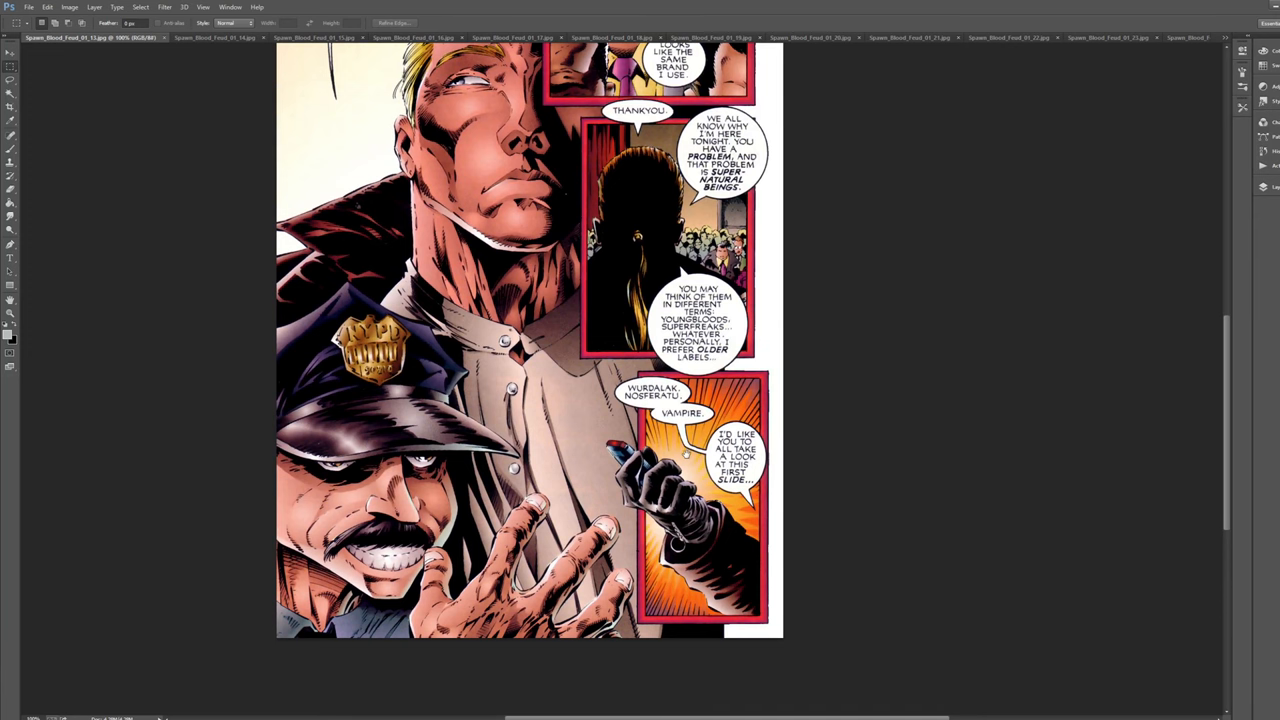
{"action": "scroll", "scroll_direction": "down", "scroll_amount": 3}
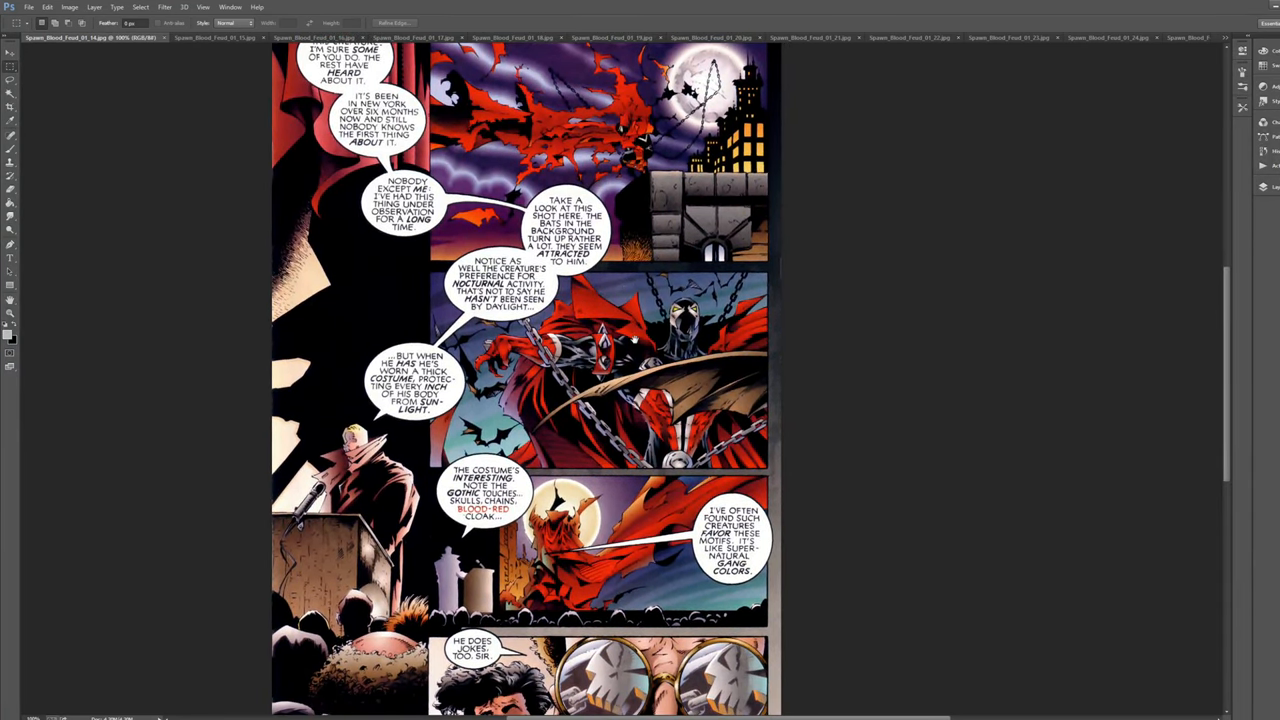
Step: Scroll through the trench-coat and EXTRANORMAL HAZARD page to read it
{"action": "scroll", "scroll_direction": "down", "scroll_amount": 3}
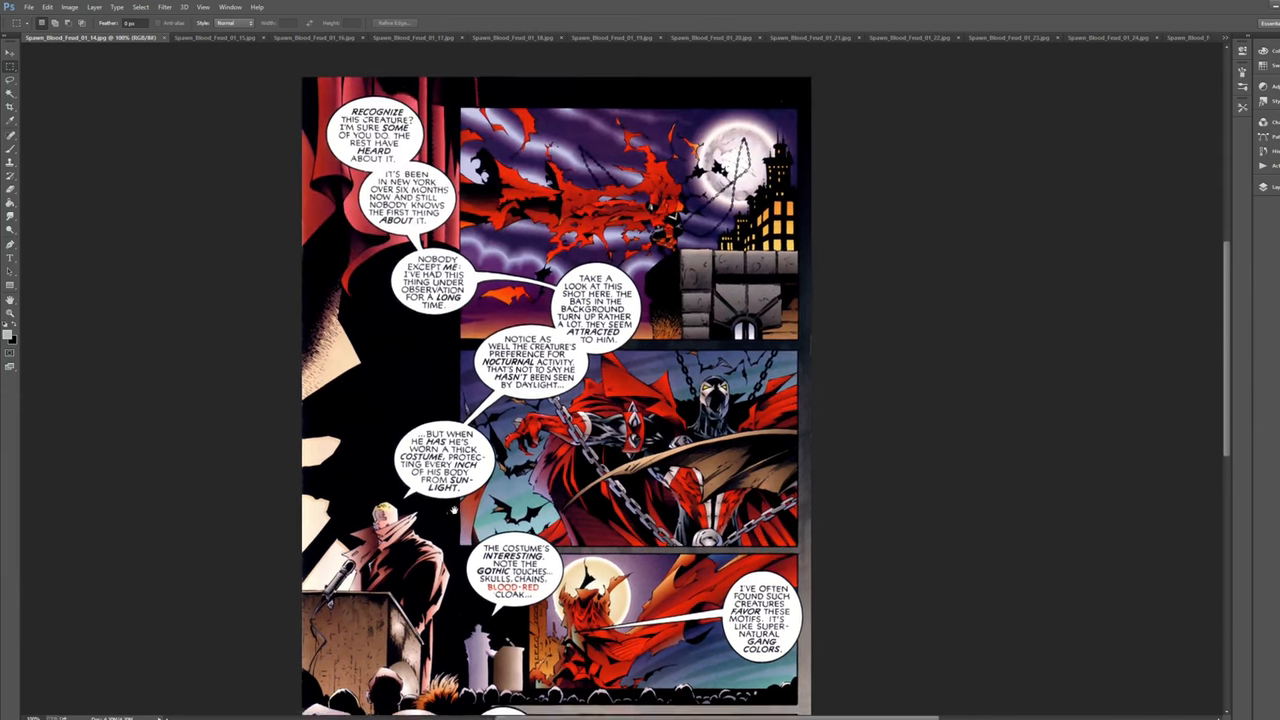
{"action": "scroll", "scroll_direction": "down", "scroll_amount": 3}
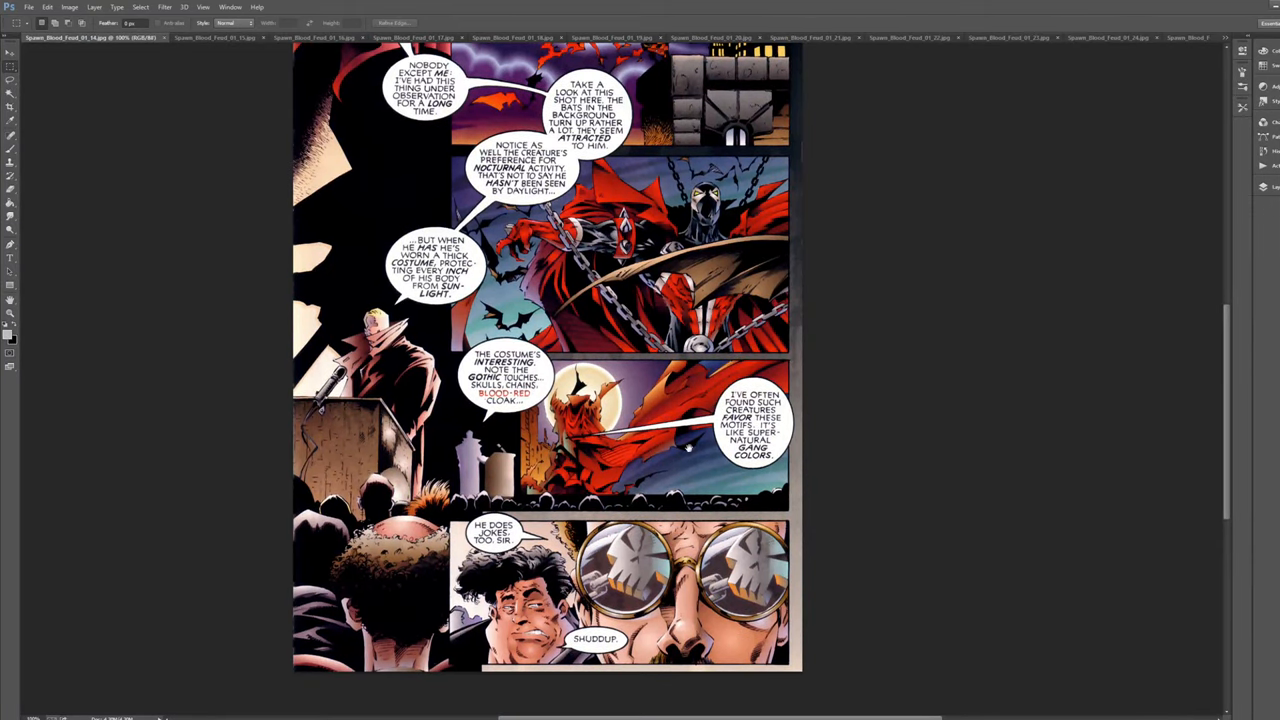
{"action": "mouse_move", "coordinate": [848, 396]}
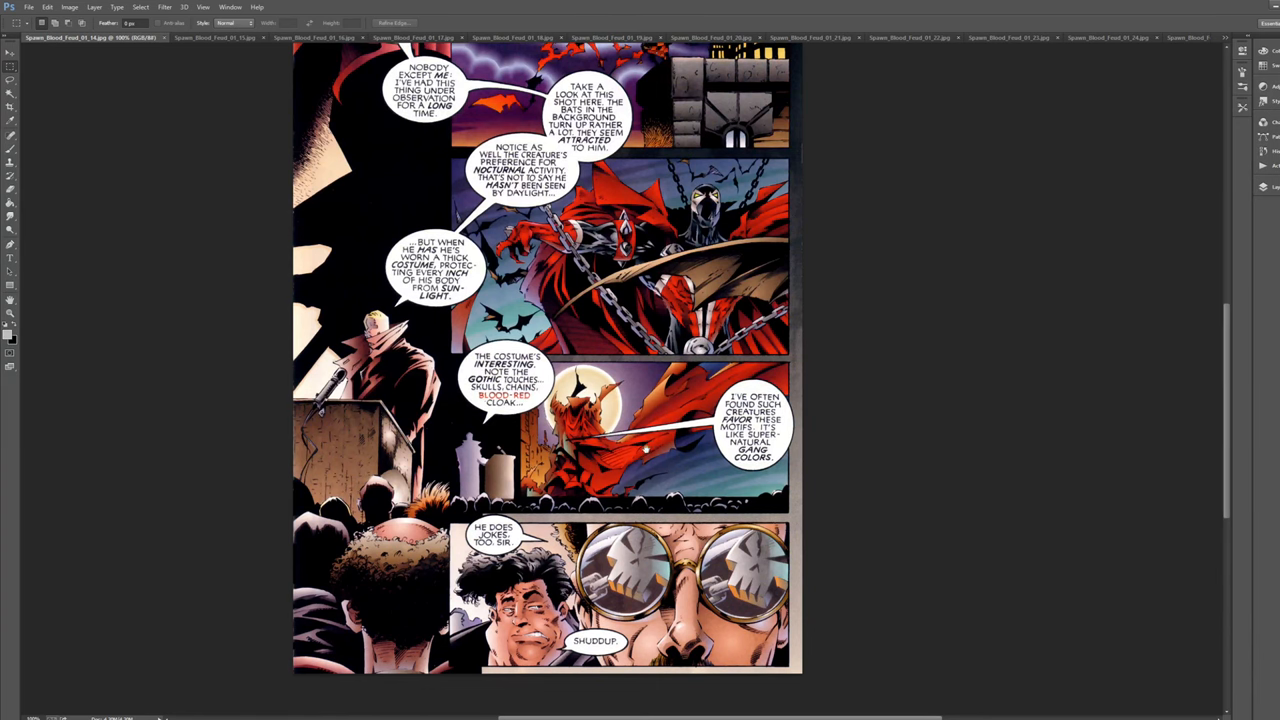
{"action": "mouse_move", "coordinate": [890, 424]}
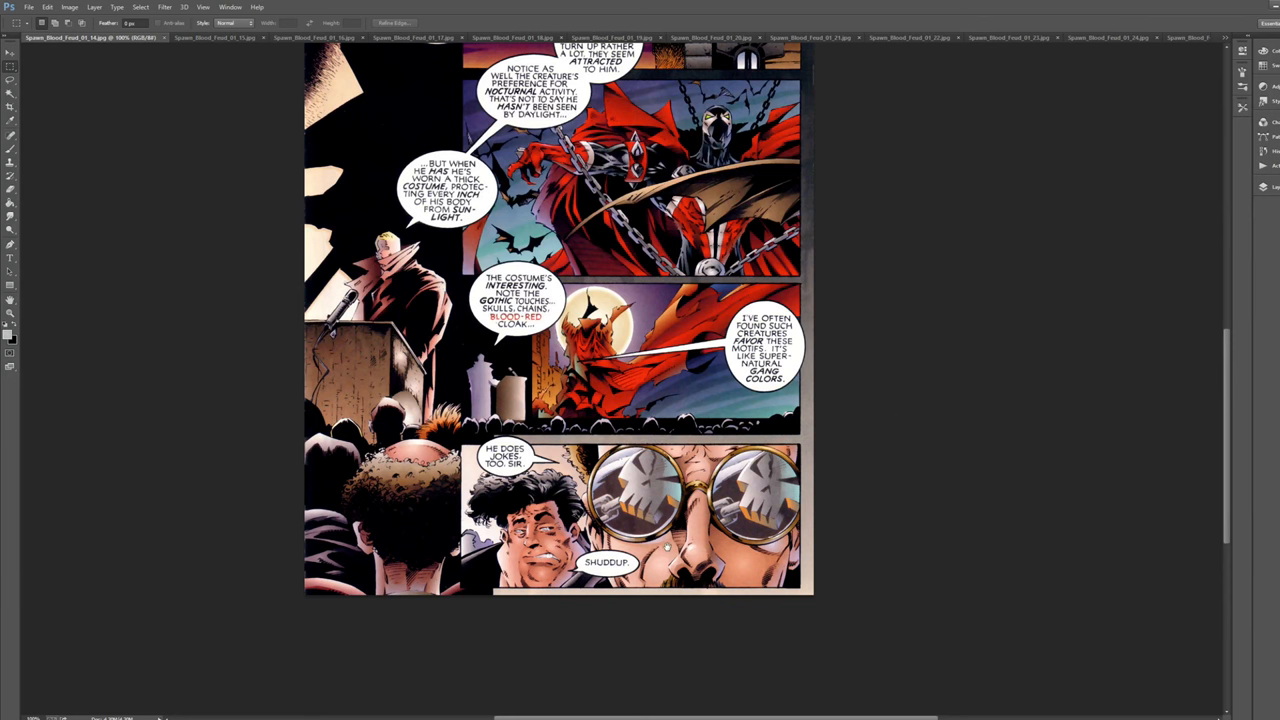
{"action": "scroll", "scroll_direction": "up", "scroll_amount": 3}
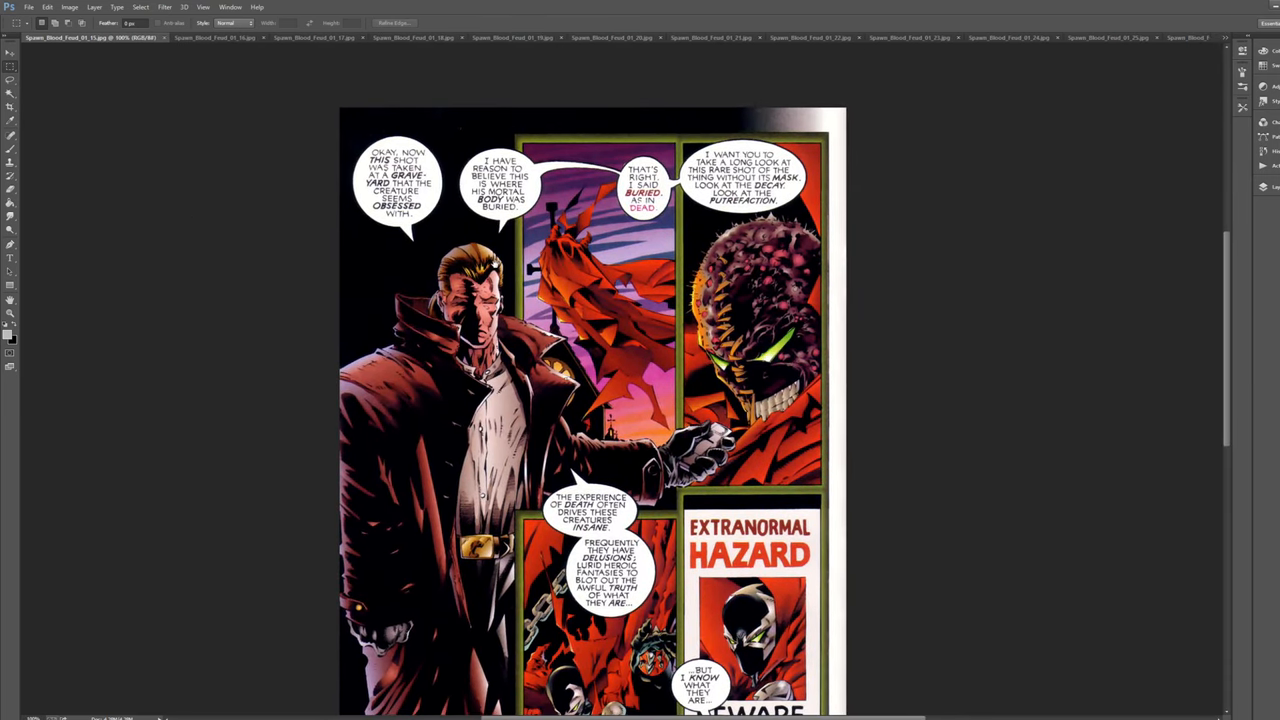
Step: Scroll back up the Hazard page and review the back-matter sketch page
{"action": "scroll", "scroll_direction": "up", "scroll_amount": 3}
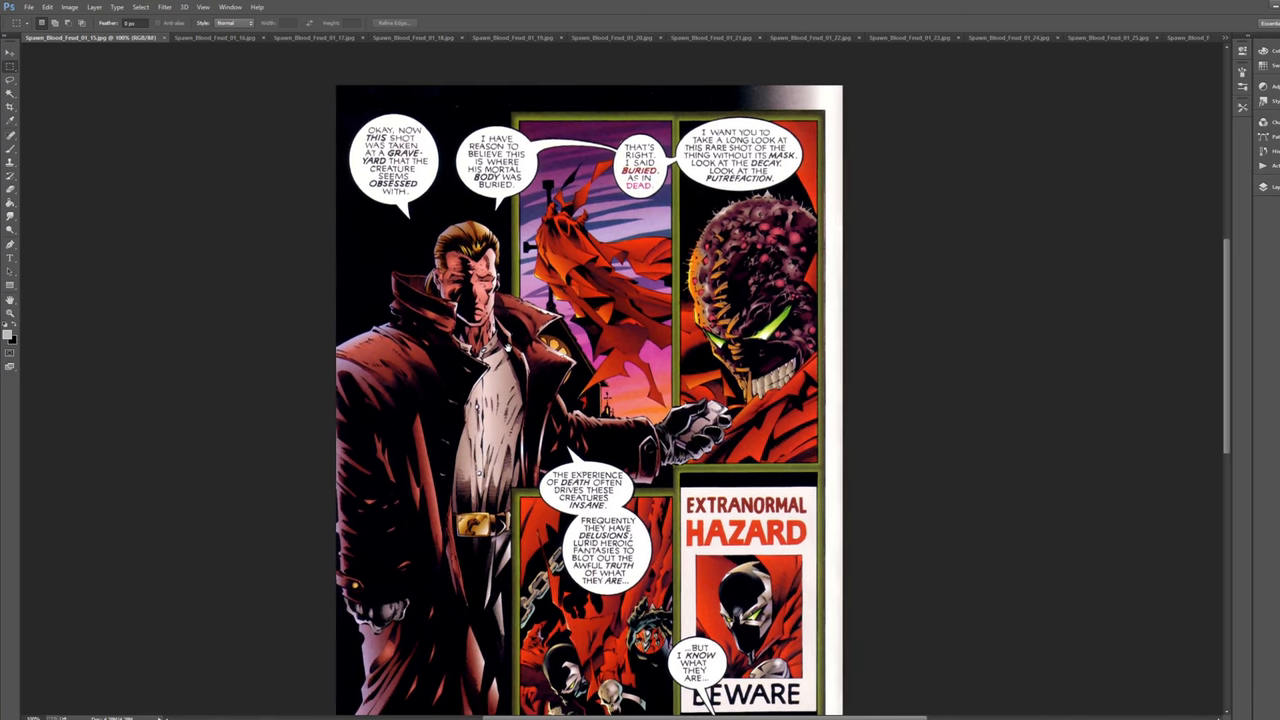
{"action": "scroll", "scroll_direction": "up", "scroll_amount": 3}
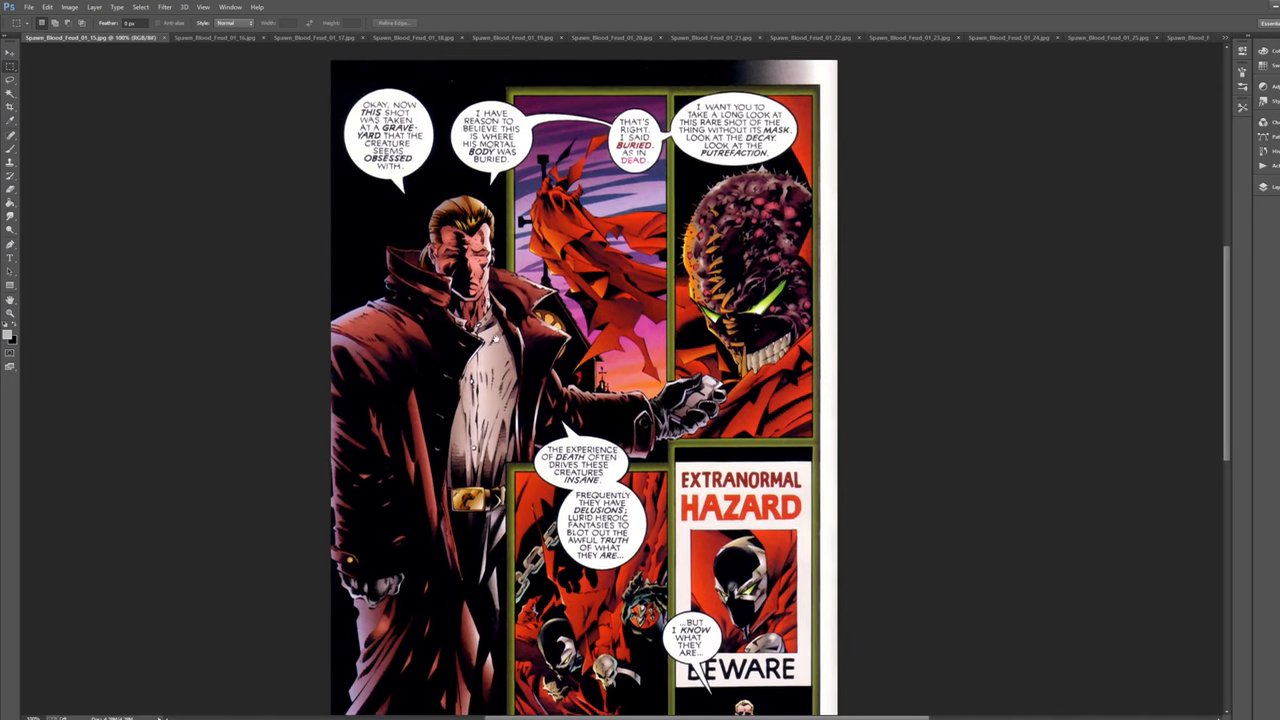
{"action": "scroll", "scroll_direction": "up", "scroll_amount": 3}
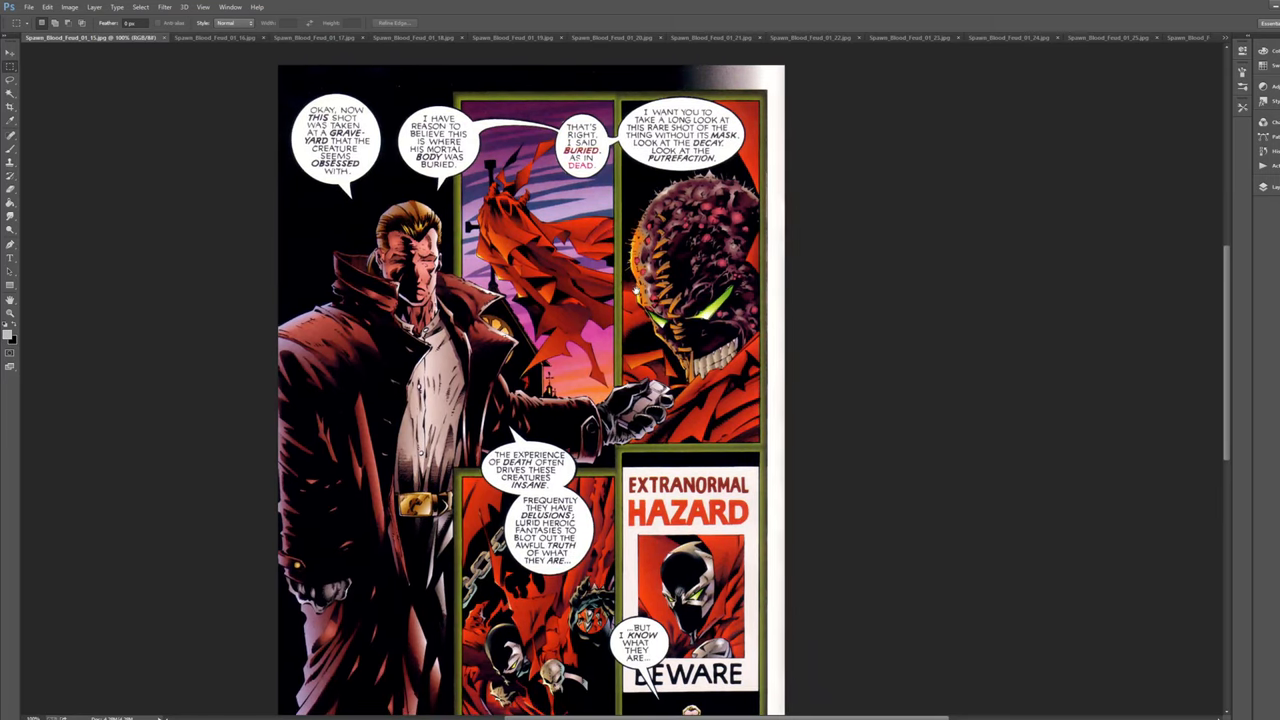
{"action": "scroll", "scroll_direction": "up", "scroll_amount": 3}
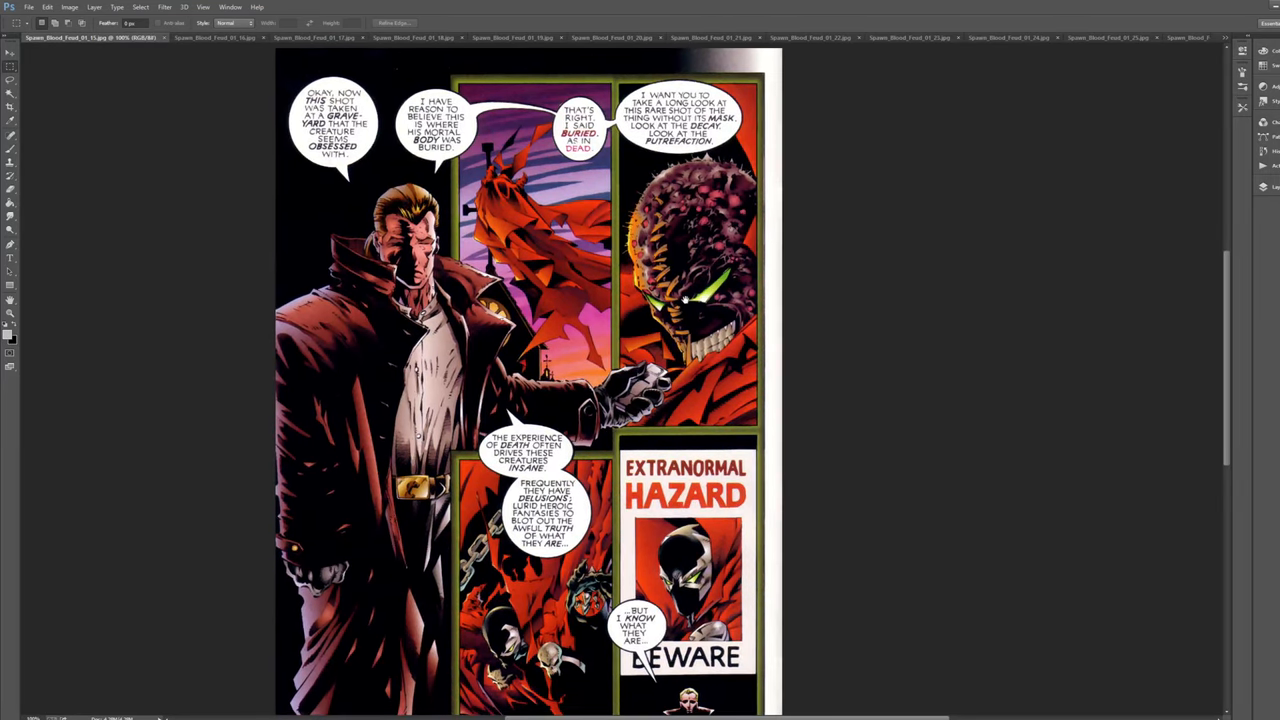
{"action": "scroll", "scroll_direction": "up", "scroll_amount": 3}
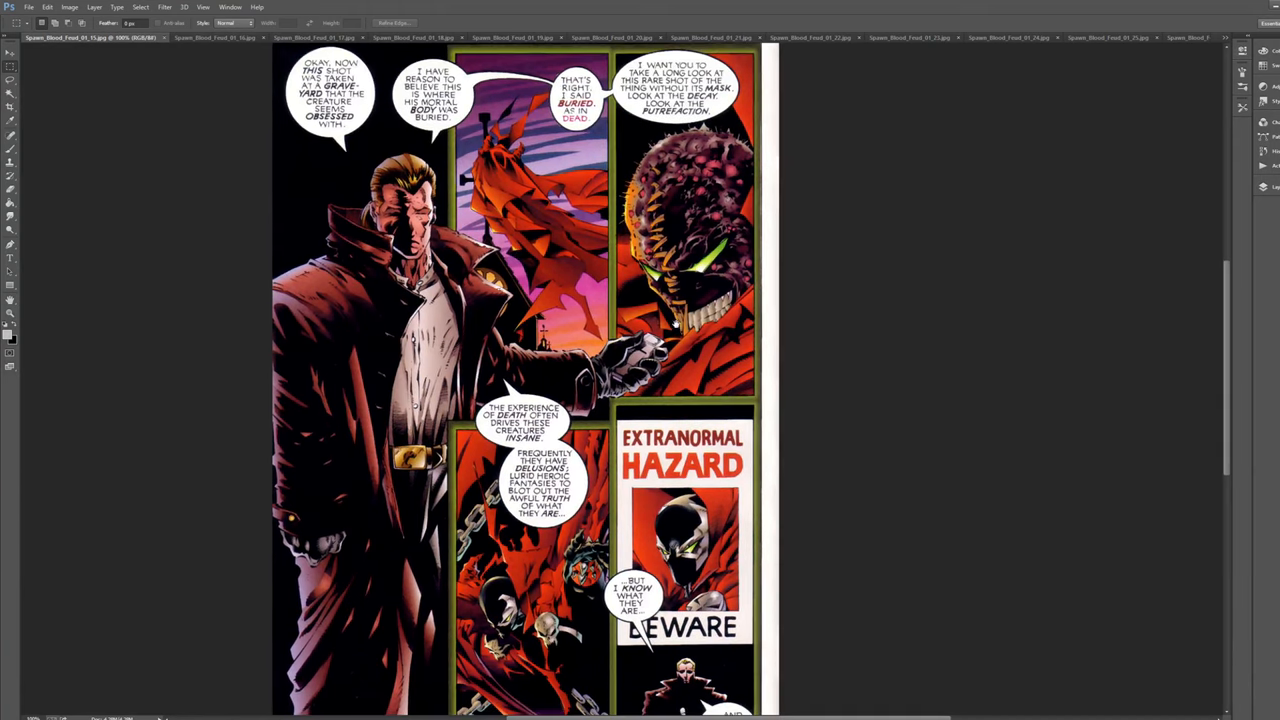
{"action": "scroll", "scroll_direction": "down", "scroll_amount": 3}
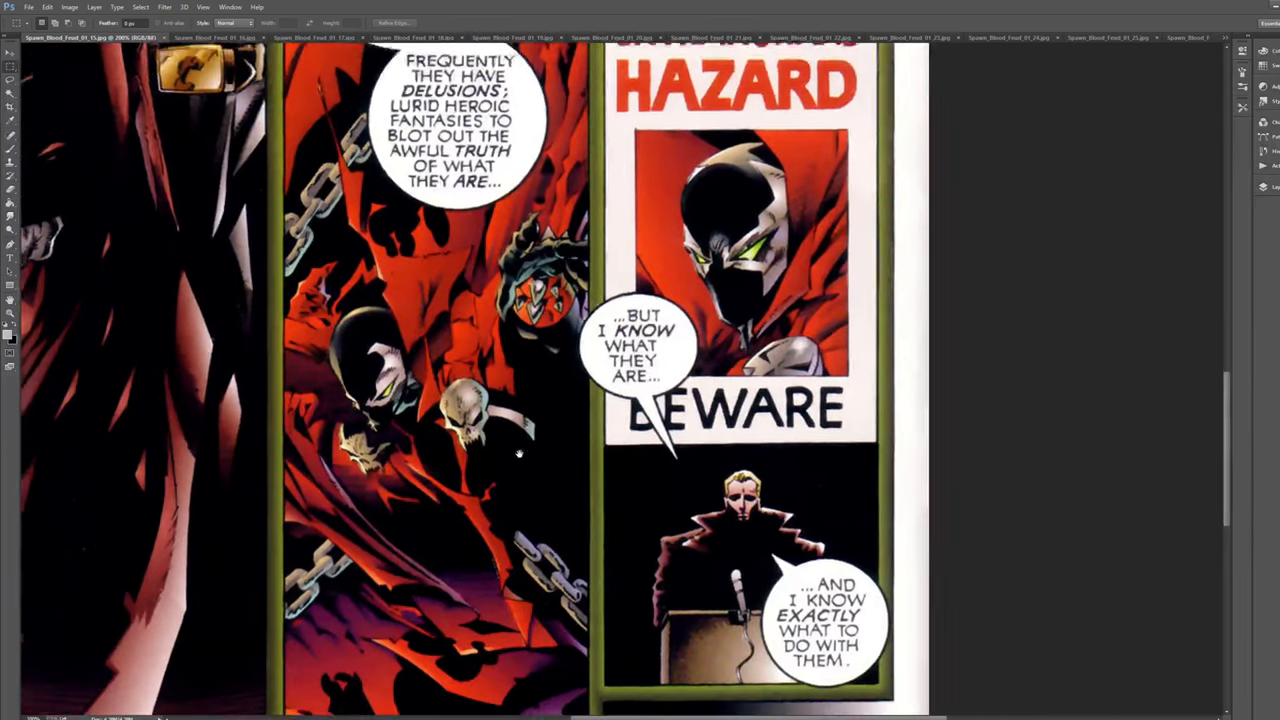
{"action": "scroll", "scroll_direction": "down", "scroll_amount": 3}
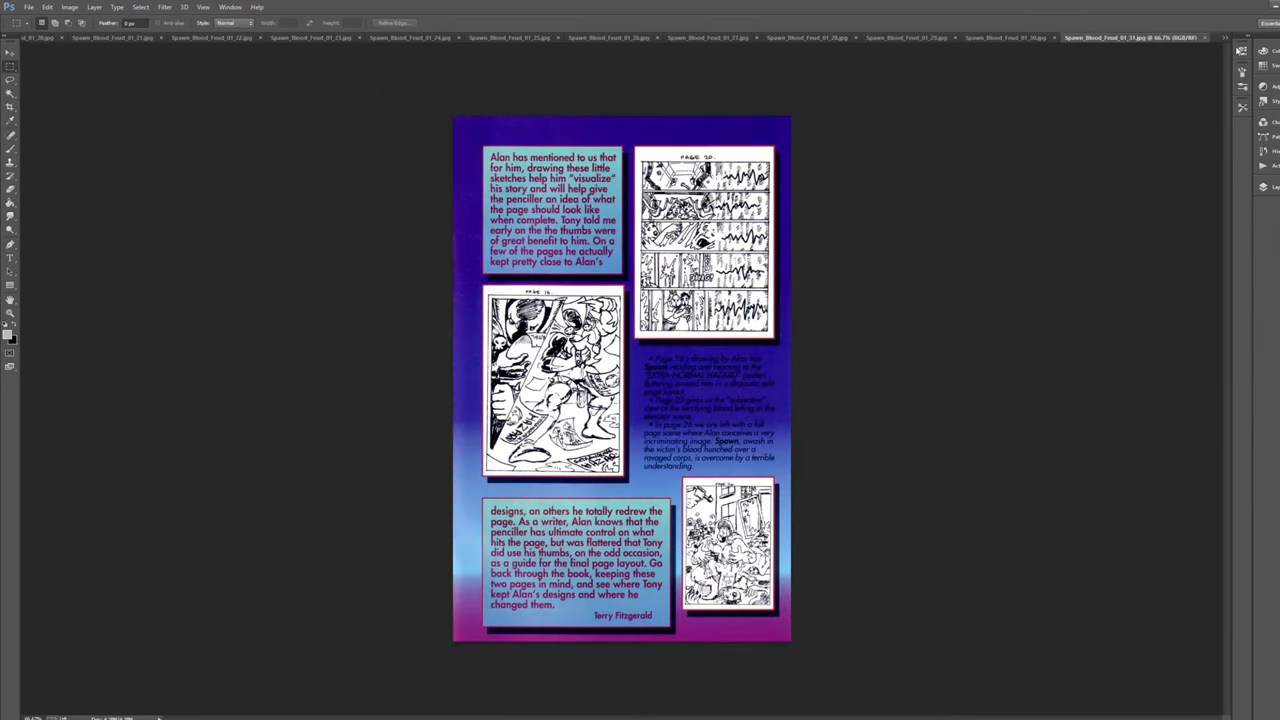
Step: Switch to the publicity-campaign page and scroll through its upper panels
{"action": "left_click", "coordinate": [90, 36]}
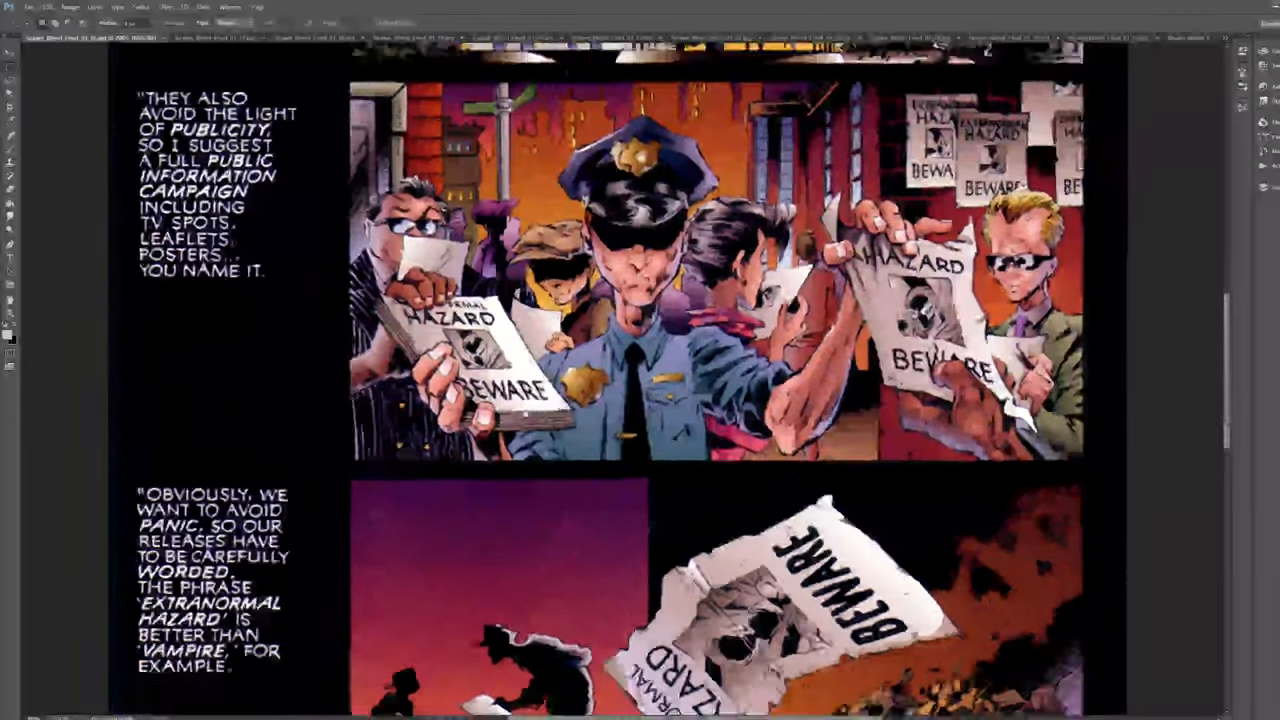
{"action": "scroll", "scroll_direction": "up", "scroll_amount": 3}
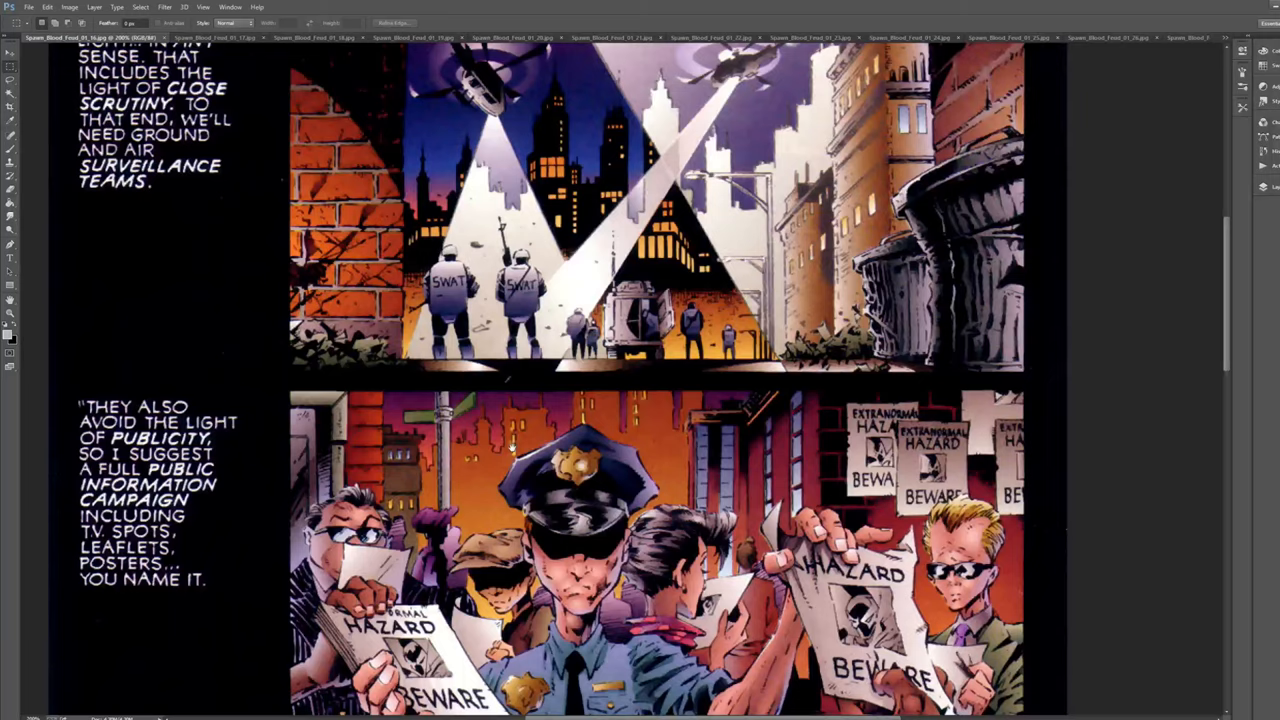
{"action": "scroll", "scroll_direction": "down", "scroll_amount": 3}
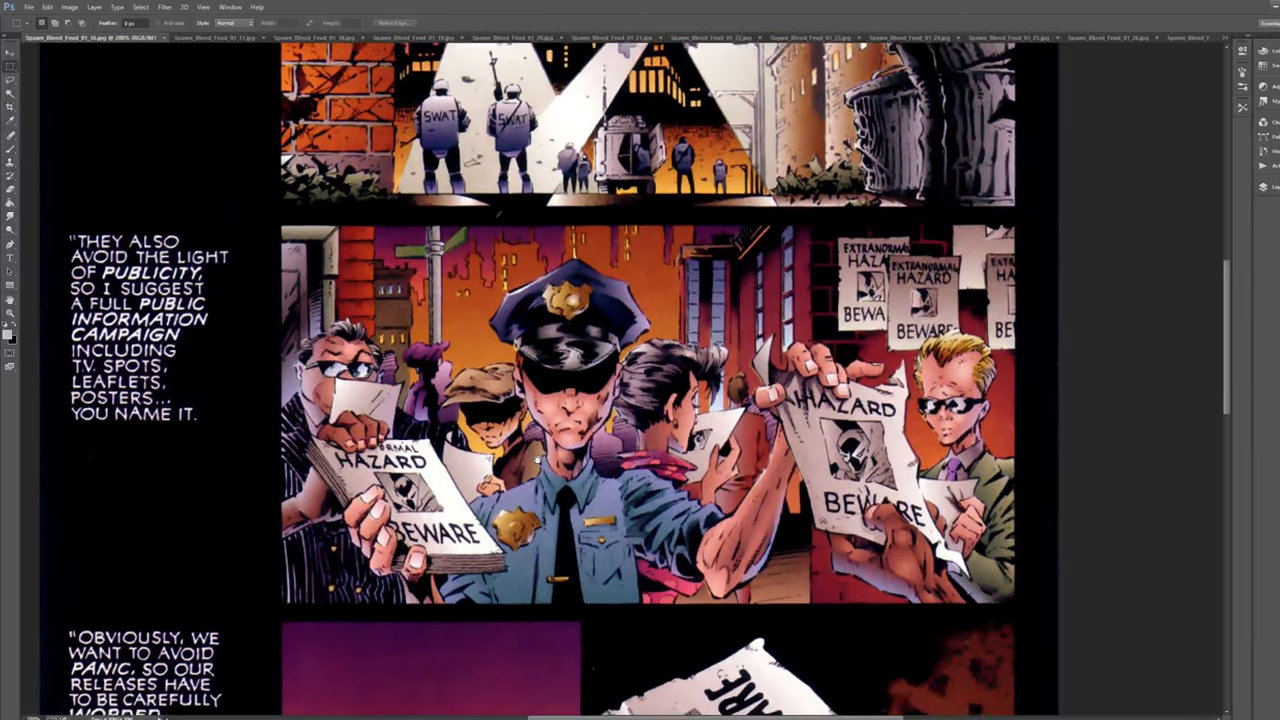
{"action": "scroll", "scroll_direction": "down", "scroll_amount": 3}
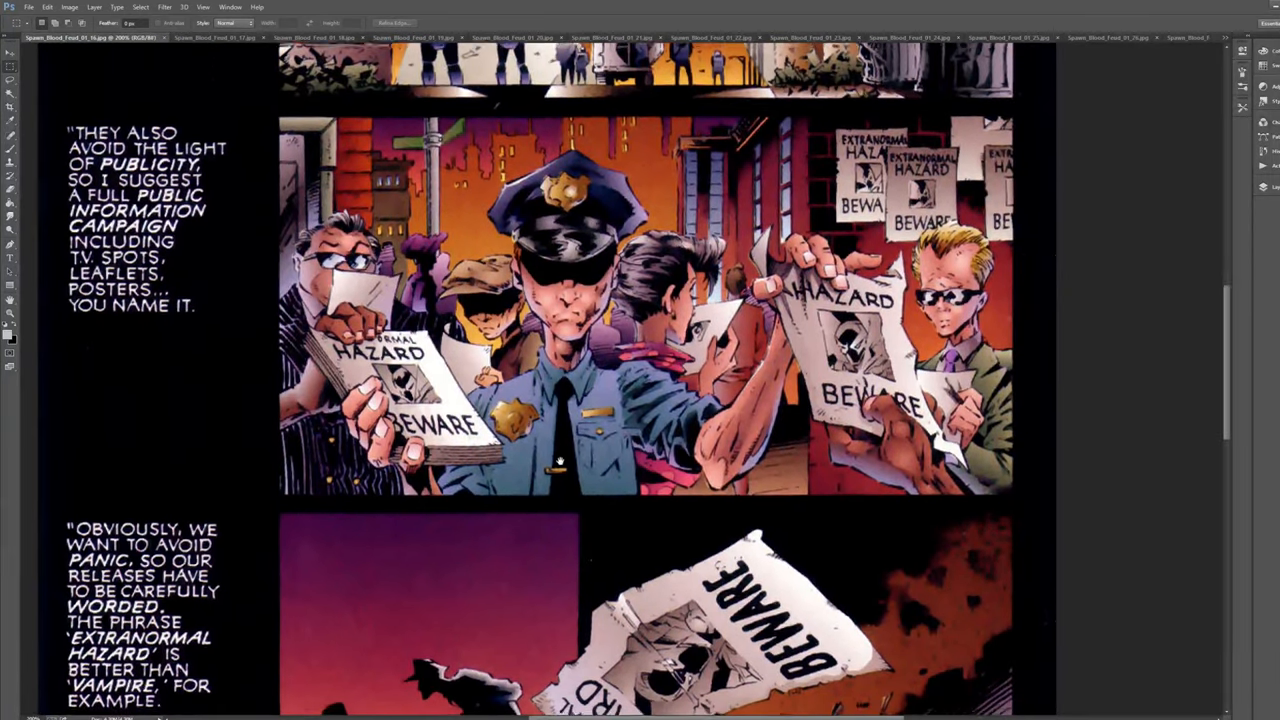
{"action": "scroll", "scroll_direction": "up", "scroll_amount": 3}
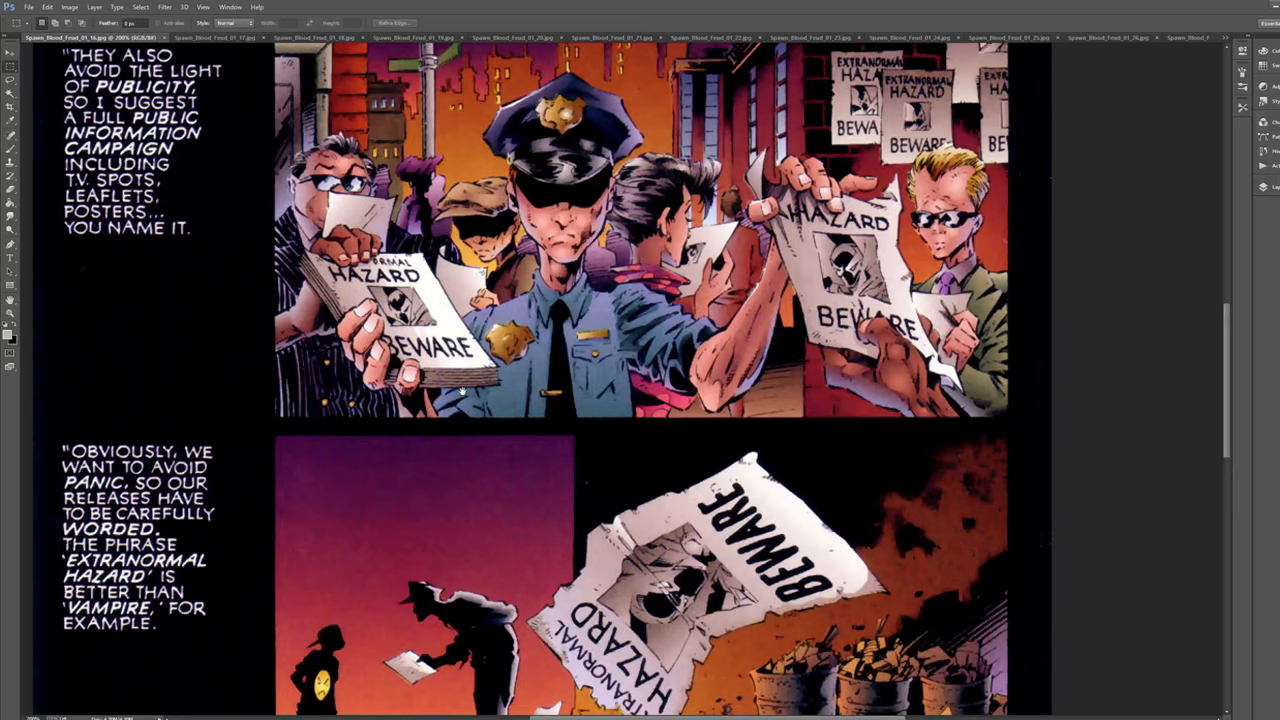
Step: Read down the rest of the page to reach the Spawn splash page
{"action": "scroll", "scroll_direction": "down", "scroll_amount": 3}
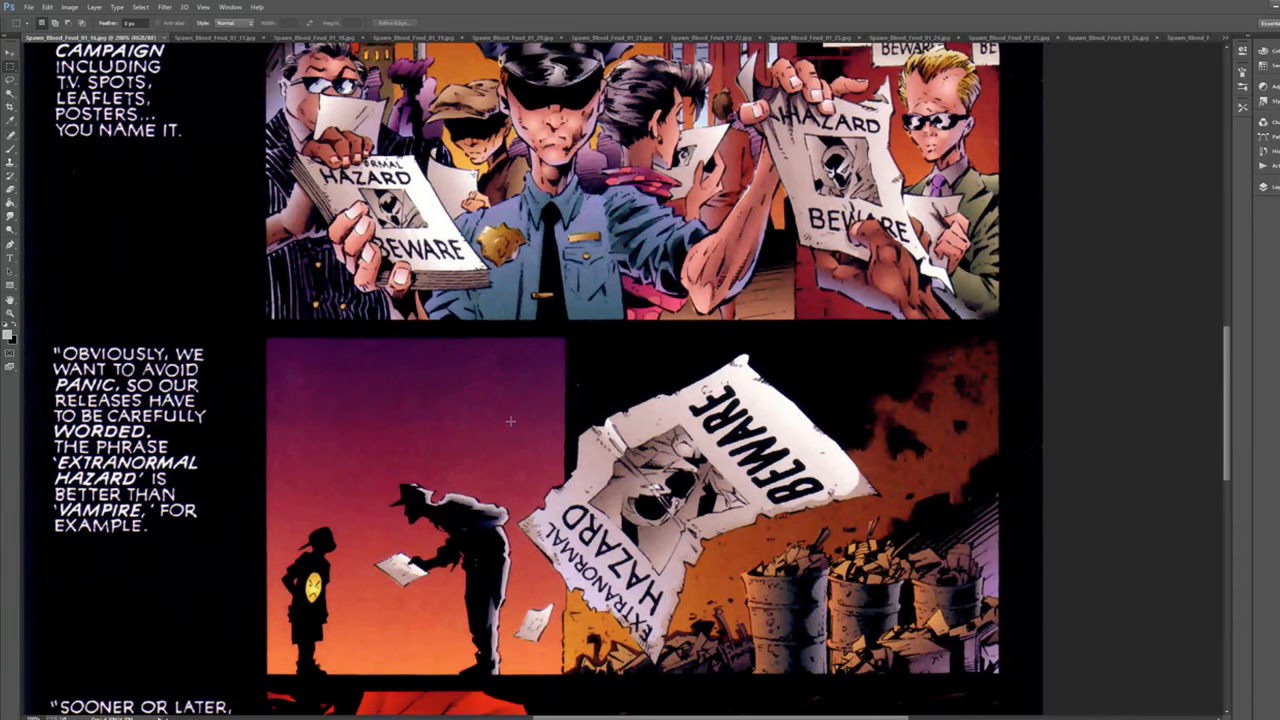
{"action": "scroll", "scroll_direction": "up", "scroll_amount": 3}
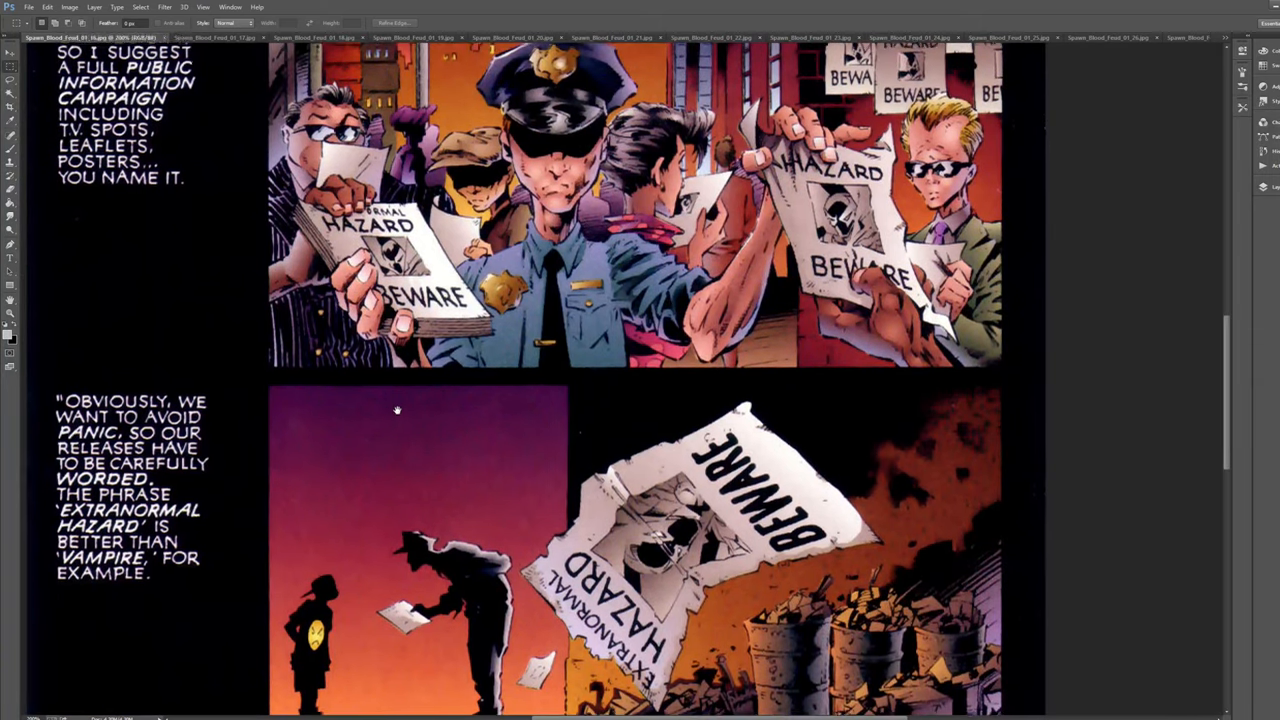
{"action": "scroll", "scroll_direction": "down", "scroll_amount": 3}
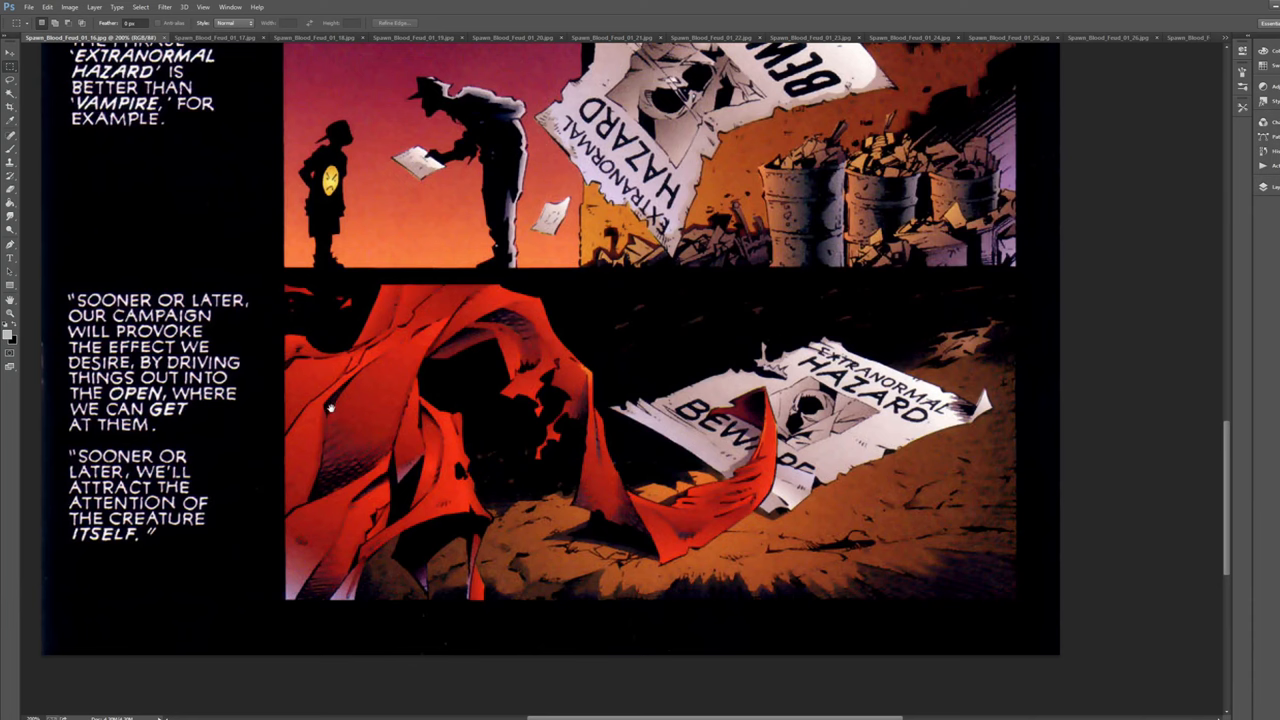
{"action": "mouse_move", "coordinate": [376, 418]}
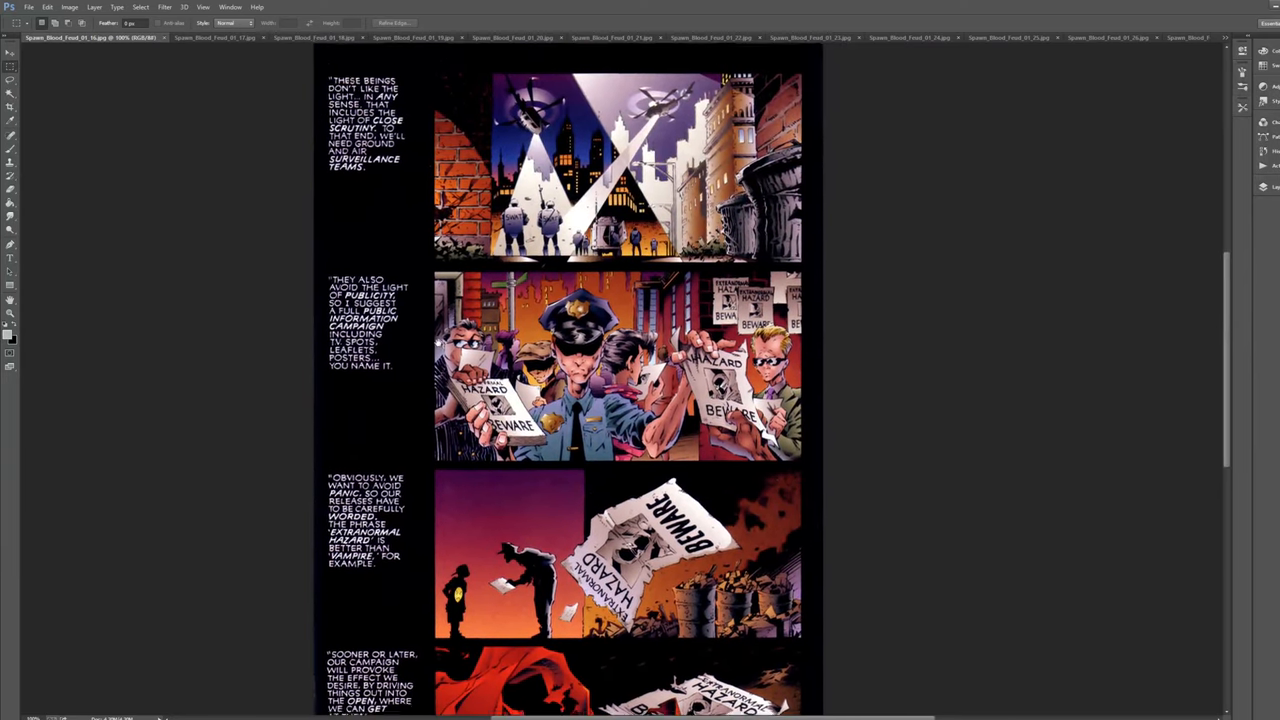
{"action": "scroll", "scroll_direction": "down", "scroll_amount": 3}
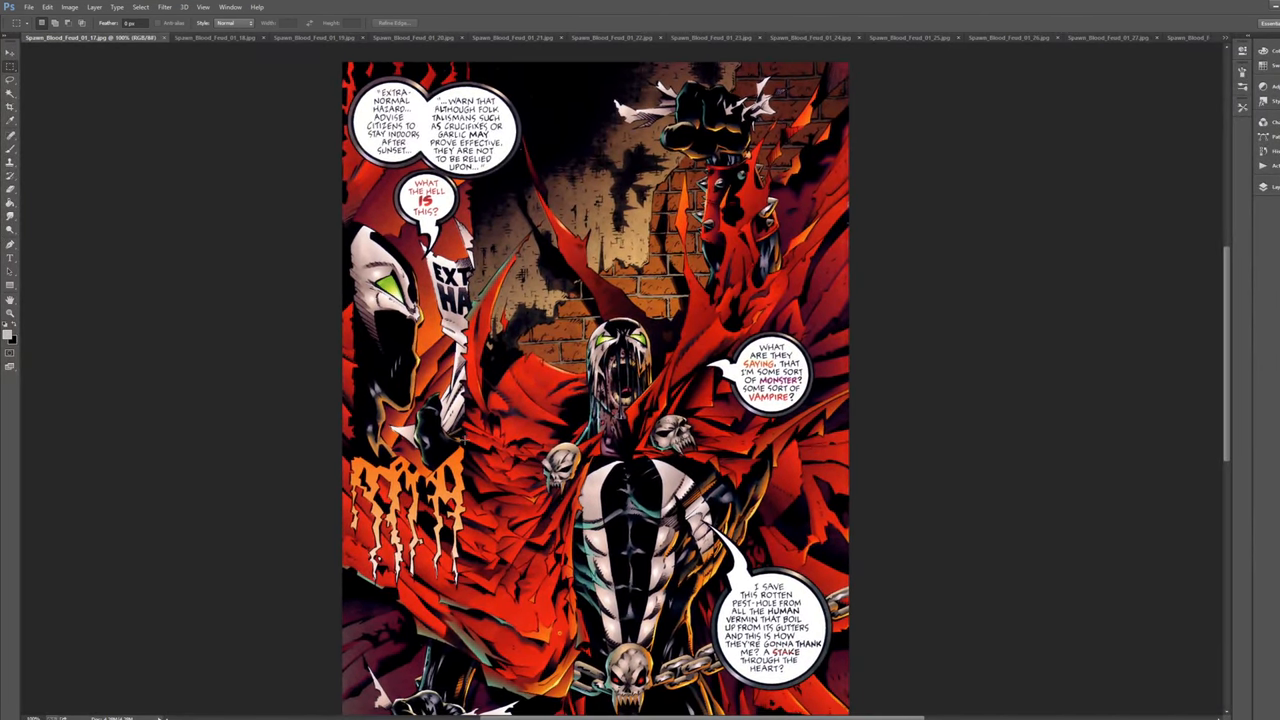
Step: Scroll around the Spawn splash page, ending on the five heartbeat-panel page
{"action": "scroll", "scroll_direction": "up", "scroll_amount": 3}
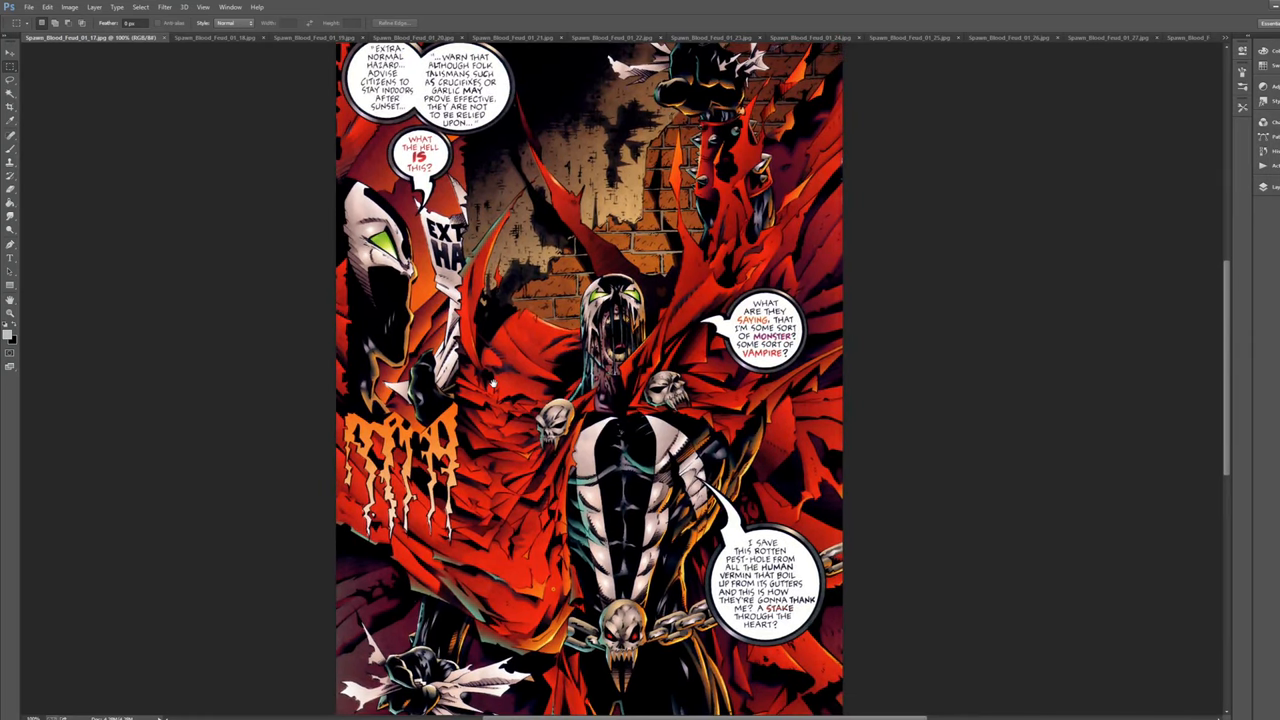
{"action": "scroll", "scroll_direction": "down", "scroll_amount": 3}
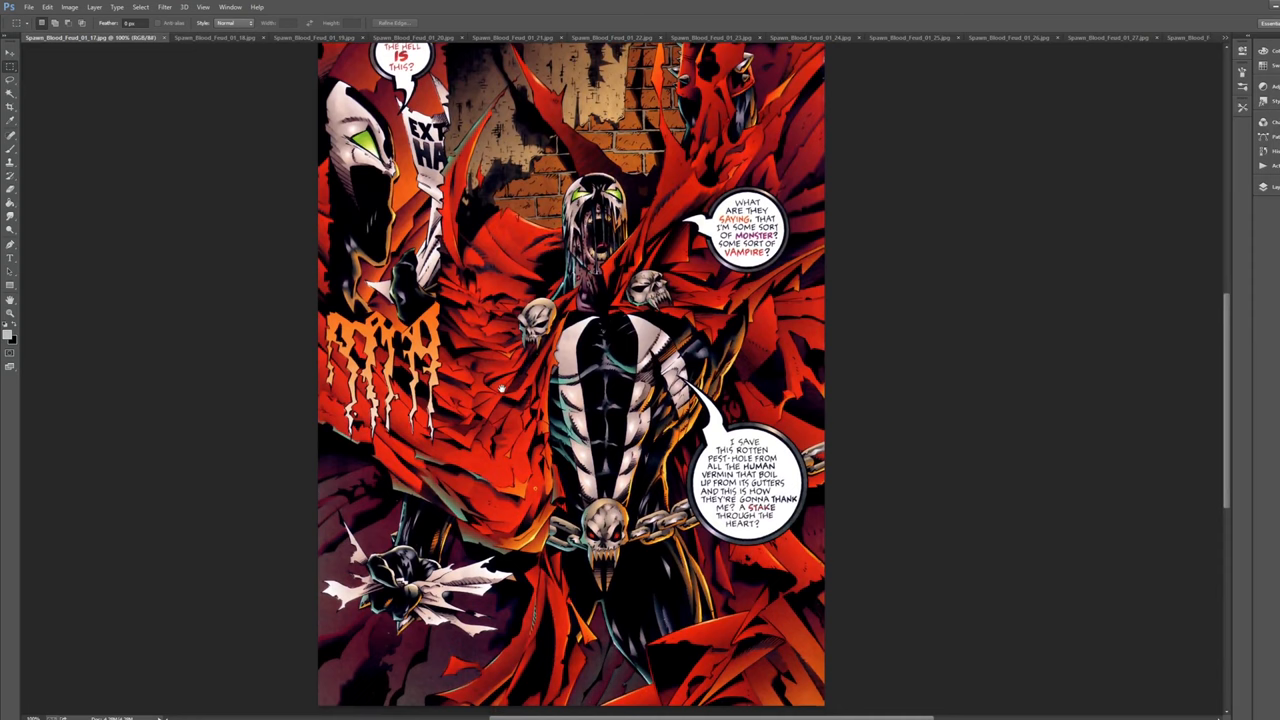
{"action": "scroll", "scroll_direction": "up", "scroll_amount": 3}
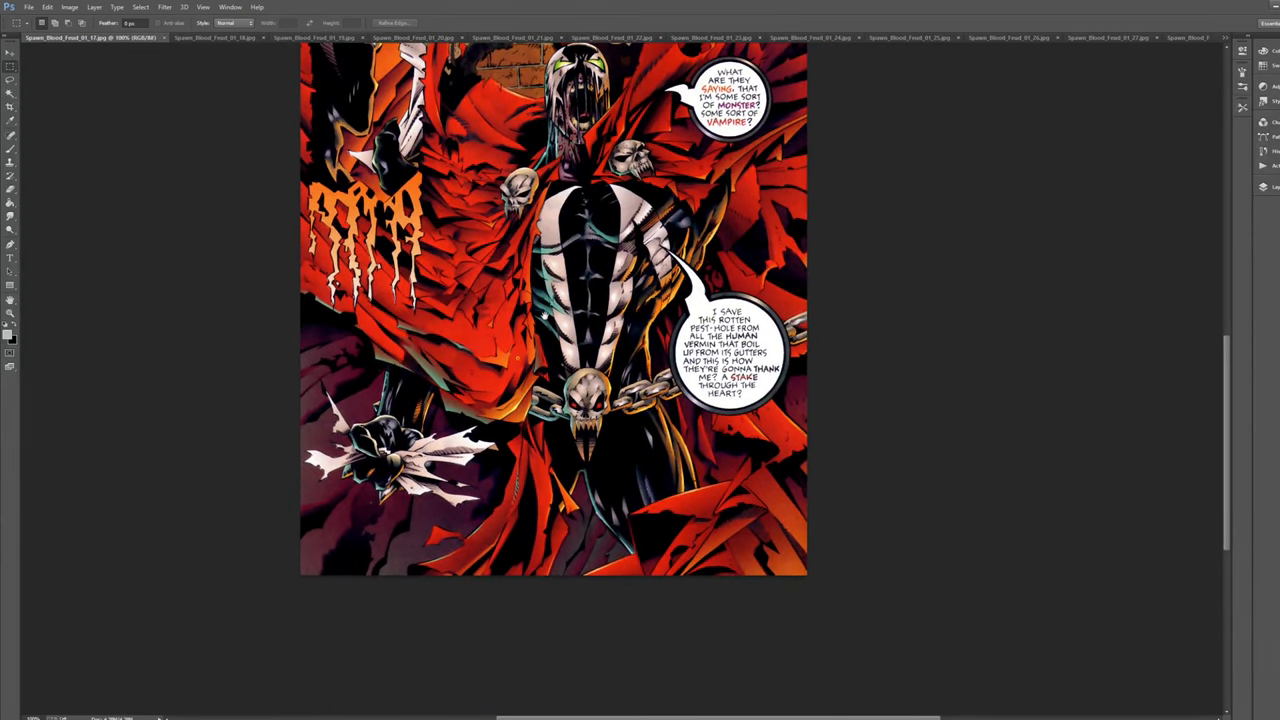
{"action": "scroll", "scroll_direction": "down", "scroll_amount": 3}
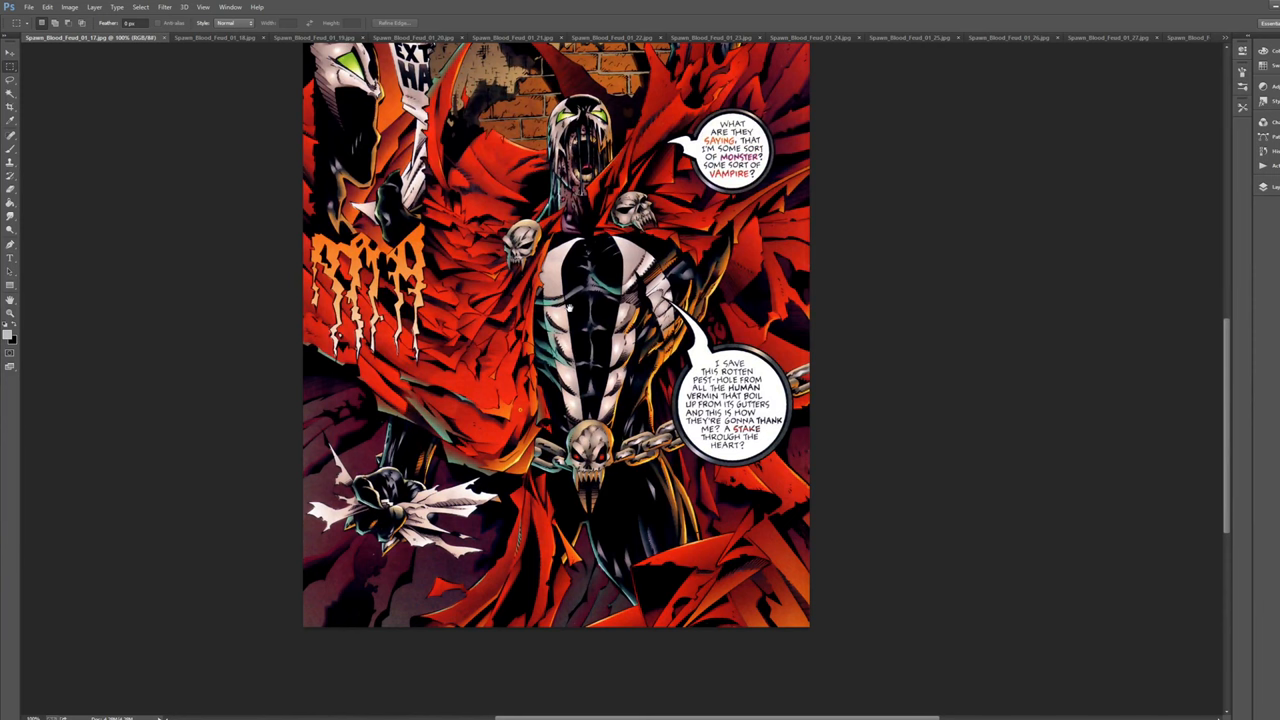
{"action": "scroll", "scroll_direction": "up", "scroll_amount": 3}
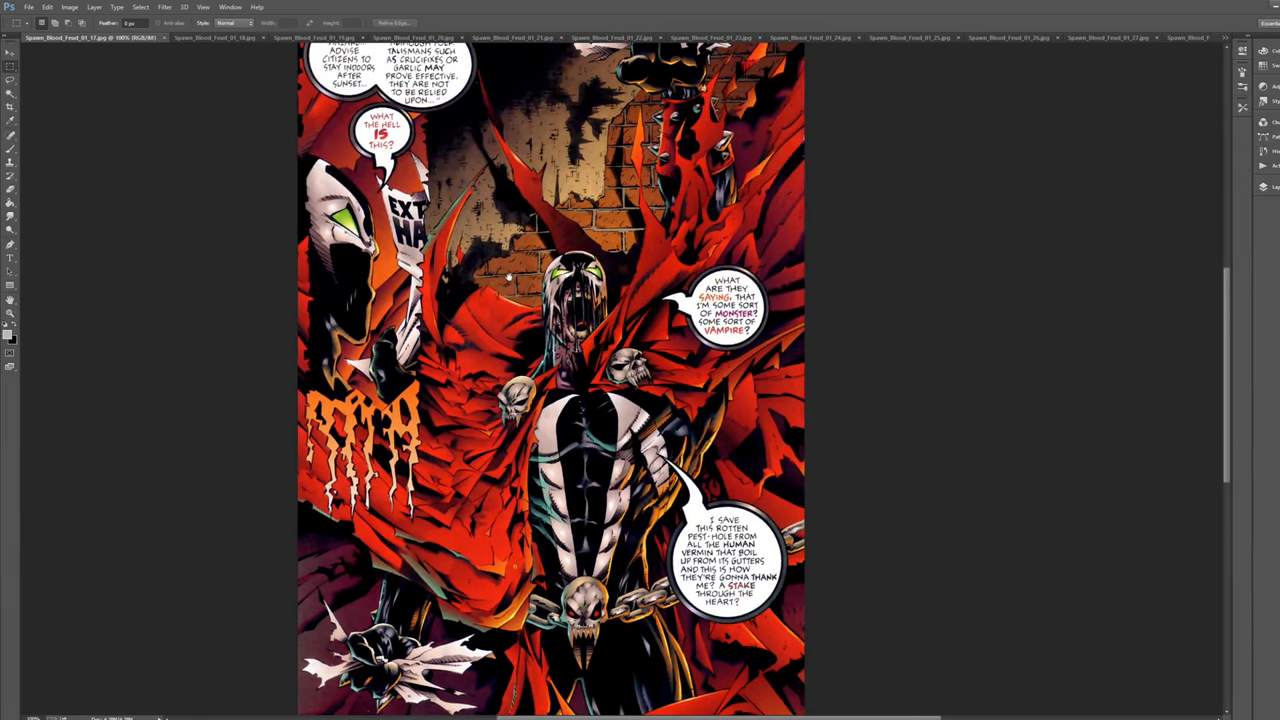
{"action": "scroll", "scroll_direction": "down", "scroll_amount": 3}
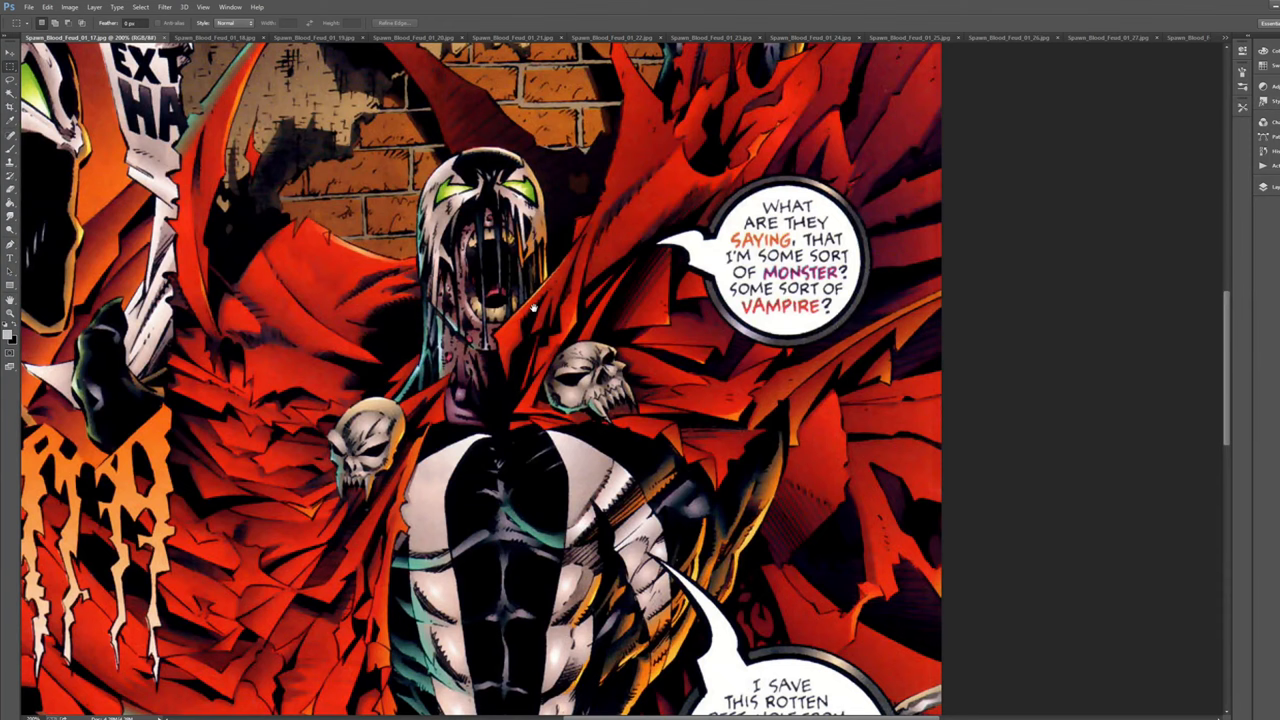
{"action": "scroll", "scroll_direction": "down", "scroll_amount": 3}
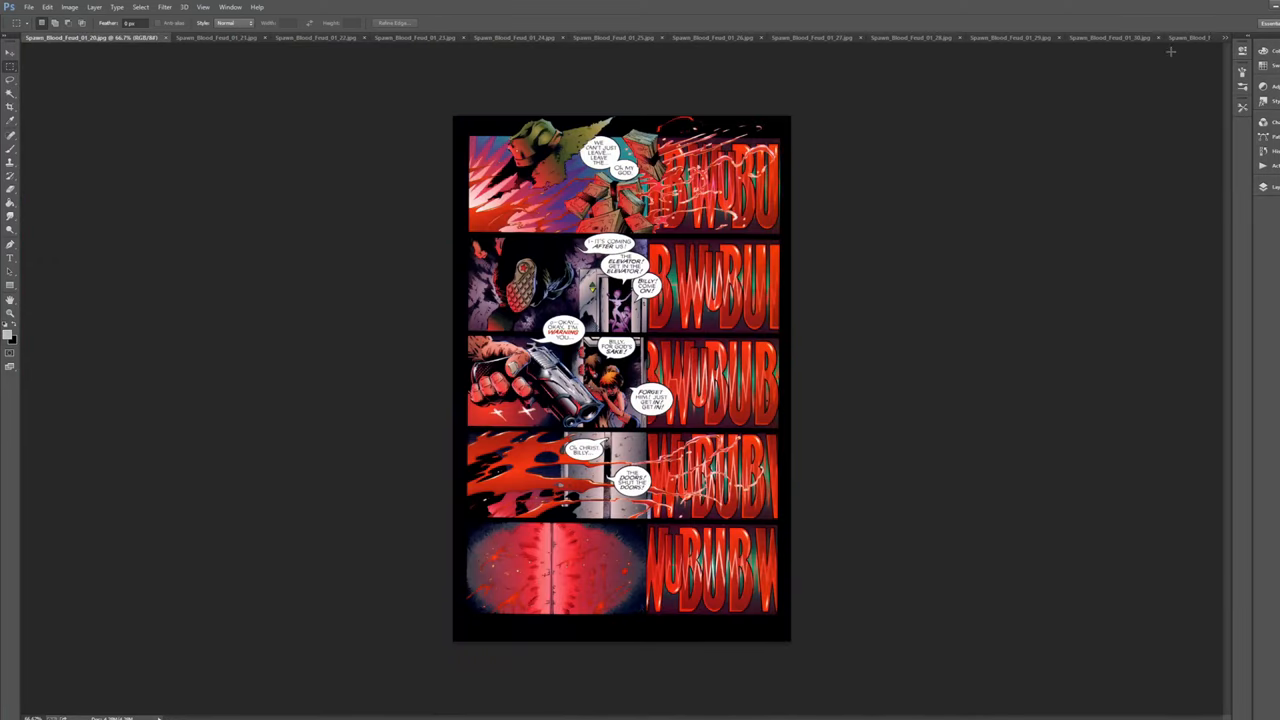
Step: Switch to the green-sky creature page and scroll down through it
{"action": "left_click", "coordinate": [92, 36]}
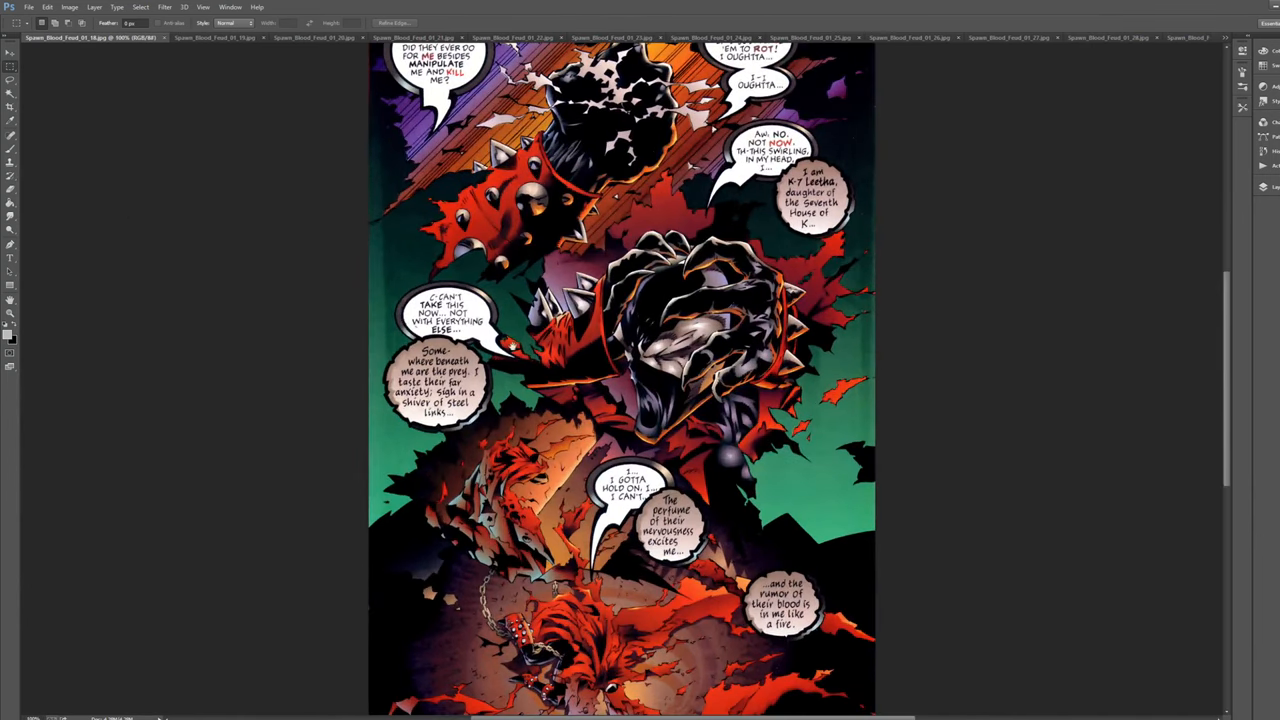
{"action": "scroll", "scroll_direction": "down", "scroll_amount": 3}
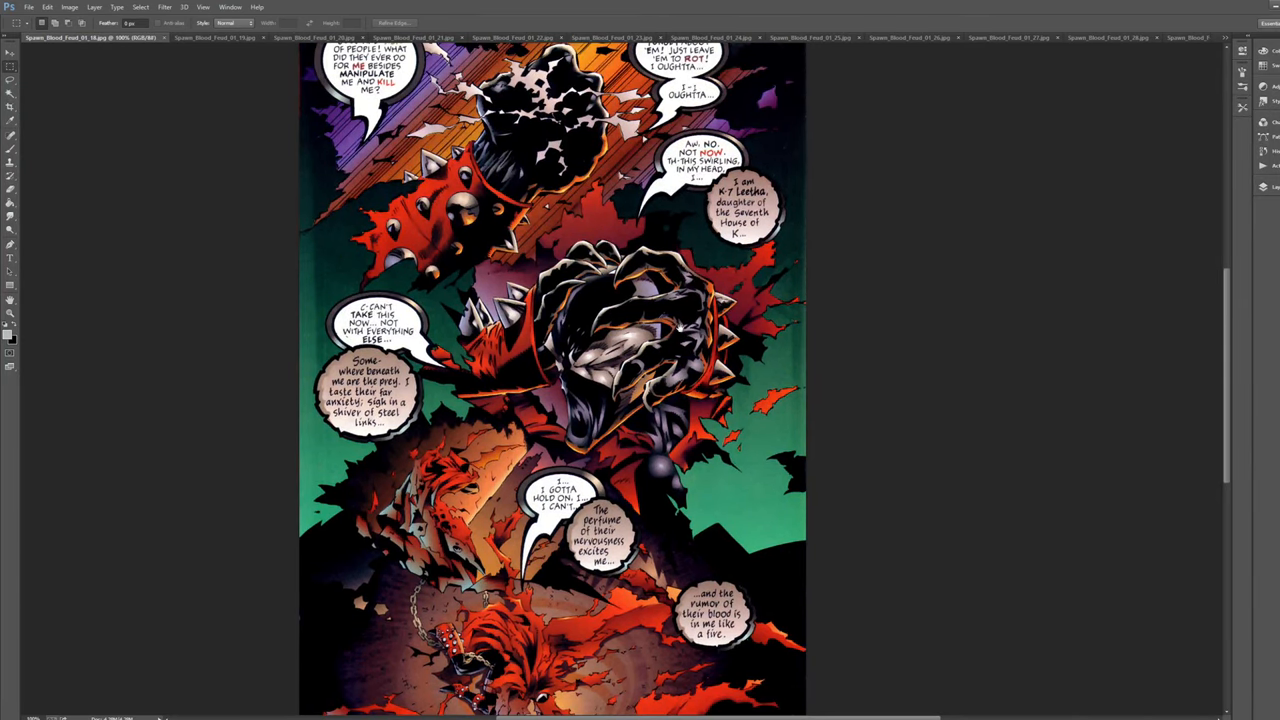
{"action": "scroll", "scroll_direction": "down", "scroll_amount": 3}
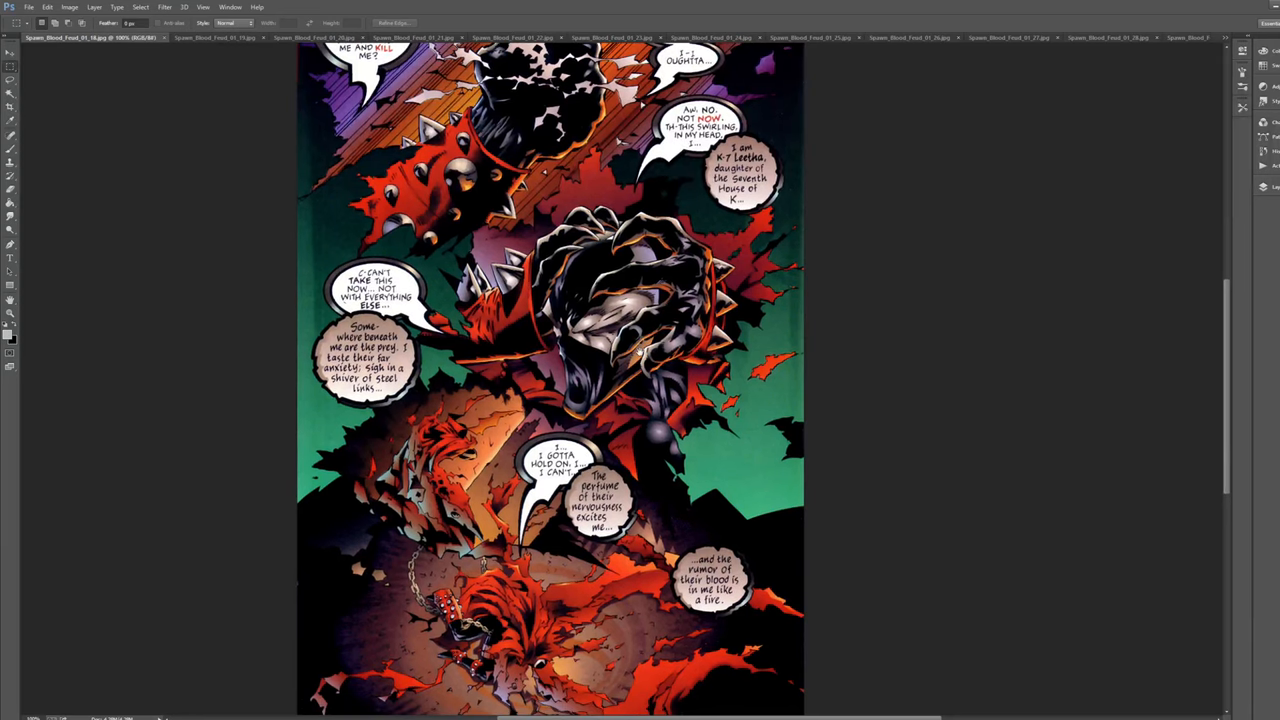
{"action": "scroll", "scroll_direction": "down", "scroll_amount": 3}
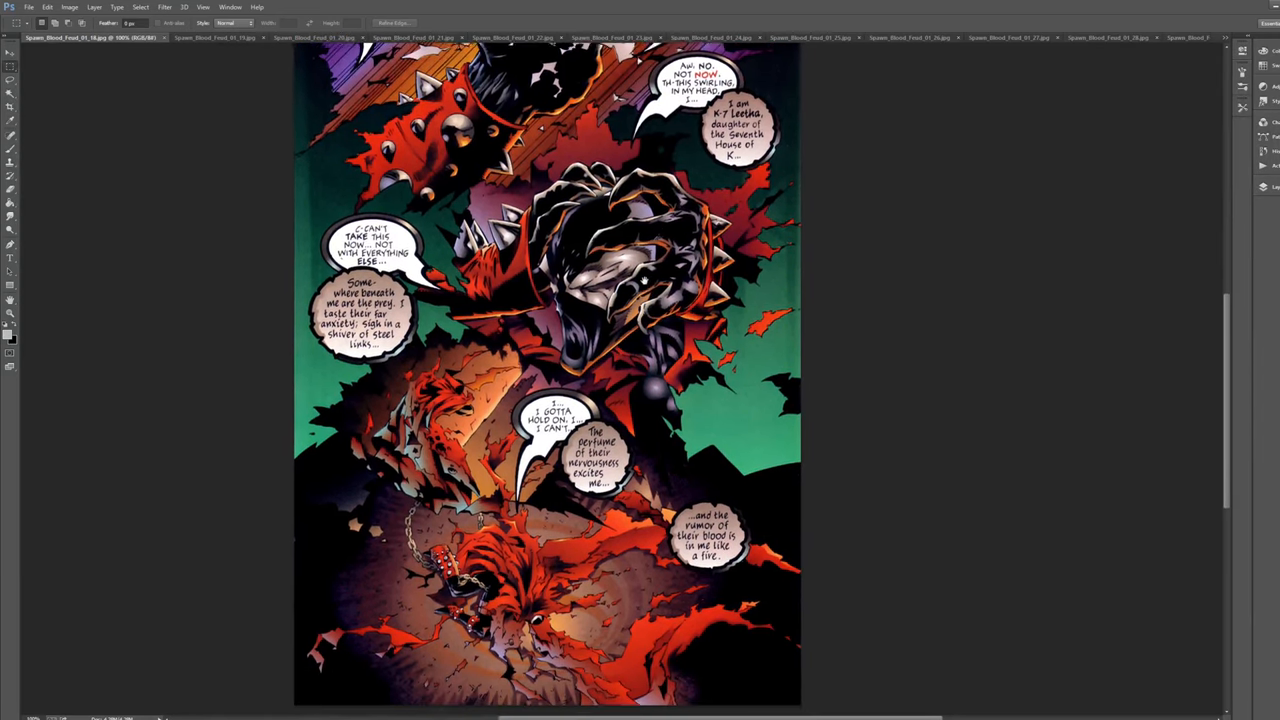
{"action": "scroll", "scroll_direction": "down", "scroll_amount": 3}
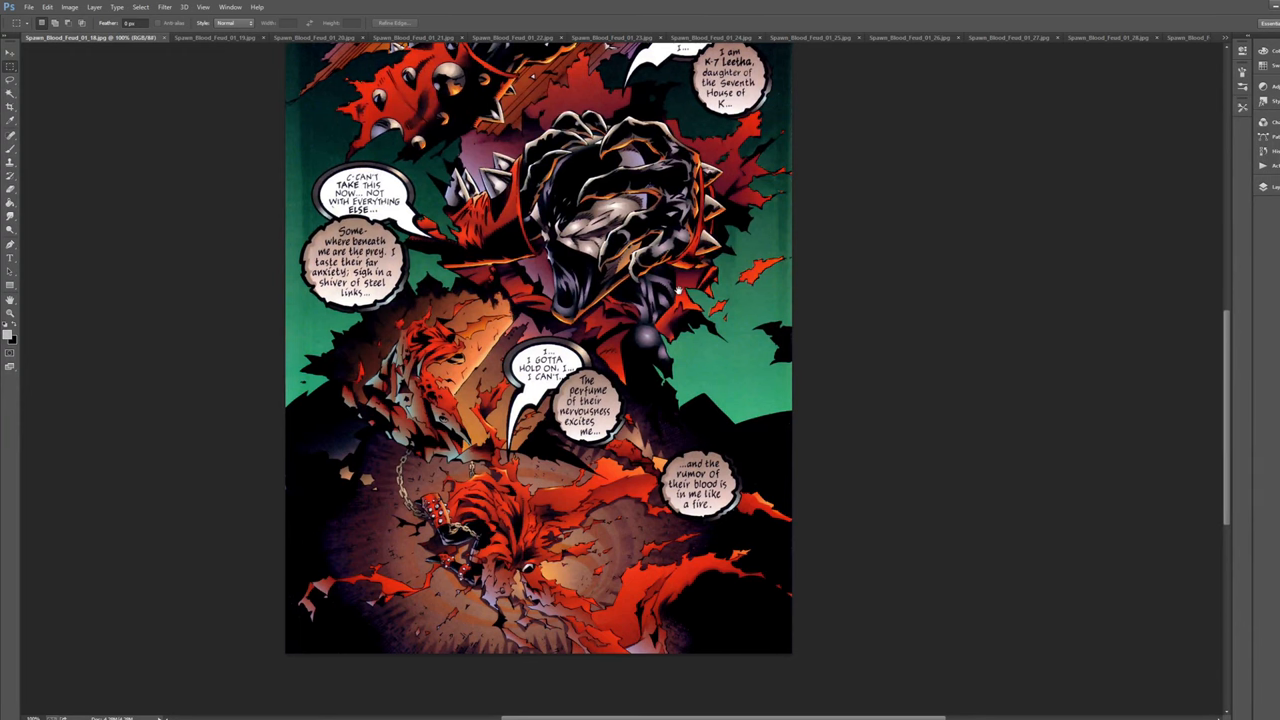
Step: Finish reading the lower panels and scroll back toward the top
{"action": "scroll", "scroll_direction": "up", "scroll_amount": 3}
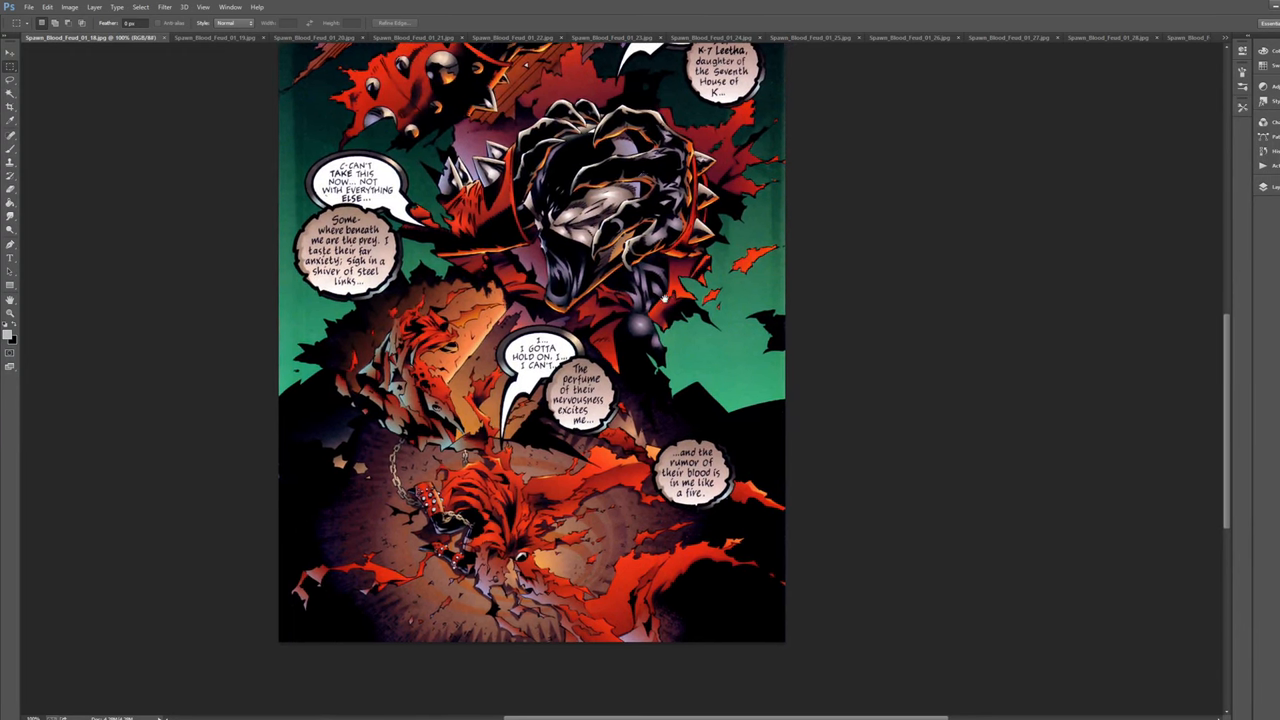
{"action": "scroll", "scroll_direction": "down", "scroll_amount": 3}
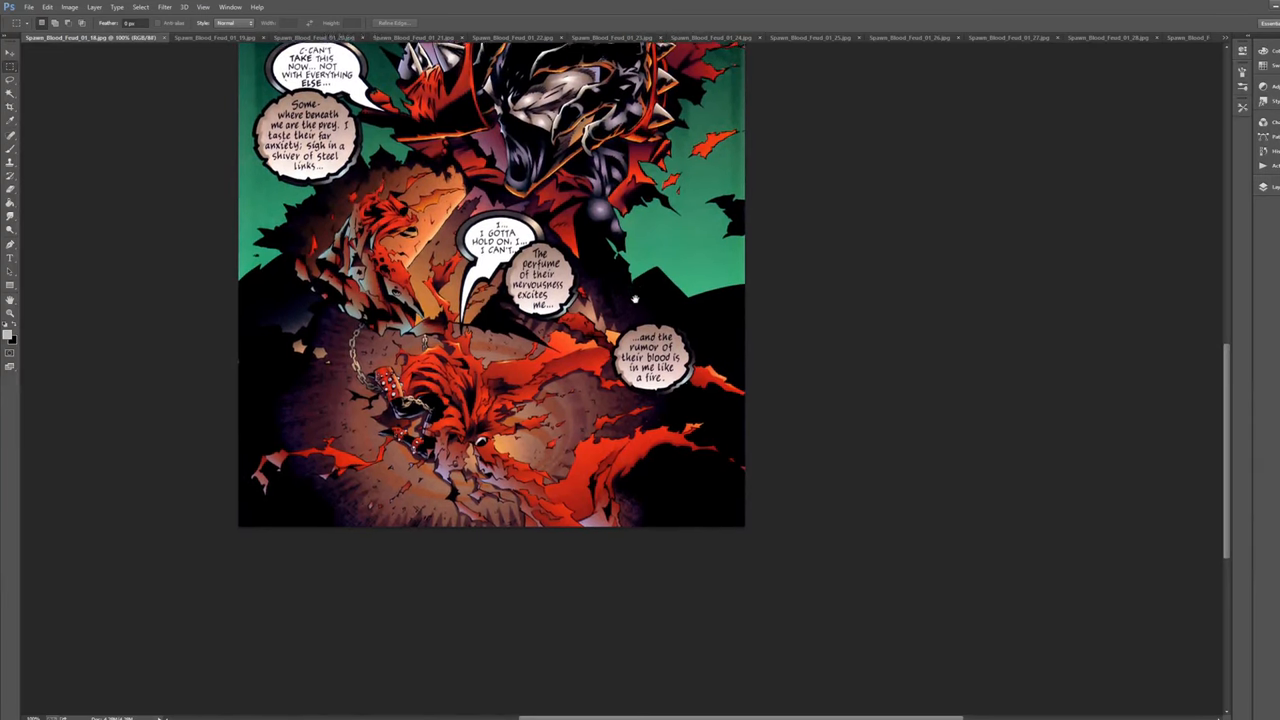
{"action": "scroll", "scroll_direction": "down", "scroll_amount": 3}
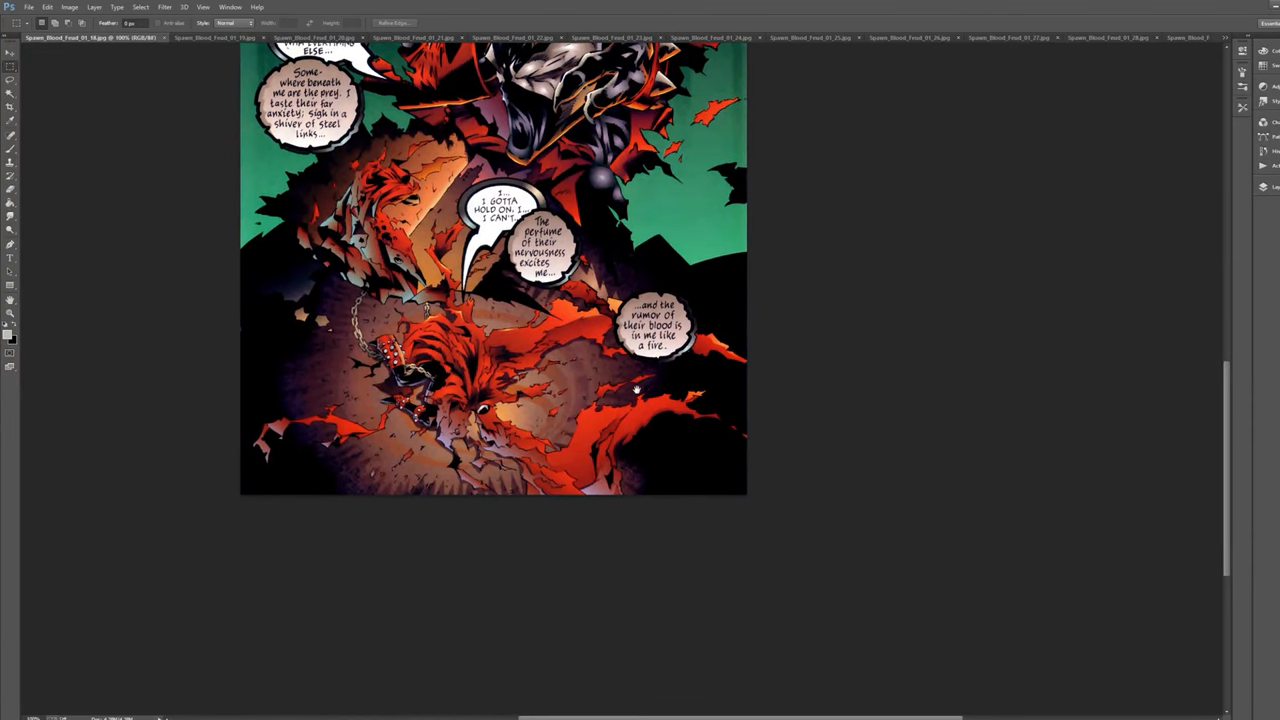
{"action": "mouse_move", "coordinate": [642, 378]}
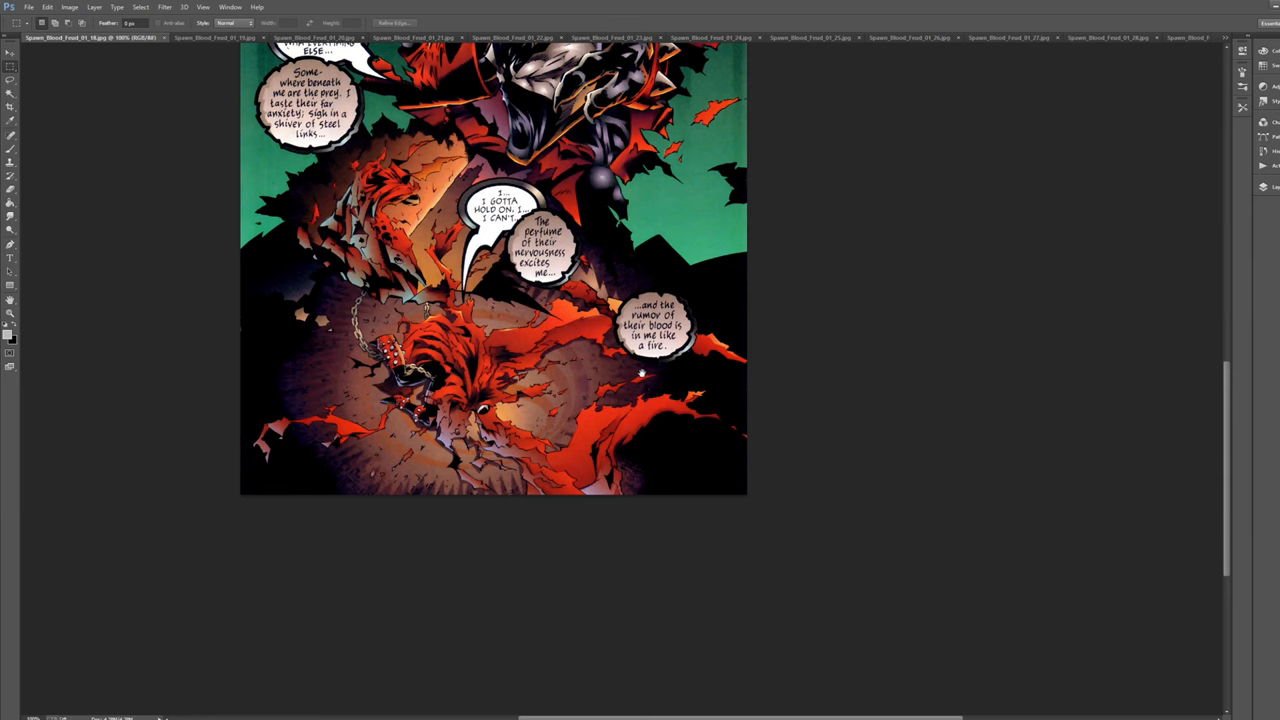
{"action": "scroll", "scroll_direction": "up", "scroll_amount": 3}
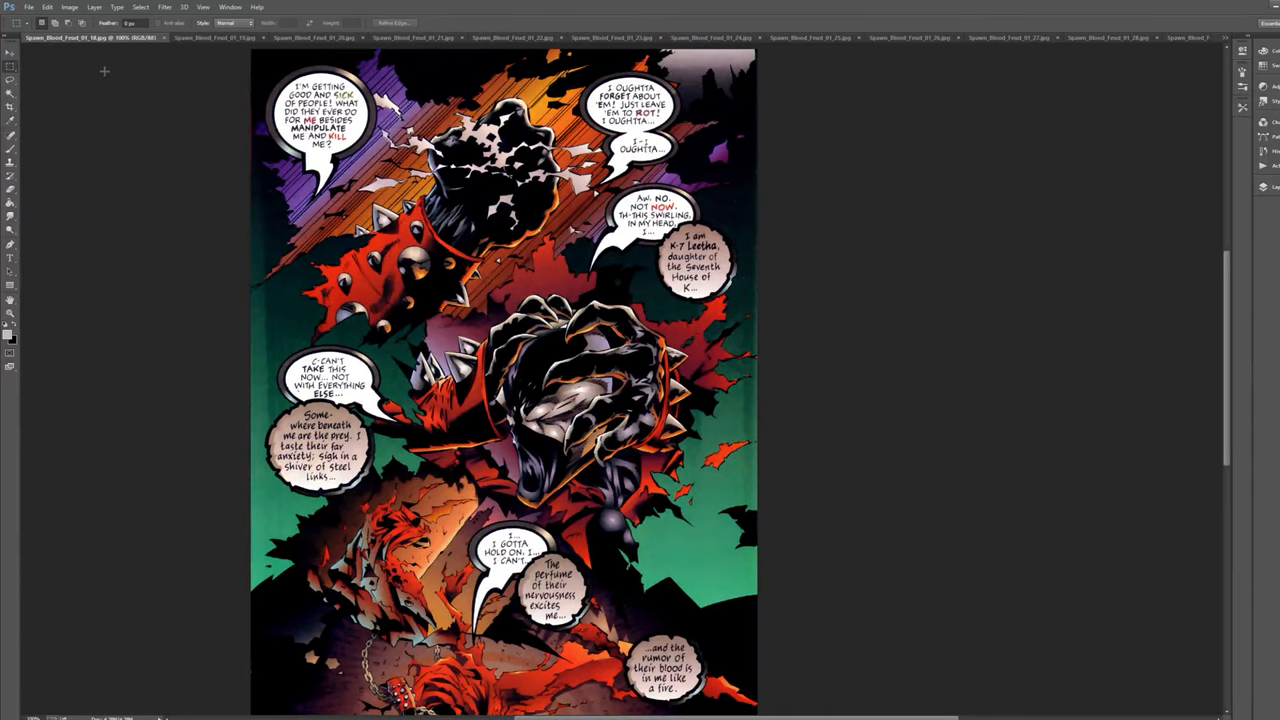
Step: Switch document tabs and scroll down through the zoomed-in page's panels
{"action": "left_click", "coordinate": [190, 38]}
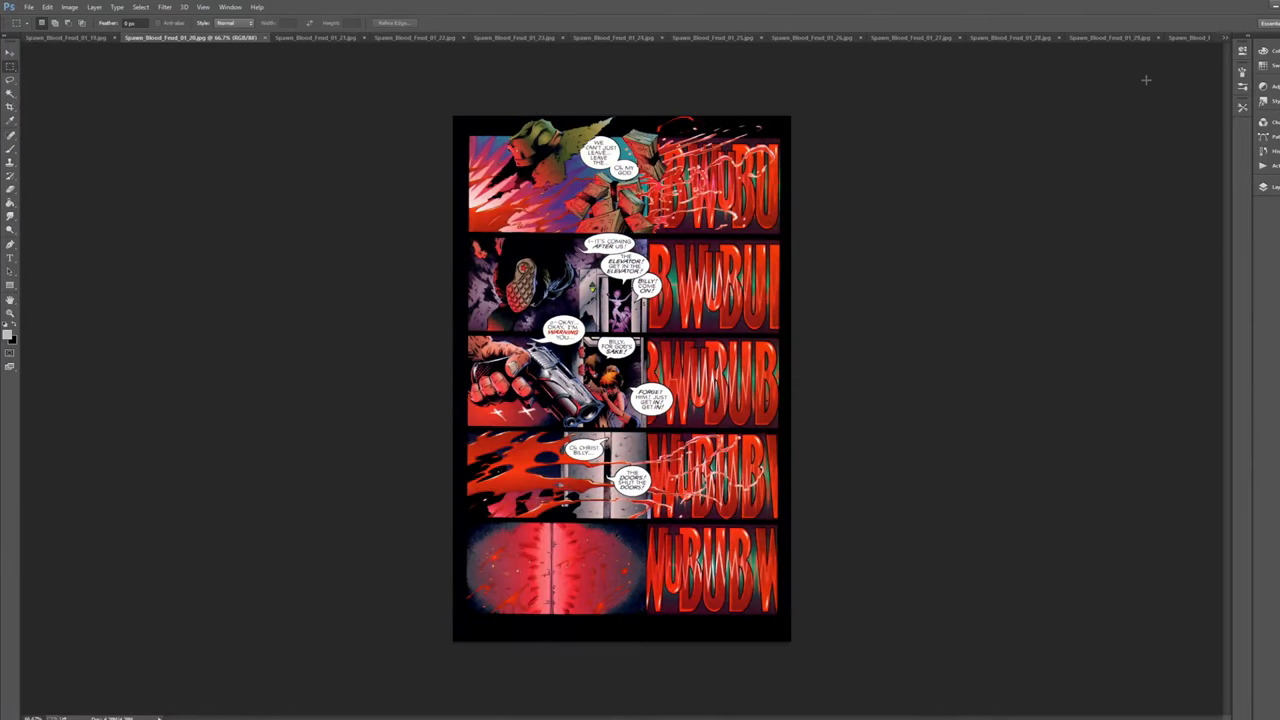
{"action": "left_click", "coordinate": [64, 36]}
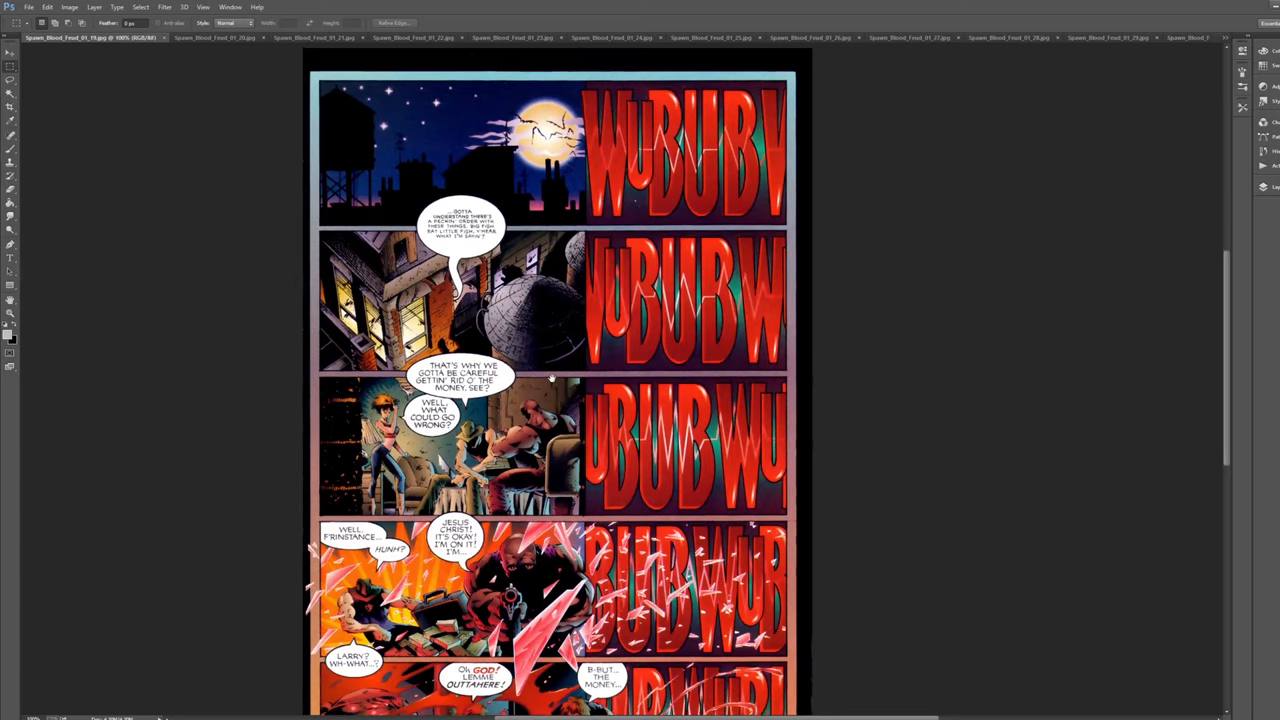
{"action": "scroll", "scroll_direction": "down", "scroll_amount": 3}
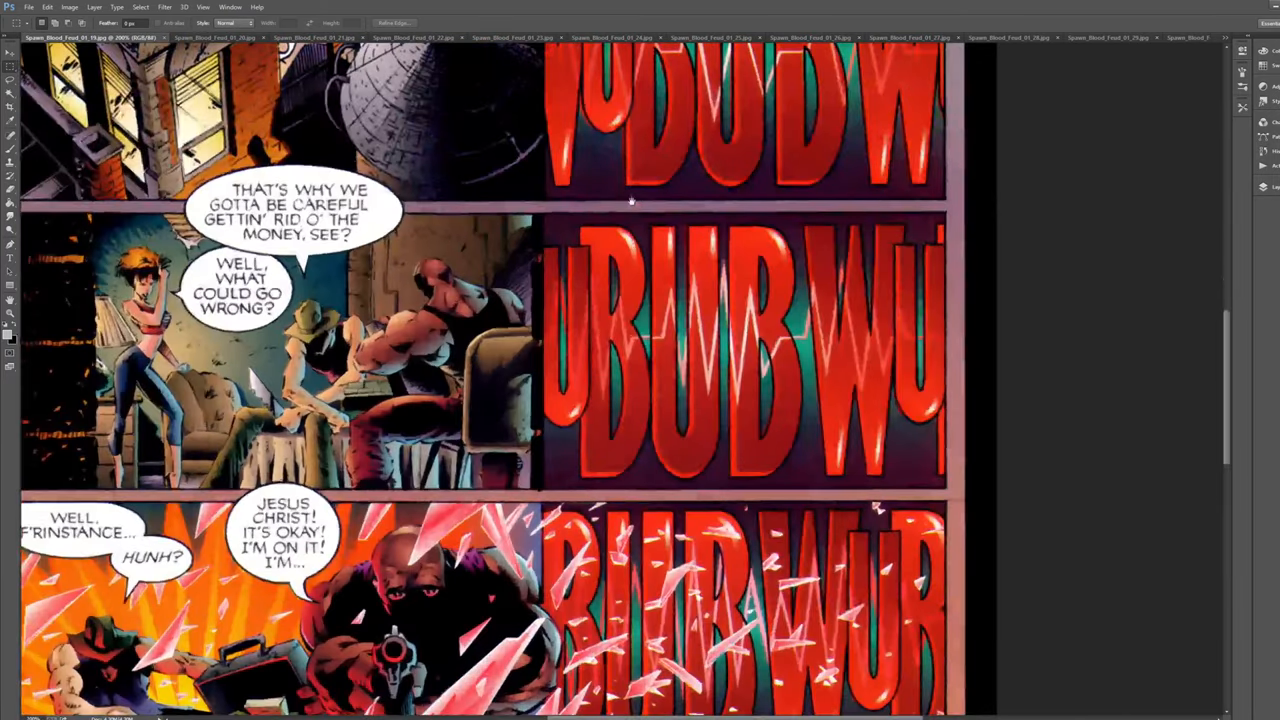
{"action": "scroll", "scroll_direction": "up", "scroll_amount": 3}
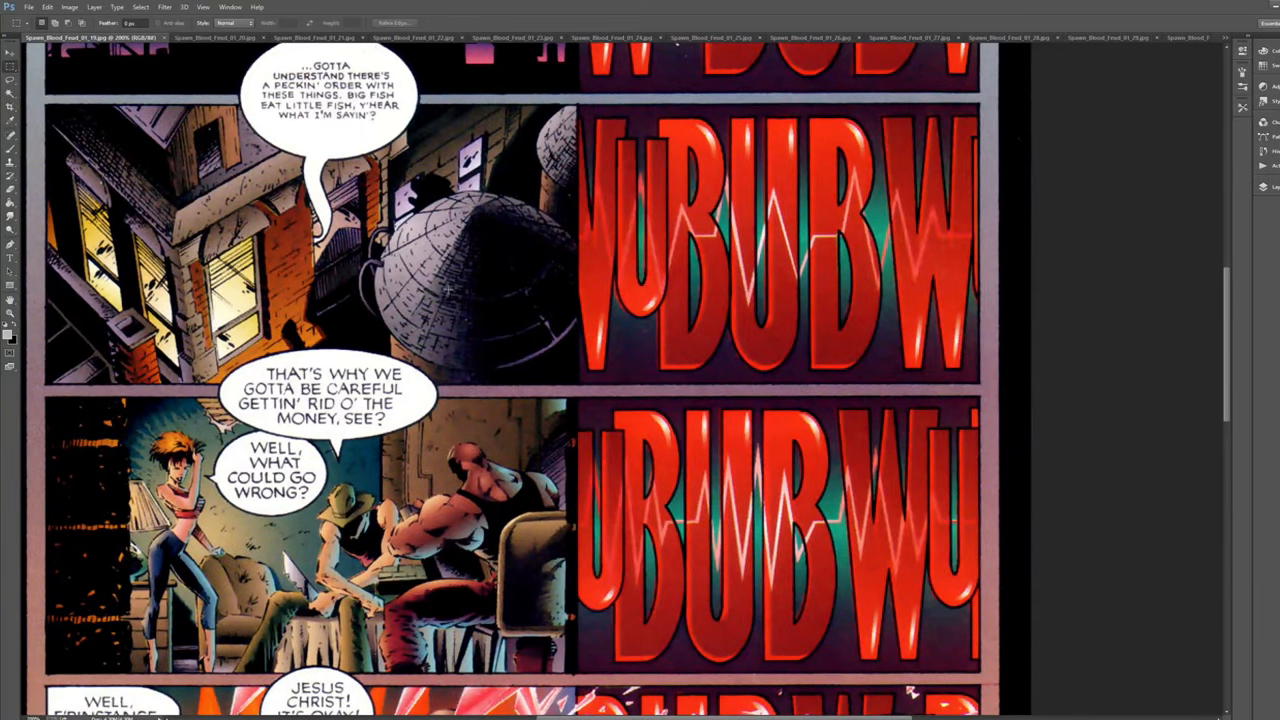
{"action": "scroll", "scroll_direction": "down", "scroll_amount": 3}
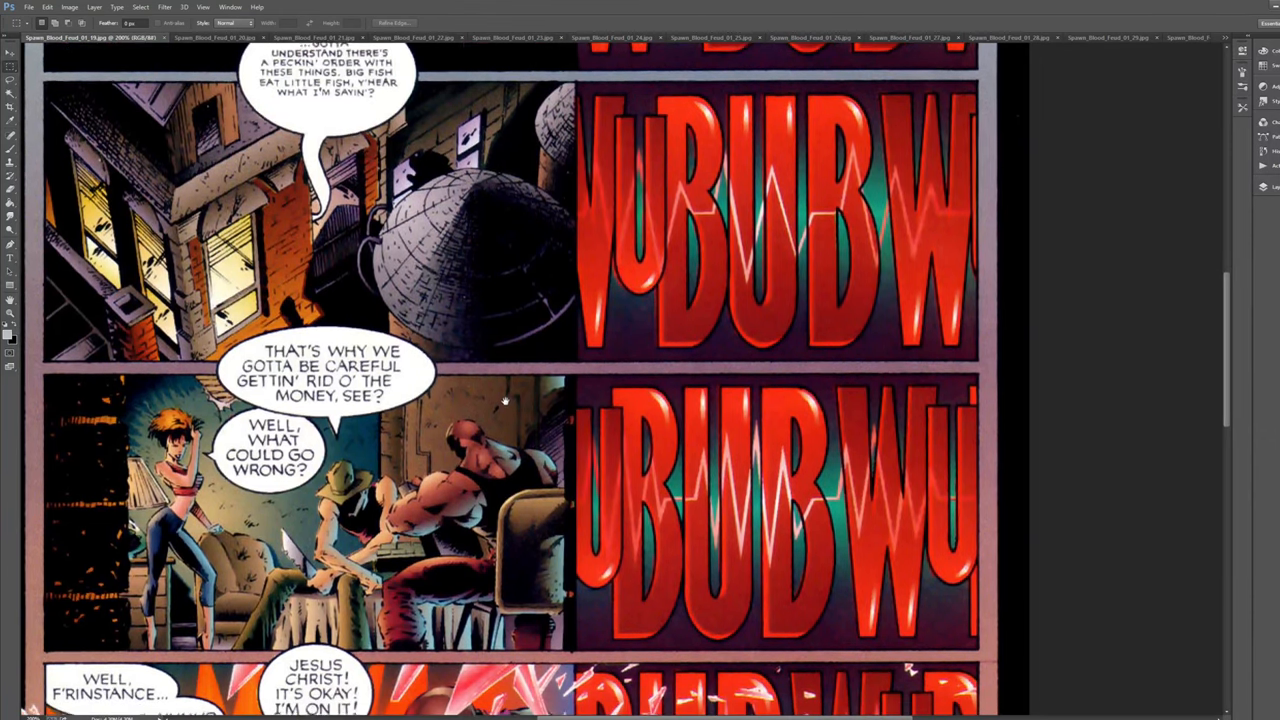
{"action": "scroll", "scroll_direction": "down", "scroll_amount": 3}
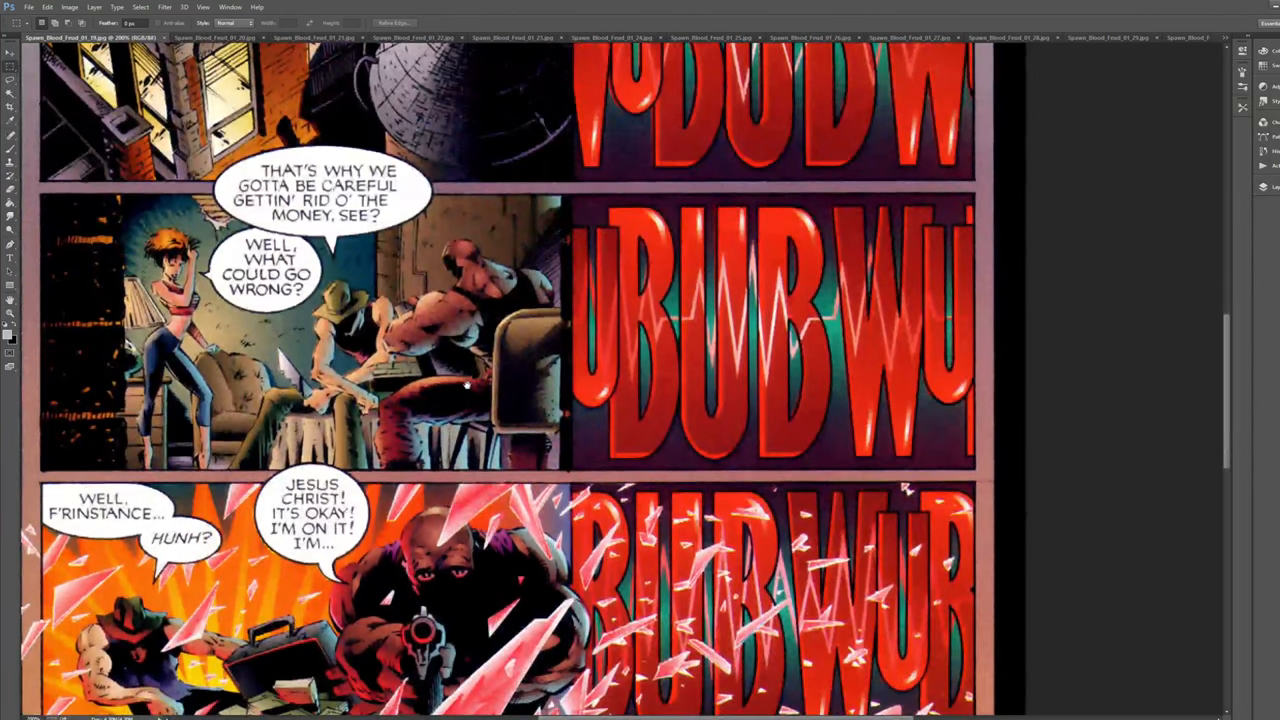
{"action": "scroll", "scroll_direction": "up", "scroll_amount": 3}
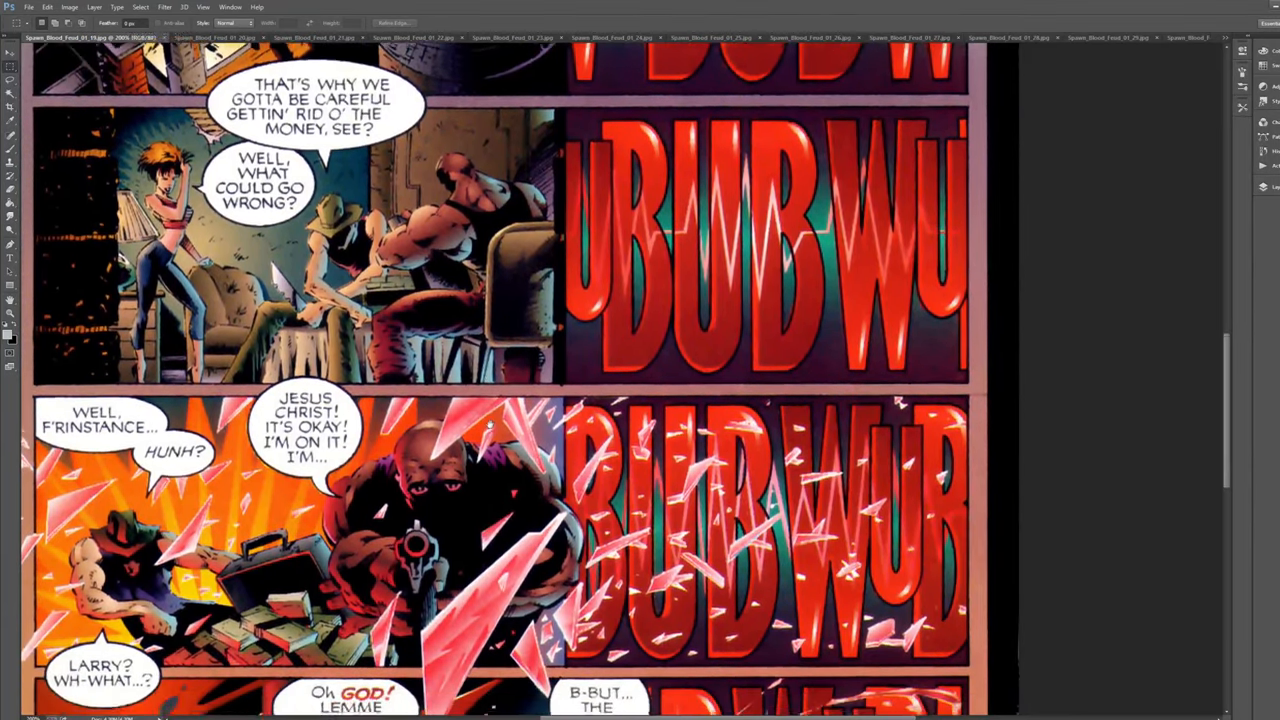
{"action": "scroll", "scroll_direction": "down", "scroll_amount": 3}
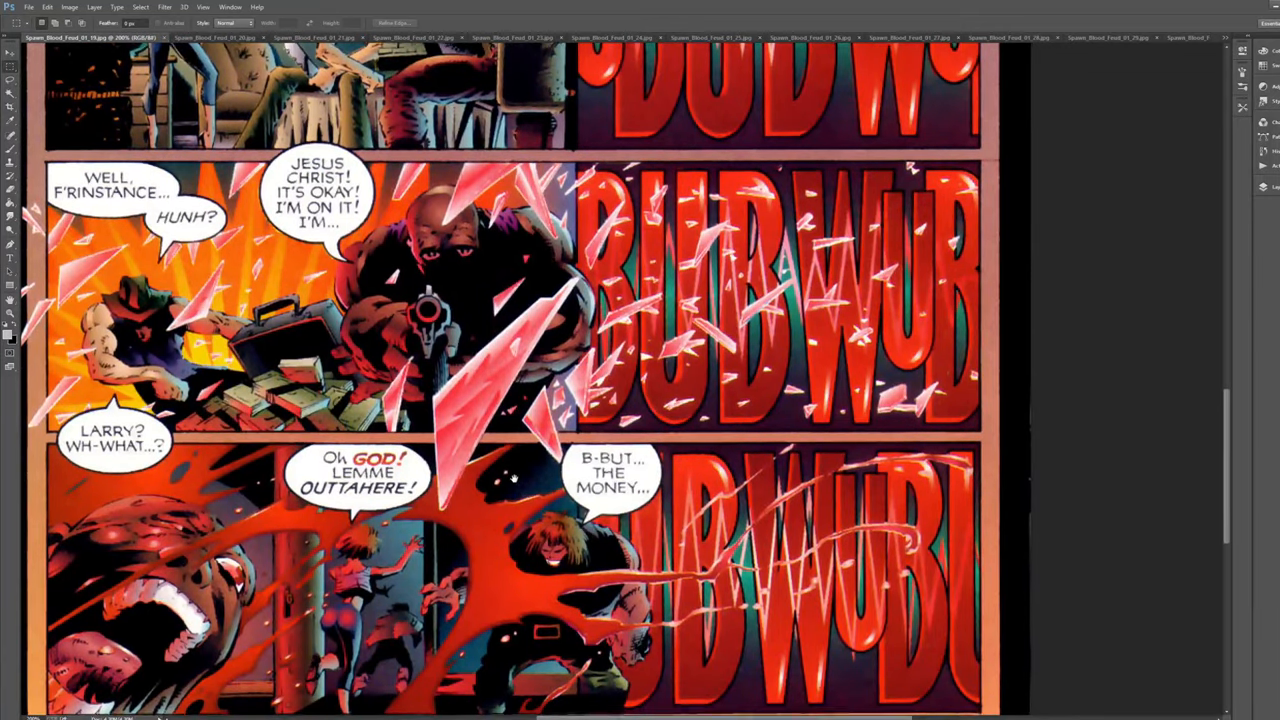
{"action": "scroll", "scroll_direction": "down", "scroll_amount": 3}
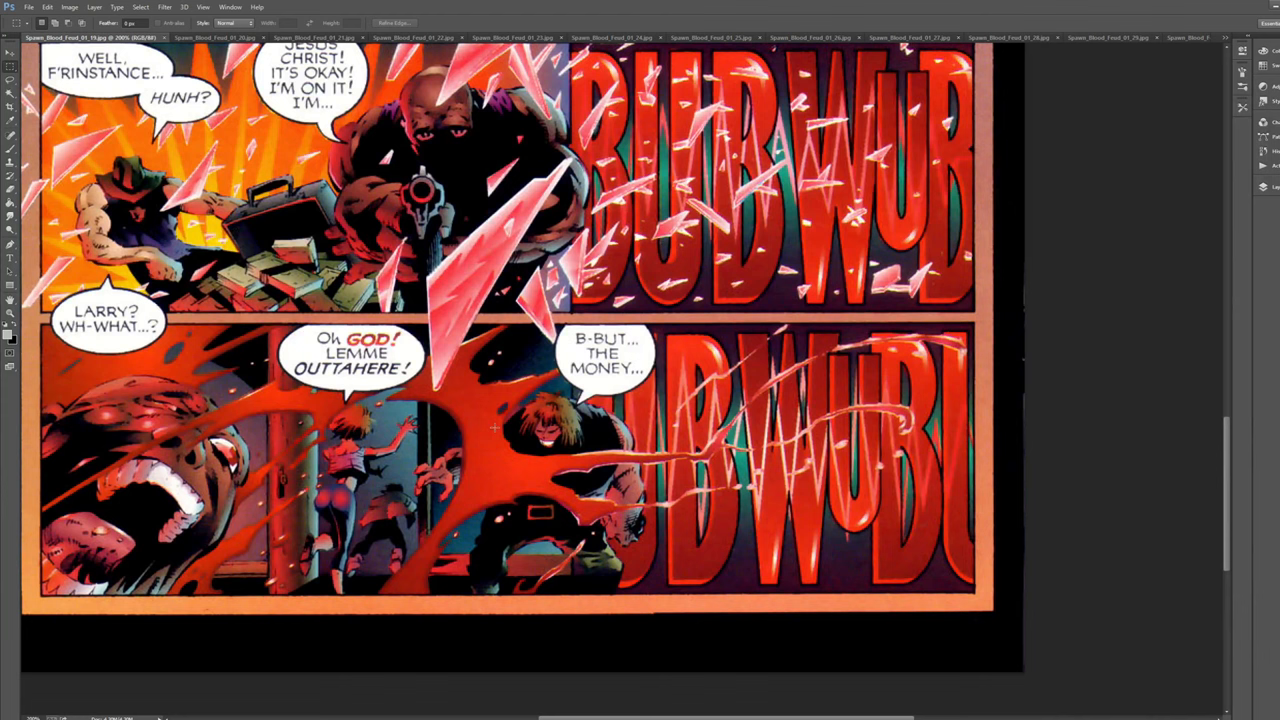
Step: Scroll back up to the top of the elevator-panel page
{"action": "scroll", "scroll_direction": "up", "scroll_amount": 3}
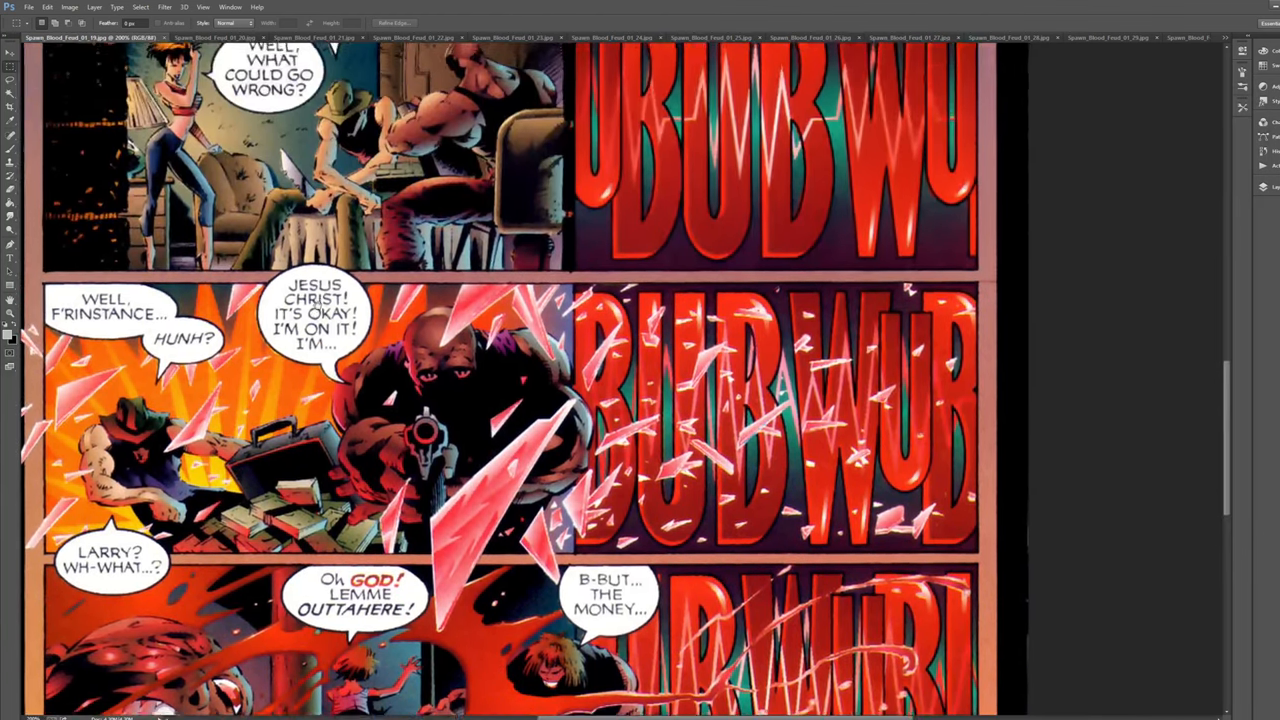
{"action": "scroll", "scroll_direction": "down", "scroll_amount": 3}
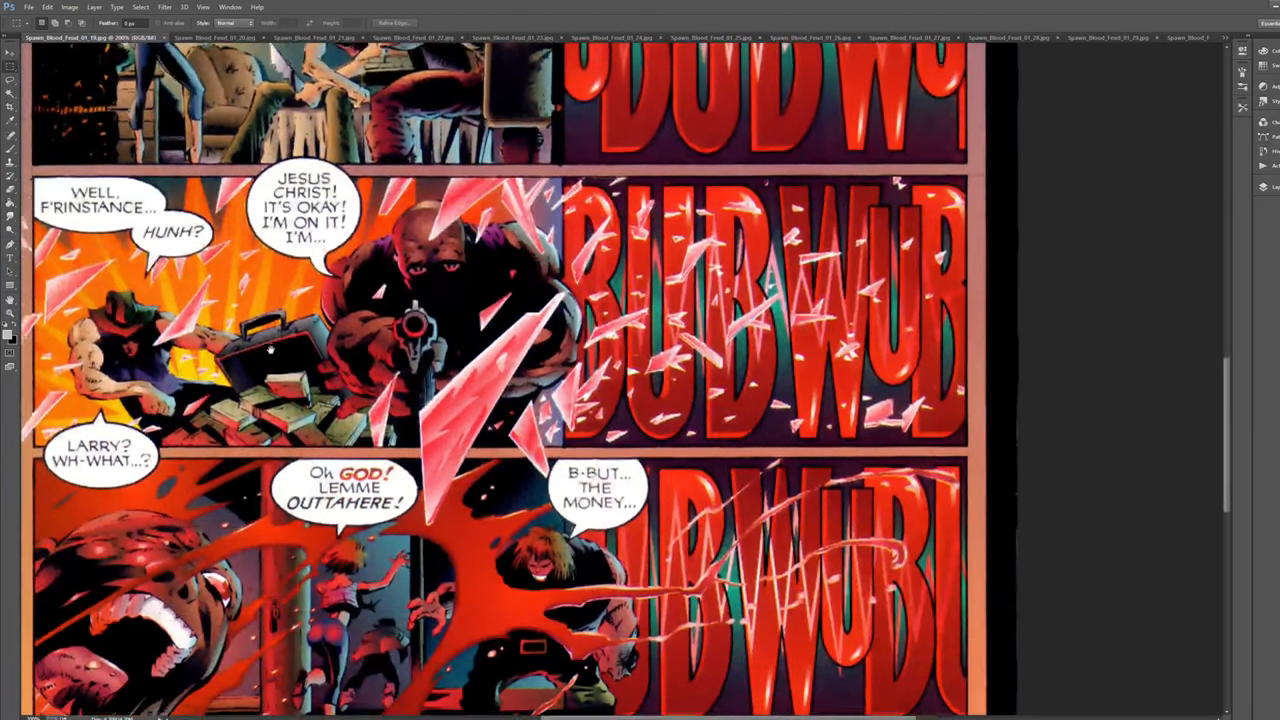
{"action": "scroll", "scroll_direction": "up", "scroll_amount": 3}
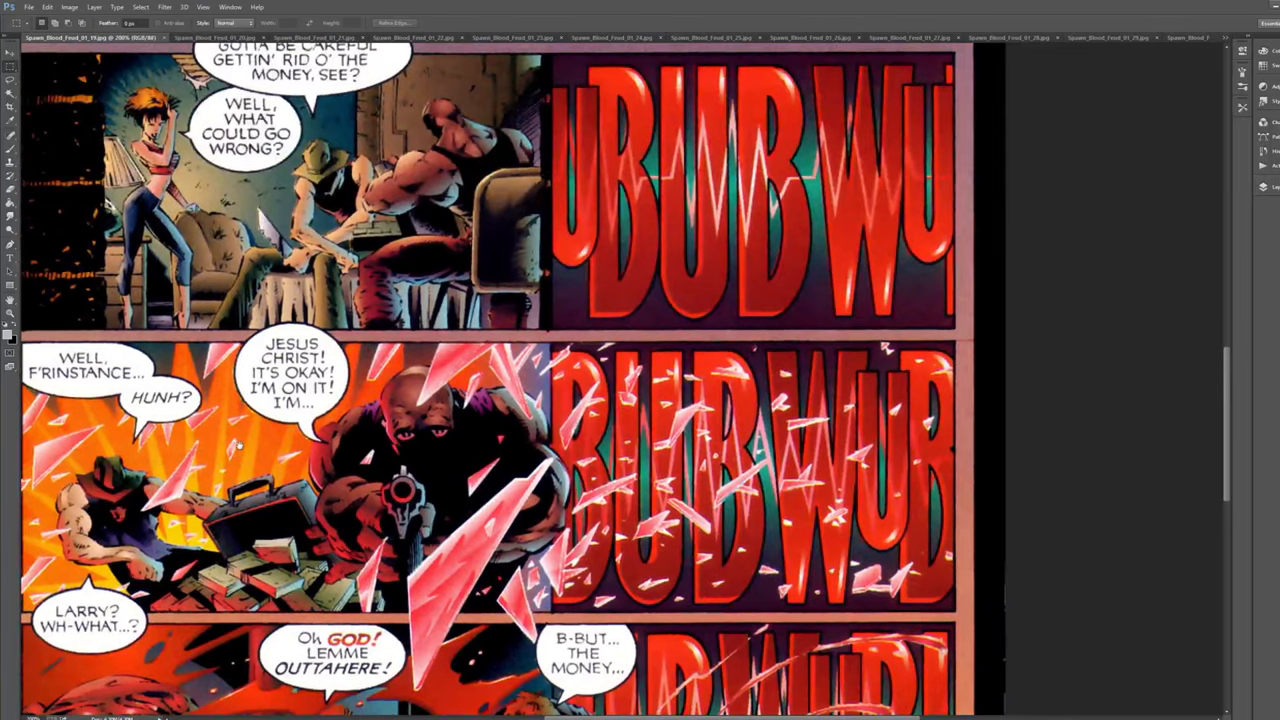
{"action": "scroll", "scroll_direction": "up", "scroll_amount": 3}
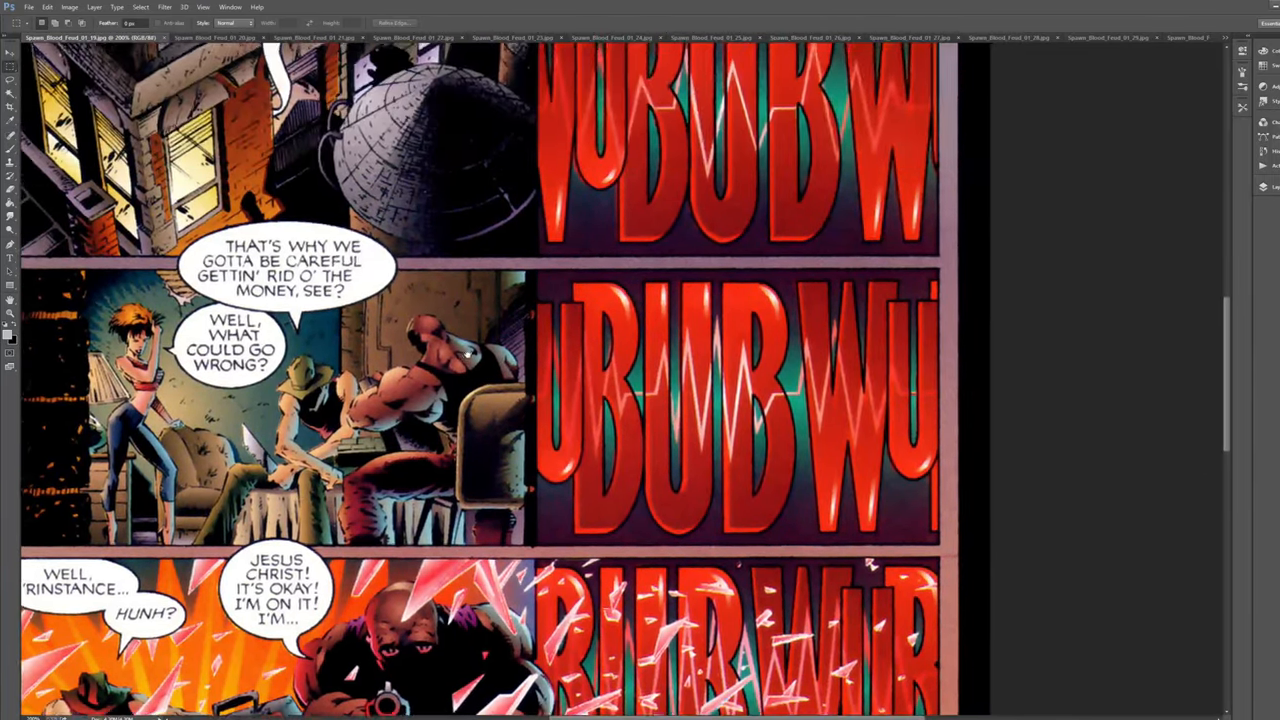
{"action": "scroll", "scroll_direction": "down", "scroll_amount": 3}
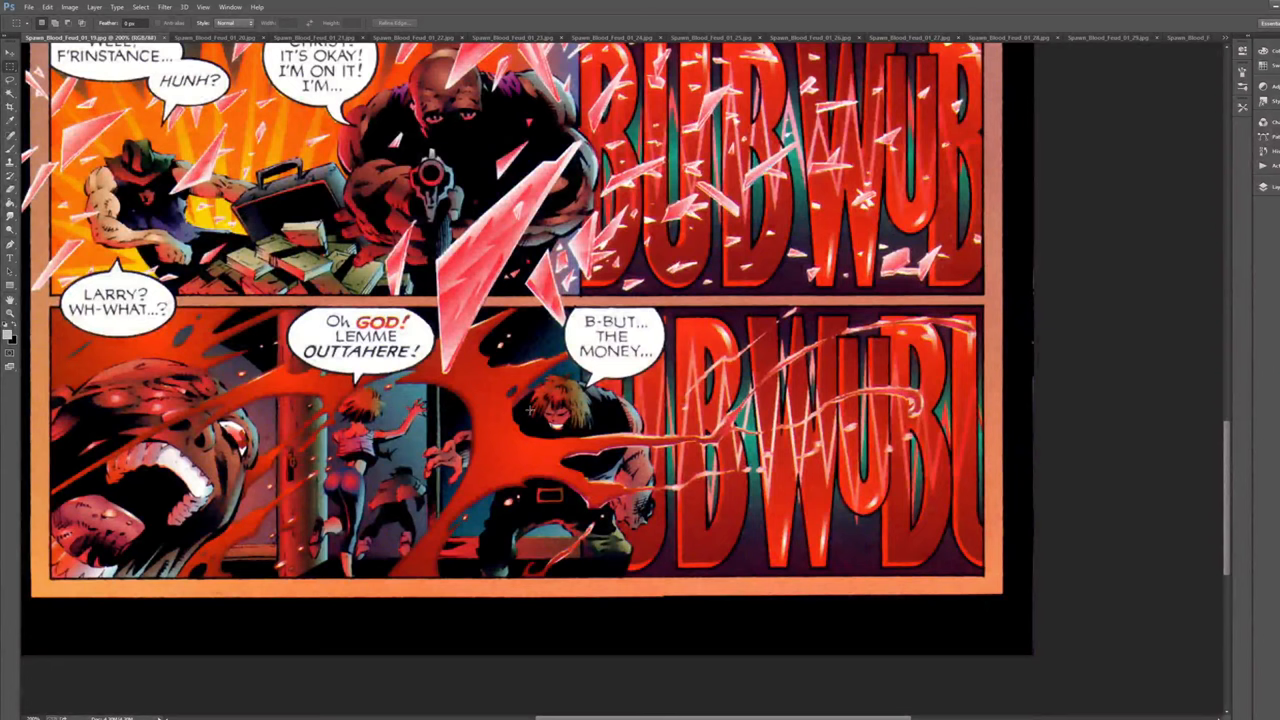
{"action": "scroll", "scroll_direction": "up", "scroll_amount": 3}
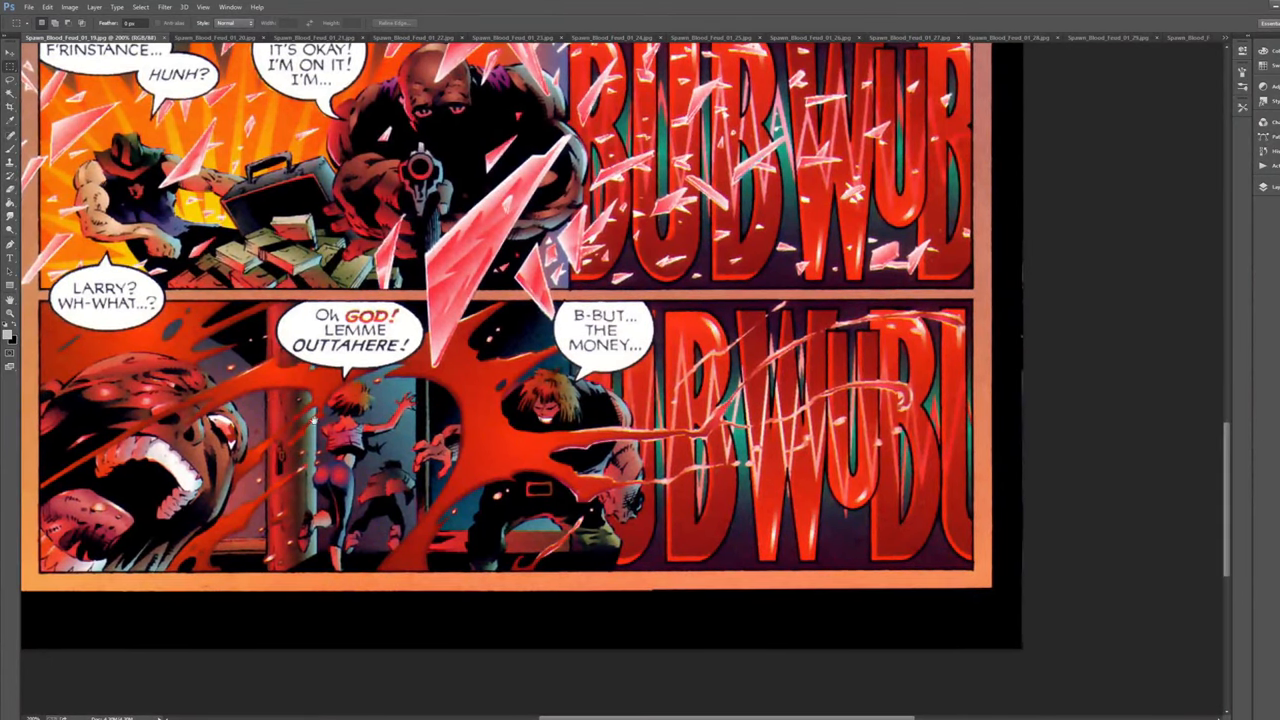
{"action": "scroll", "scroll_direction": "up", "scroll_amount": 3}
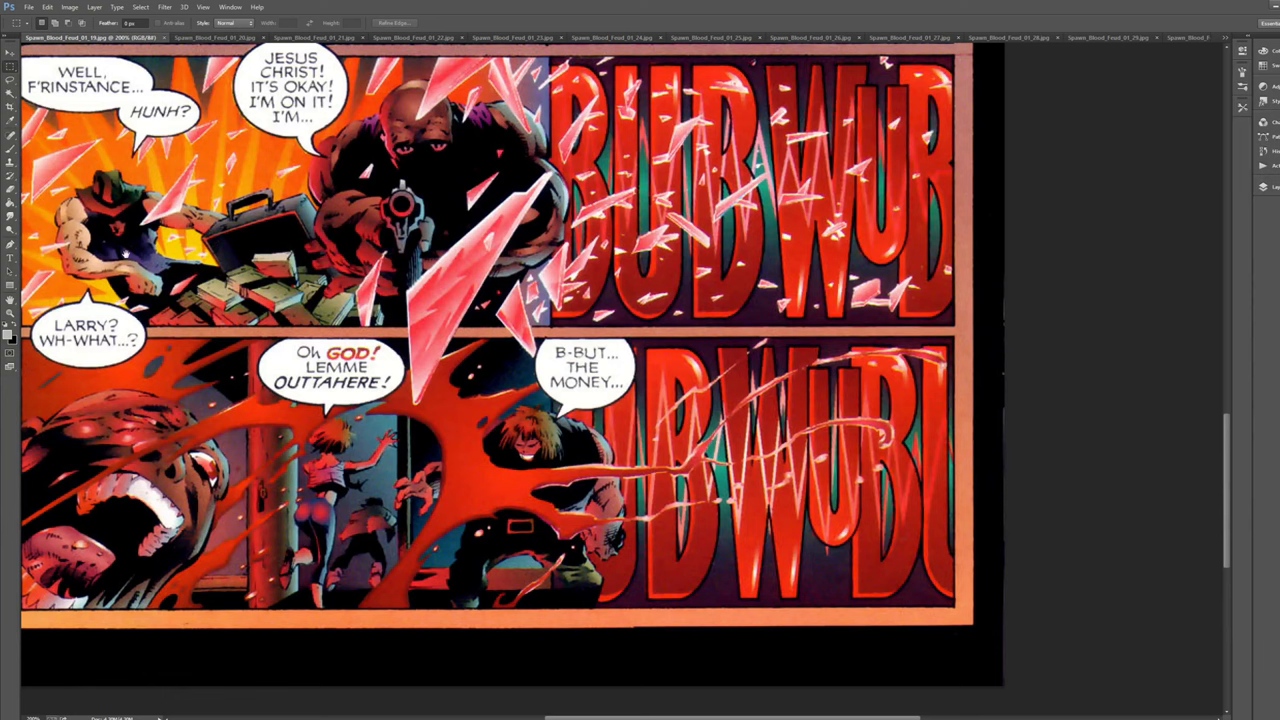
{"action": "scroll", "scroll_direction": "up", "scroll_amount": 3}
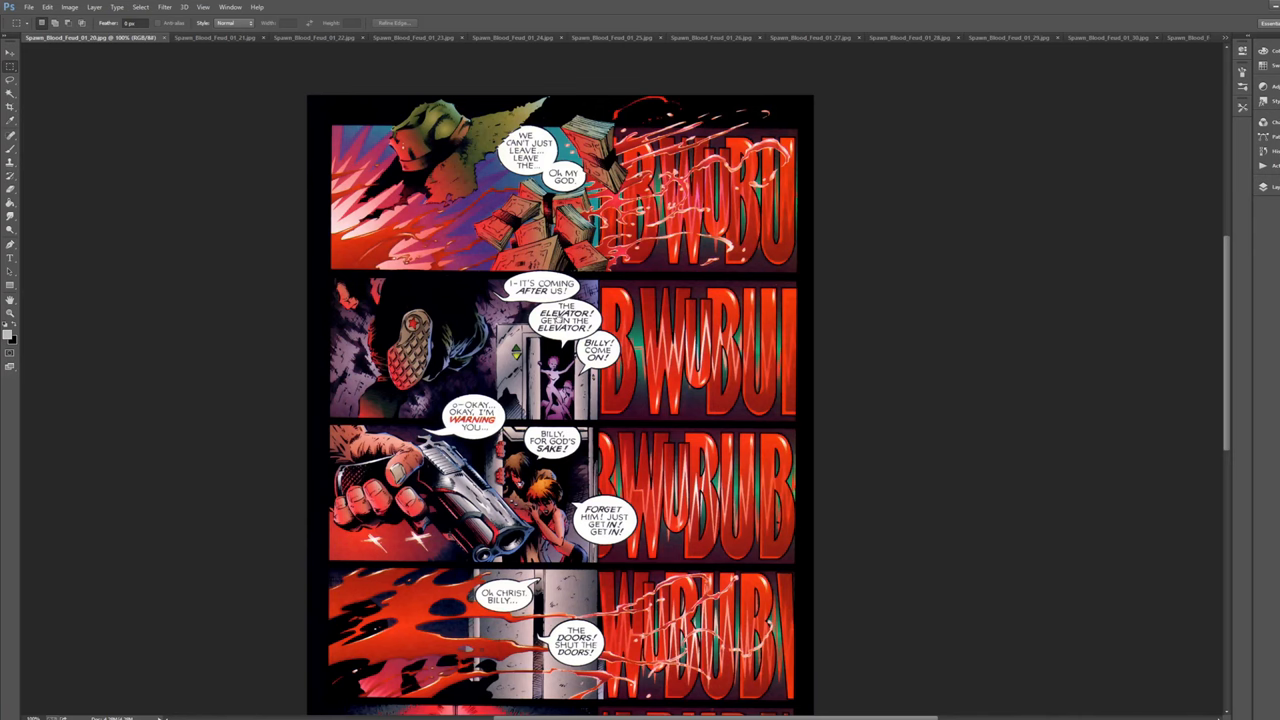
Step: Scroll through the elevator page before moving to the back-matter page
{"action": "scroll", "scroll_direction": "down", "scroll_amount": 3}
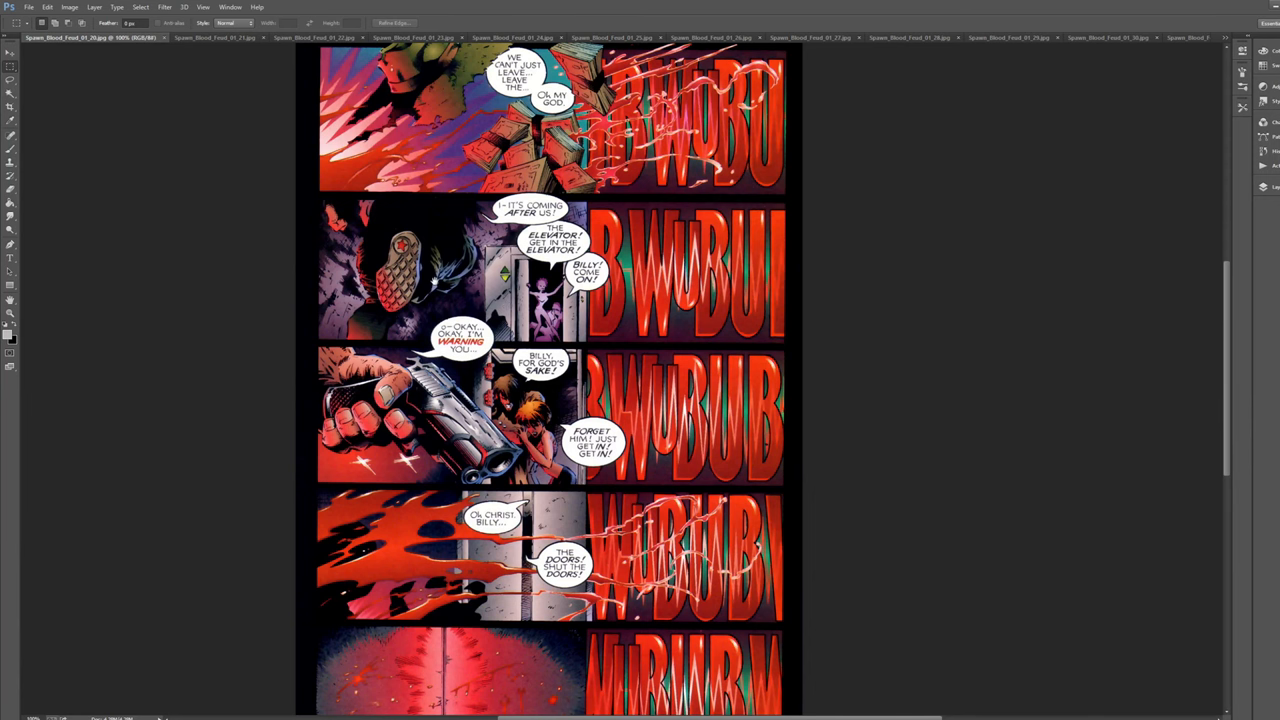
{"action": "scroll", "scroll_direction": "up", "scroll_amount": 3}
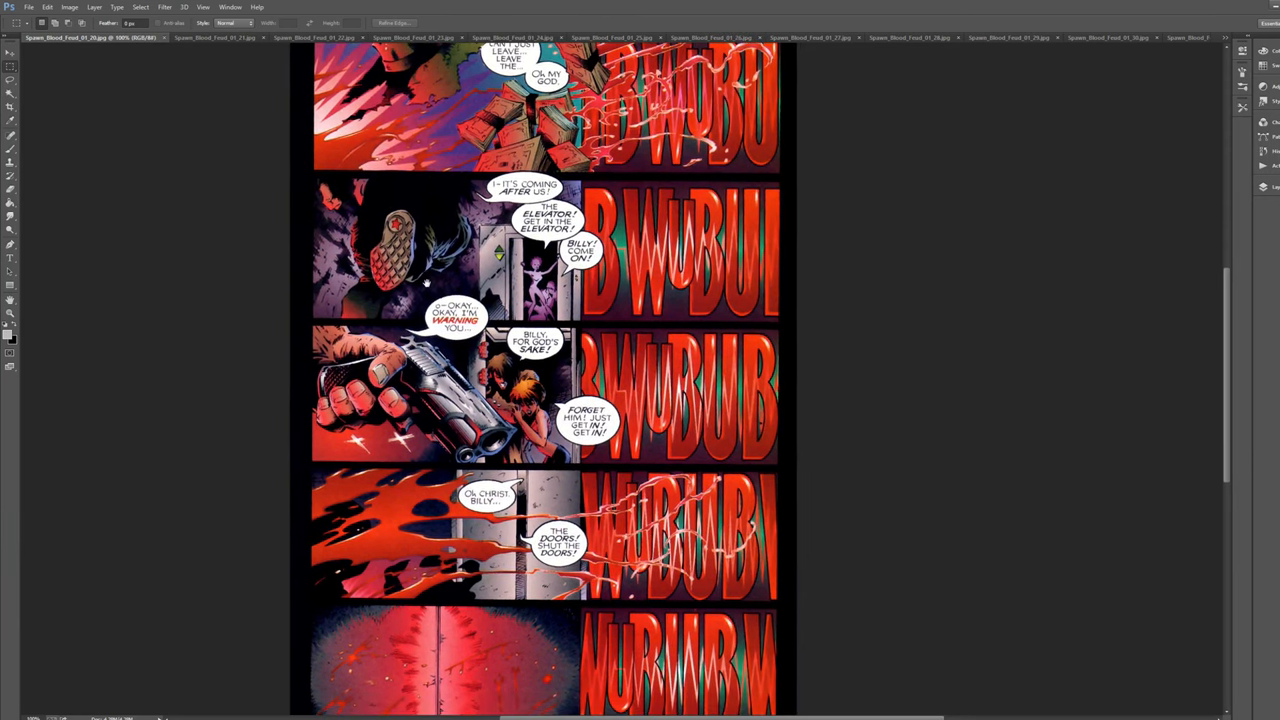
{"action": "scroll", "scroll_direction": "down", "scroll_amount": 3}
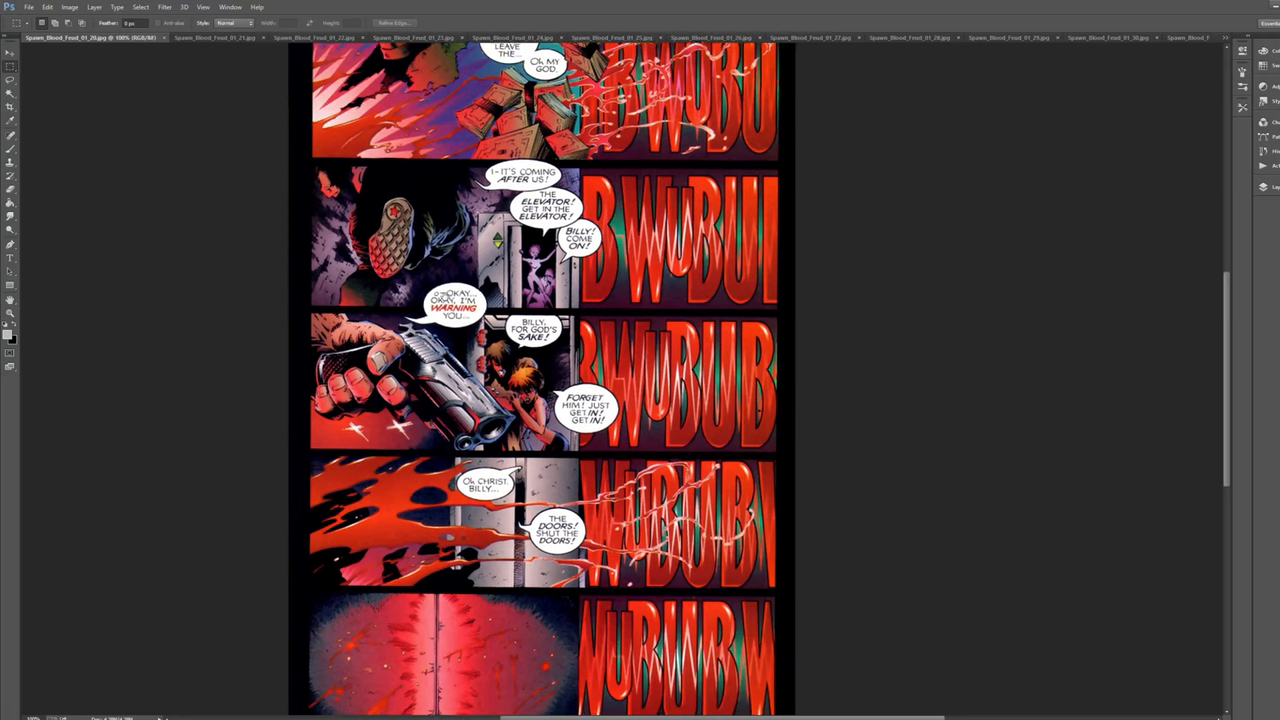
{"action": "scroll", "scroll_direction": "down", "scroll_amount": 3}
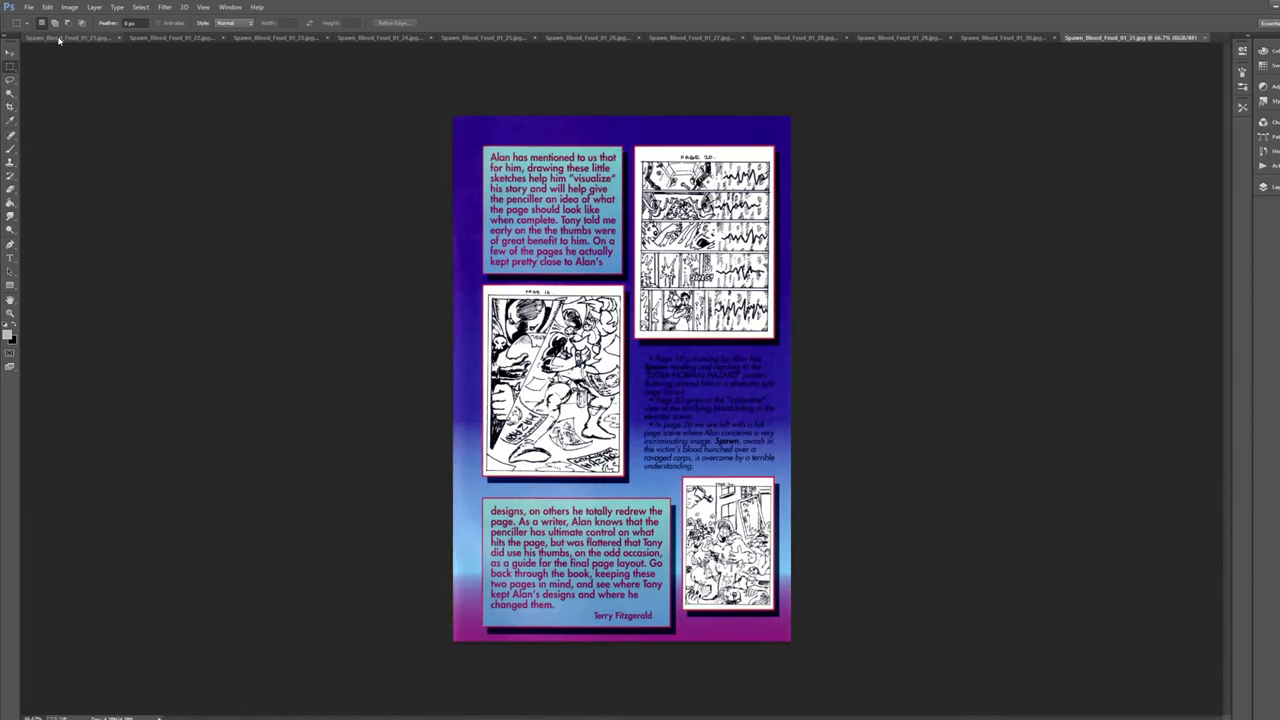
{"action": "left_click", "coordinate": [70, 36]}
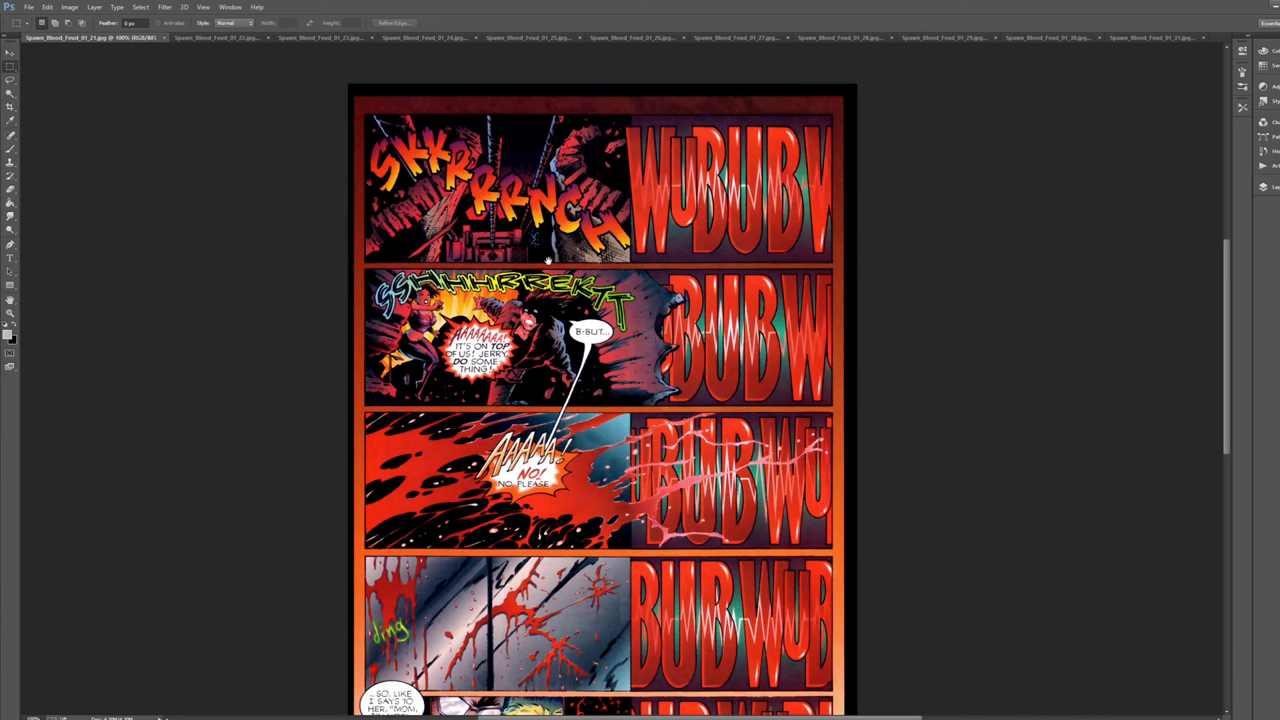
{"action": "mouse_move", "coordinate": [550, 264]}
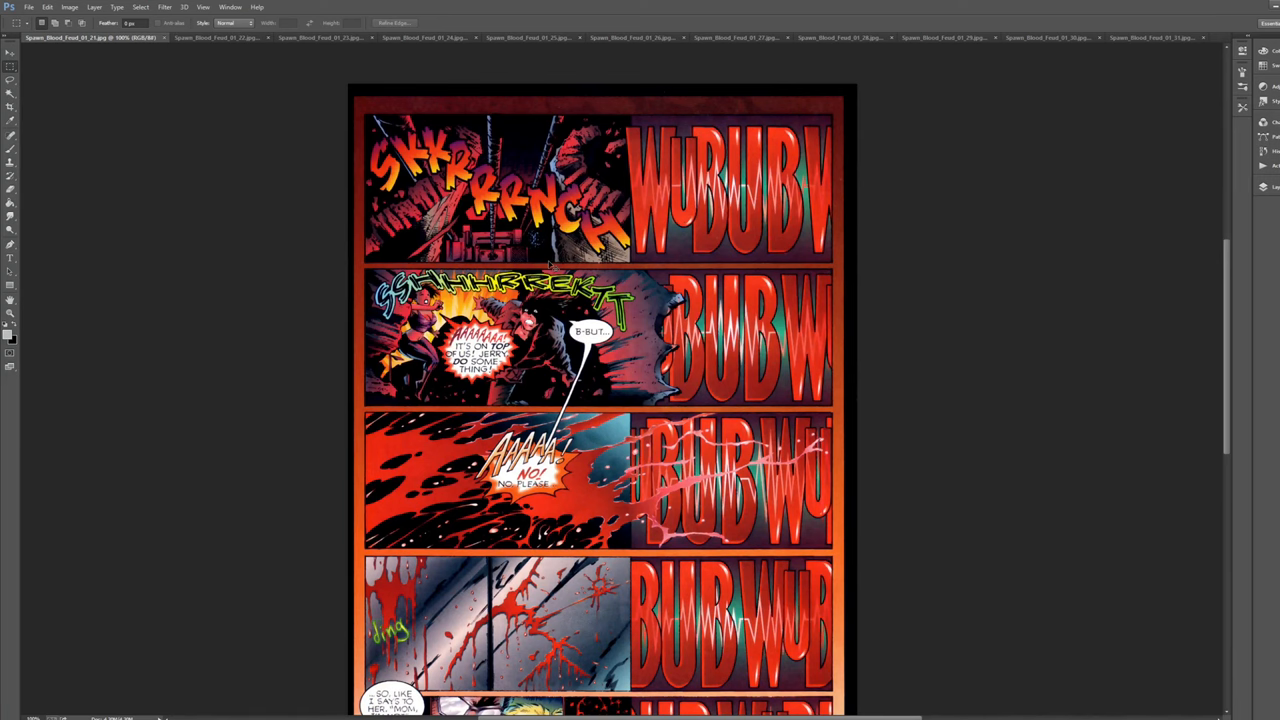
{"action": "mouse_move", "coordinate": [548, 262]}
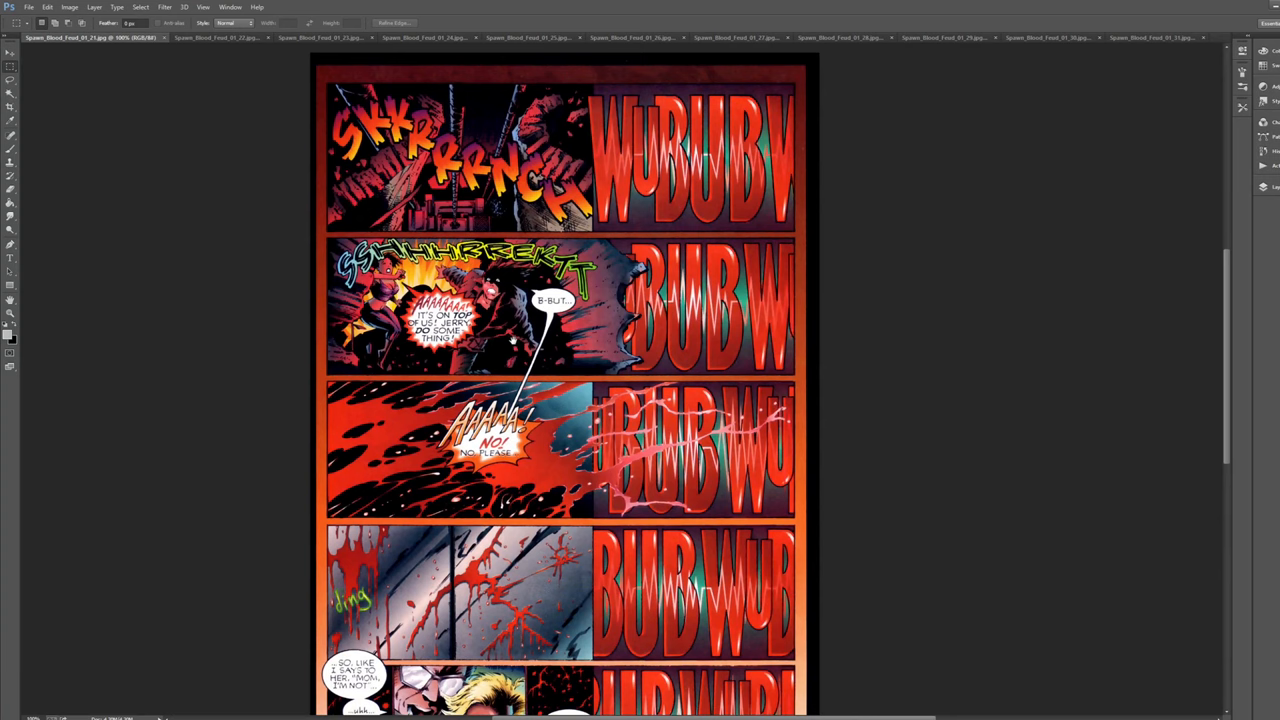
{"action": "scroll", "scroll_direction": "down", "scroll_amount": 3}
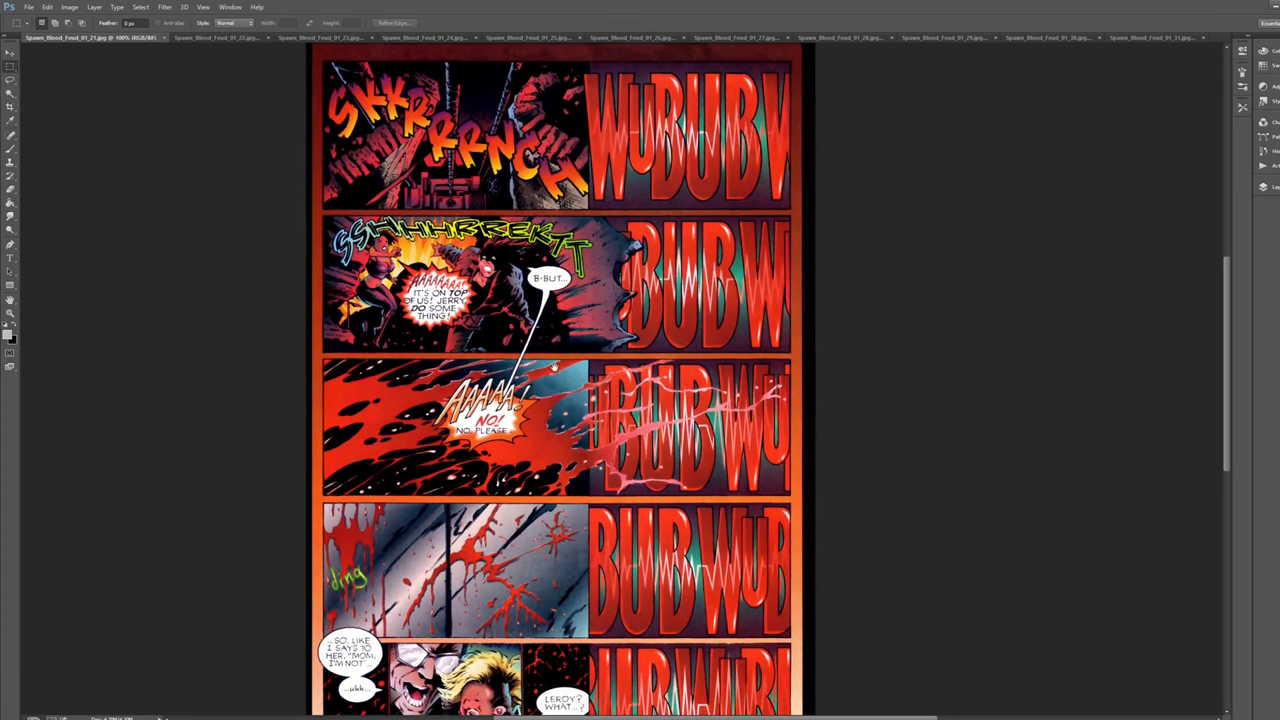
{"action": "scroll", "scroll_direction": "down", "scroll_amount": 3}
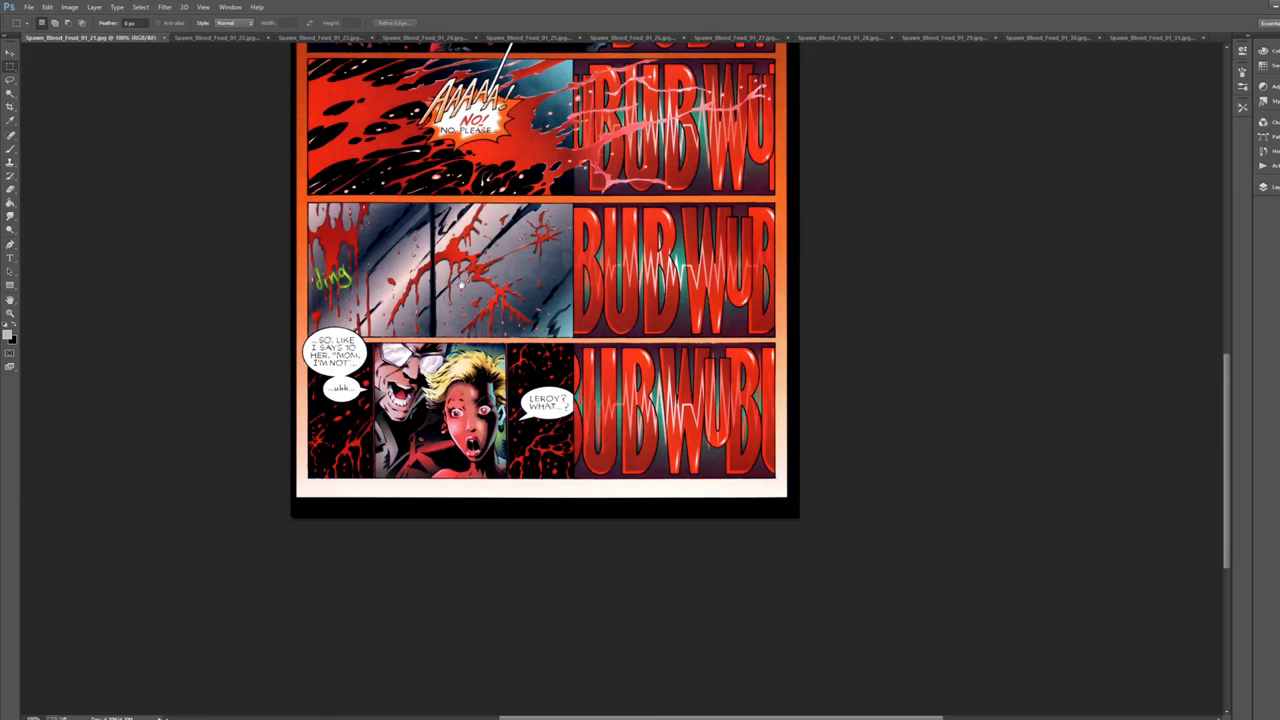
{"action": "scroll", "scroll_direction": "up", "scroll_amount": 3}
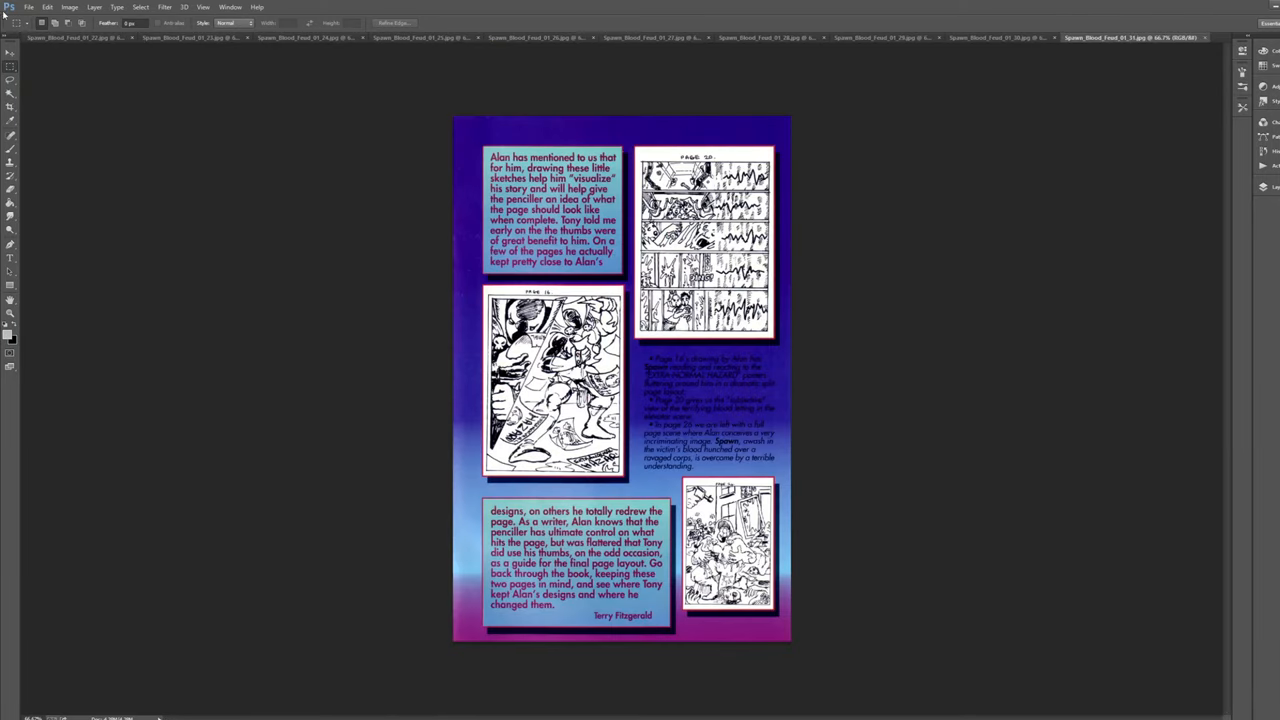
Step: Switch to the shattering-glass page and scroll through its BUBUB panels
{"action": "left_click", "coordinate": [76, 36]}
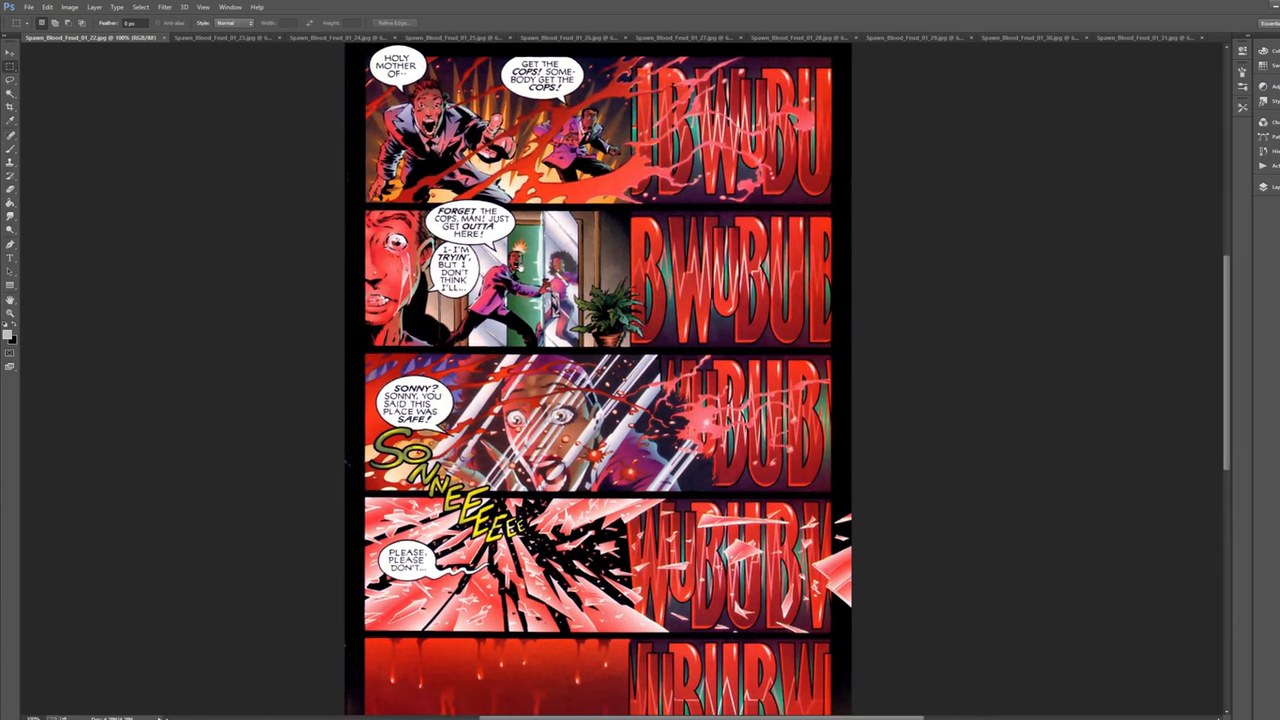
{"action": "scroll", "scroll_direction": "up", "scroll_amount": 3}
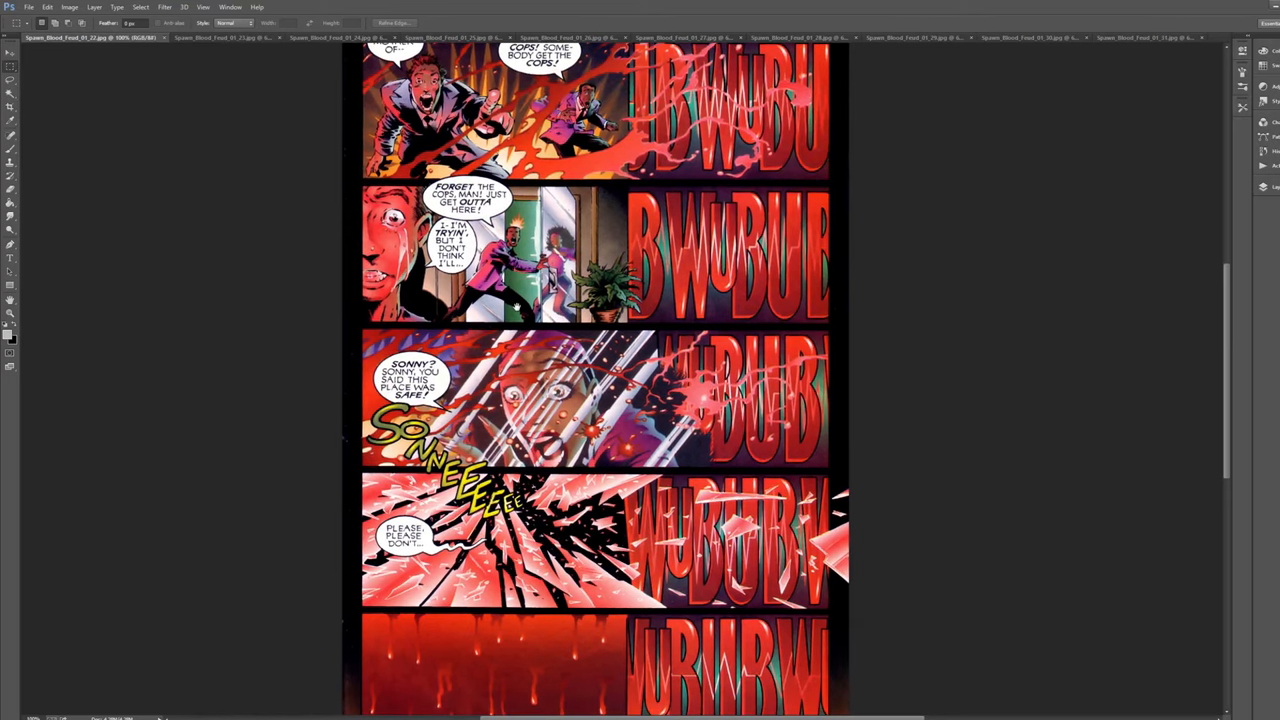
{"action": "scroll", "scroll_direction": "down", "scroll_amount": 3}
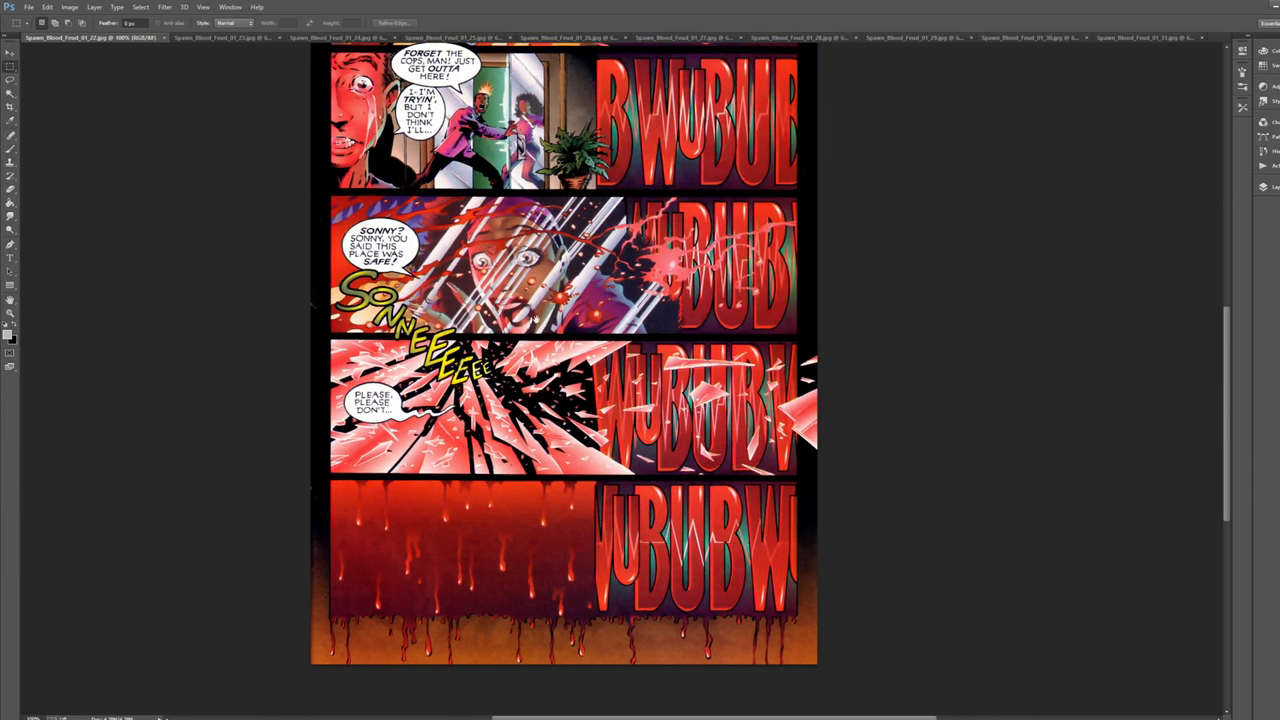
{"action": "scroll", "scroll_direction": "up", "scroll_amount": 3}
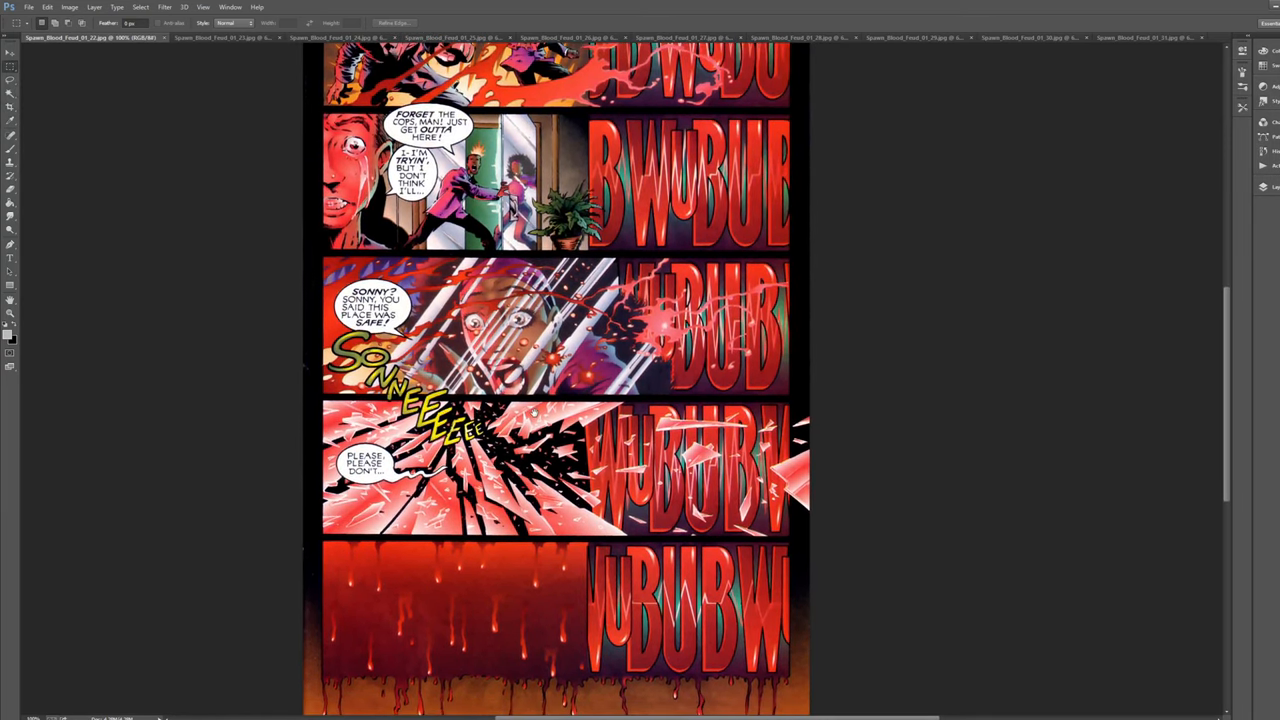
{"action": "scroll", "scroll_direction": "down", "scroll_amount": 3}
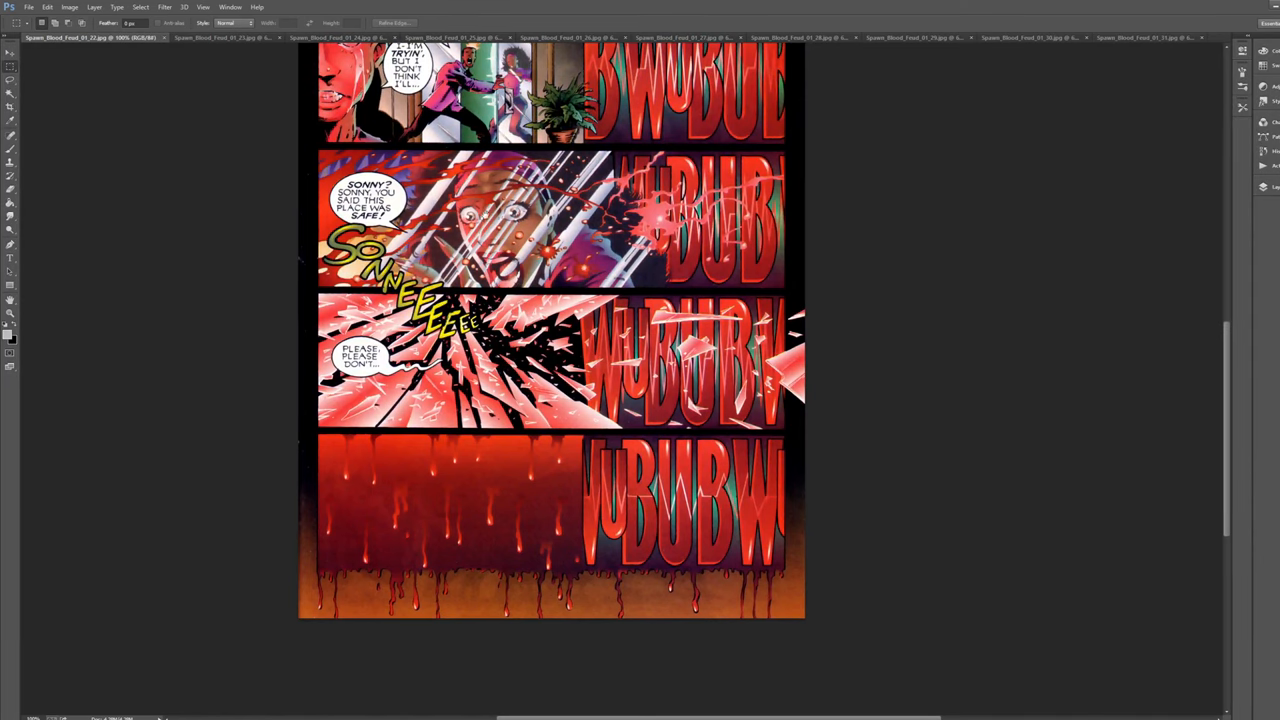
{"action": "scroll", "scroll_direction": "up", "scroll_amount": 3}
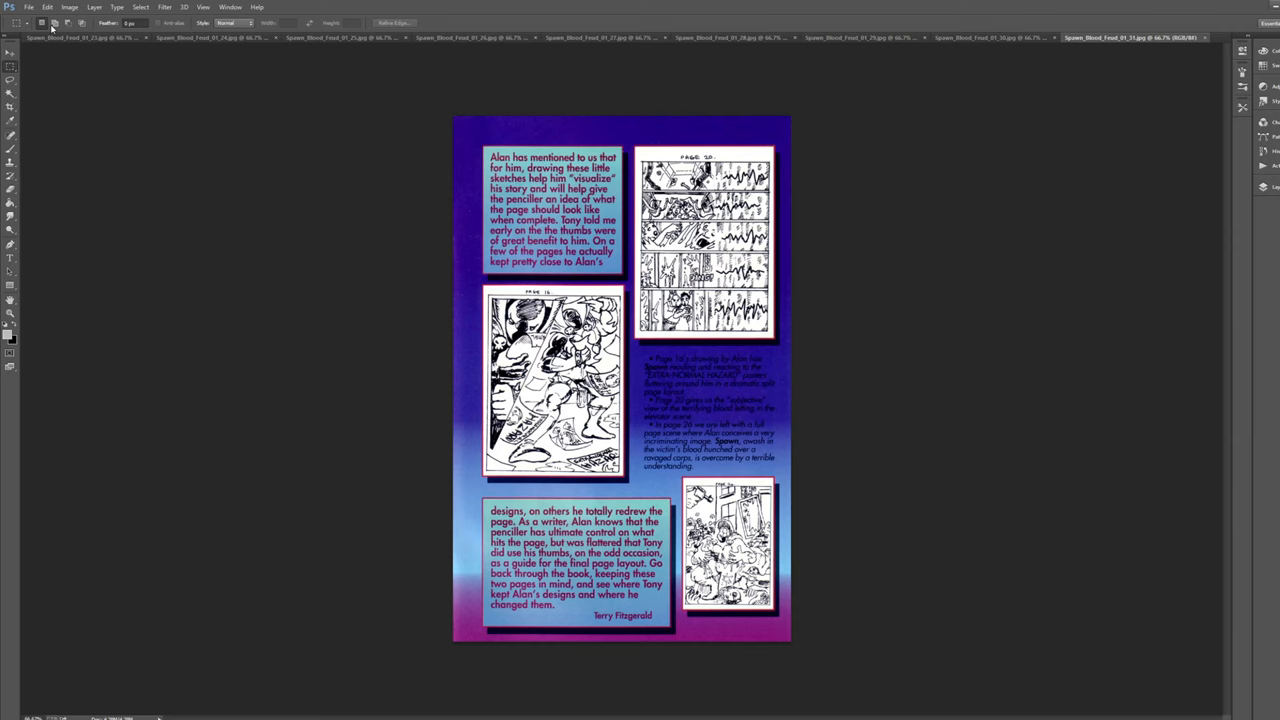
Step: Bring up the skull-covered Spawn page and scroll through it top to bottom
{"action": "left_click", "coordinate": [80, 36]}
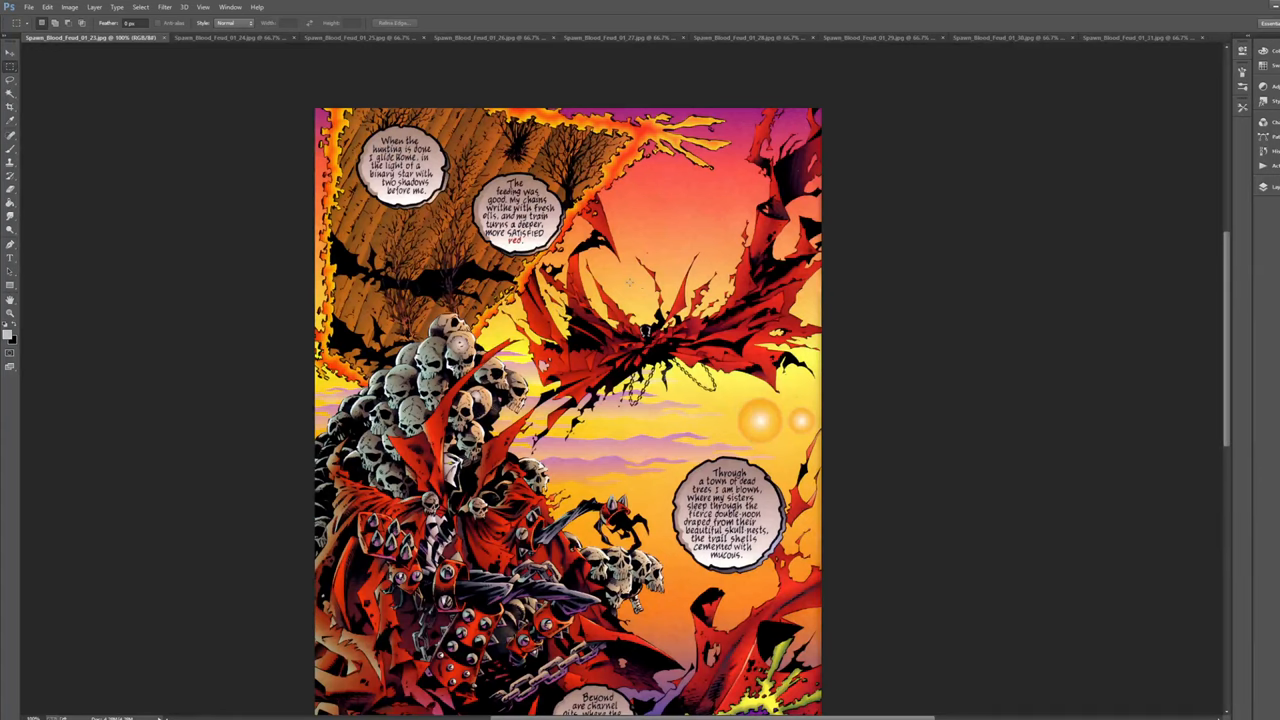
{"action": "scroll", "scroll_direction": "up", "scroll_amount": 3}
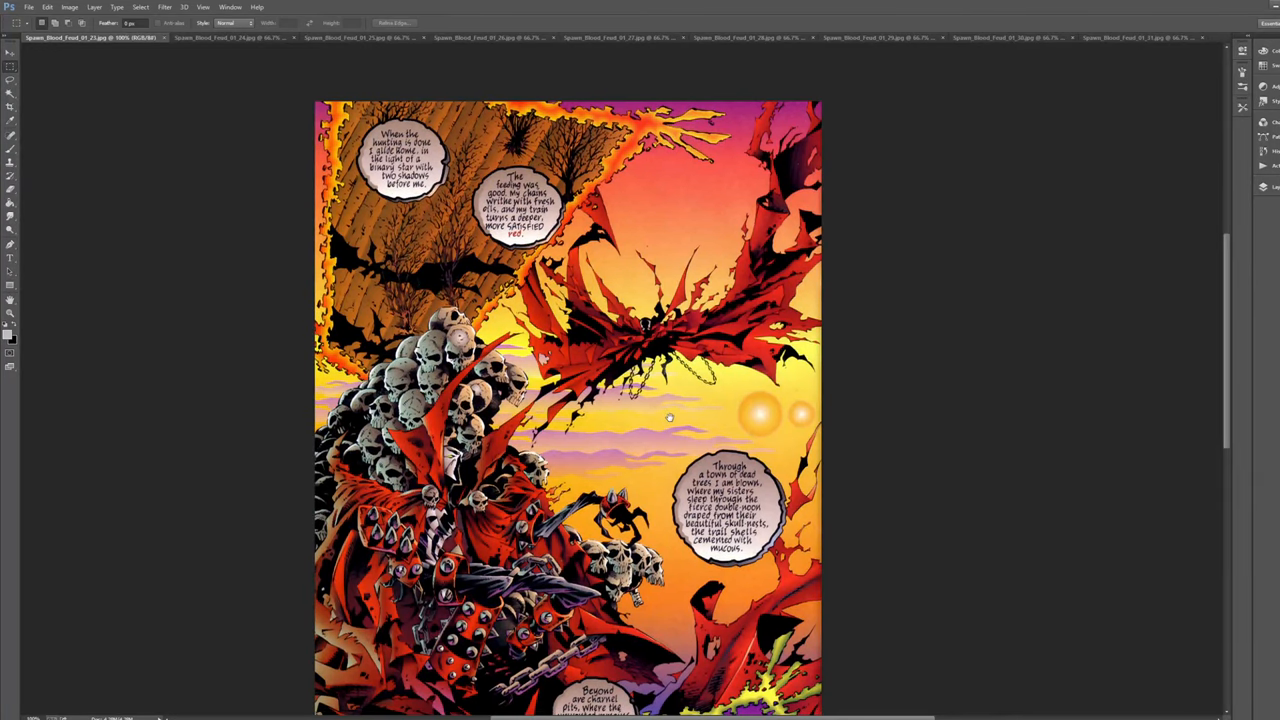
{"action": "scroll", "scroll_direction": "down", "scroll_amount": 3}
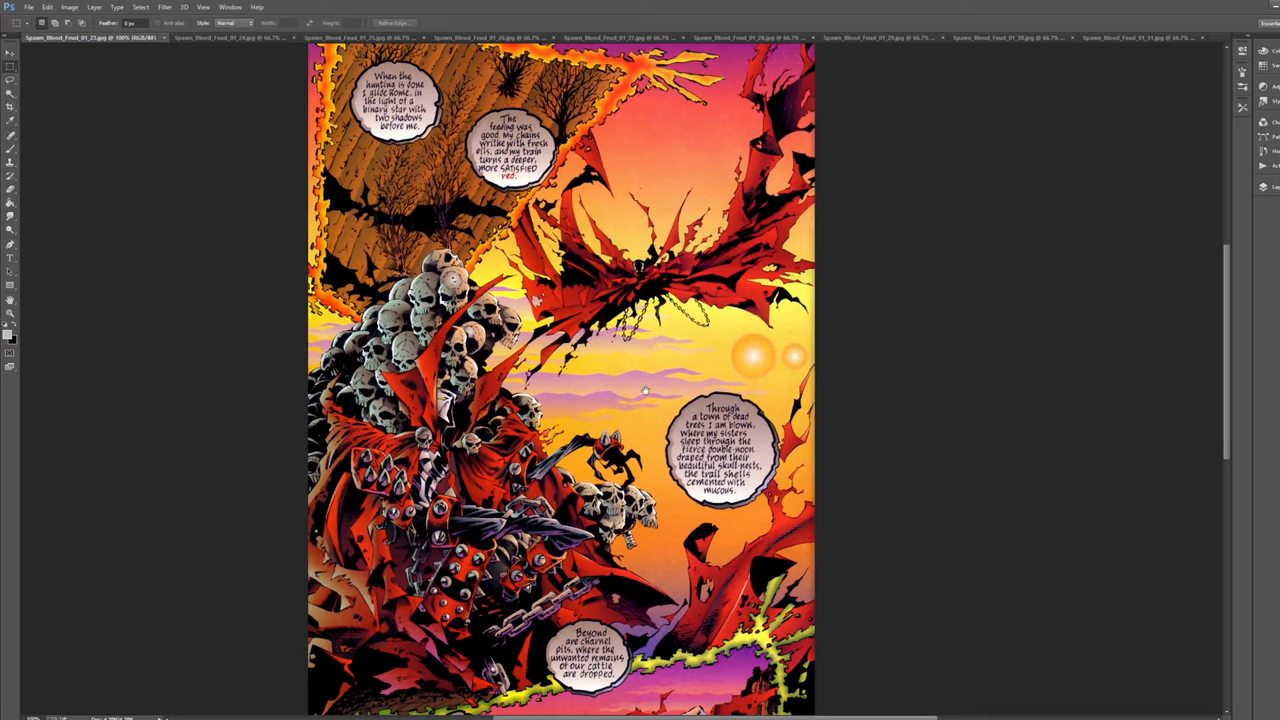
{"action": "scroll", "scroll_direction": "down", "scroll_amount": 3}
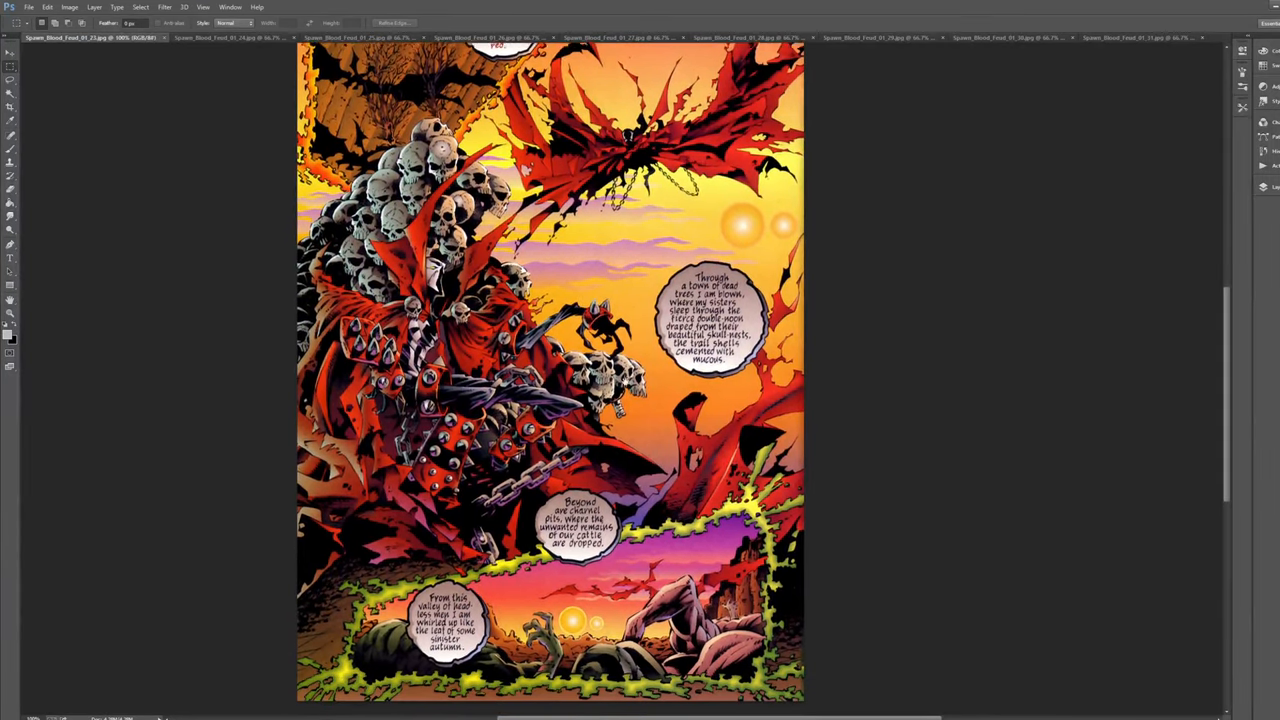
{"action": "scroll", "scroll_direction": "up", "scroll_amount": 3}
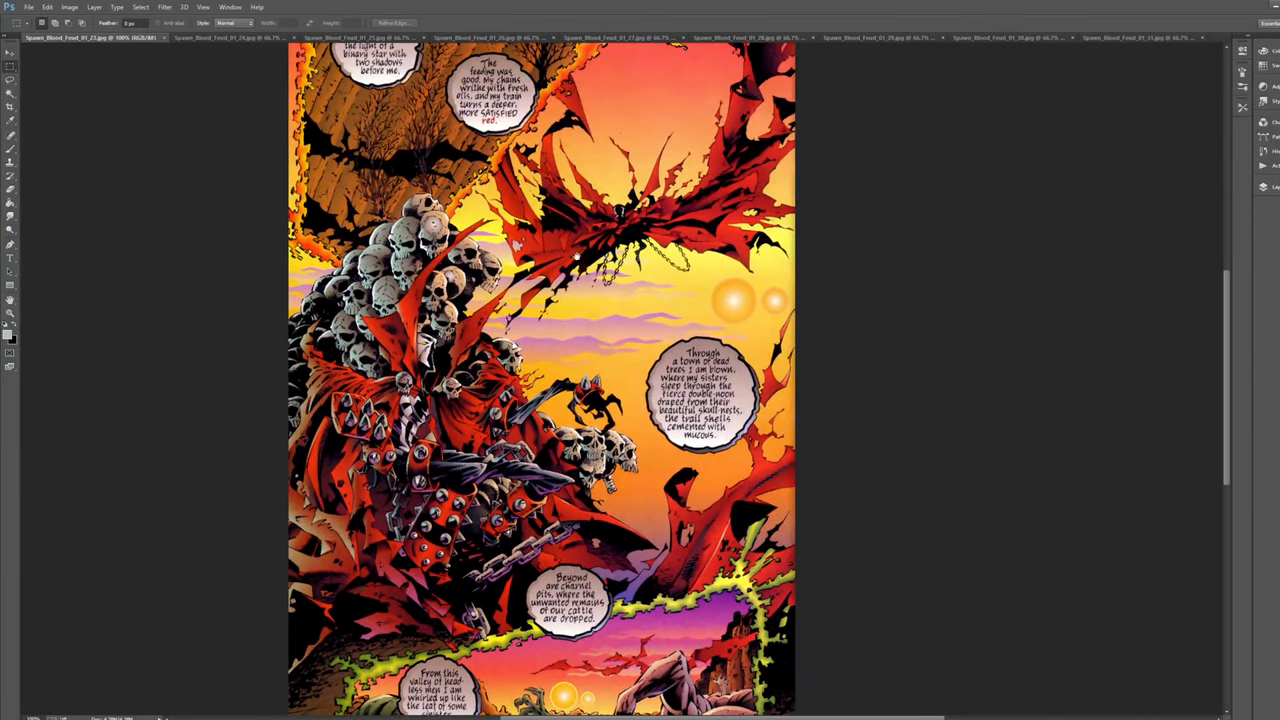
{"action": "scroll", "scroll_direction": "down", "scroll_amount": 3}
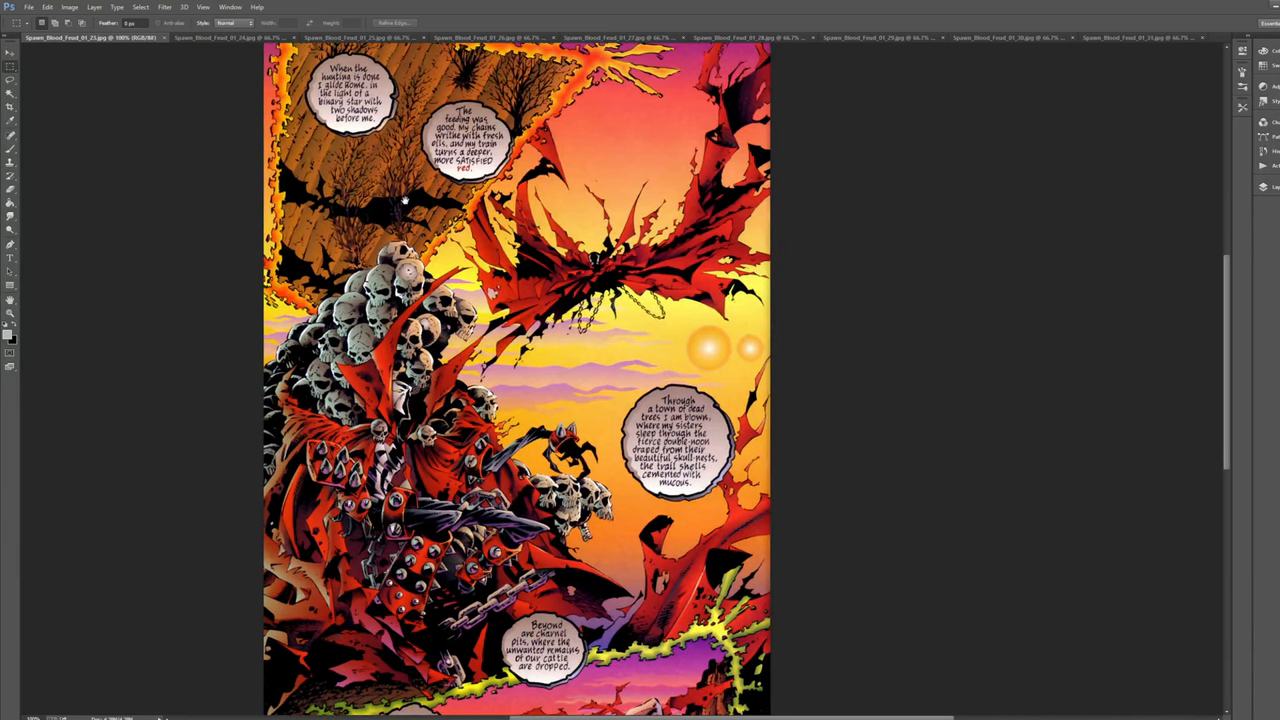
{"action": "scroll", "scroll_direction": "down", "scroll_amount": 3}
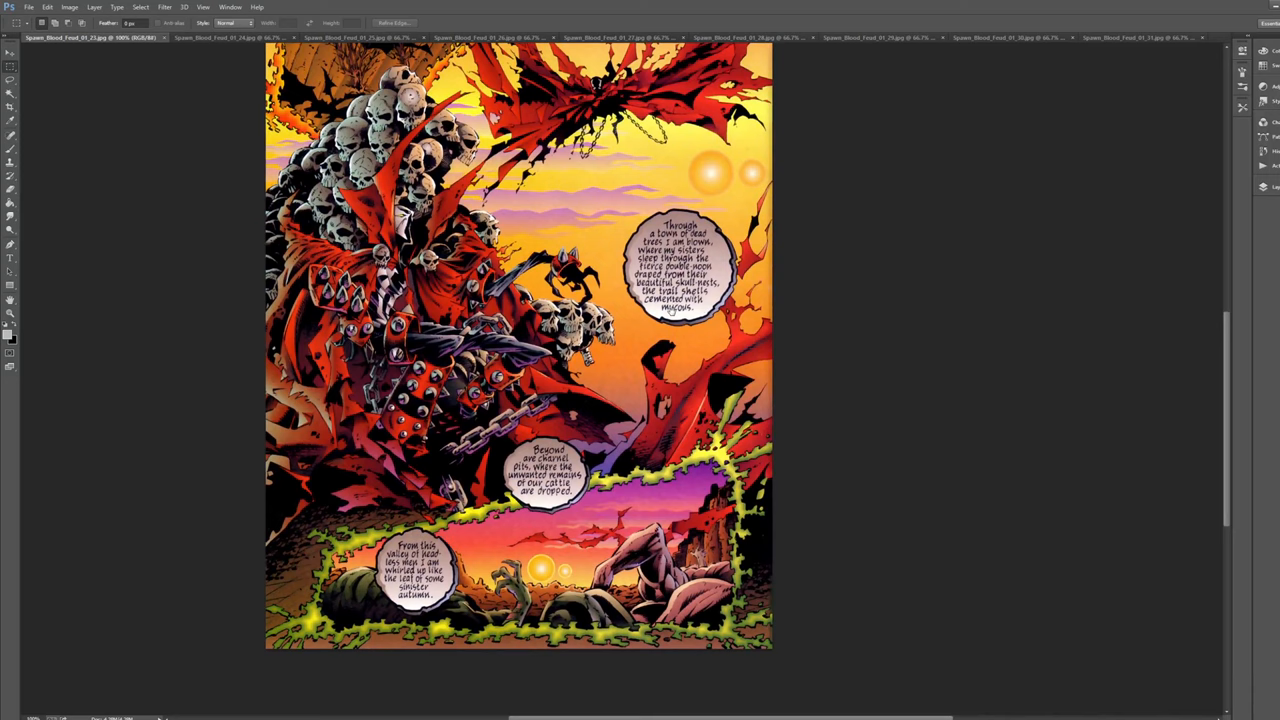
{"action": "scroll", "scroll_direction": "up", "scroll_amount": 3}
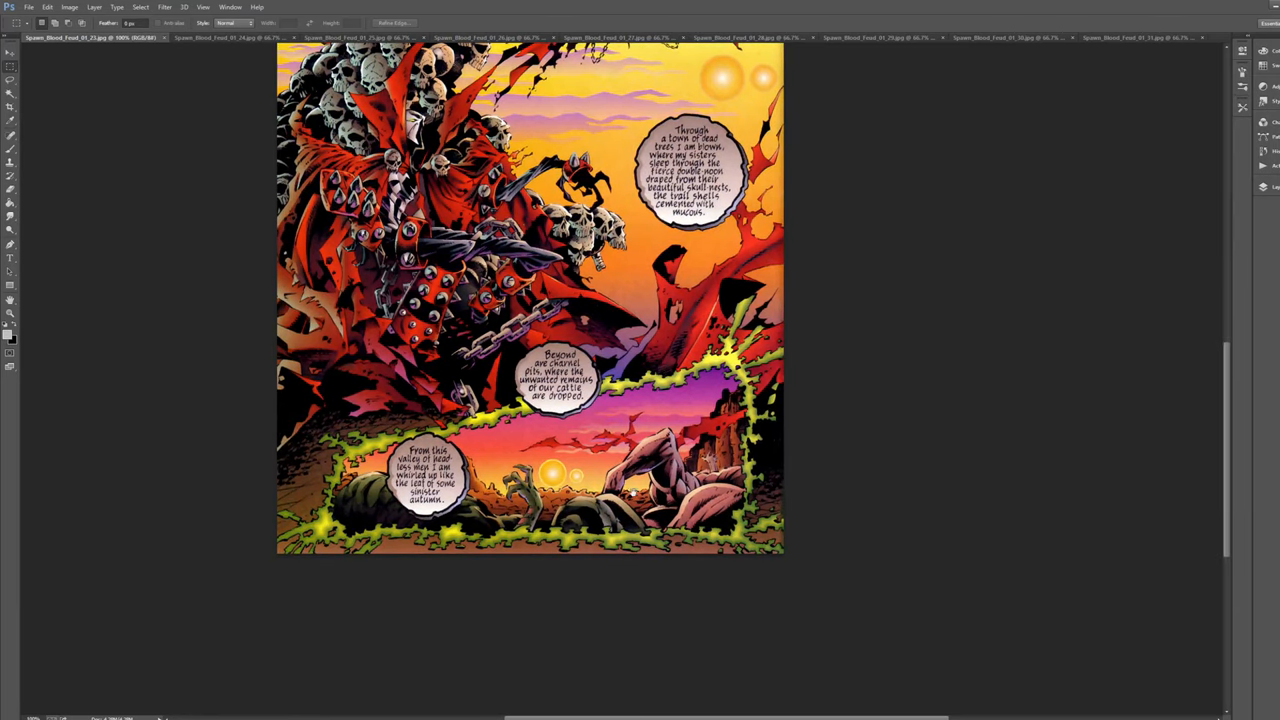
{"action": "scroll", "scroll_direction": "up", "scroll_amount": 3}
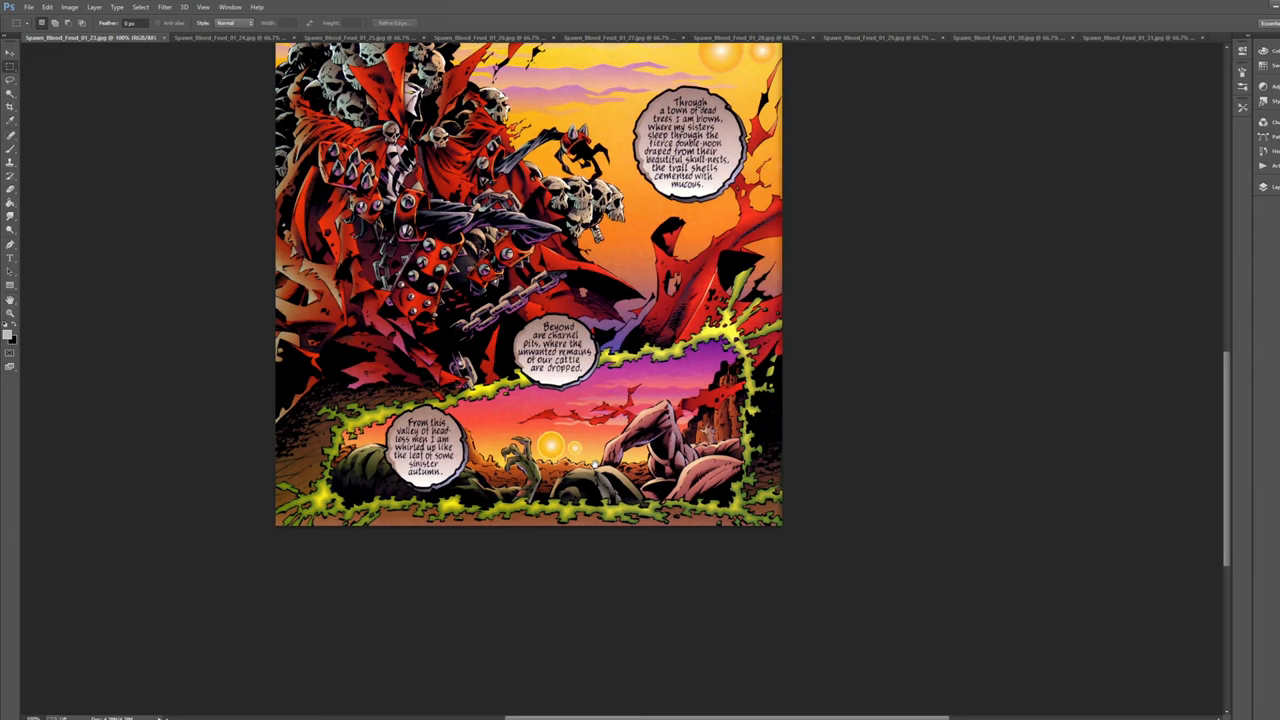
{"action": "scroll", "scroll_direction": "up", "scroll_amount": 3}
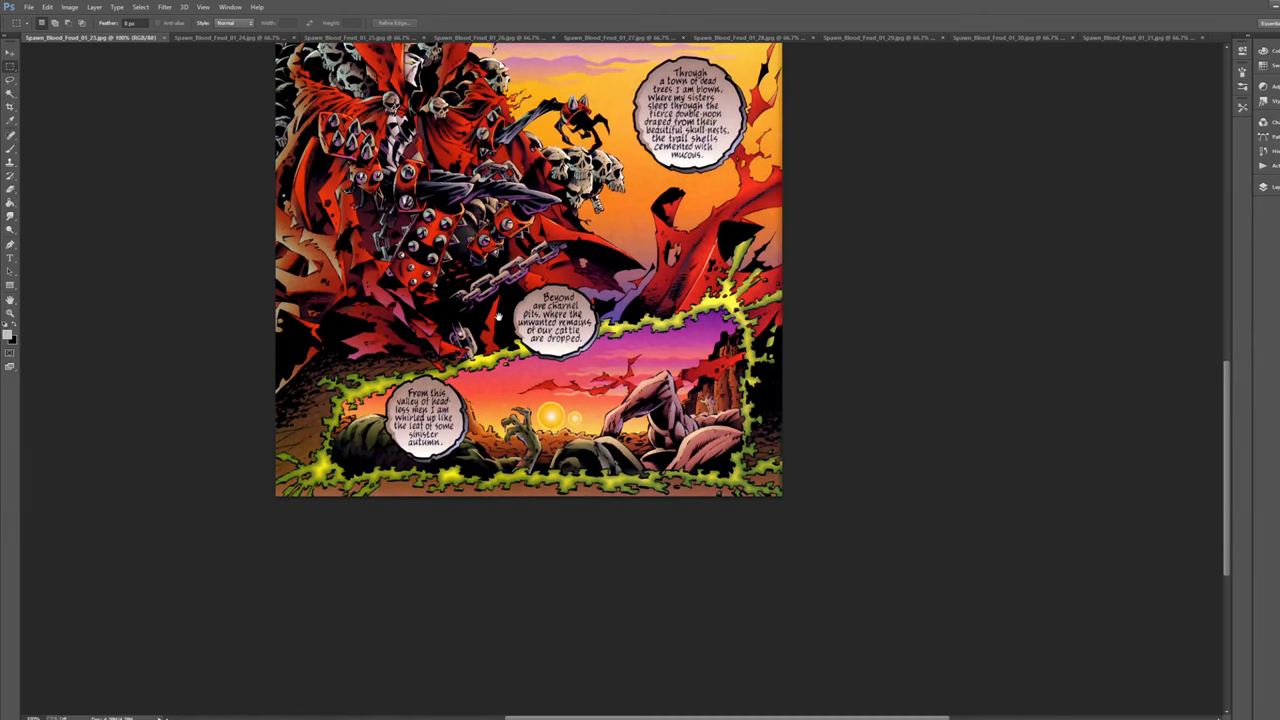
{"action": "mouse_move", "coordinate": [504, 388]}
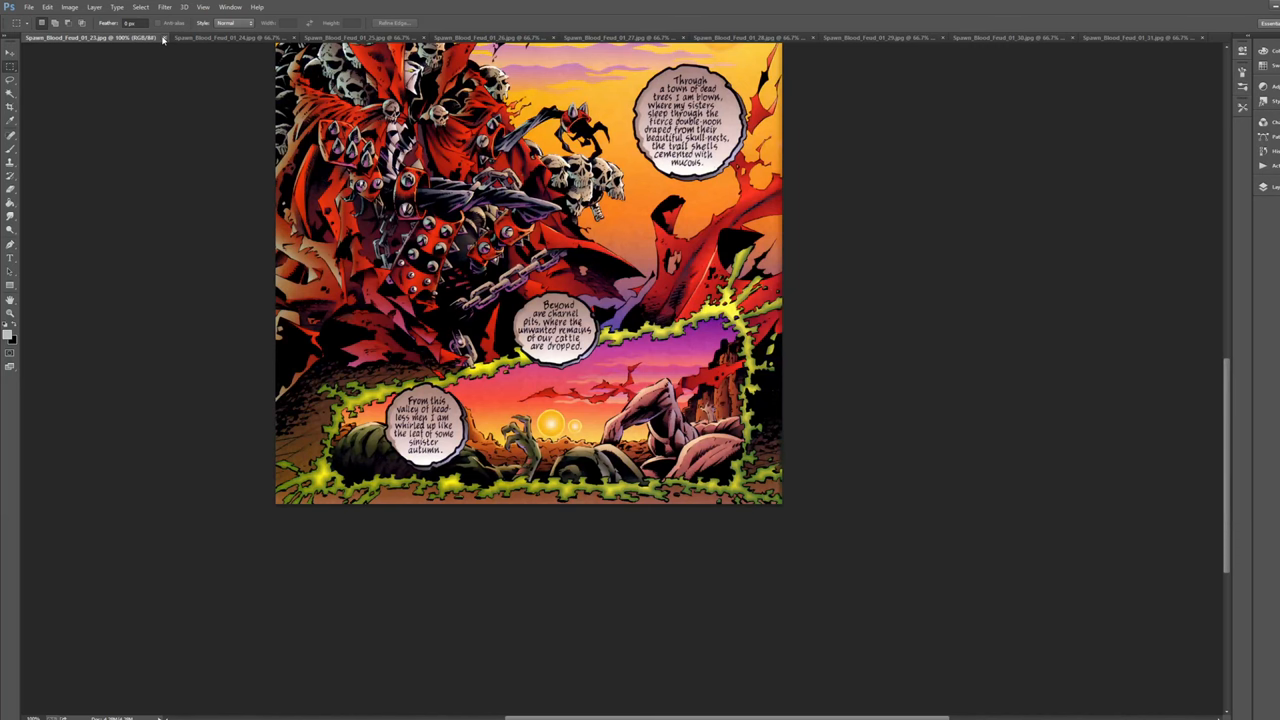
Step: Move to the page with the fiery 'Whose gaze brings REVELATION' captions and scroll it
{"action": "left_click", "coordinate": [230, 36]}
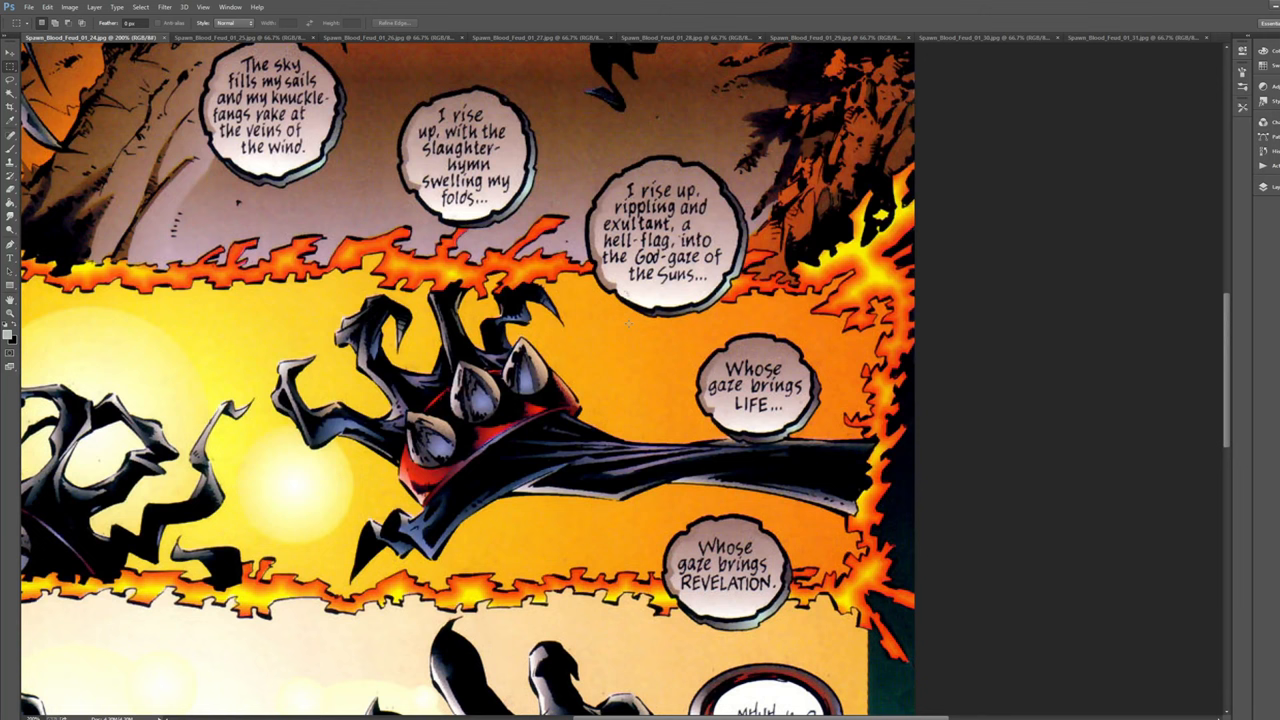
{"action": "mouse_move", "coordinate": [558, 312]}
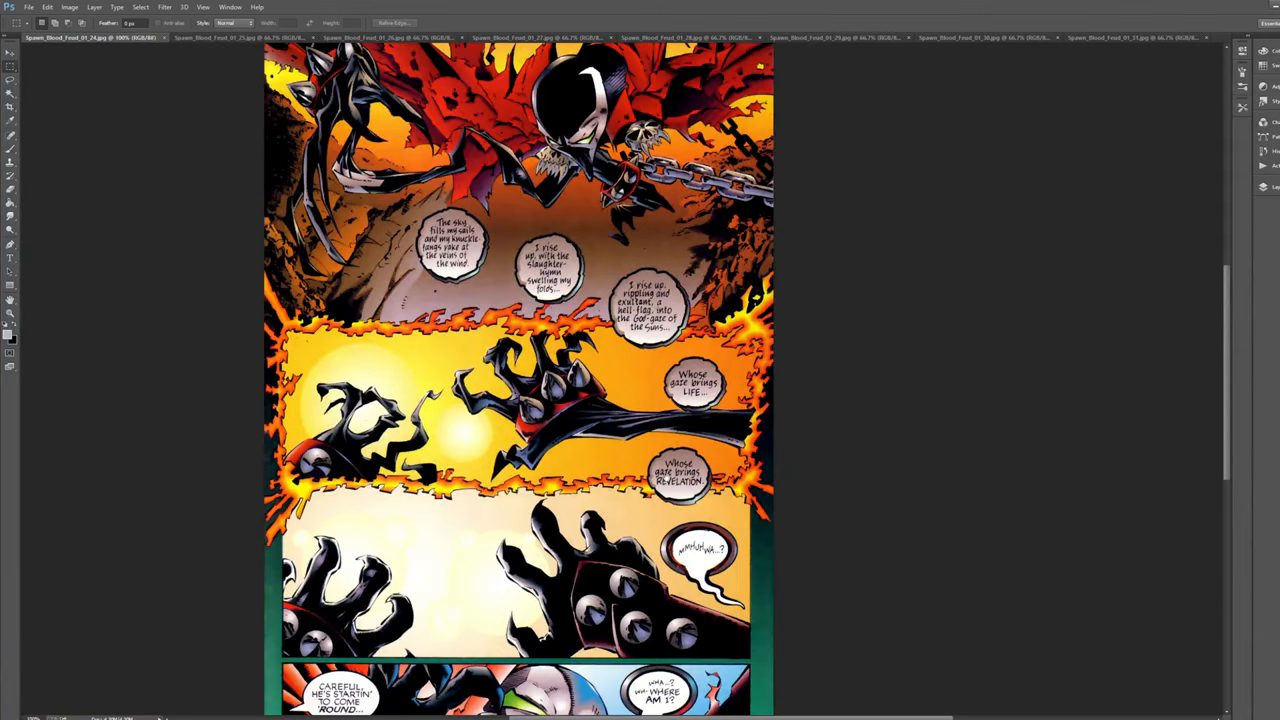
{"action": "scroll", "scroll_direction": "down", "scroll_amount": 3}
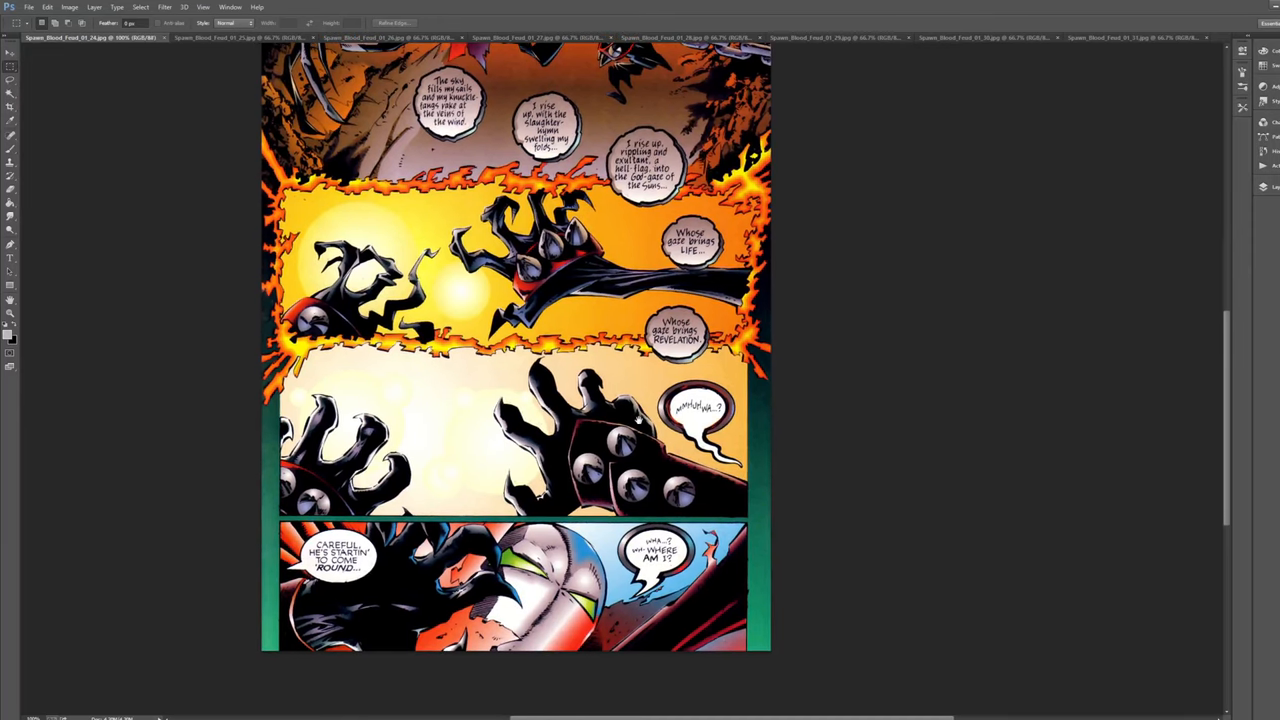
{"action": "mouse_move", "coordinate": [570, 360]}
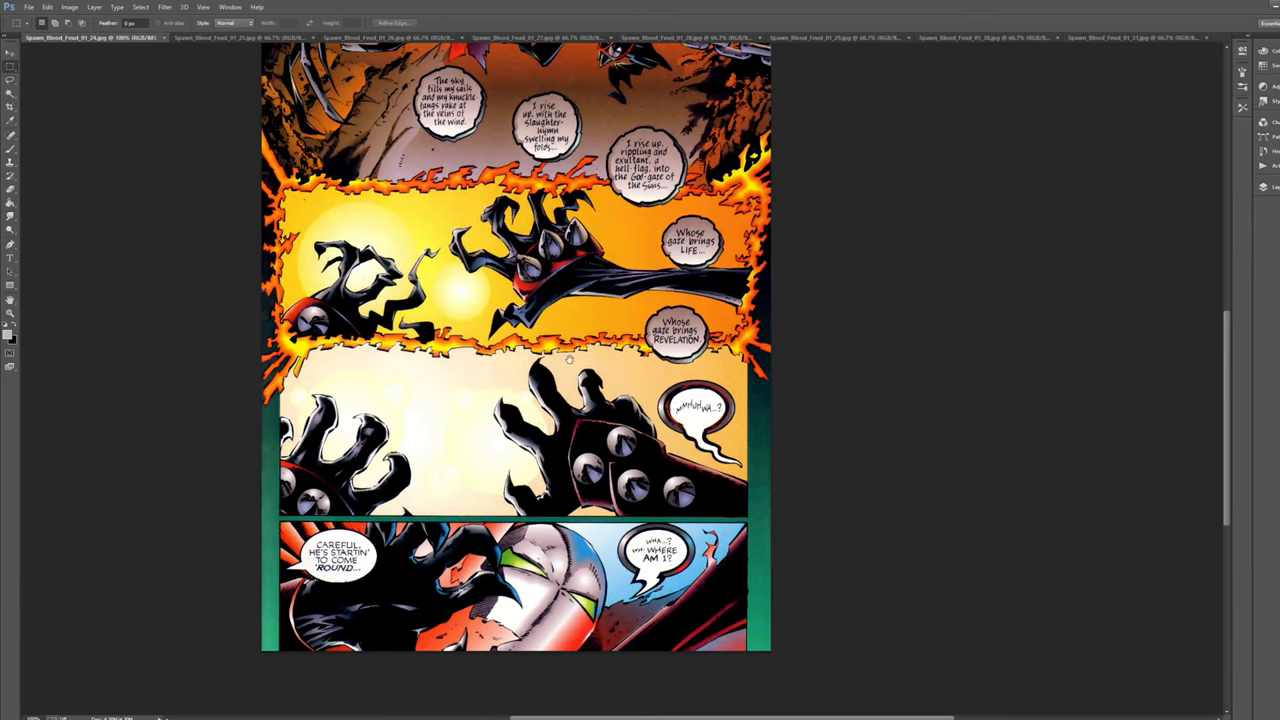
{"action": "scroll", "scroll_direction": "up", "scroll_amount": 3}
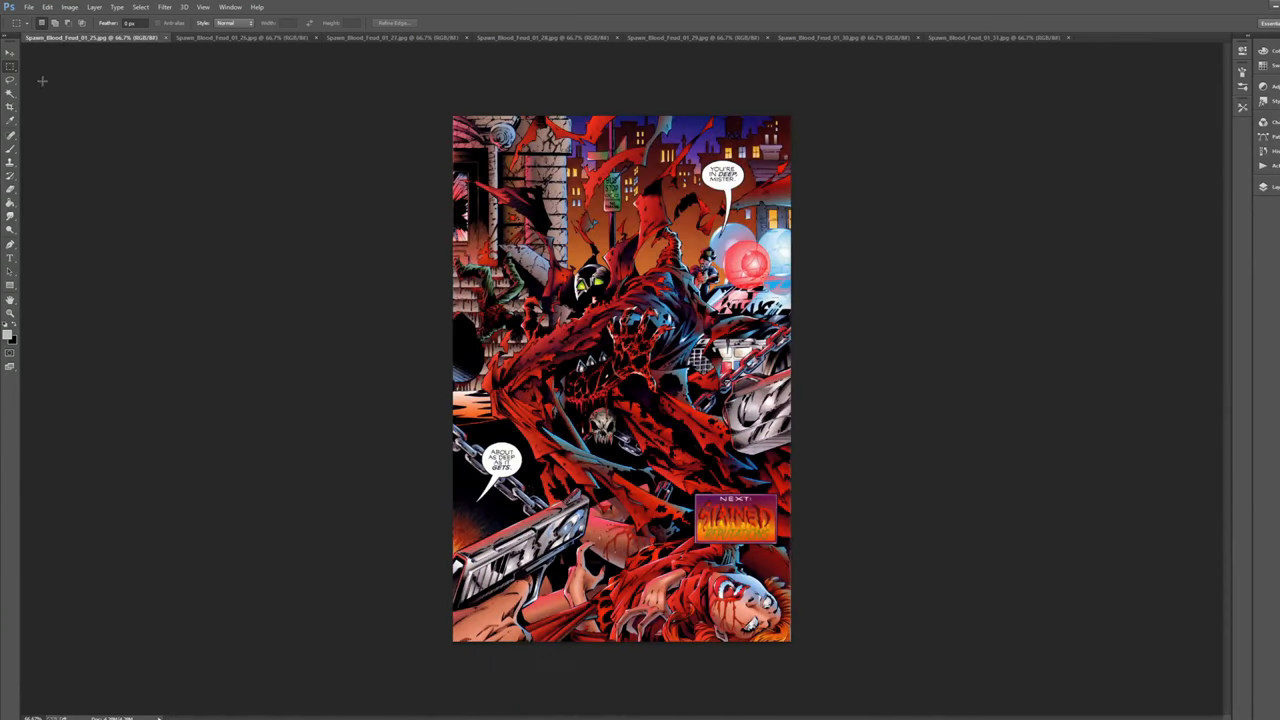
{"action": "mouse_move", "coordinate": [88, 112]}
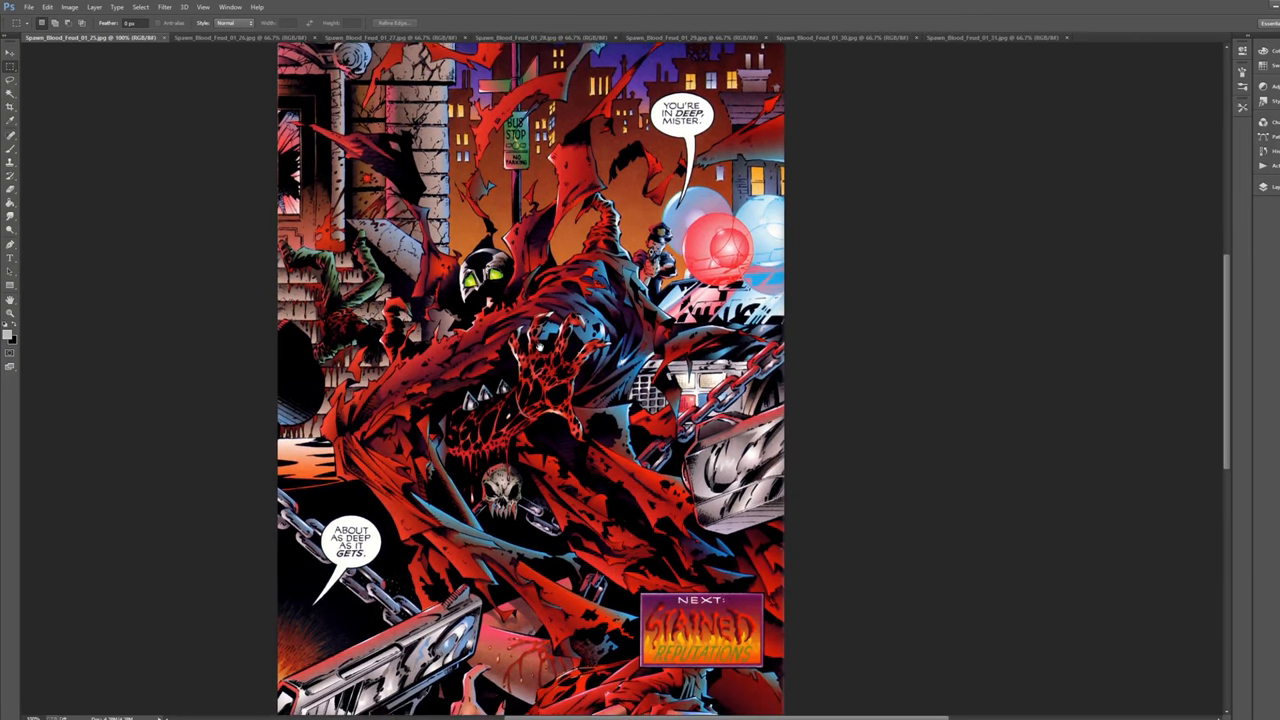
Step: Scroll up and down the final chained-figure splash page with the NEXT teaser
{"action": "scroll", "scroll_direction": "down", "scroll_amount": 3}
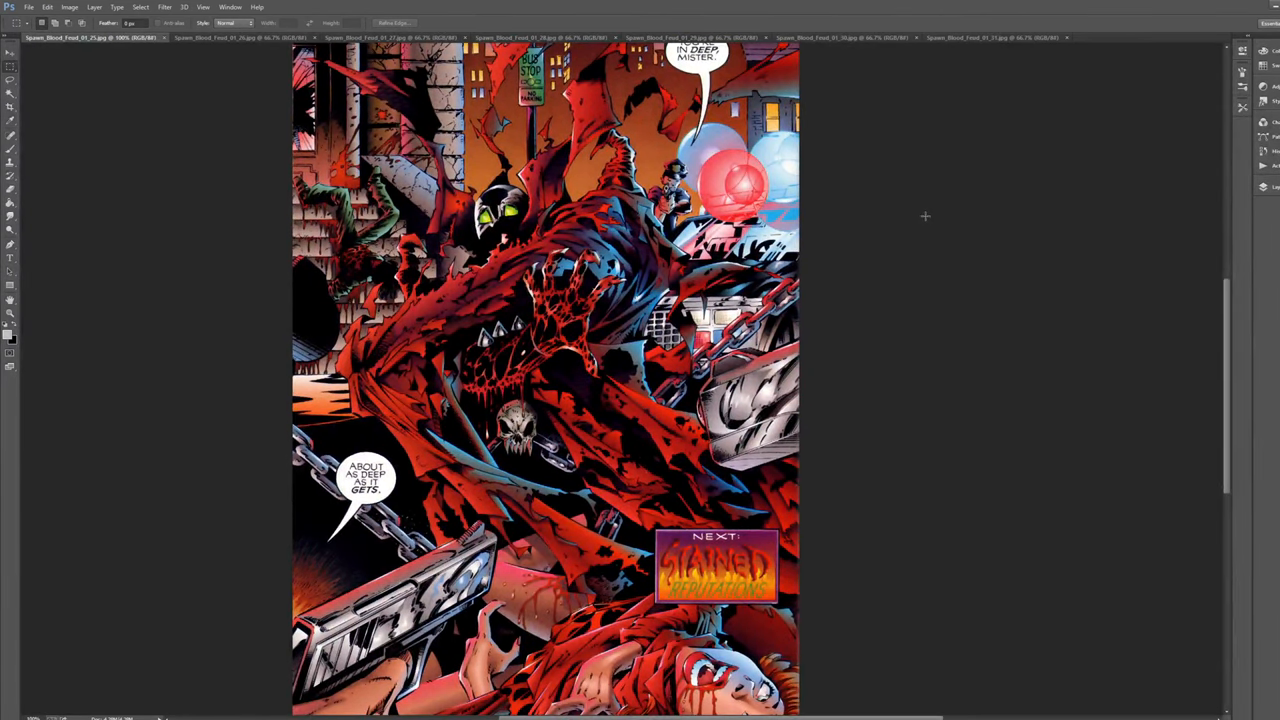
{"action": "scroll", "scroll_direction": "down", "scroll_amount": 3}
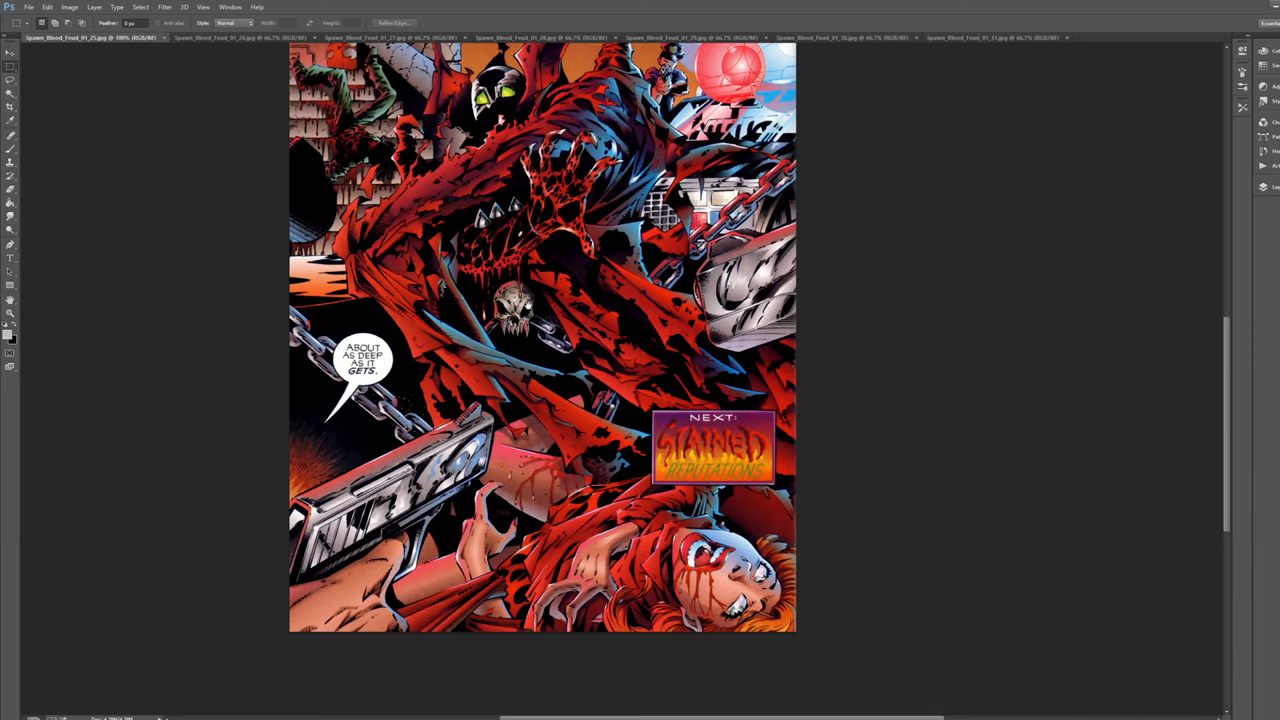
{"action": "scroll", "scroll_direction": "up", "scroll_amount": 3}
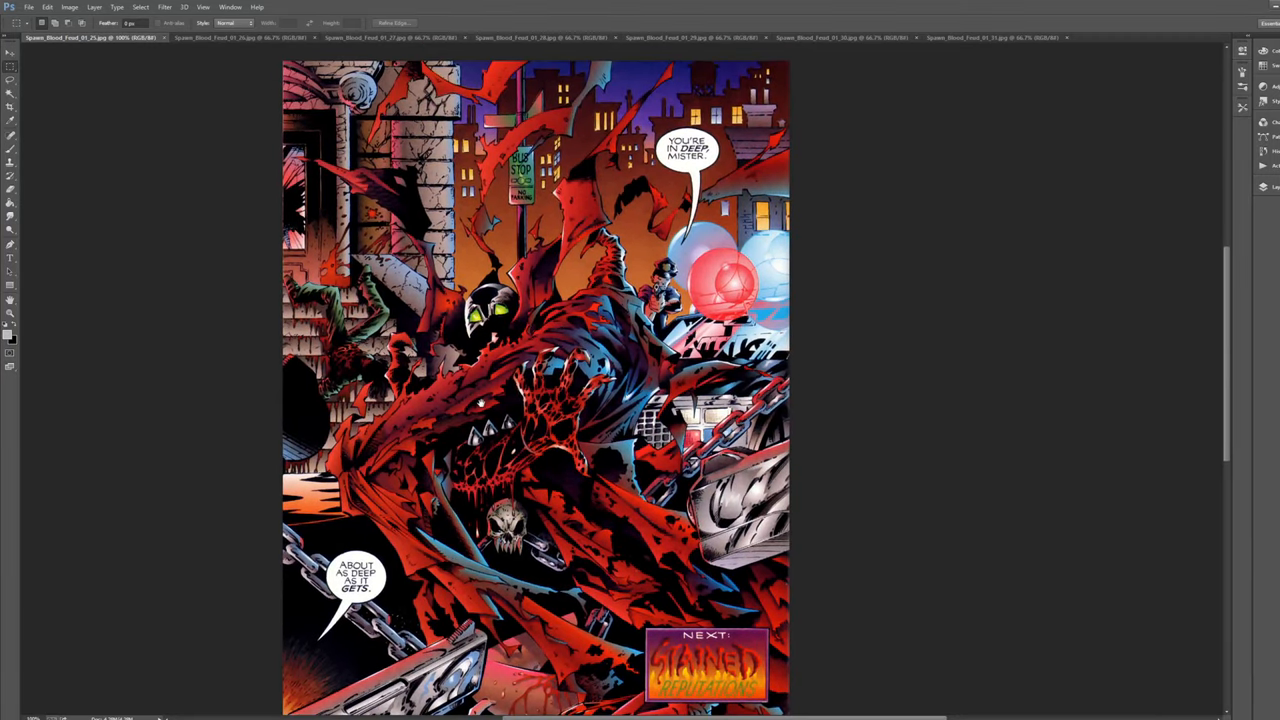
{"action": "scroll", "scroll_direction": "up", "scroll_amount": 3}
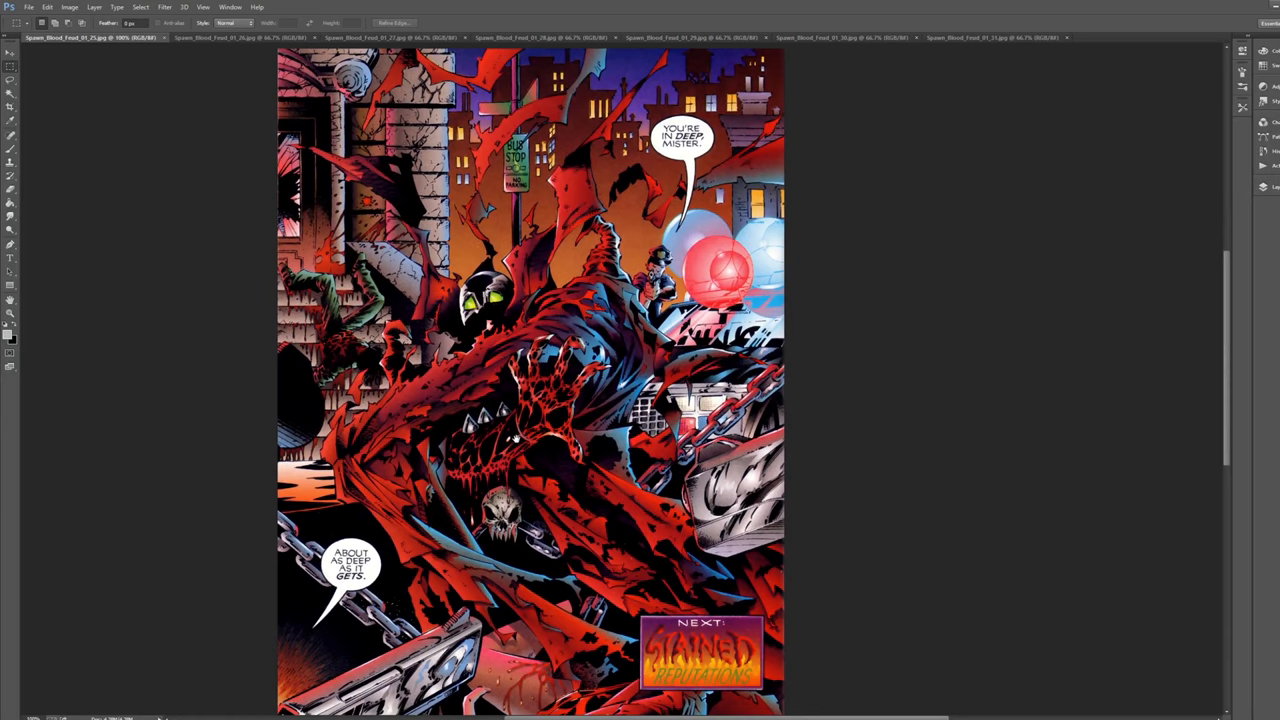
{"action": "scroll", "scroll_direction": "down", "scroll_amount": 3}
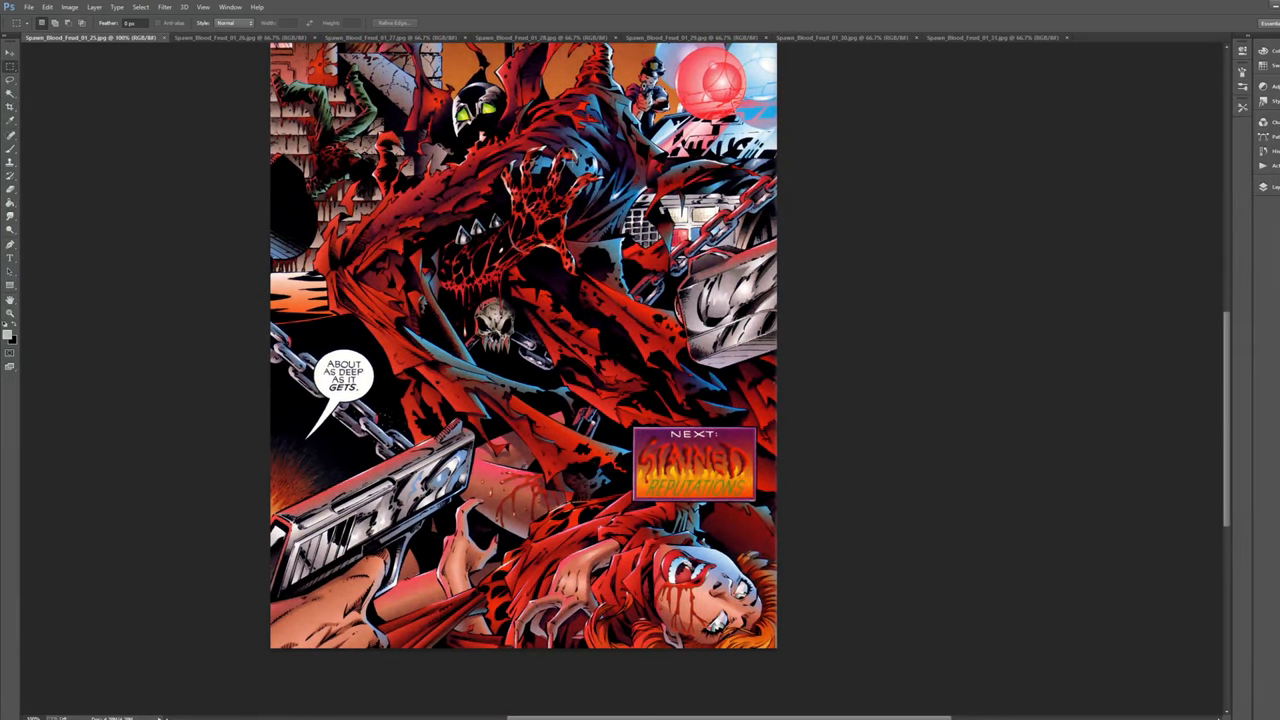
{"action": "scroll", "scroll_direction": "up", "scroll_amount": 3}
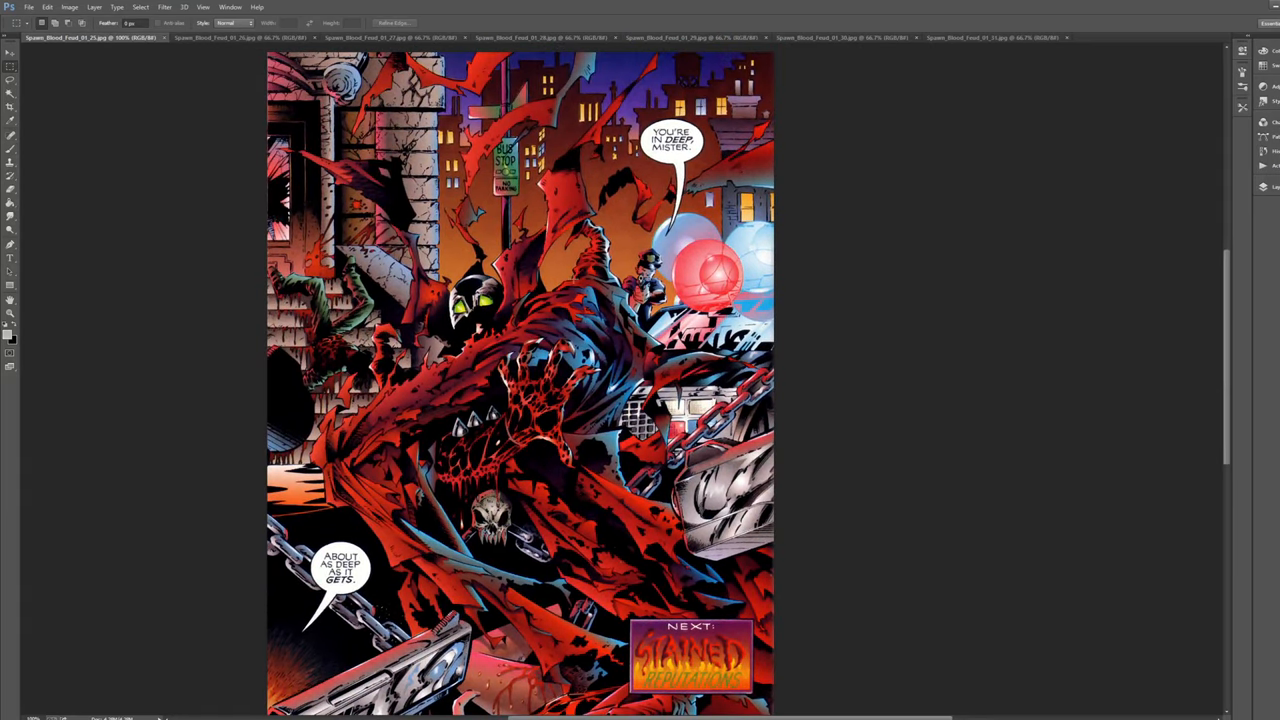
{"action": "scroll", "scroll_direction": "down", "scroll_amount": 3}
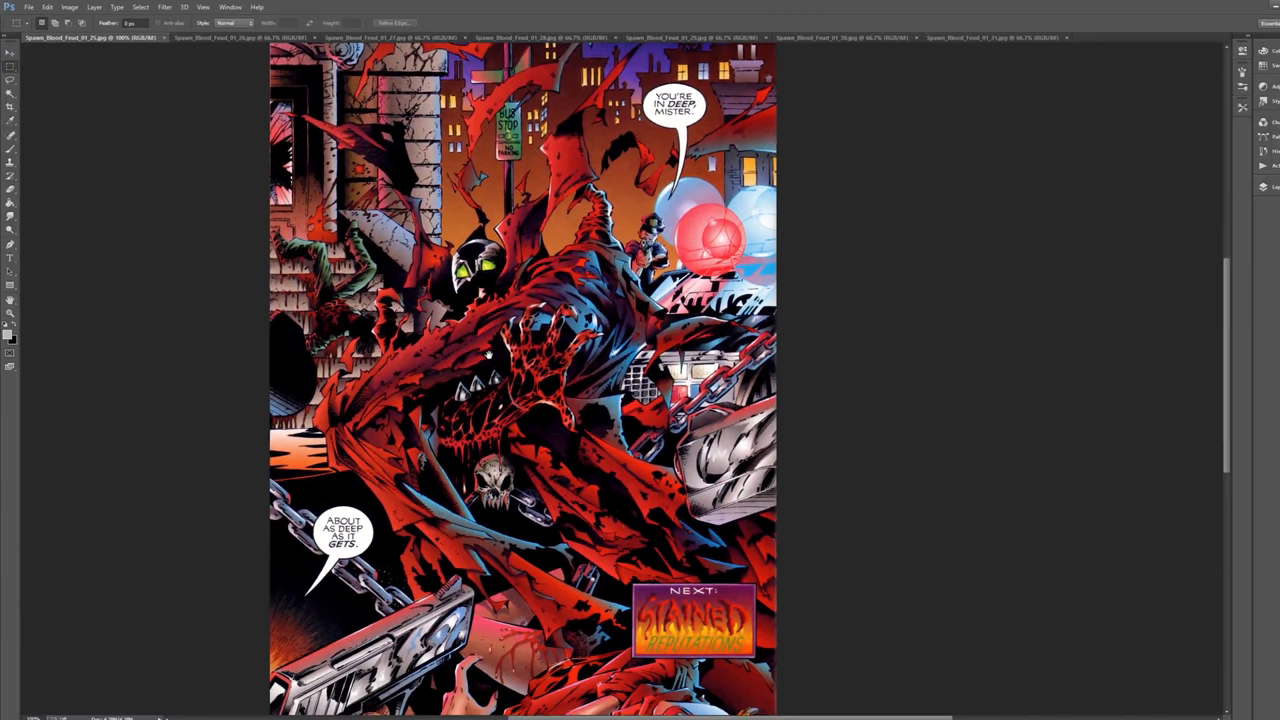
{"action": "scroll", "scroll_direction": "down", "scroll_amount": 3}
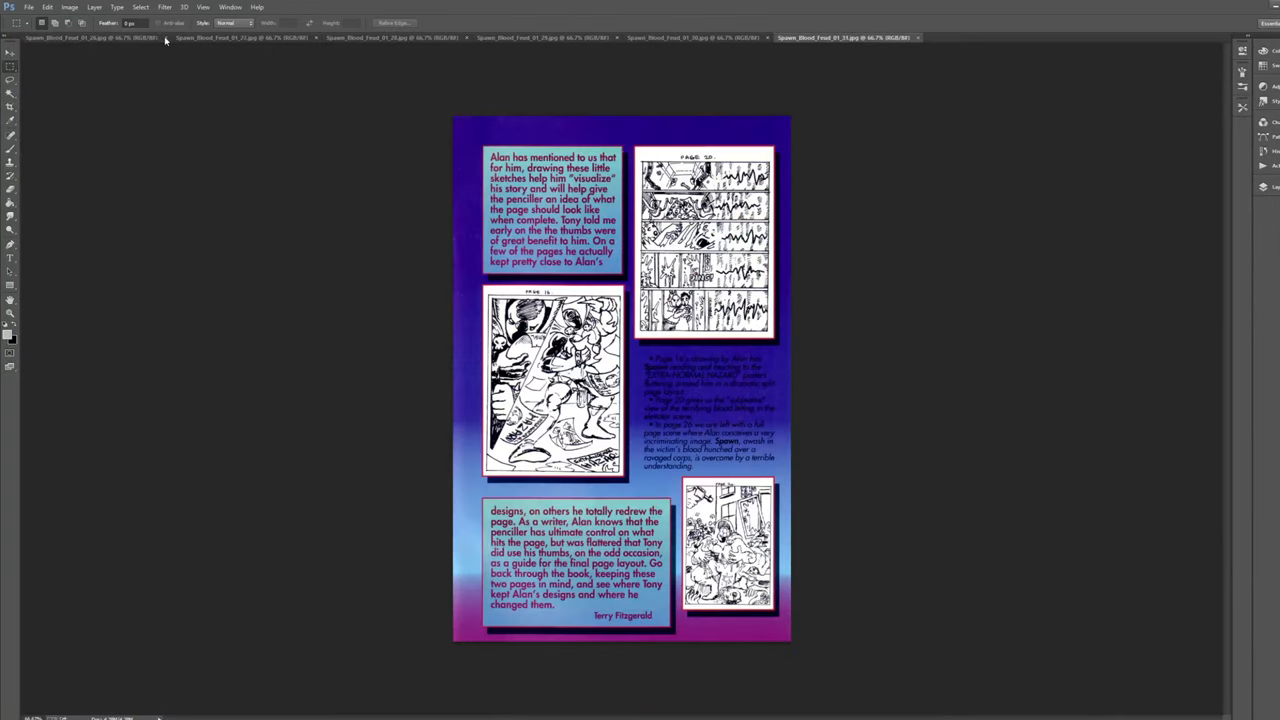
{"action": "left_click", "coordinate": [90, 36]}
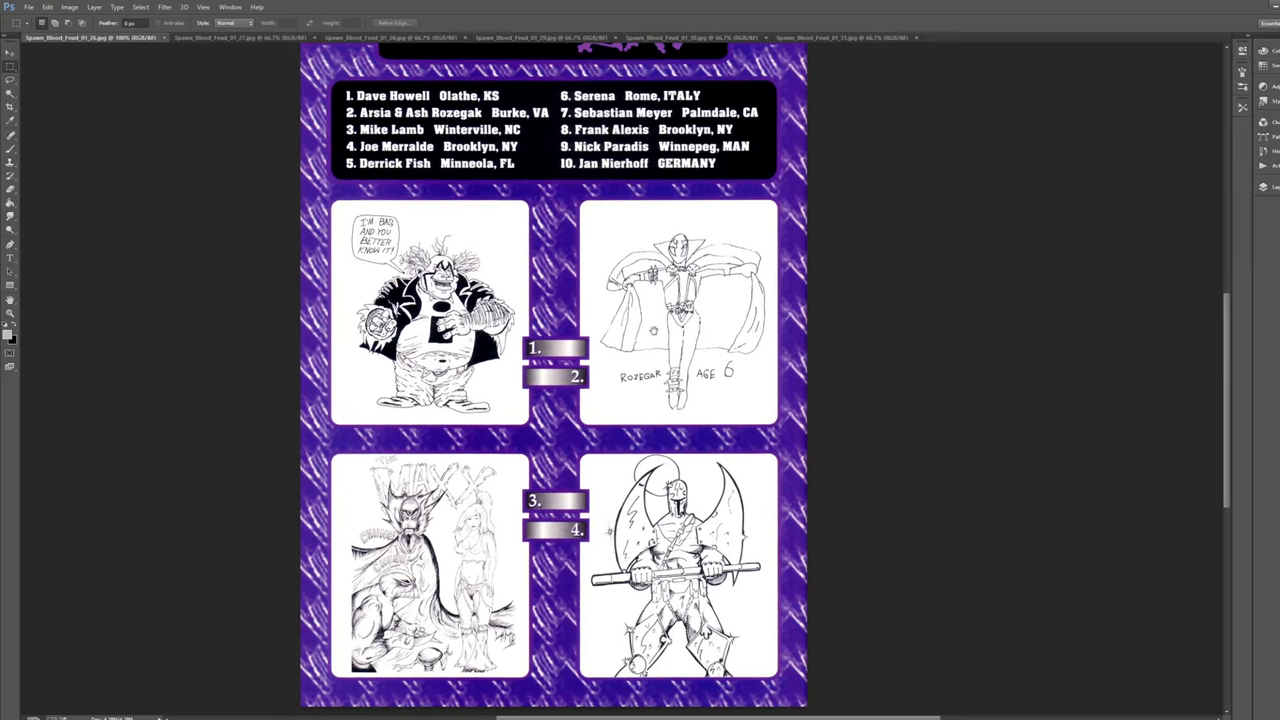
{"action": "mouse_move", "coordinate": [340, 160]}
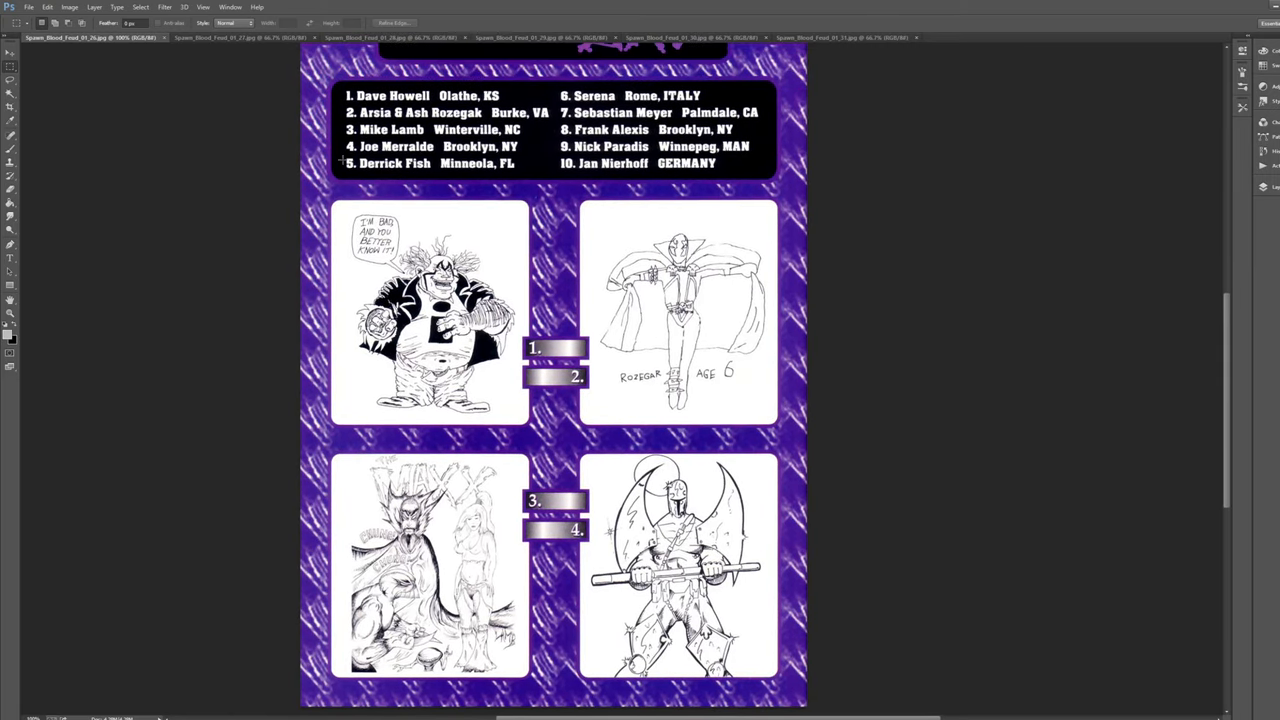
{"action": "left_click", "coordinate": [692, 38]}
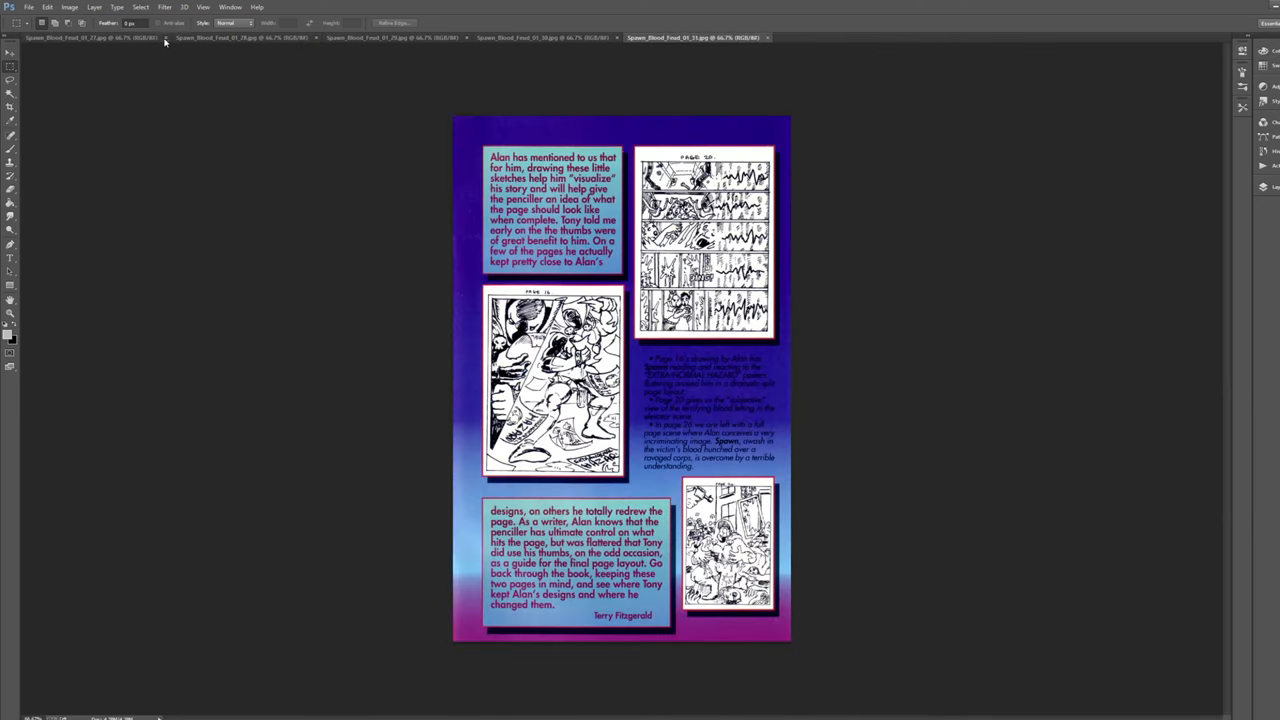
{"action": "left_click", "coordinate": [90, 36]}
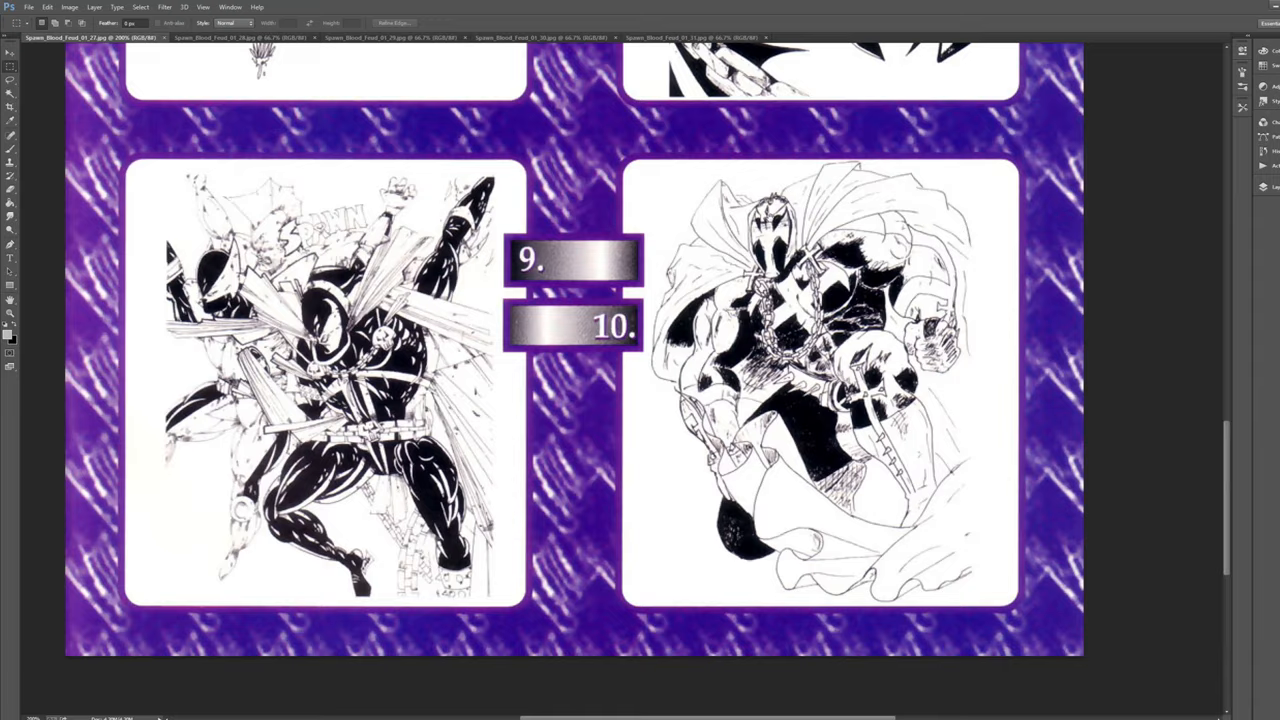
{"action": "scroll", "scroll_direction": "up", "scroll_amount": 3}
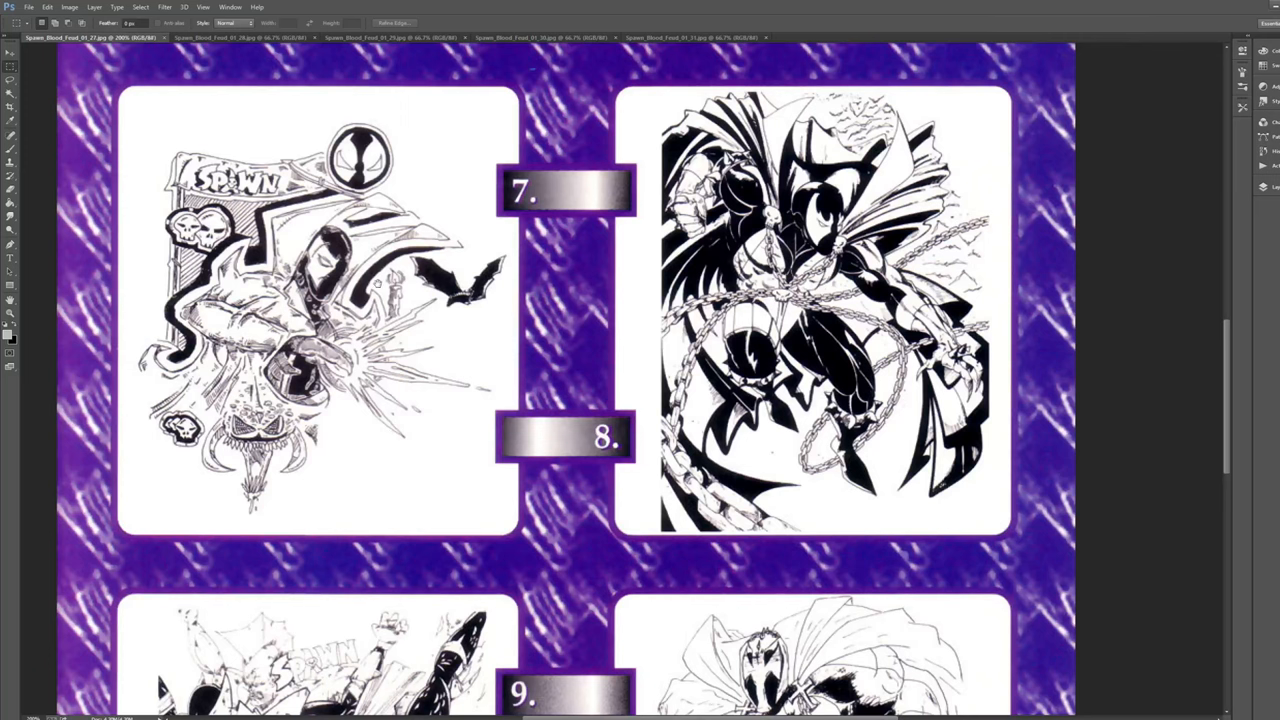
{"action": "scroll", "scroll_direction": "up", "scroll_amount": 3}
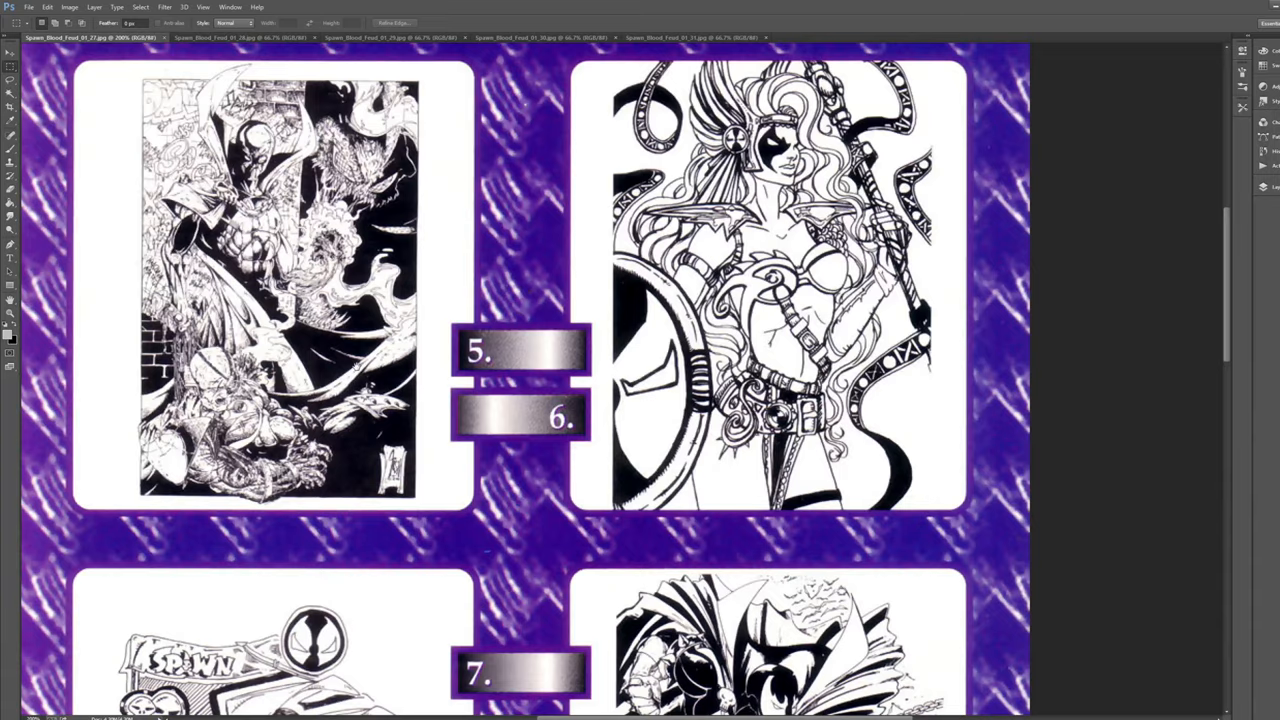
{"action": "scroll", "scroll_direction": "up", "scroll_amount": 3}
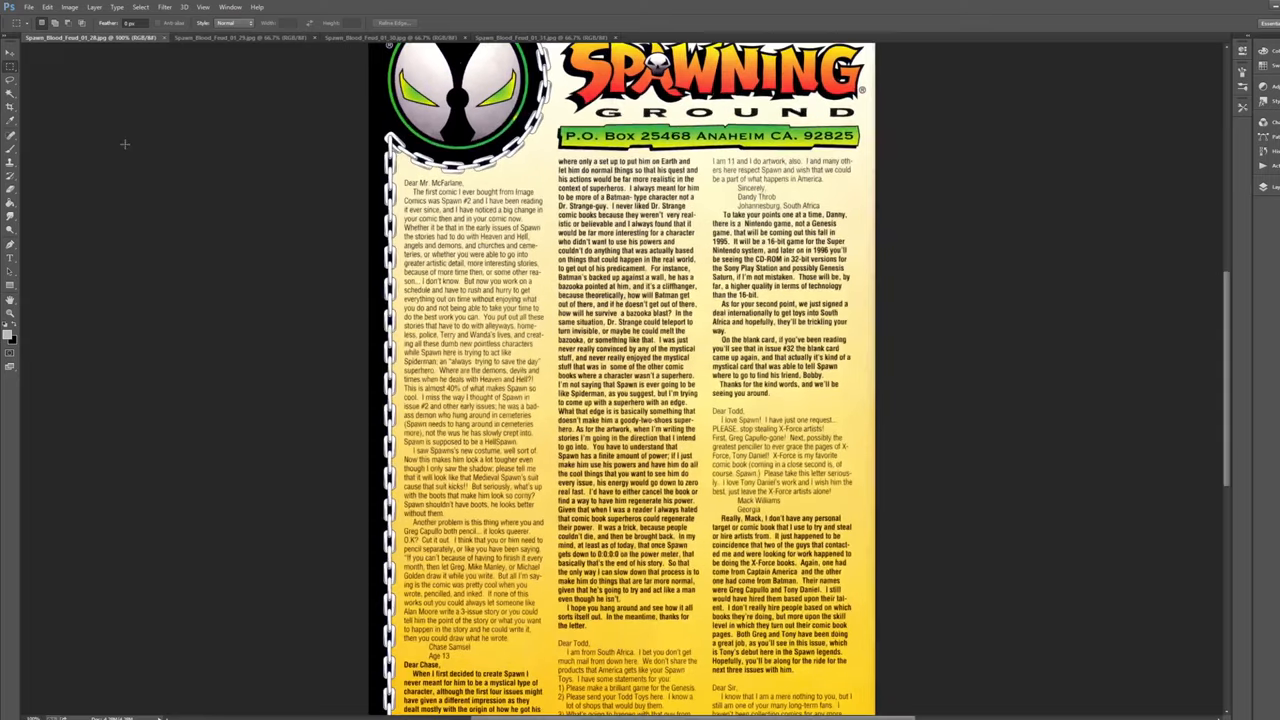
Step: Scroll the first Spawning Ground letters page, then view and scroll the second letters page
{"action": "scroll", "scroll_direction": "down", "scroll_amount": 3}
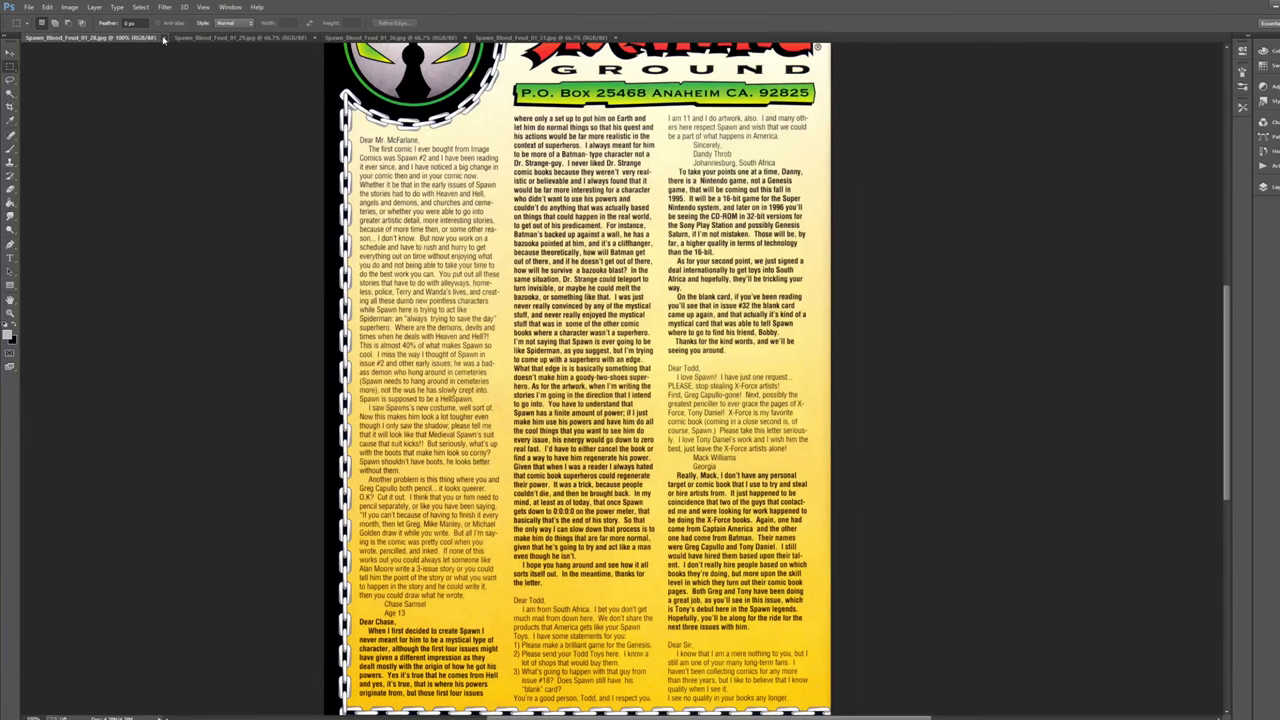
{"action": "left_click", "coordinate": [240, 38]}
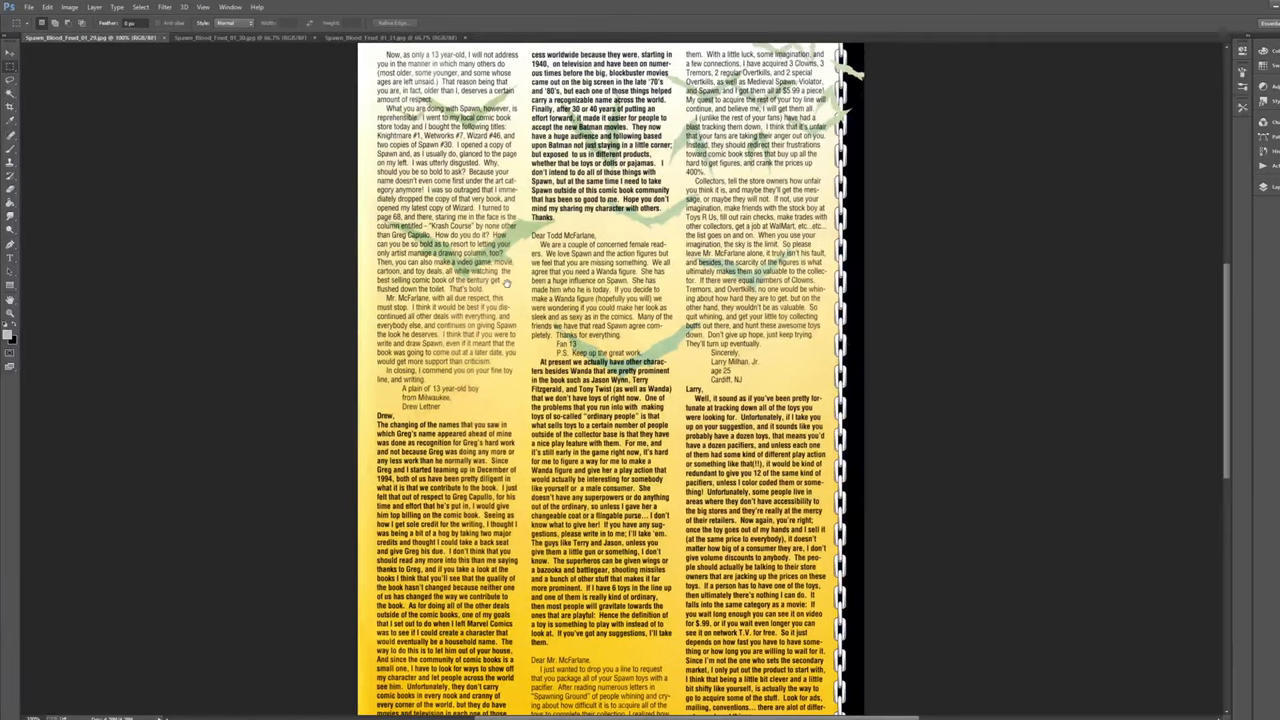
{"action": "scroll", "scroll_direction": "down", "scroll_amount": 3}
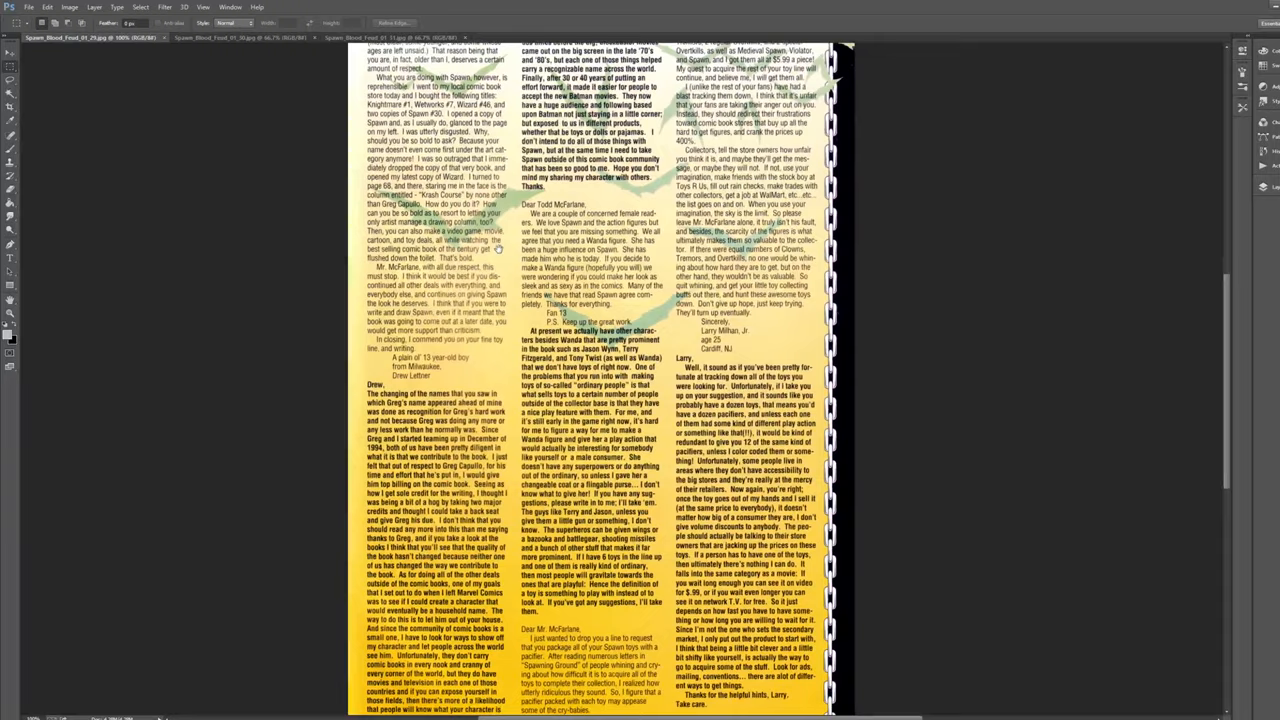
{"action": "scroll", "scroll_direction": "up", "scroll_amount": 3}
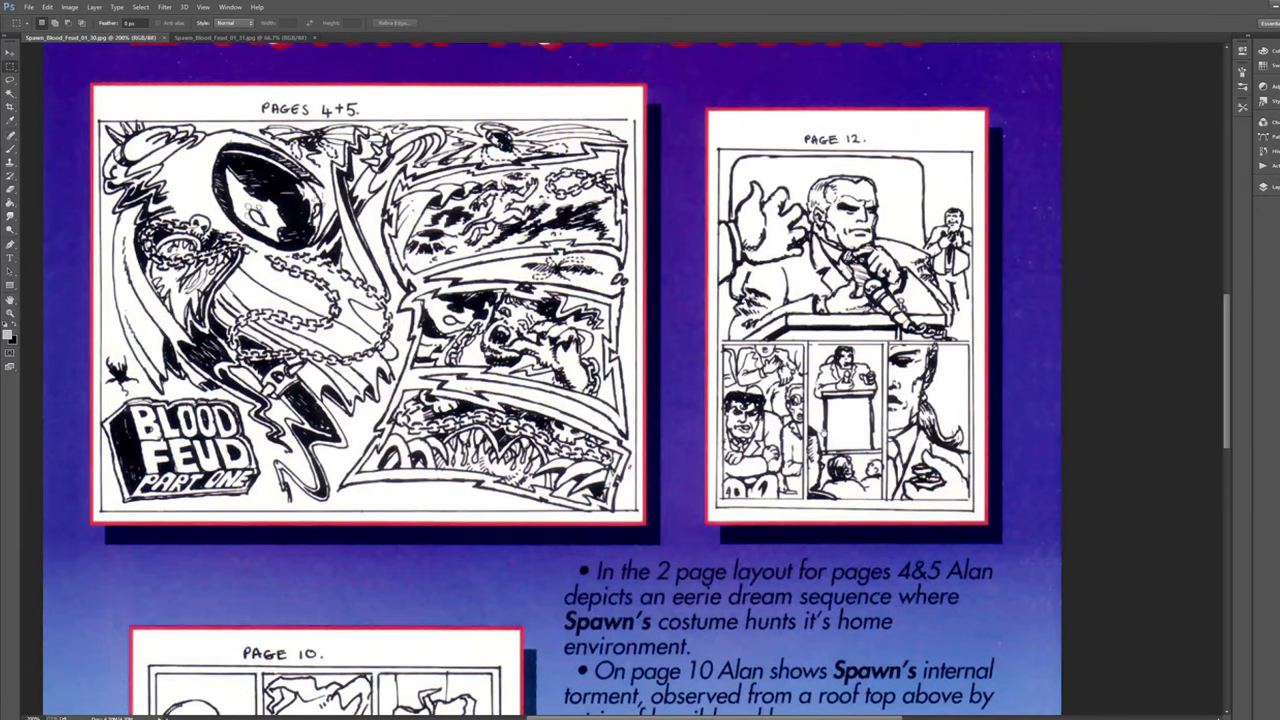
Step: Scroll through the Alan Moore thumbnails article page
{"action": "scroll", "scroll_direction": "down", "scroll_amount": 3}
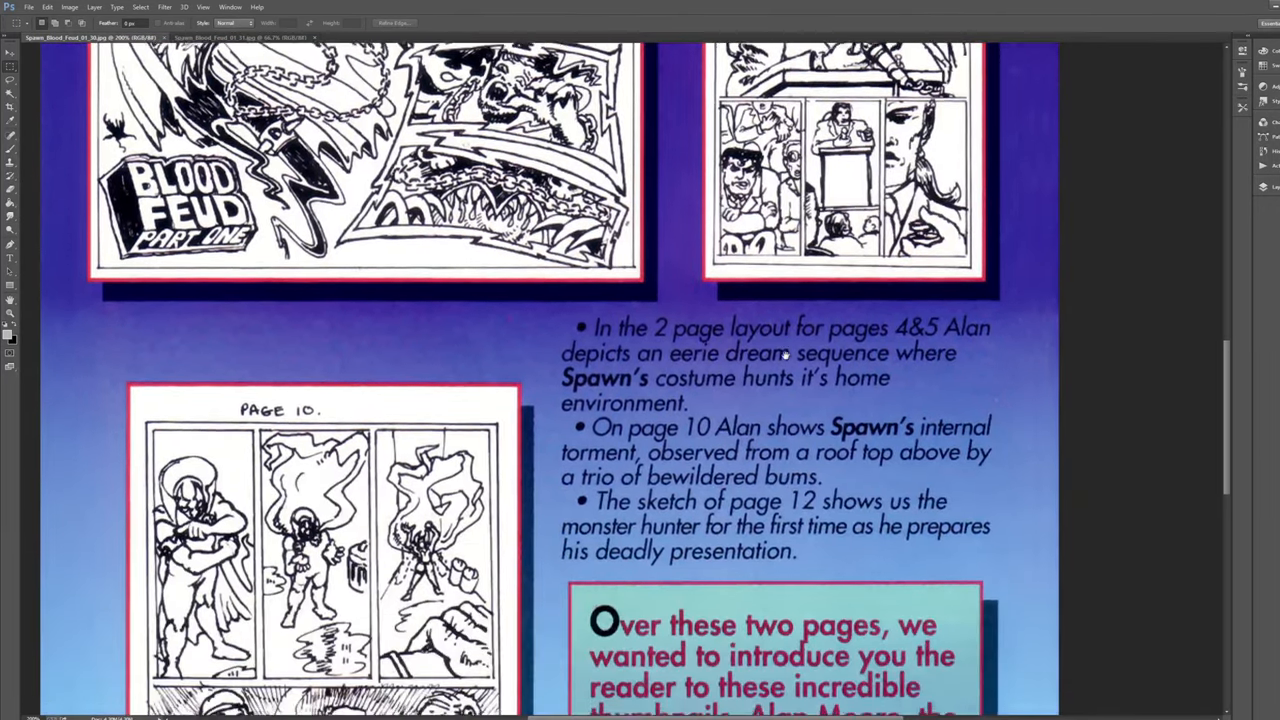
{"action": "scroll", "scroll_direction": "down", "scroll_amount": 3}
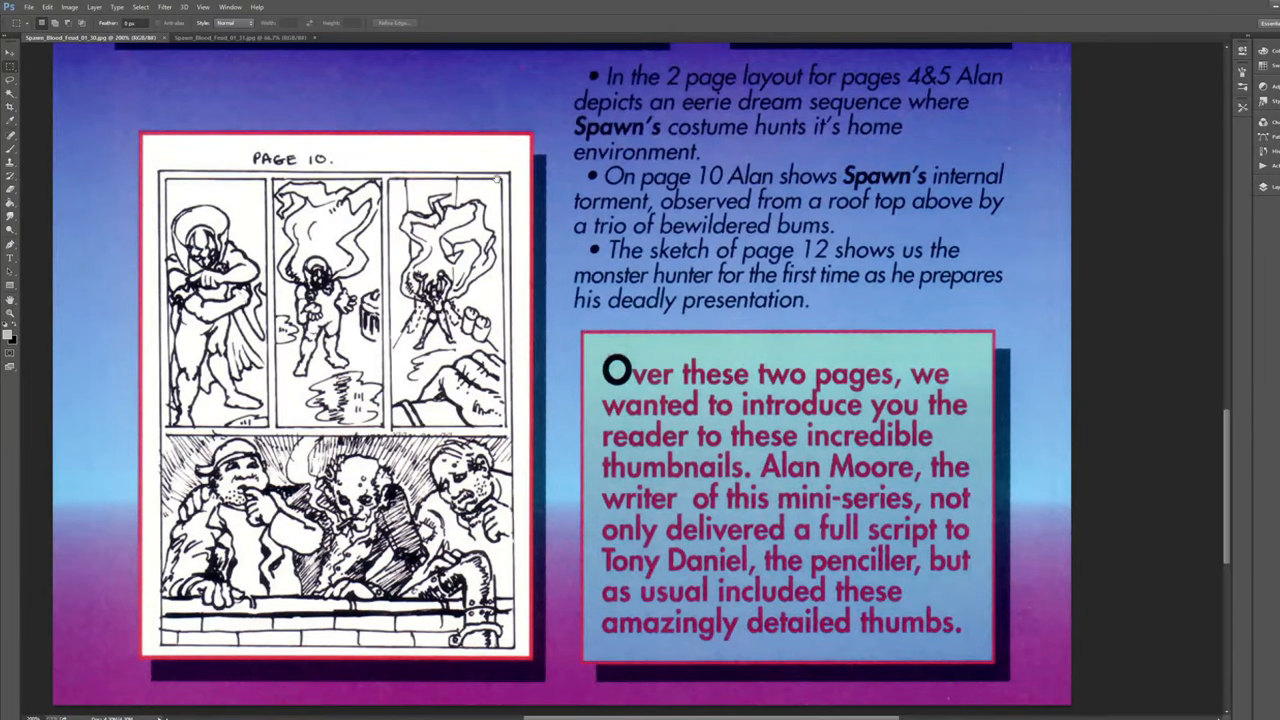
{"action": "mouse_move", "coordinate": [488, 126]}
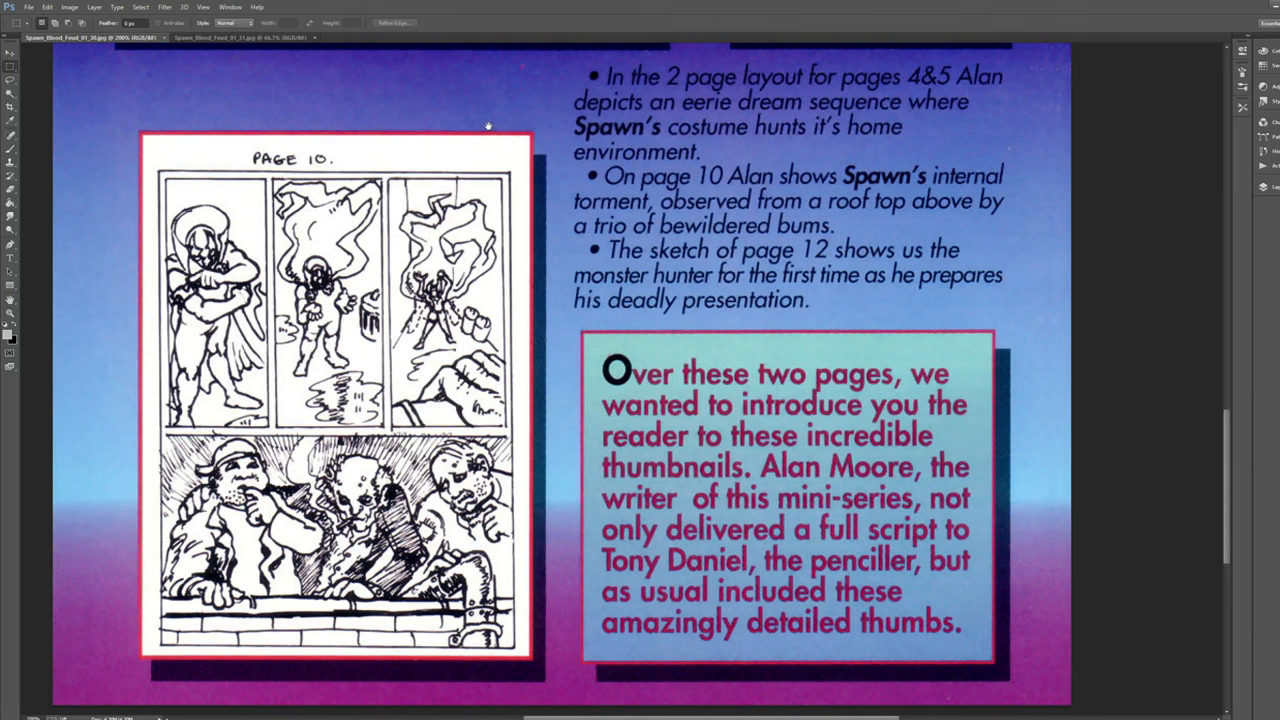
{"action": "mouse_move", "coordinate": [316, 88]}
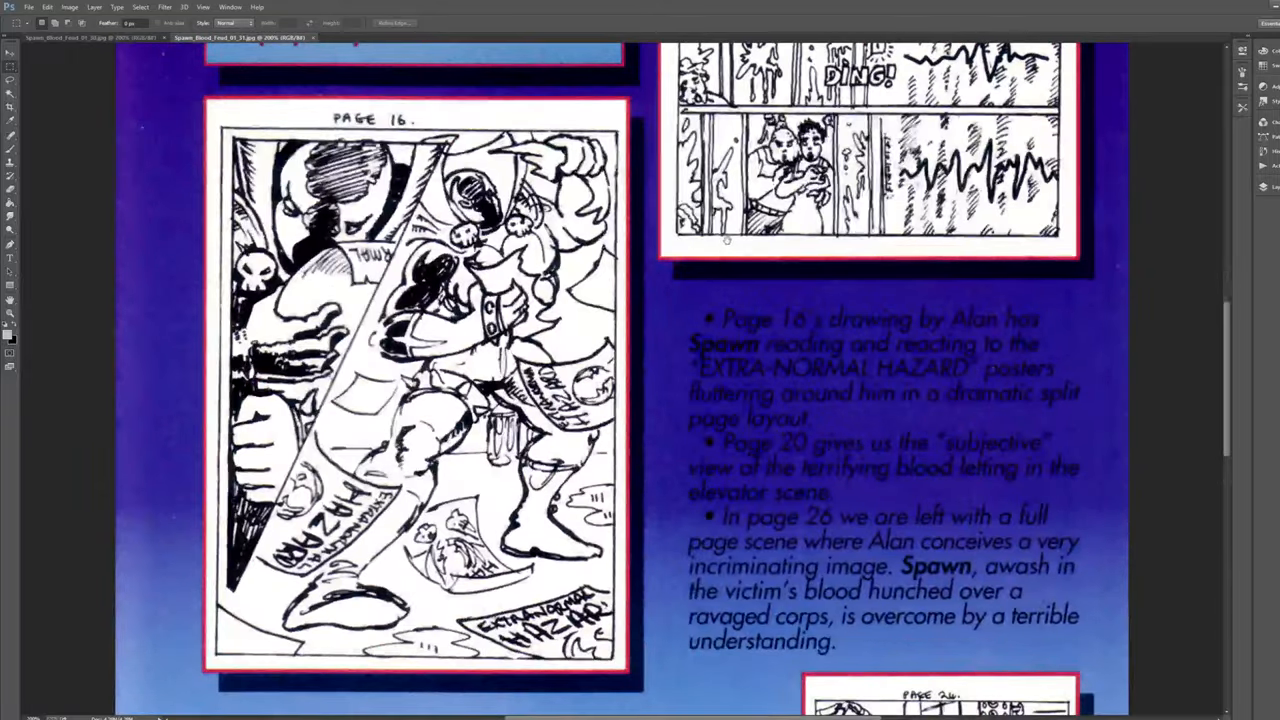
{"action": "scroll", "scroll_direction": "up", "scroll_amount": 3}
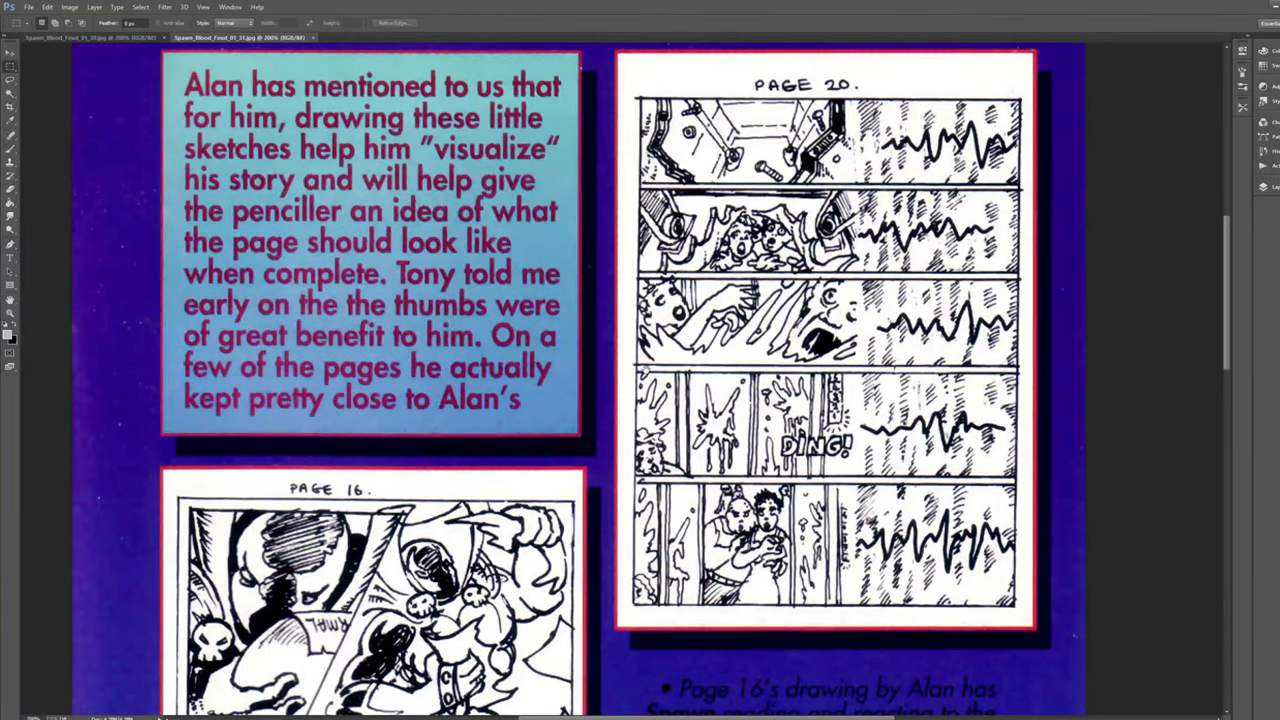
{"action": "scroll", "scroll_direction": "down", "scroll_amount": 3}
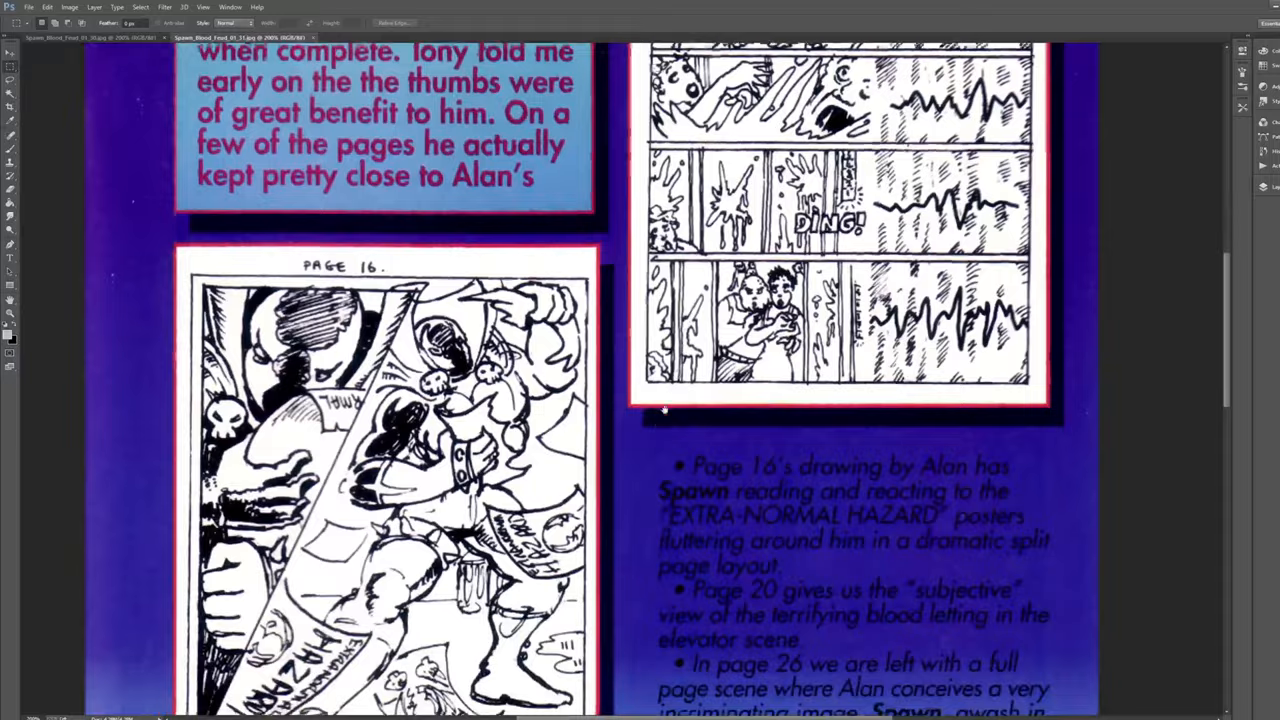
{"action": "scroll", "scroll_direction": "down", "scroll_amount": 3}
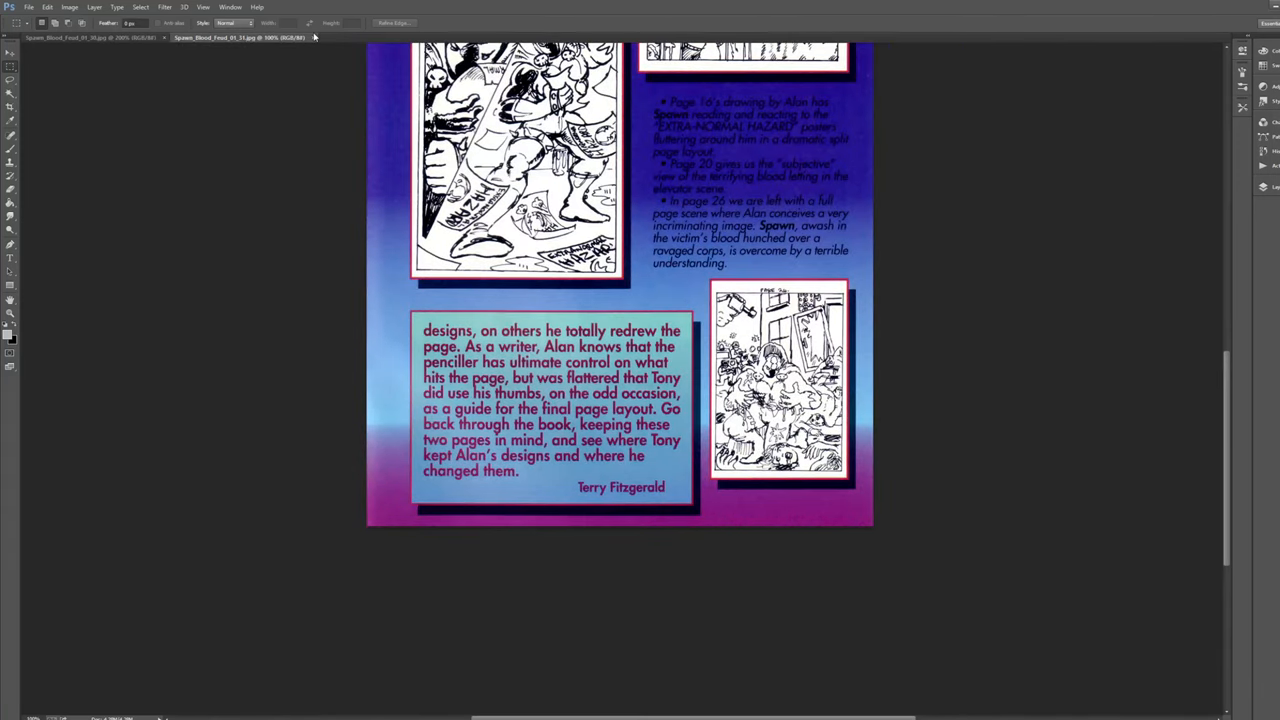
Step: Return to the first article page and close all open comic documents via File > Close All
{"action": "left_click", "coordinate": [90, 36]}
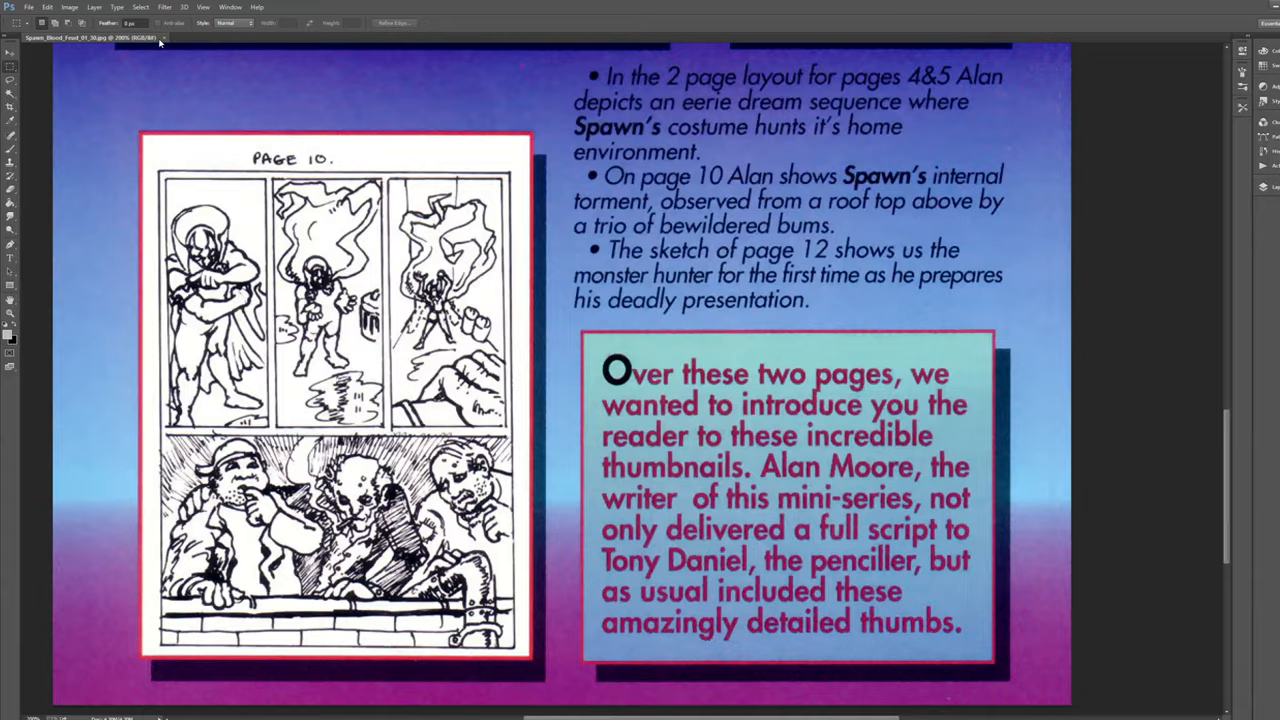
{"action": "left_click", "coordinate": [160, 36]}
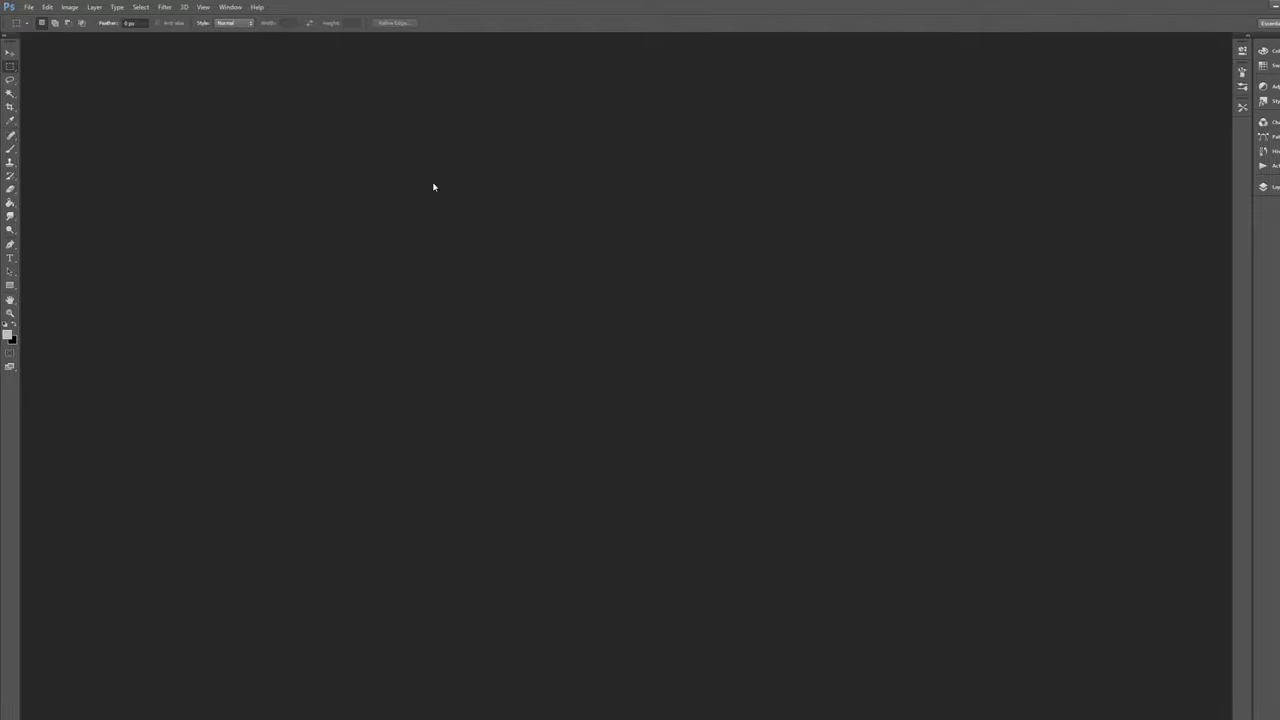
{"action": "mouse_move", "coordinate": [418, 240]}
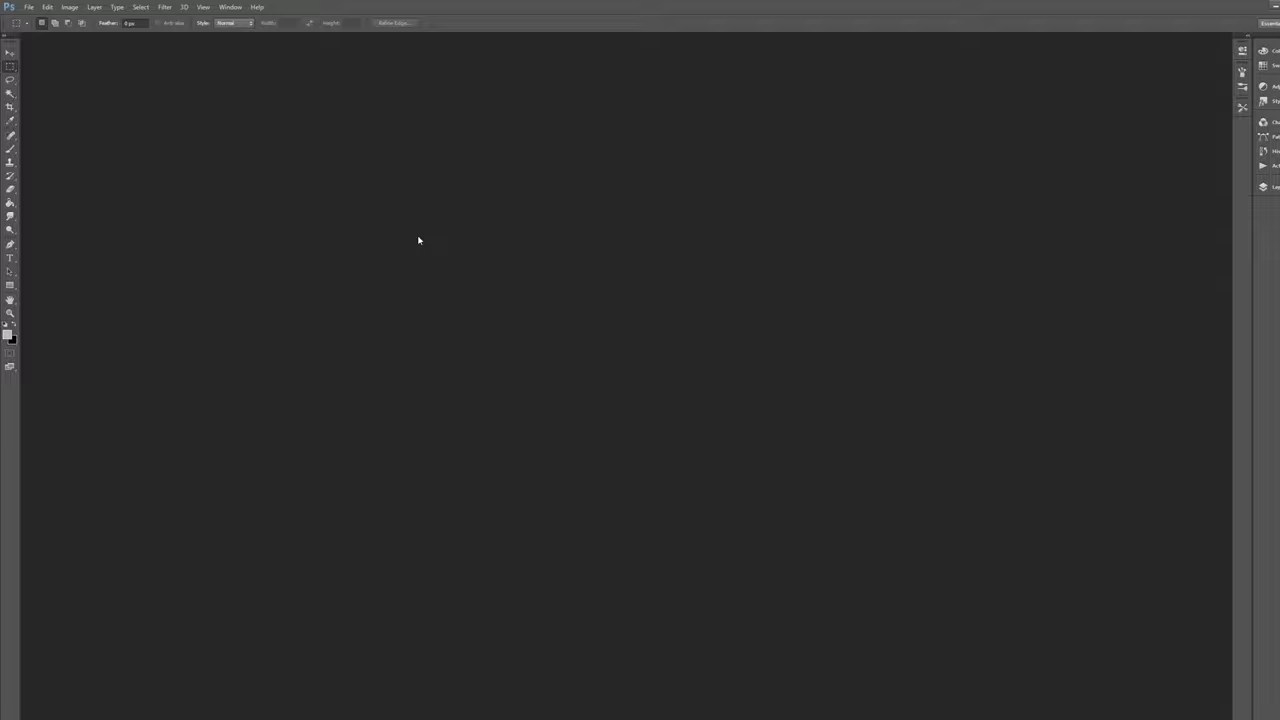
{"action": "mouse_move", "coordinate": [462, 404]}
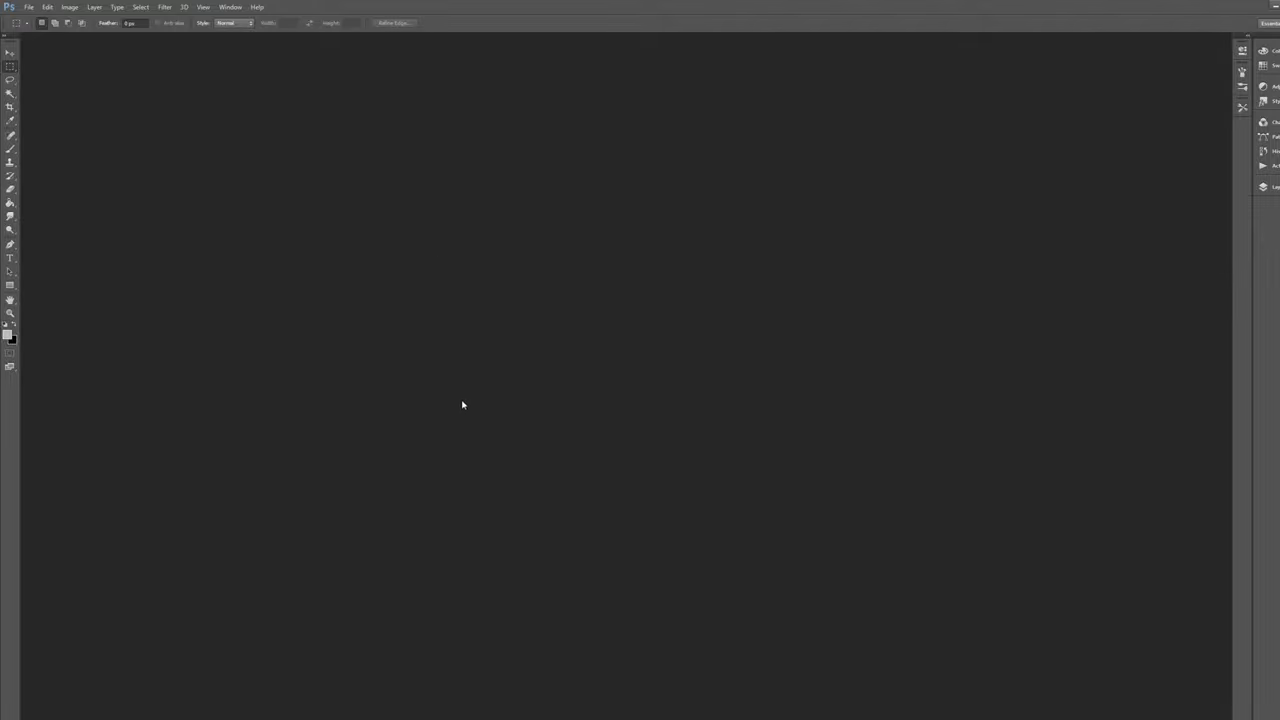
{"action": "mouse_move", "coordinate": [512, 280]}
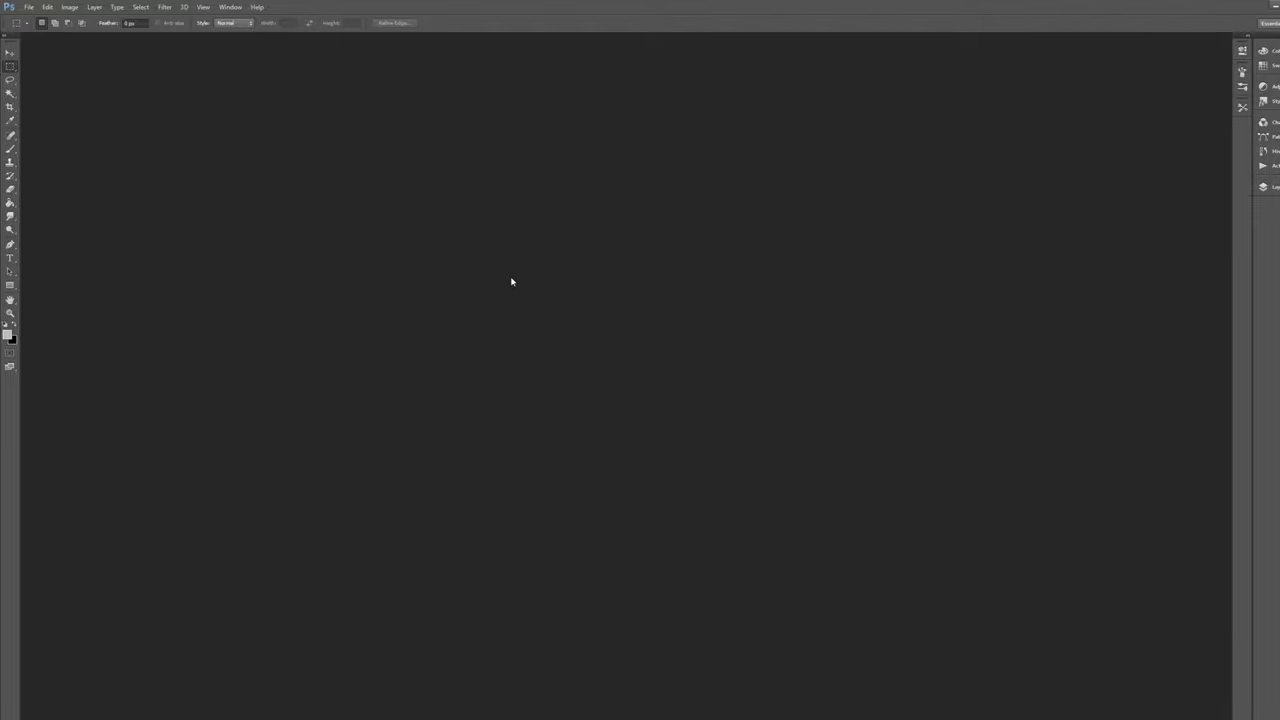
{"action": "mouse_move", "coordinate": [568, 148]}
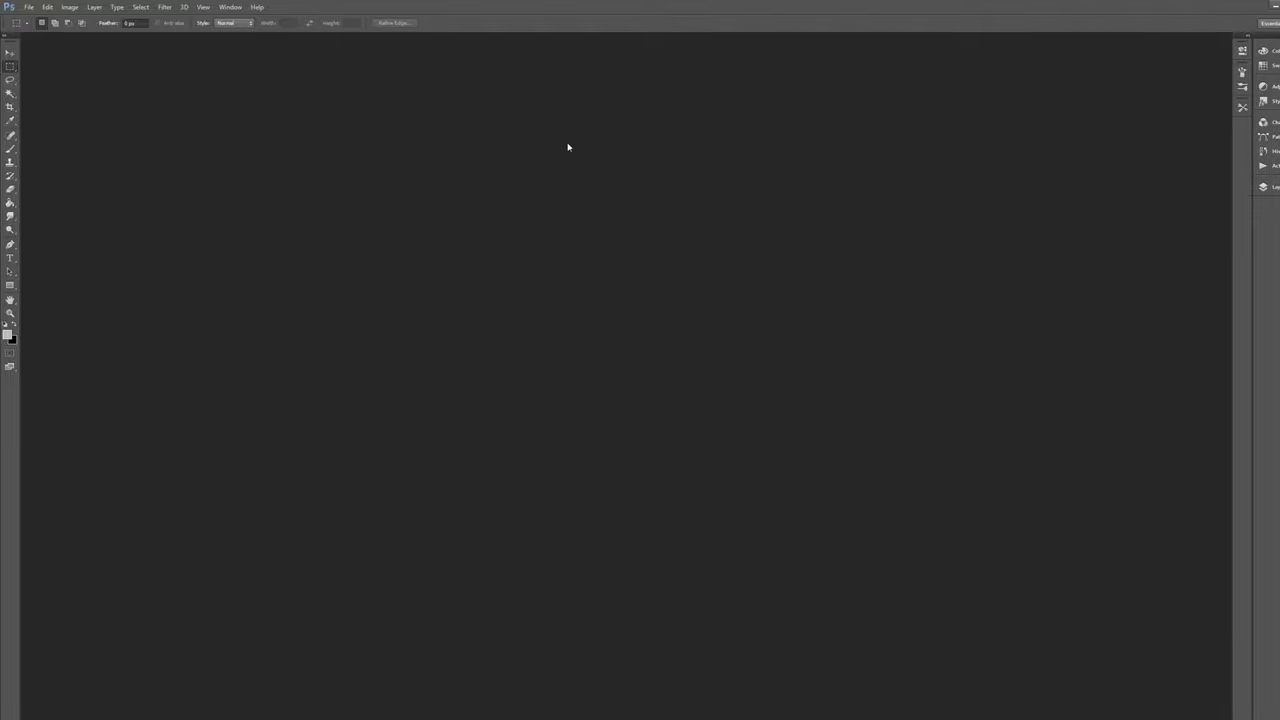
{"action": "mouse_move", "coordinate": [520, 206]}
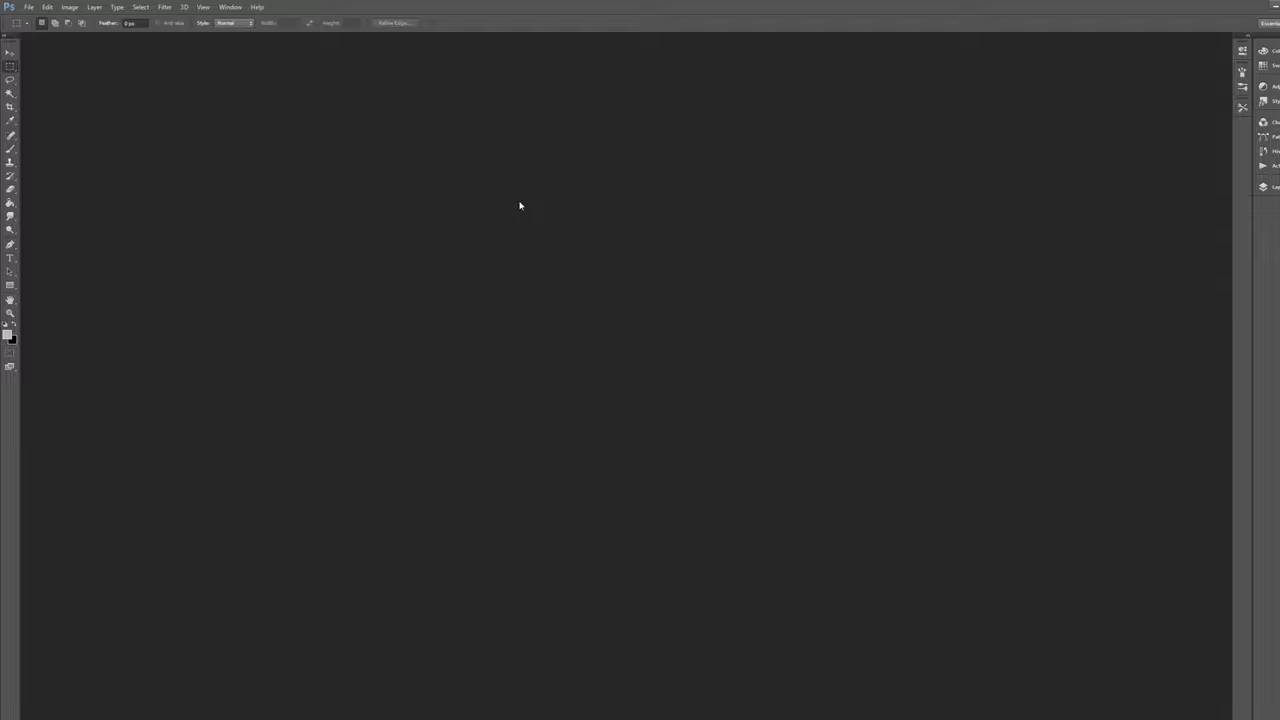
{"action": "mouse_move", "coordinate": [504, 284]}
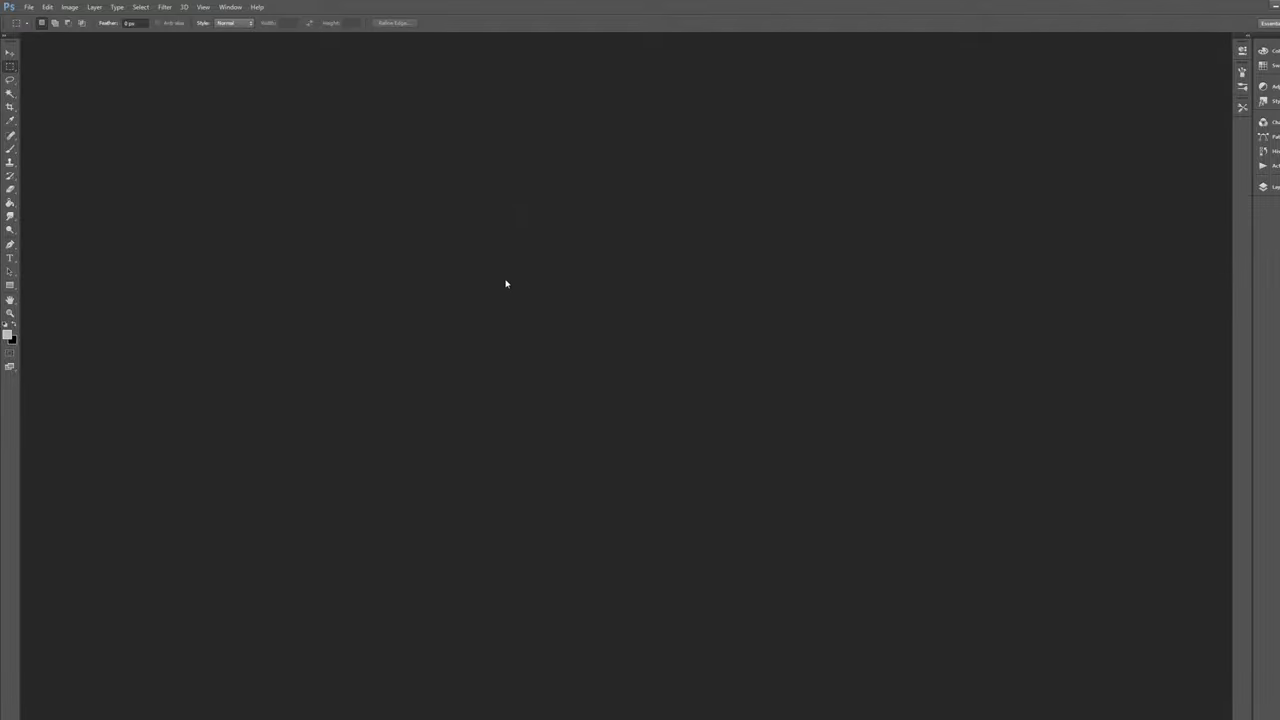
{"action": "mouse_move", "coordinate": [502, 292]}
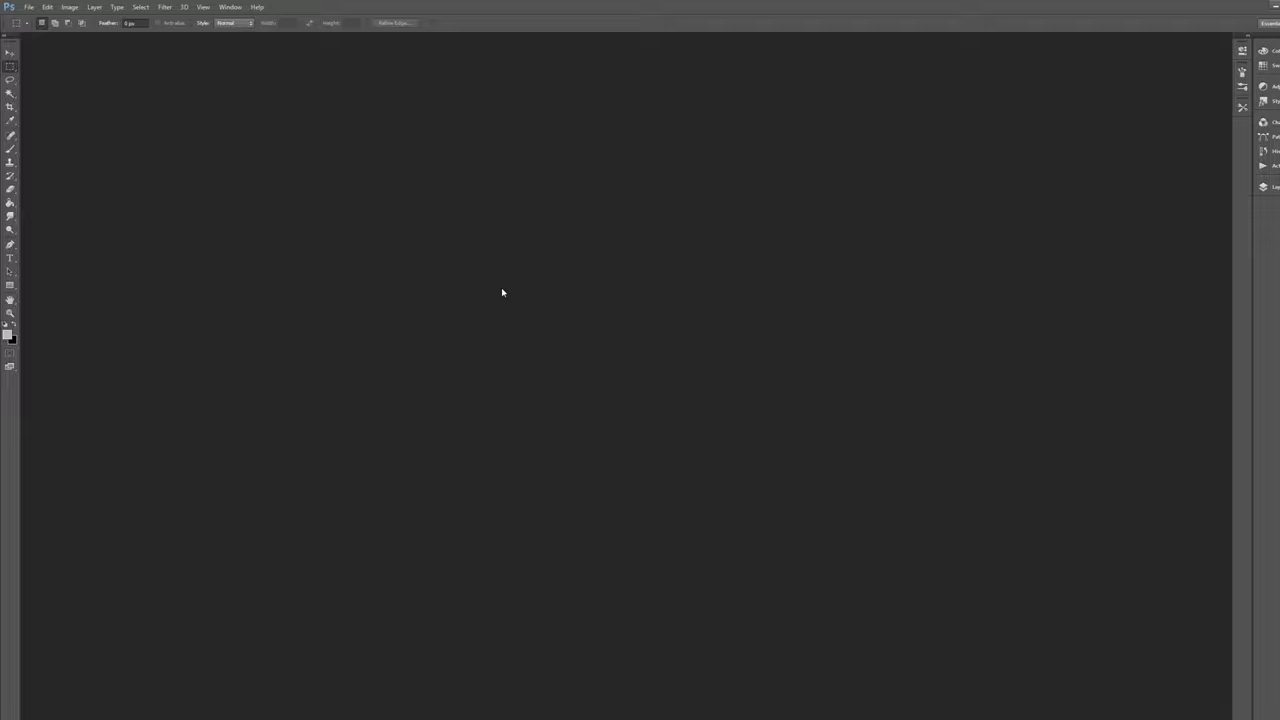
{"action": "mouse_move", "coordinate": [492, 322]}
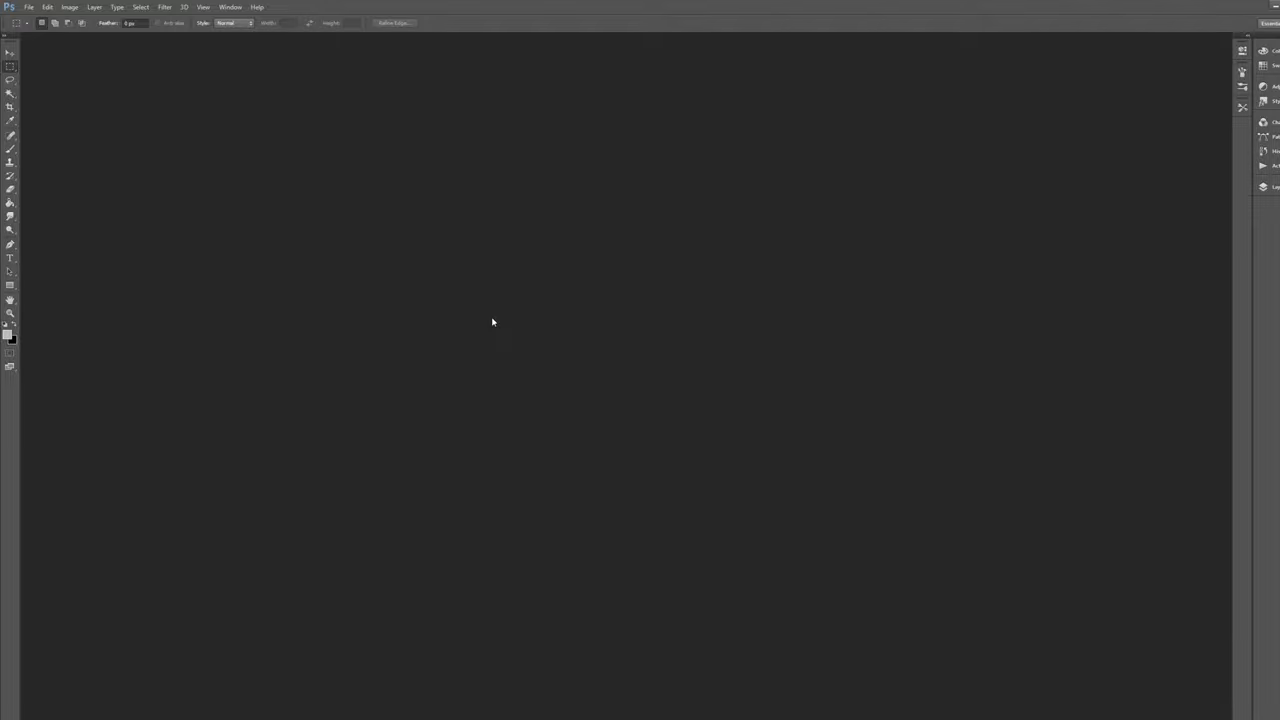
{"action": "mouse_move", "coordinate": [516, 428]}
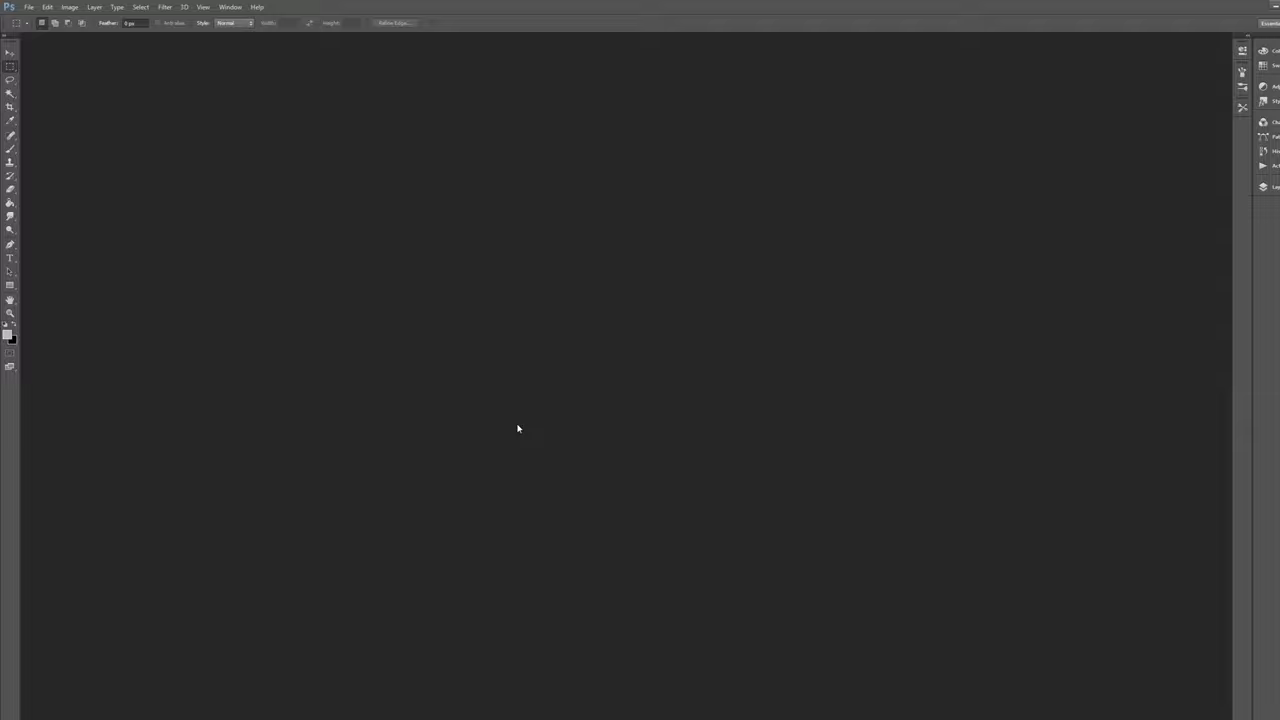